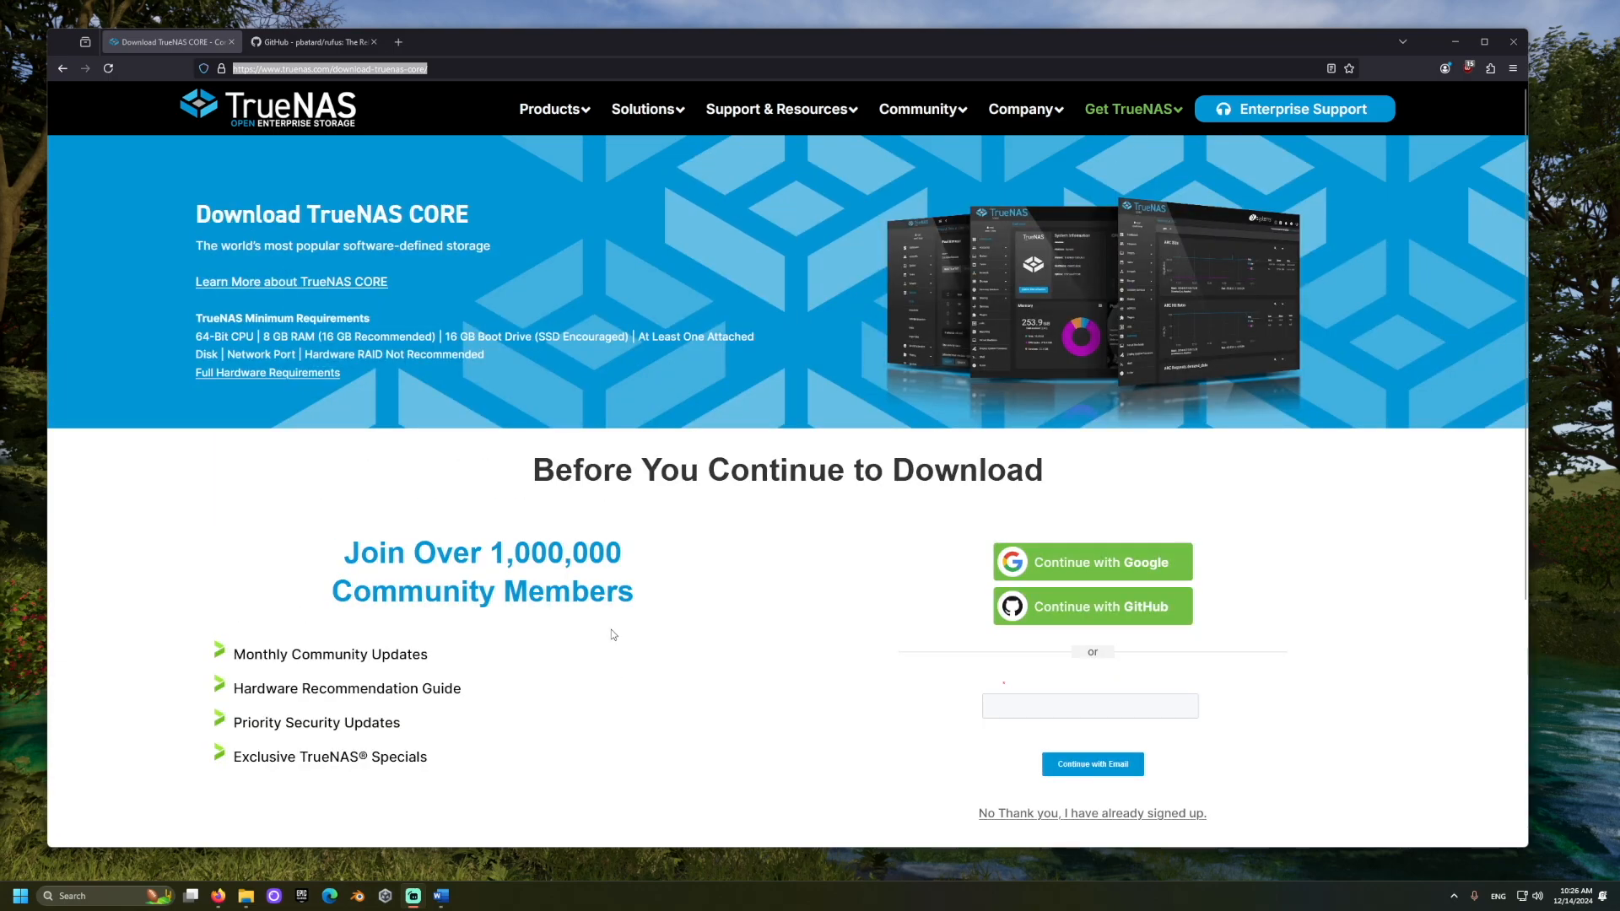
# Sign in to the TrueNAS download site with GitHub and authorize iXsystems.
pyautogui.click(1091, 607)
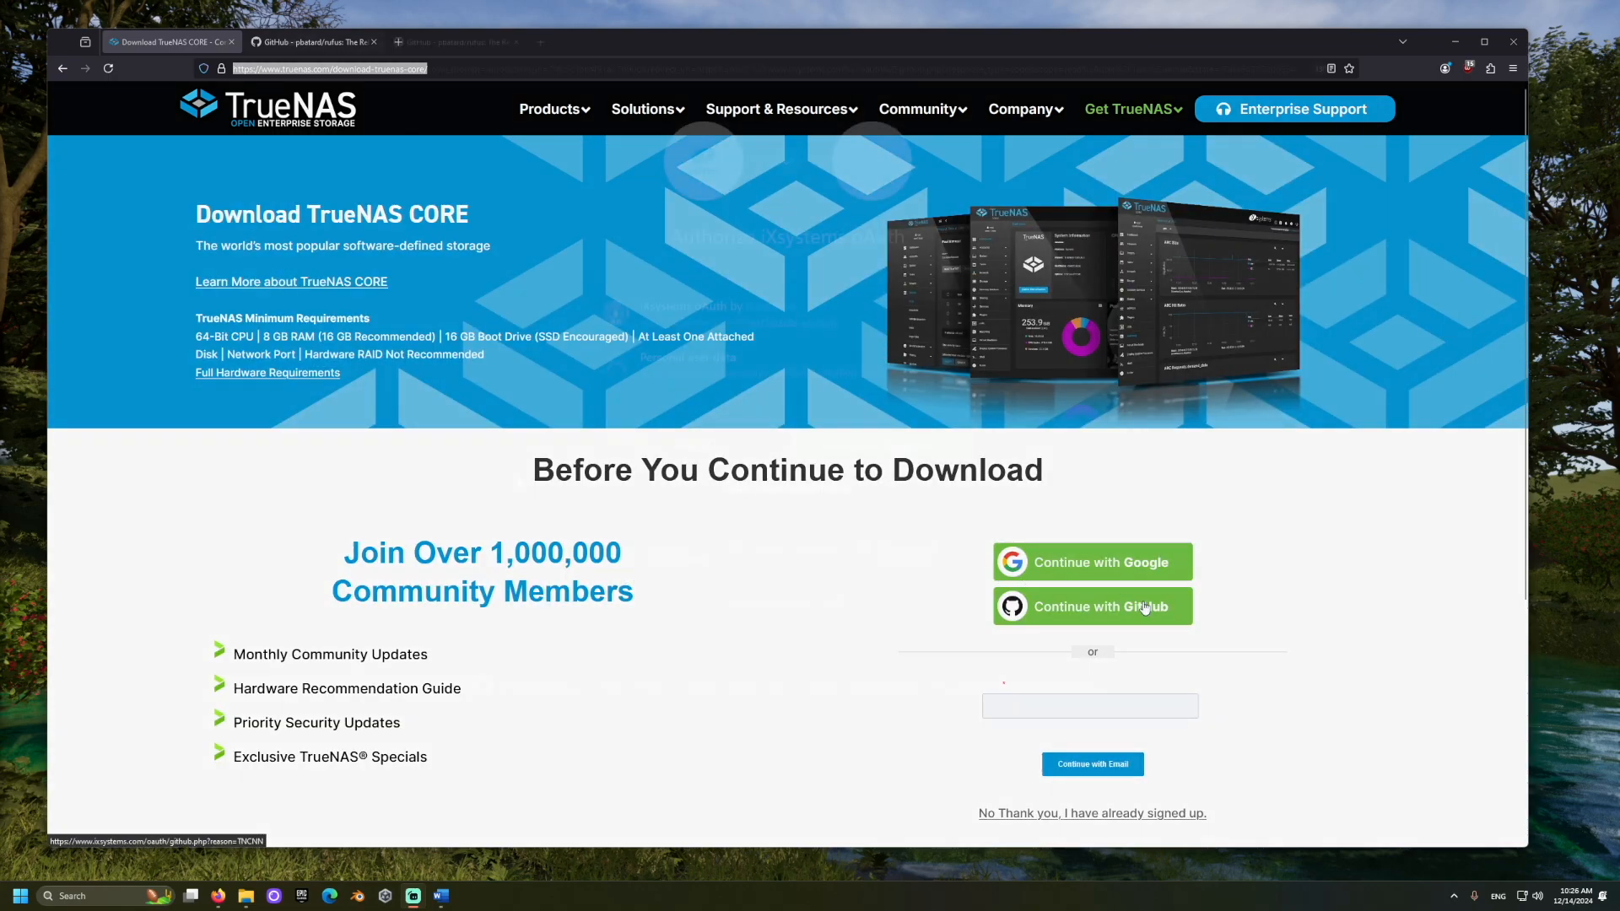
pyautogui.click(1092, 607)
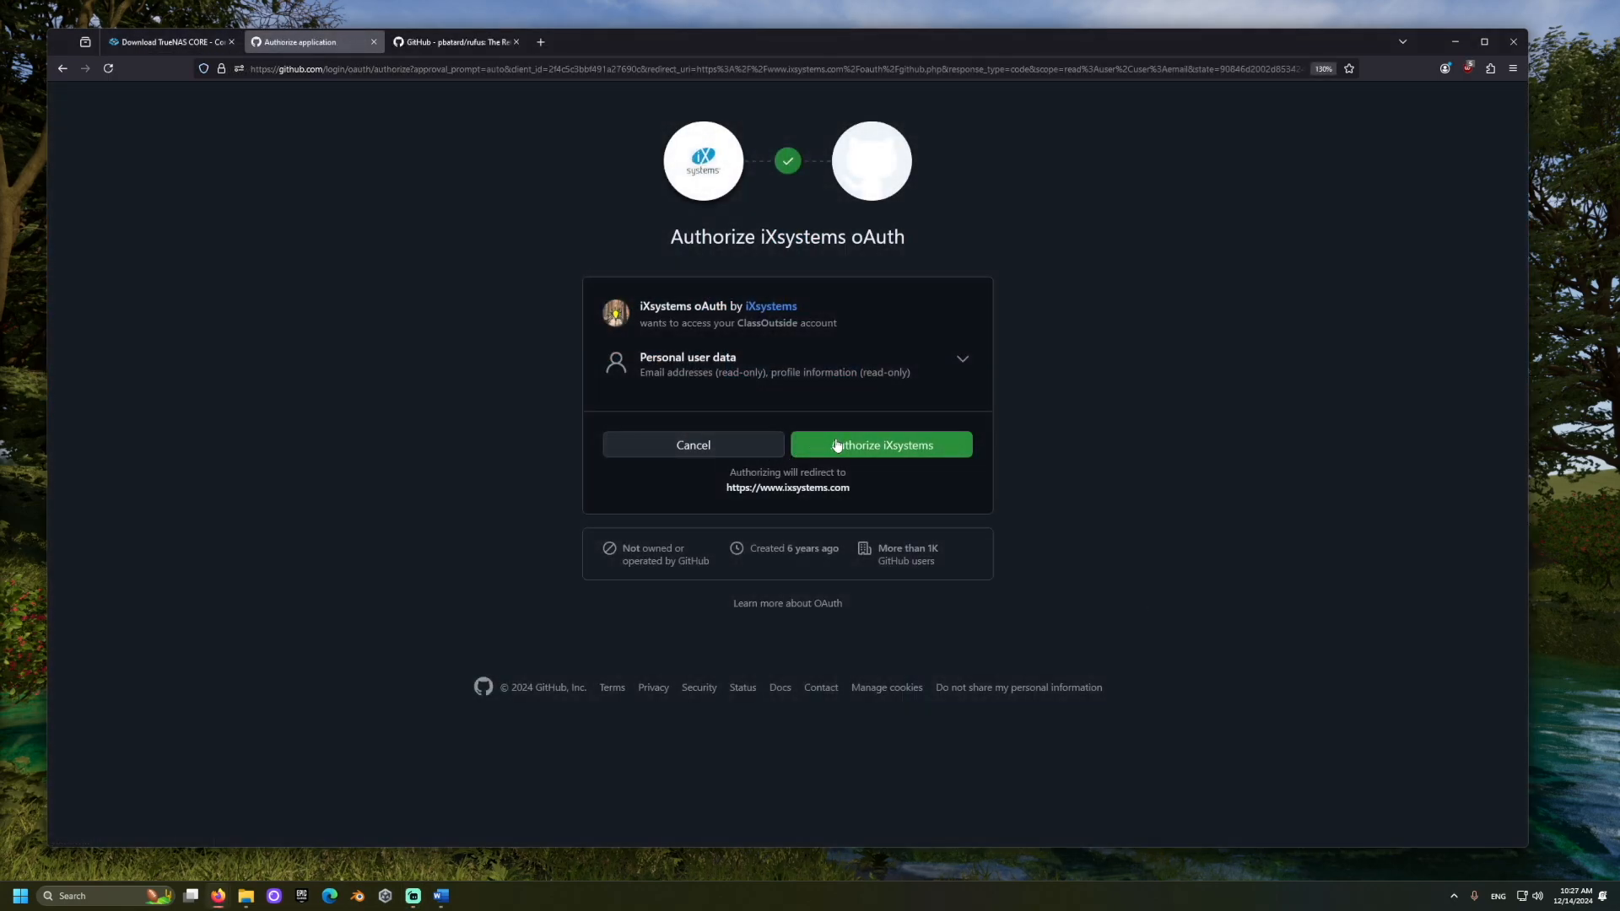
pyautogui.click(169, 42)
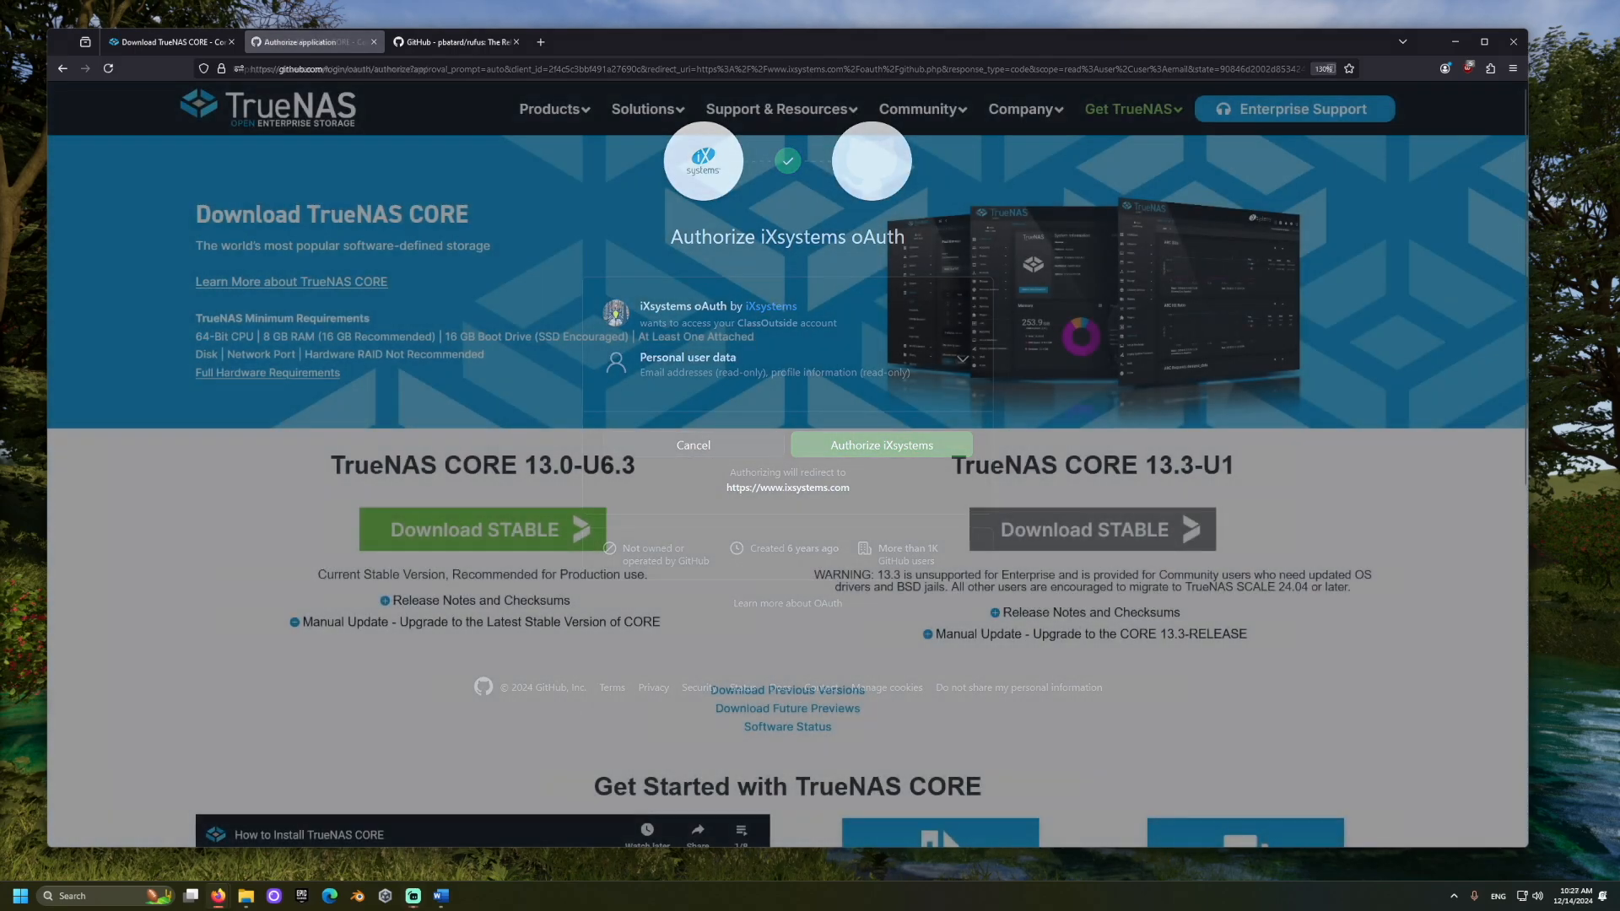
pyautogui.click(879, 446)
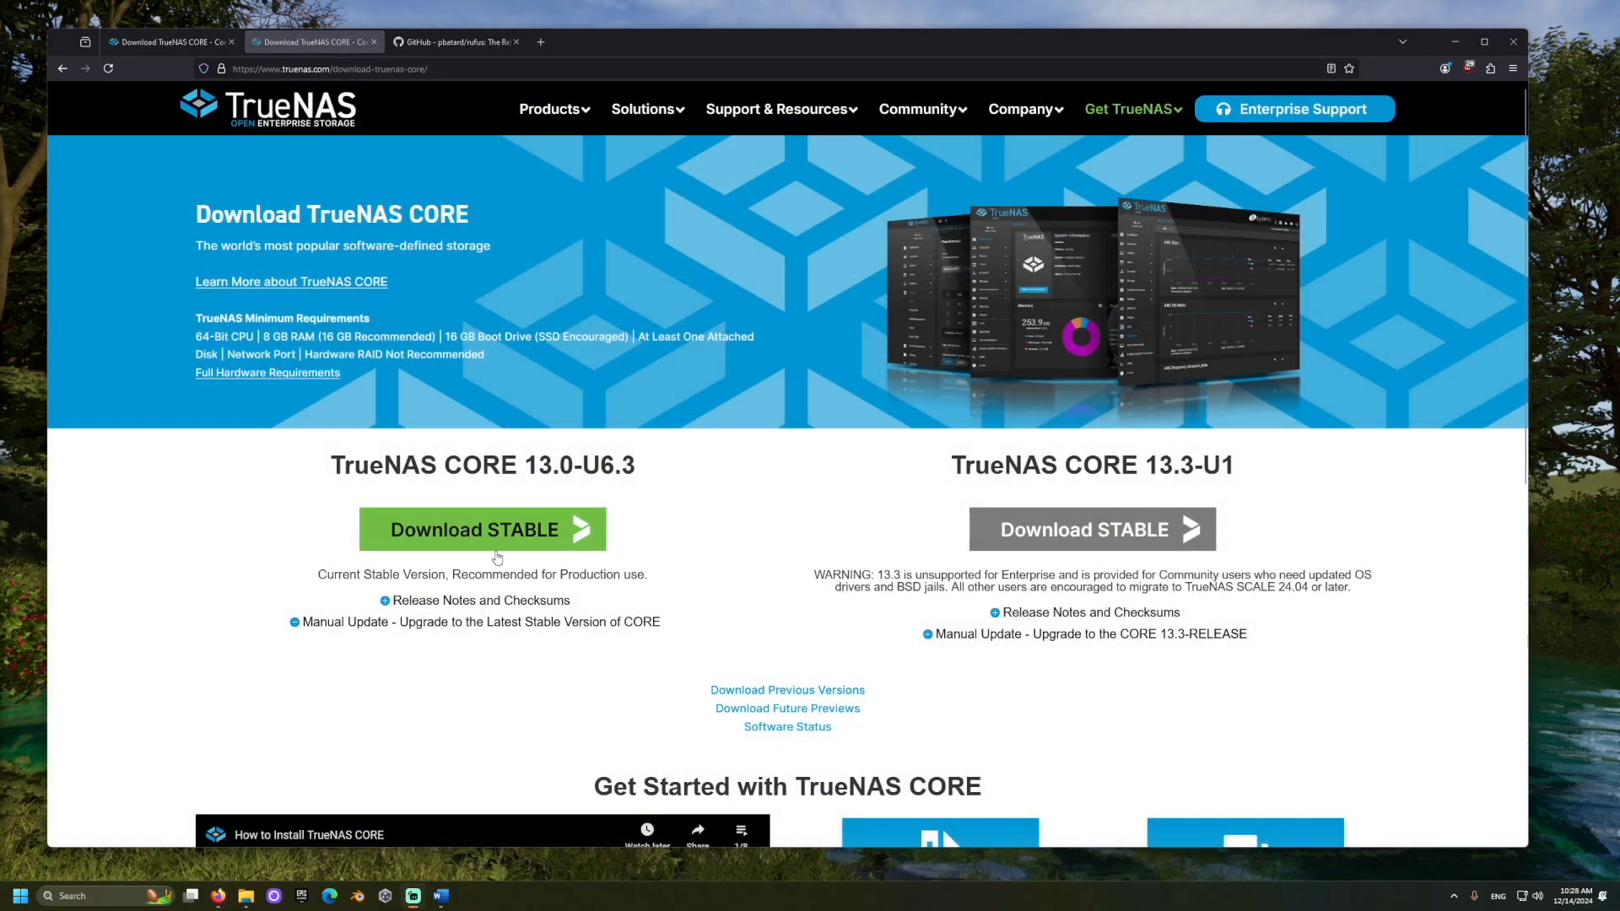
# Download the stable TrueNAS CORE 13.0-U6.3 ISO and close the extra tab.
pyautogui.click(482, 529)
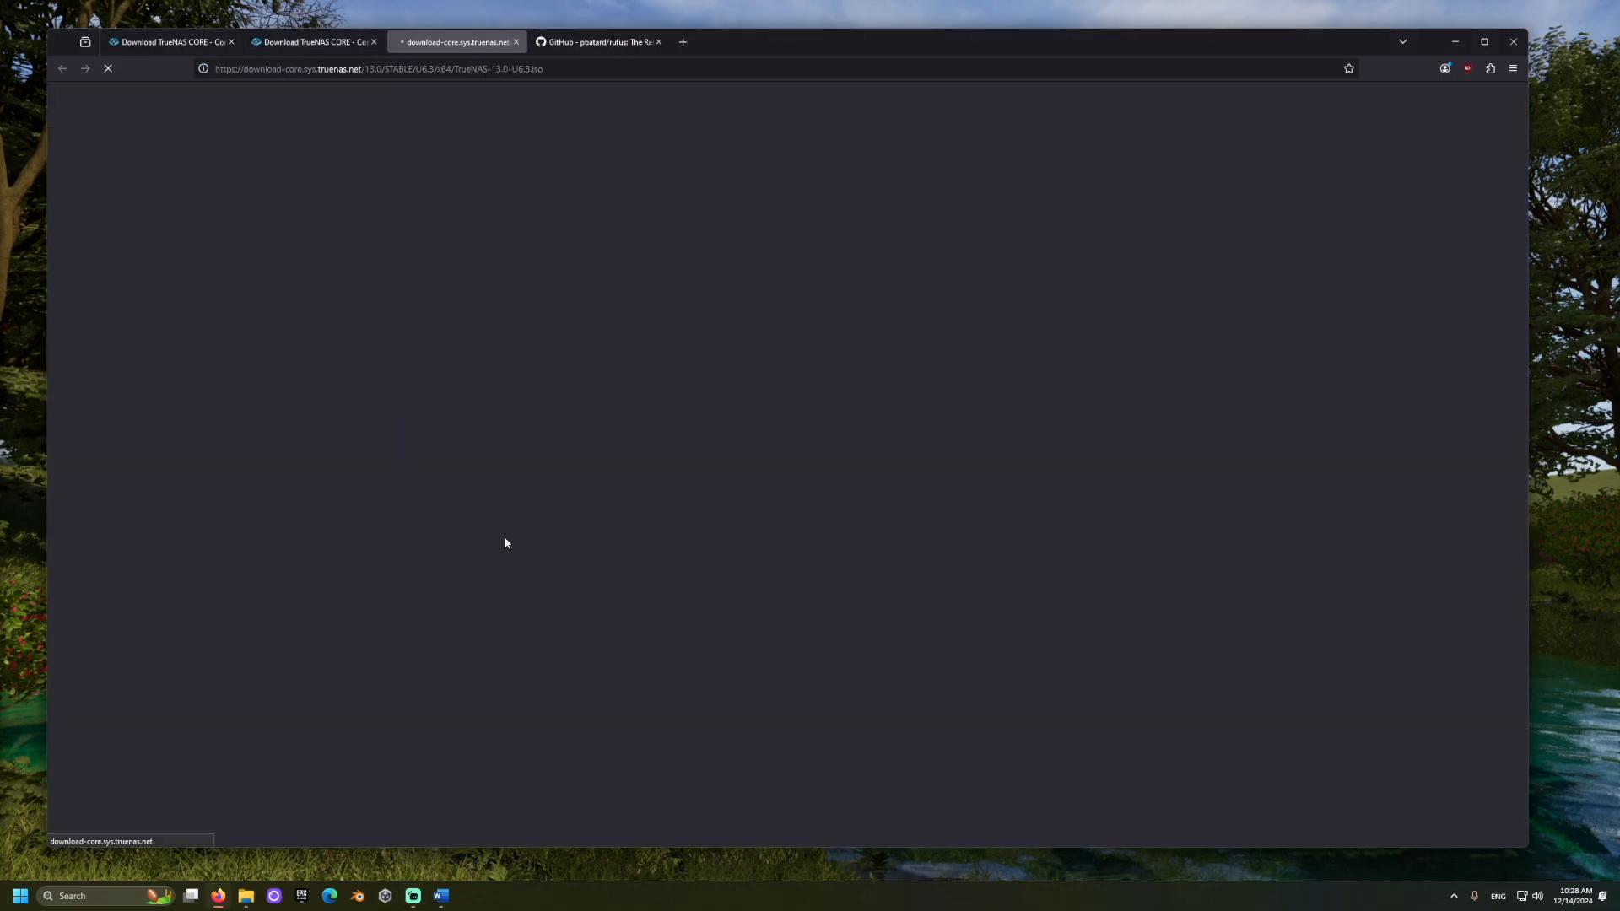
pyautogui.click(482, 529)
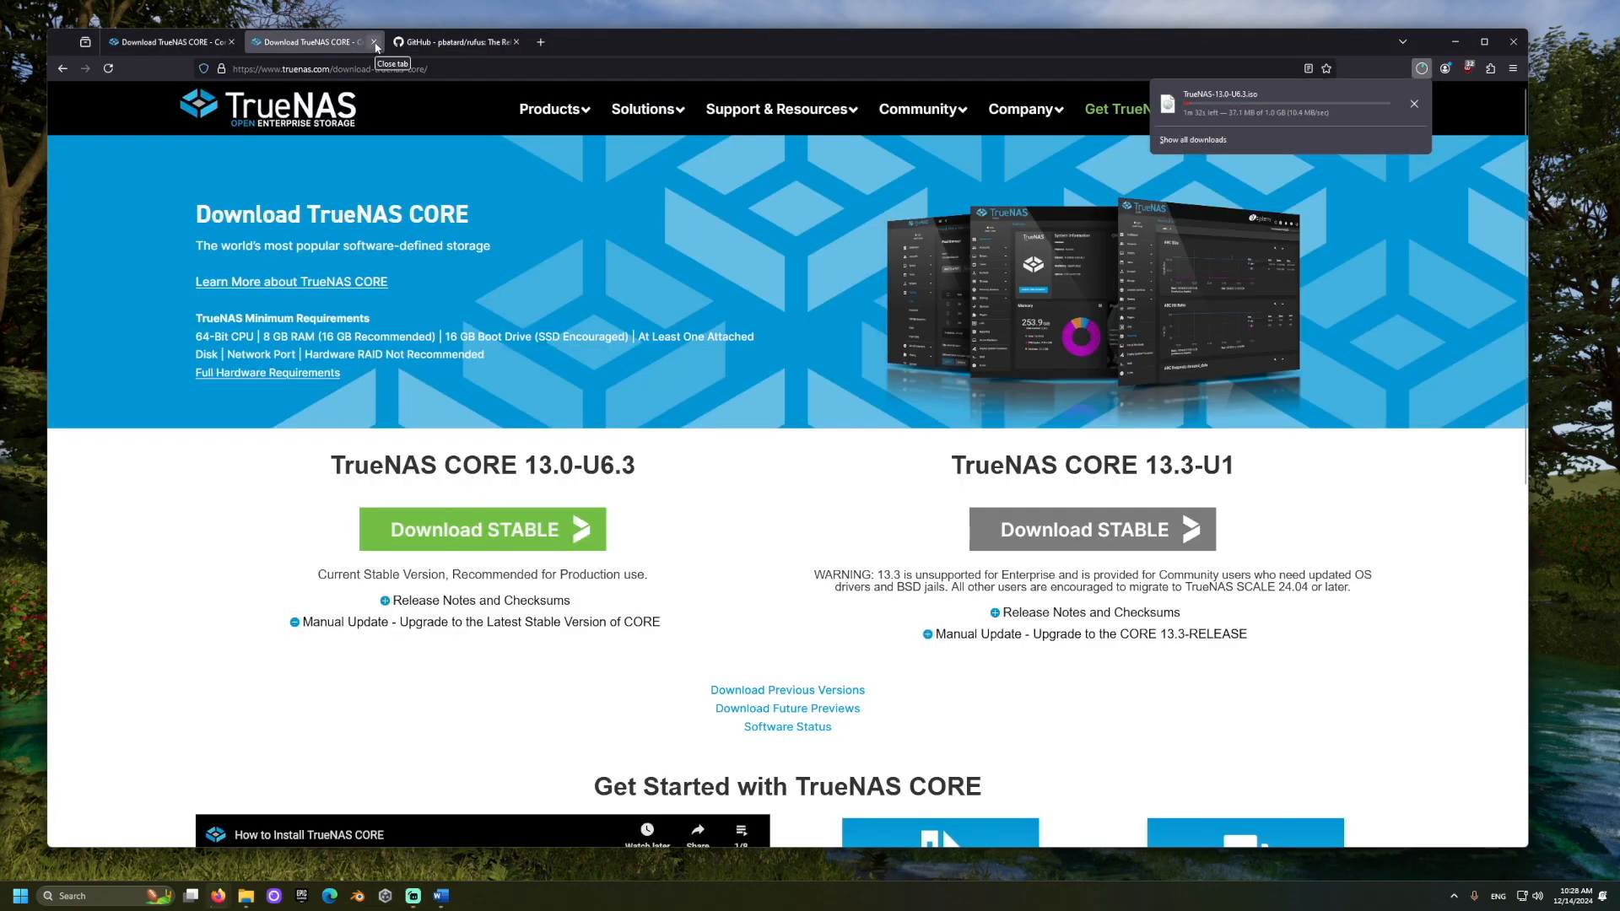
pyautogui.click(373, 41)
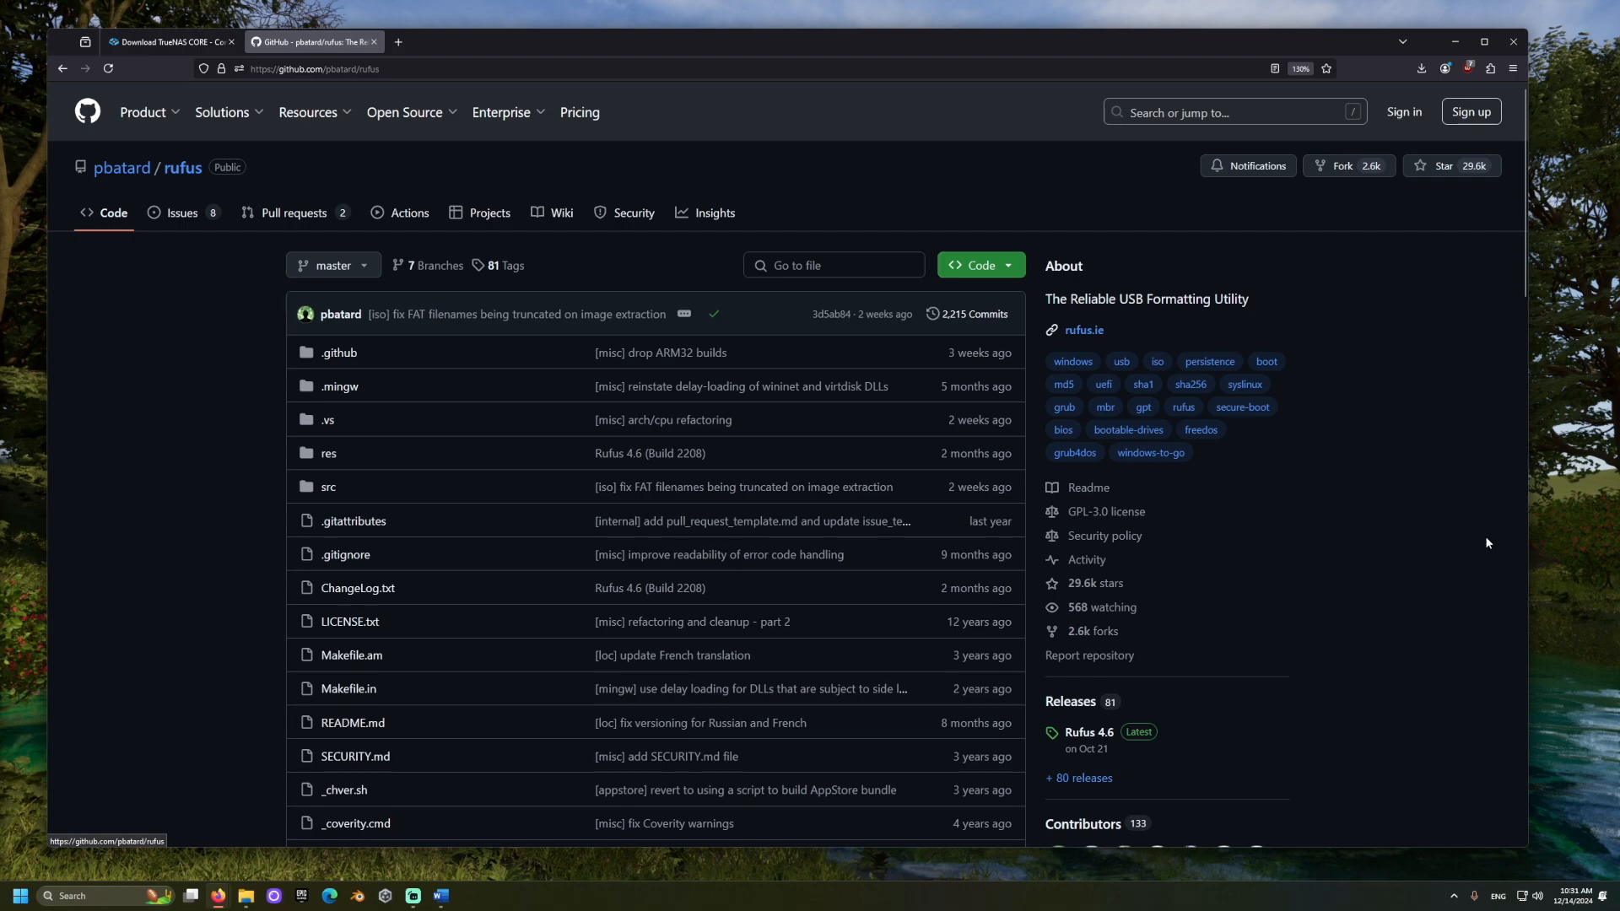
# From the Rufus 4.6 release page, download the rufus-4.6.exe asset.
pyautogui.scroll(-3)
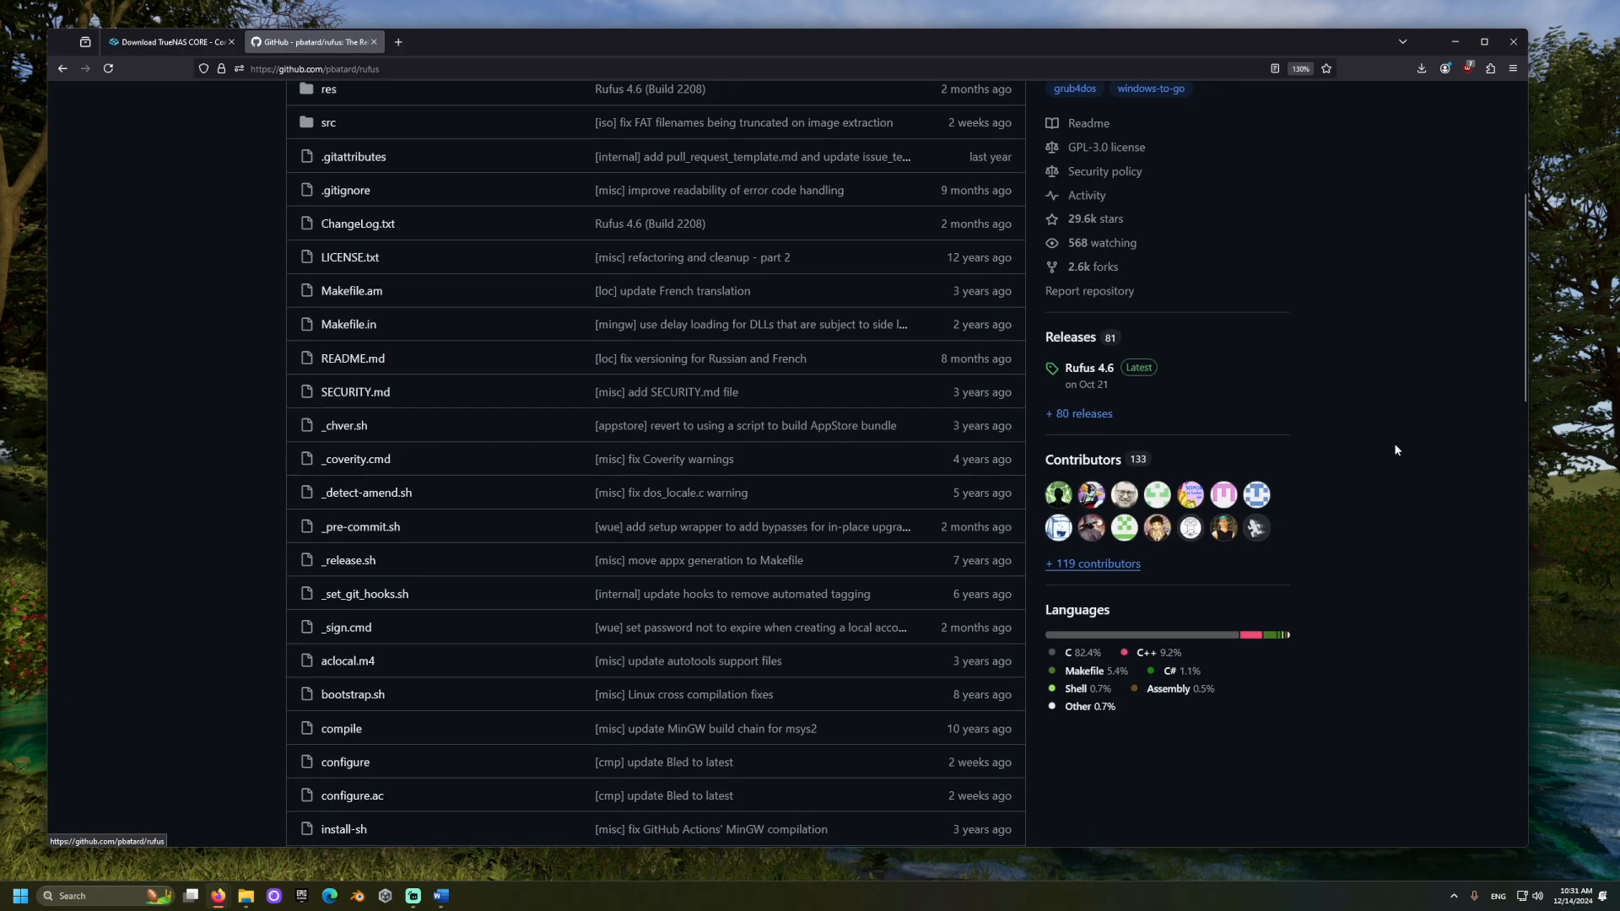
pyautogui.scroll(-3)
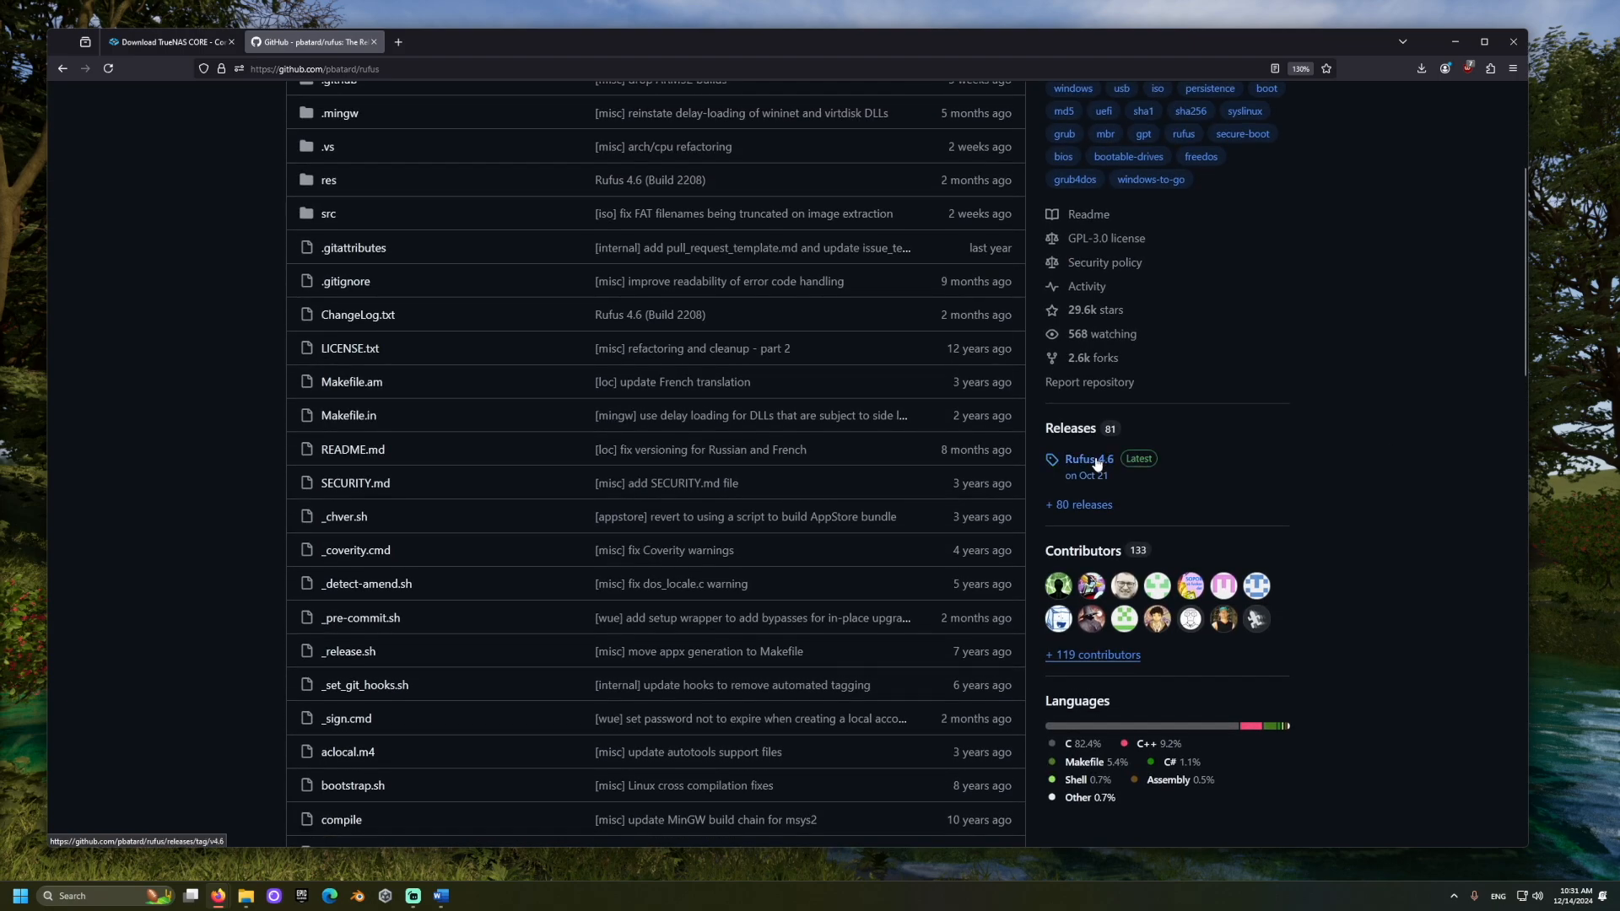
pyautogui.click(1087, 459)
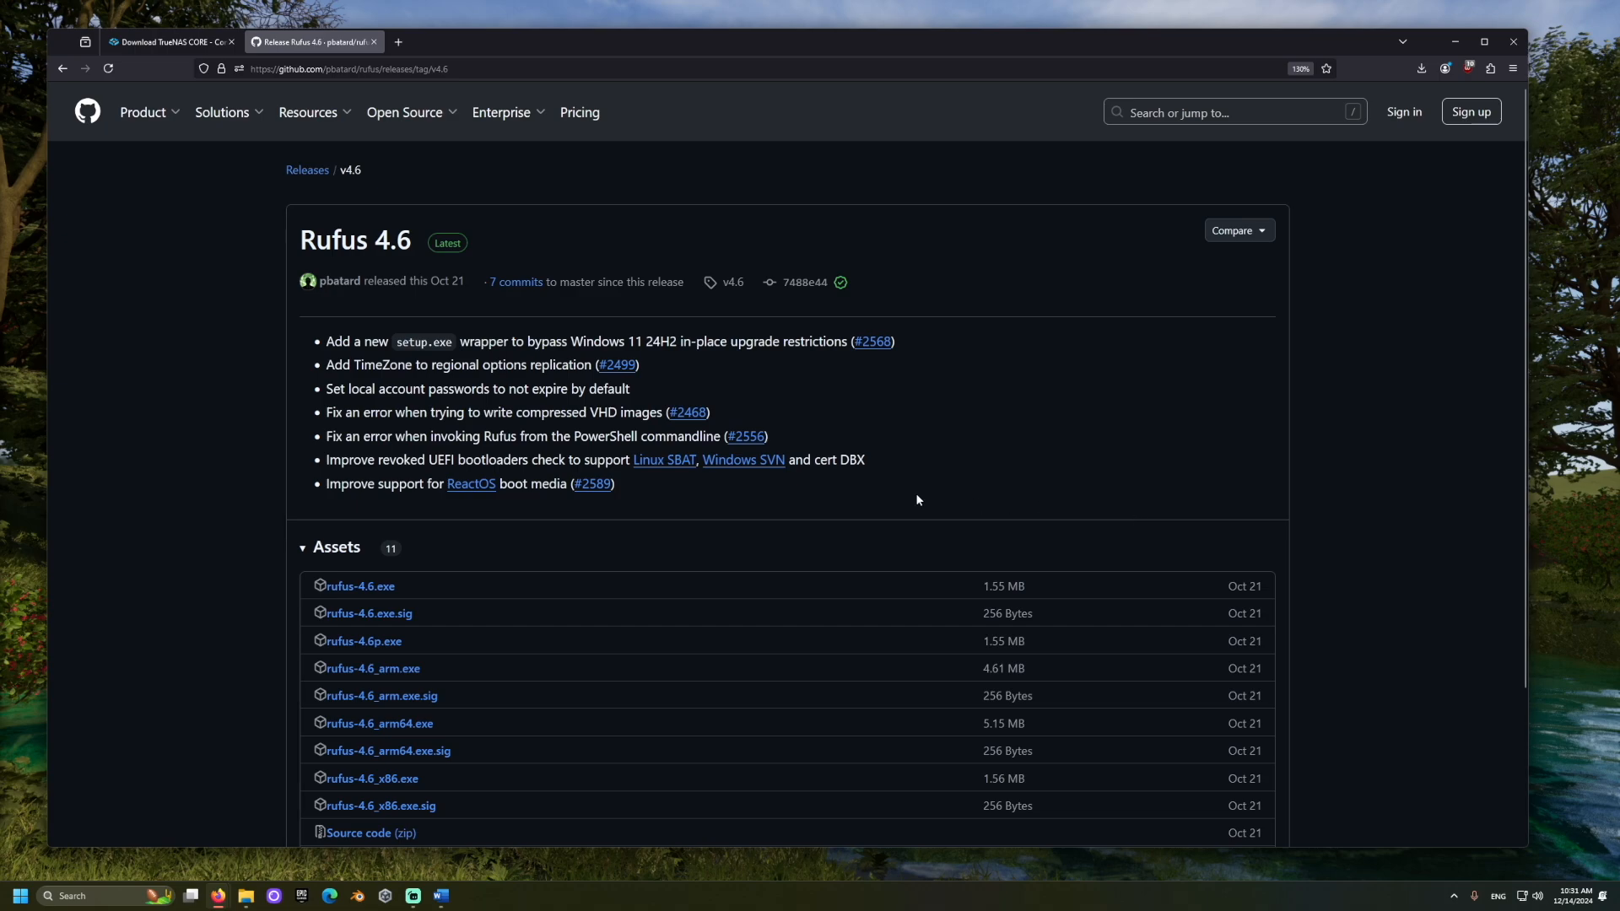
pyautogui.click(359, 586)
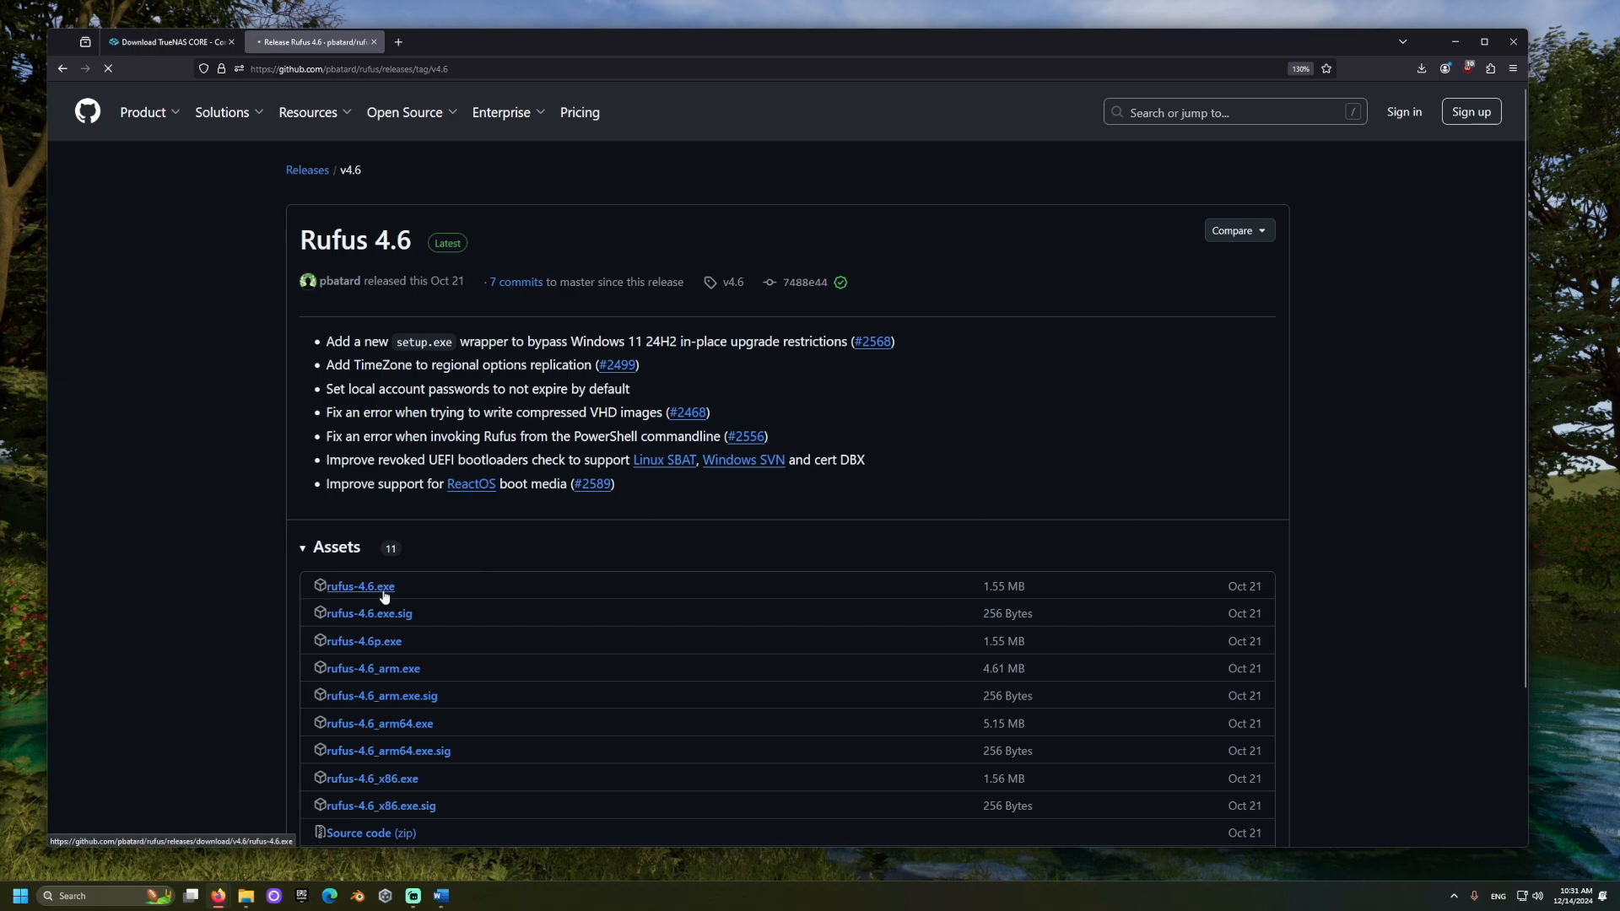
pyautogui.click(359, 586)
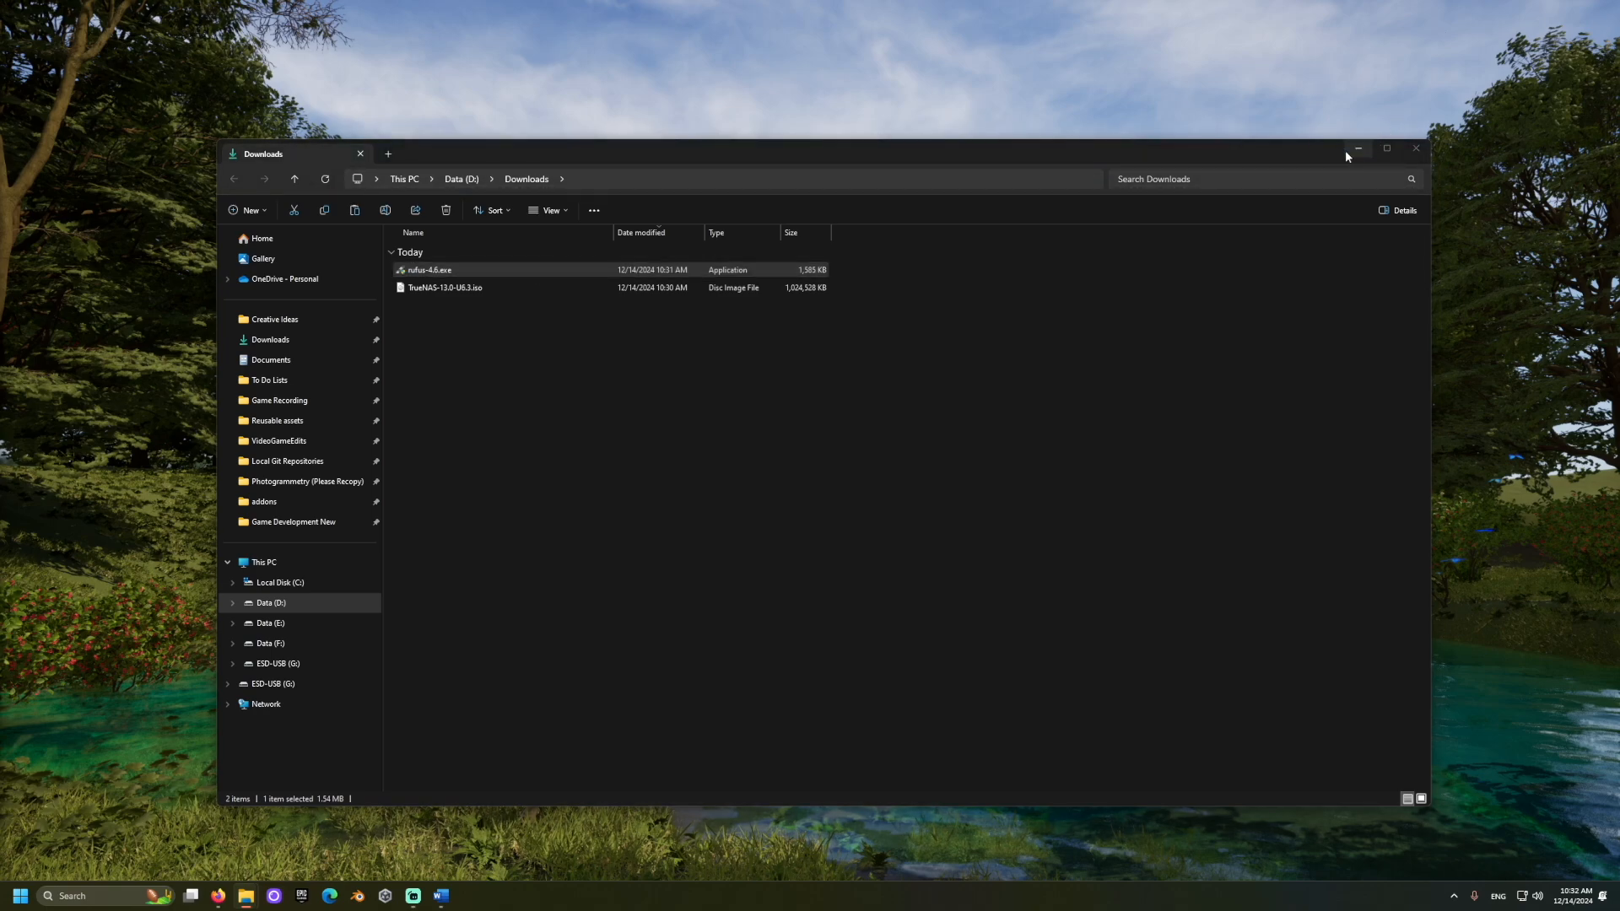
# Run rufus-4.6.exe from the Downloads folder.
pyautogui.doubleClick(428, 270)
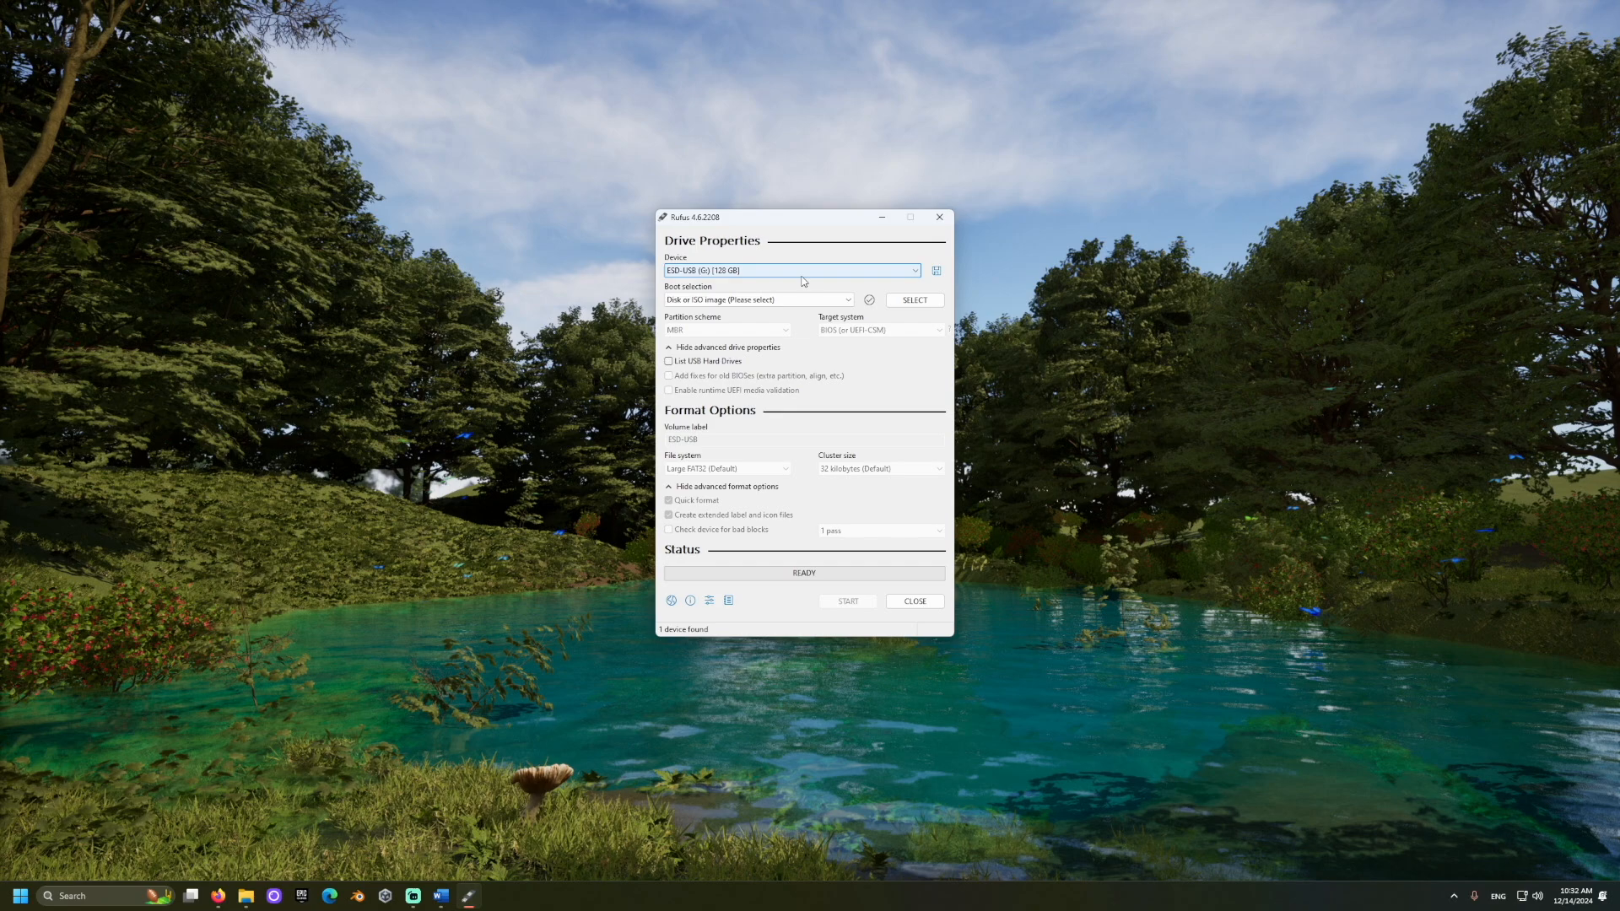
# Write TrueNAS-13.0-U6.3.iso to the ESD-USB drive, accepting the ISOHybrid notice and erase warning.
pyautogui.click(913, 300)
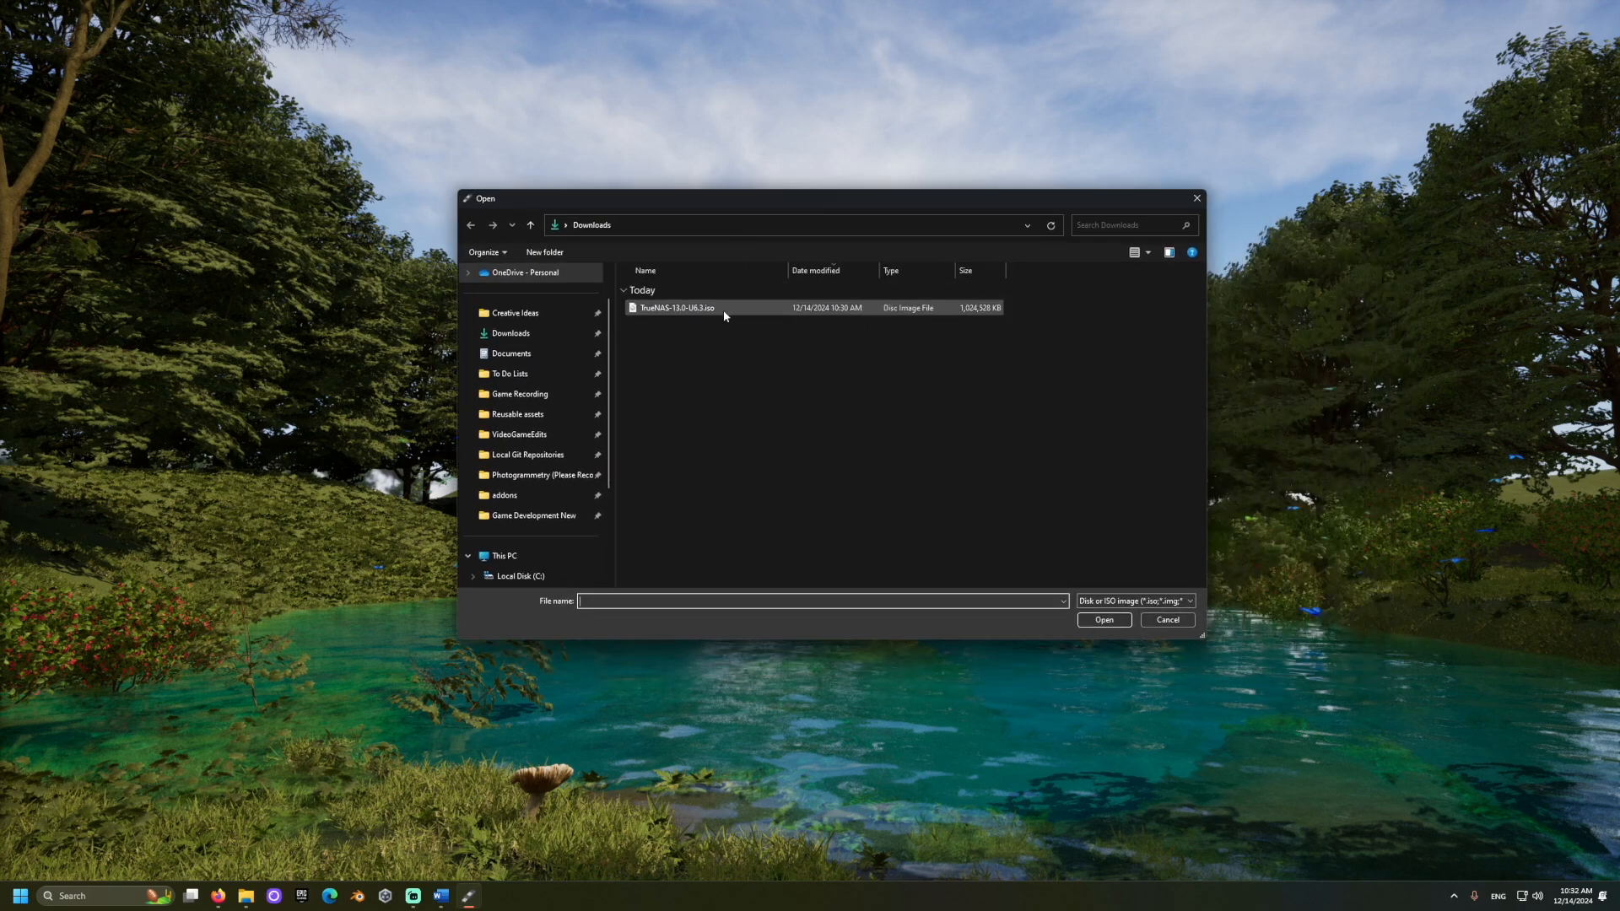
pyautogui.click(1104, 620)
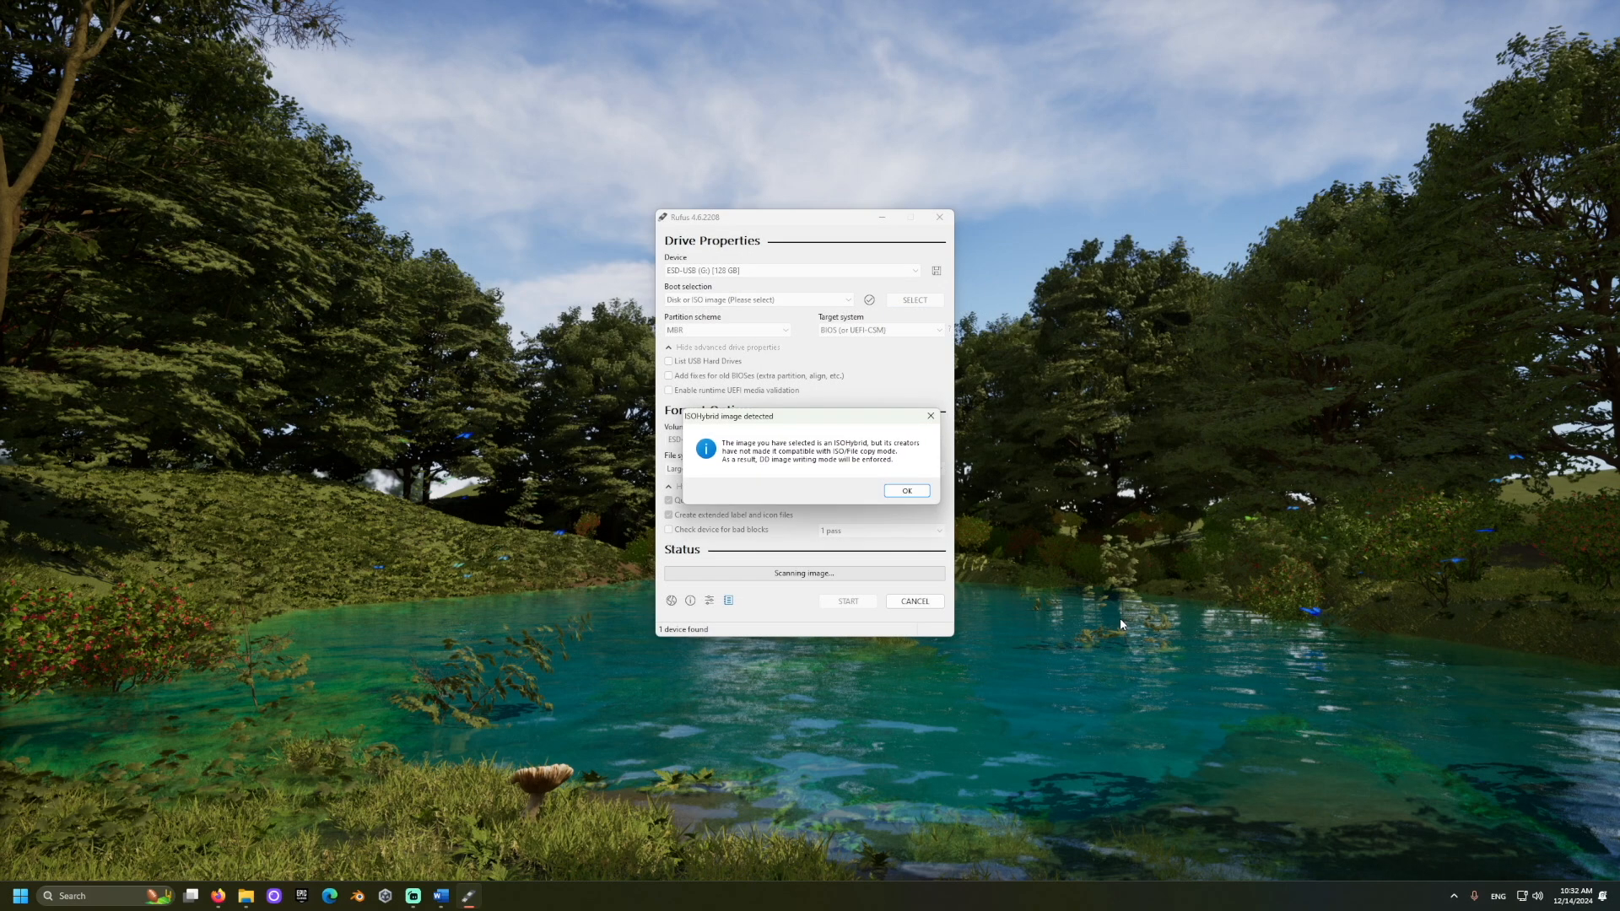
pyautogui.moveTo(907, 477)
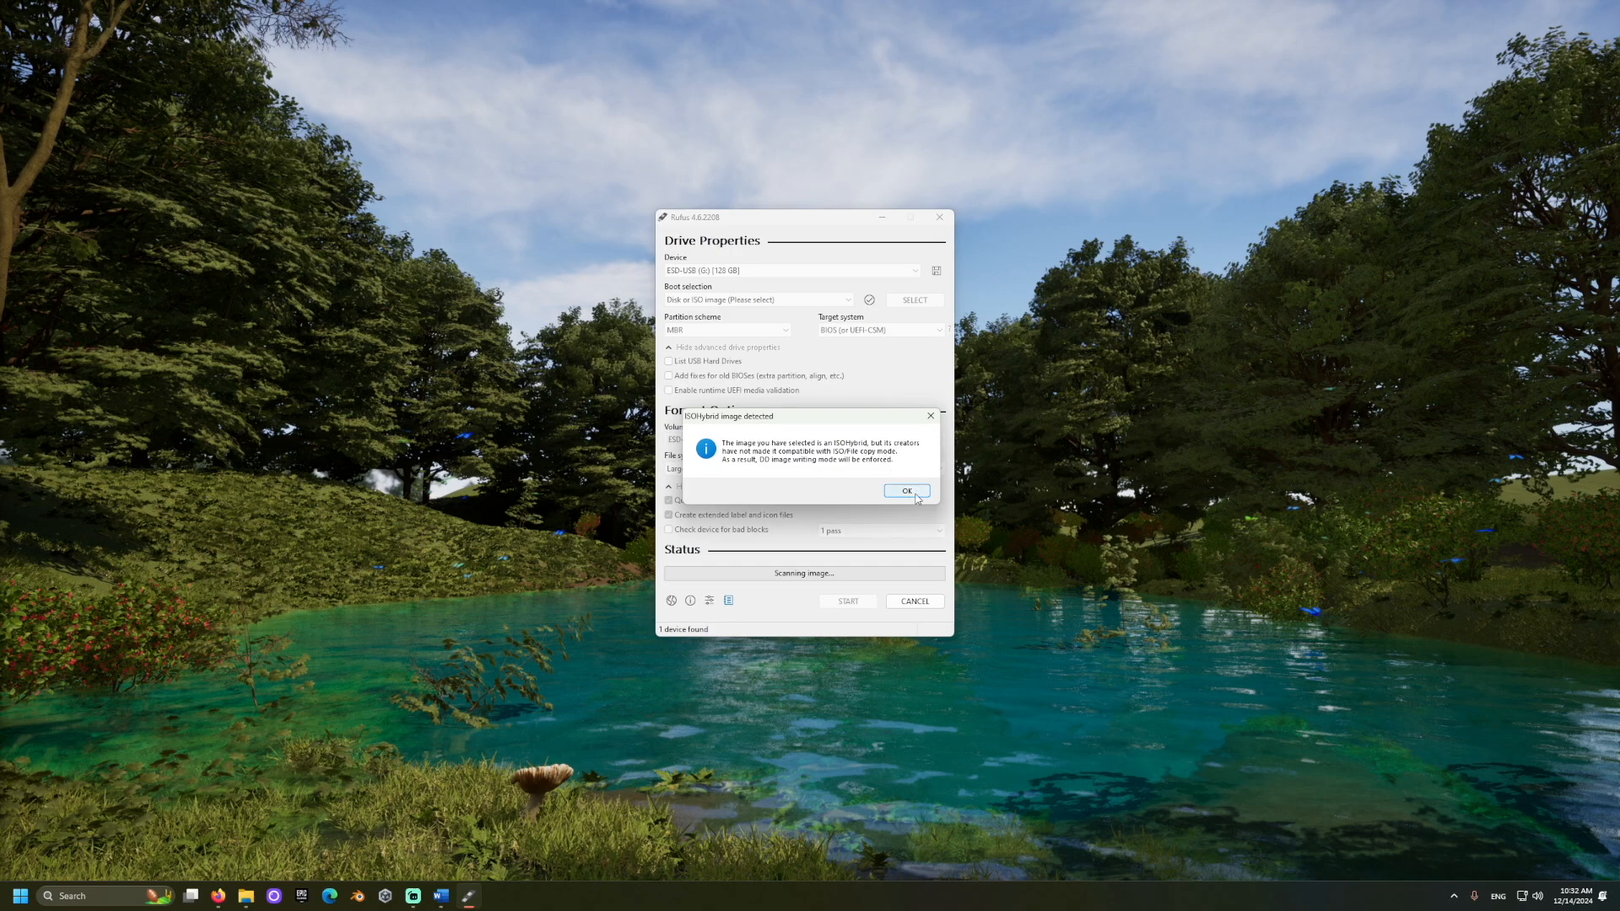
pyautogui.click(905, 489)
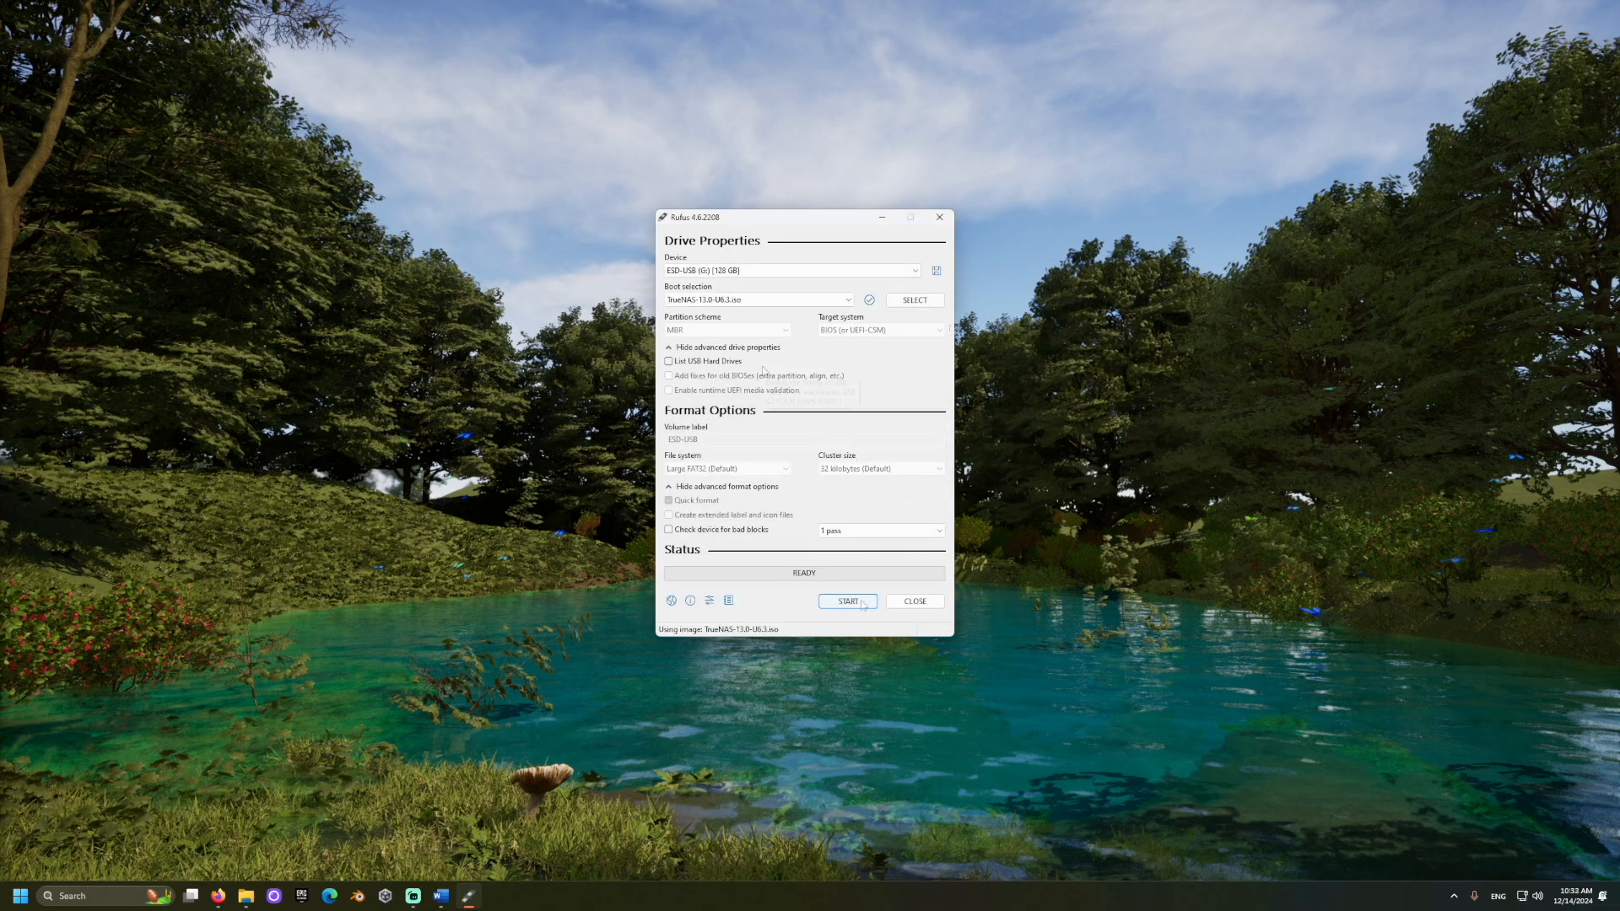
pyautogui.click(846, 602)
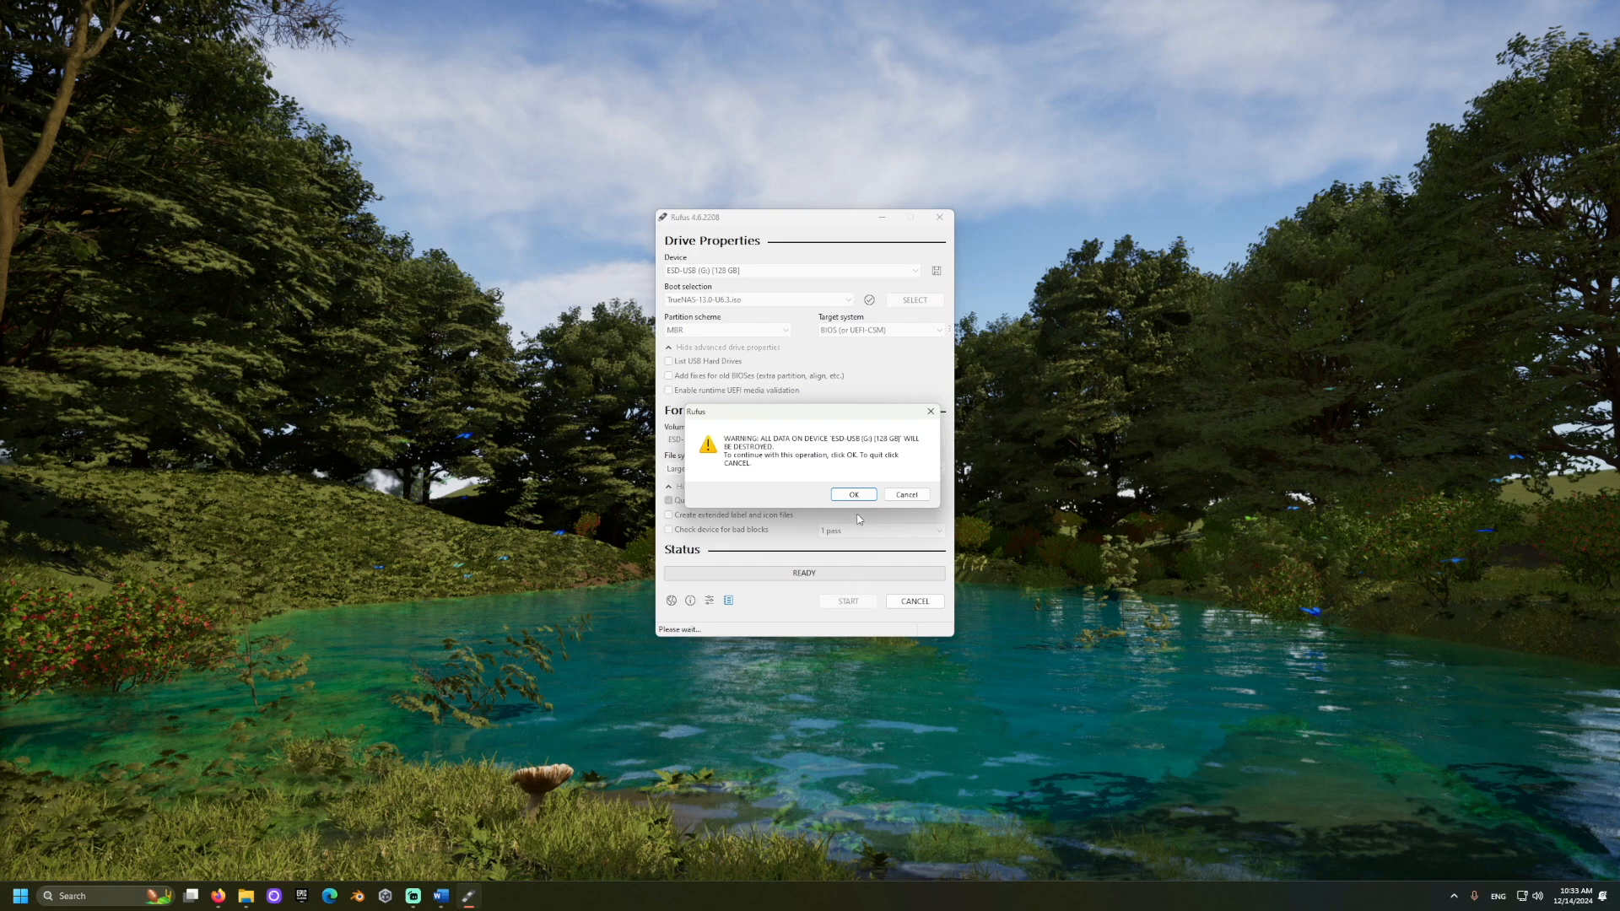
pyautogui.click(852, 494)
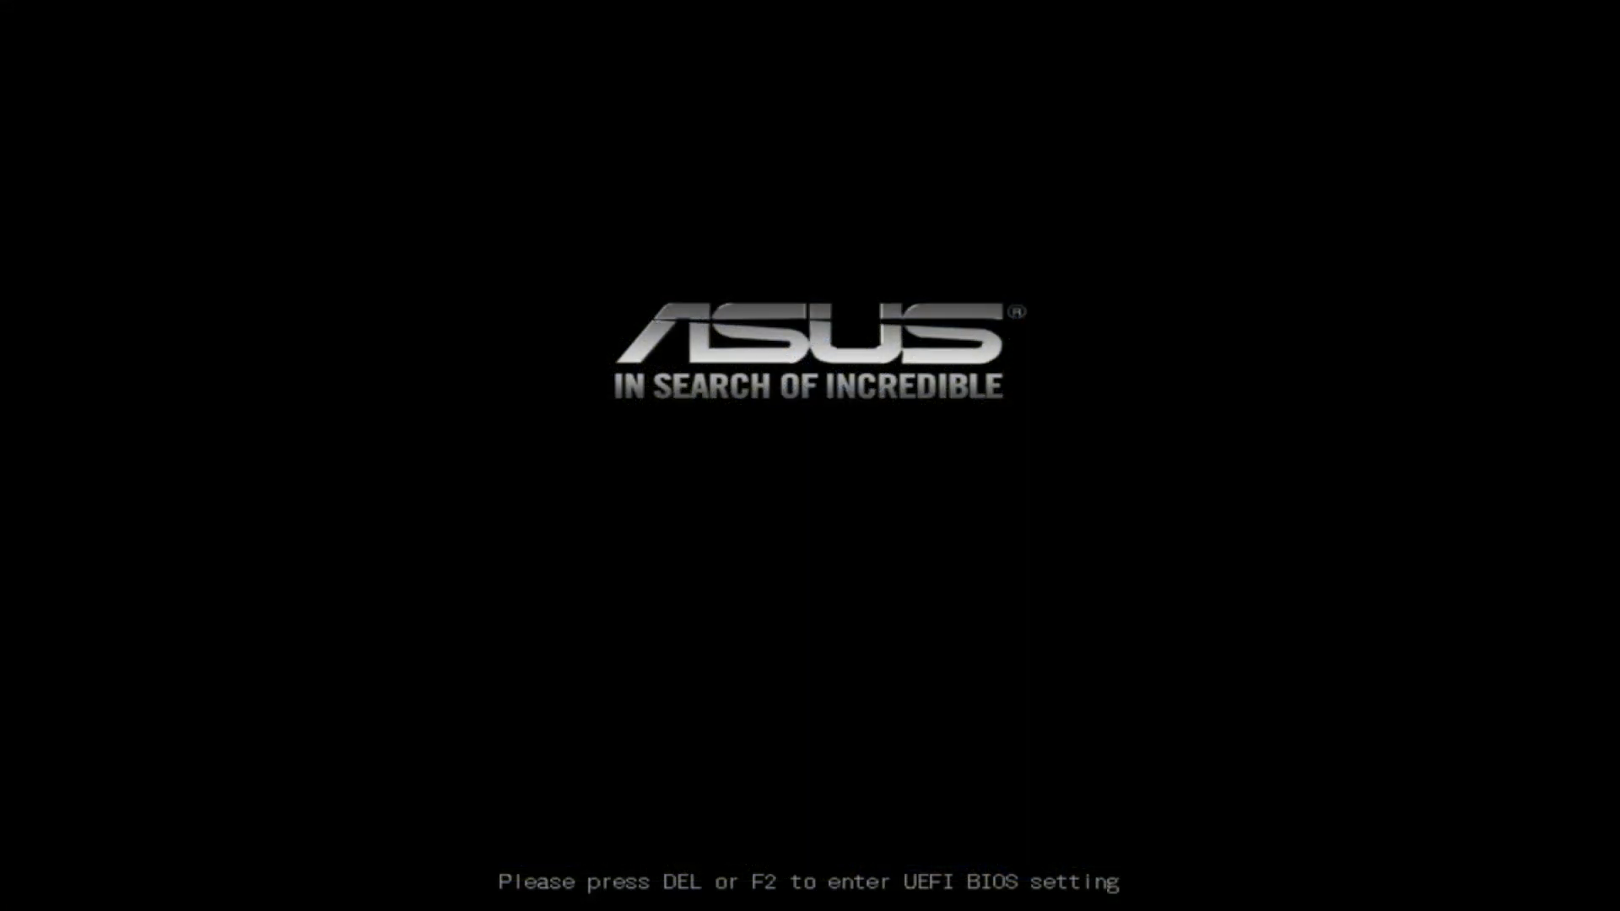
# In BIOS, keep the Samsung SSD first in boot order and open the one-time Boot Menu.
pyautogui.press('Delete')
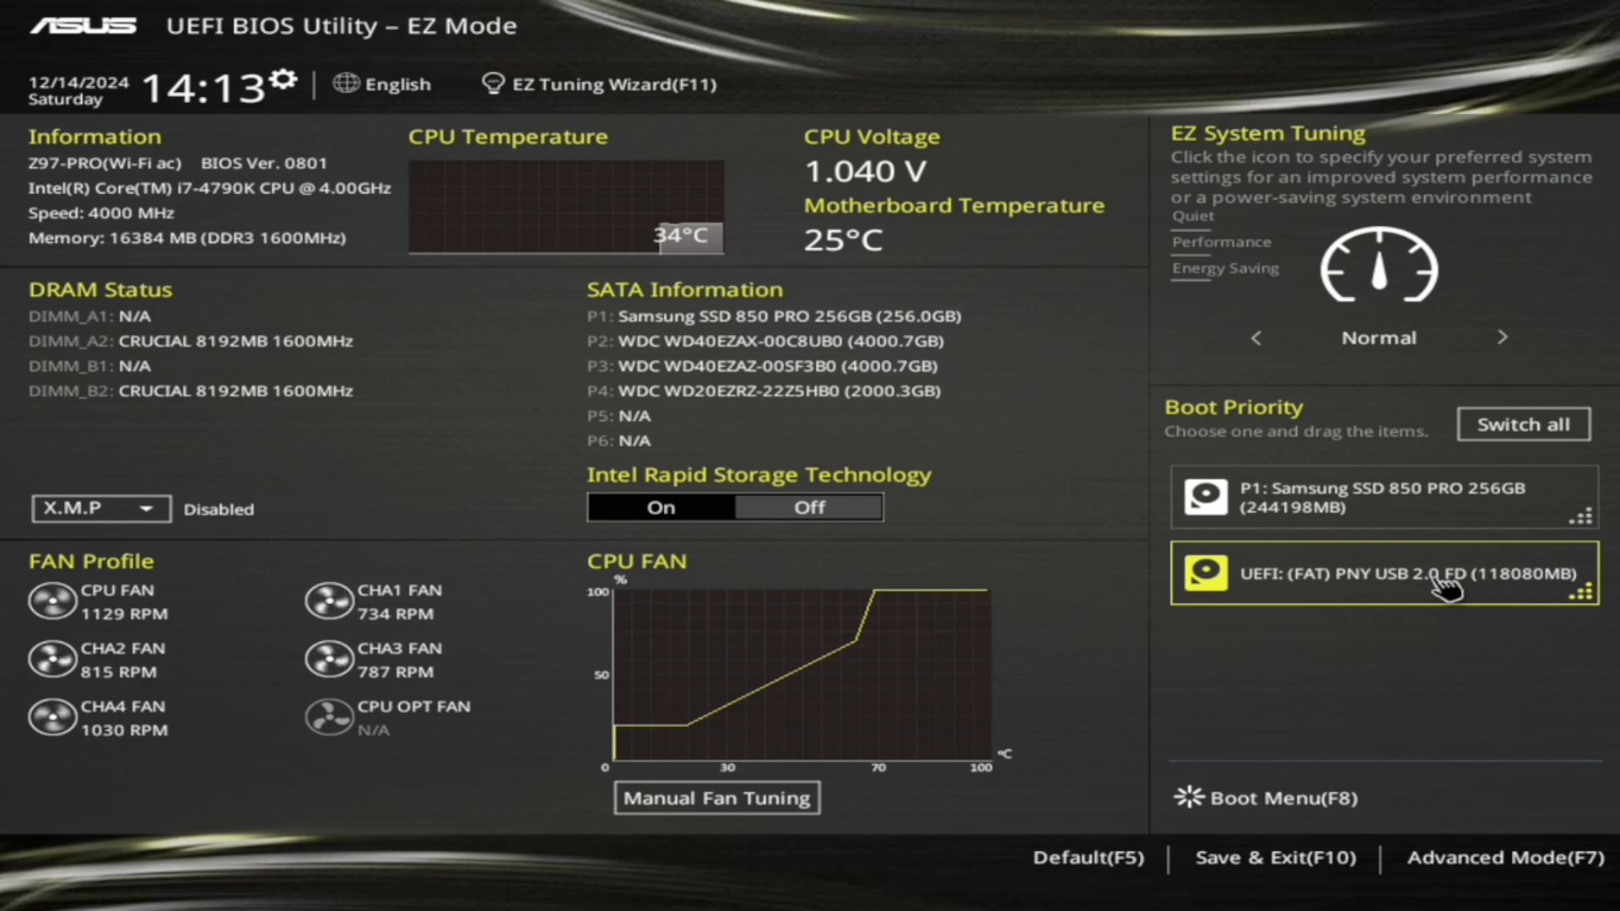
pyautogui.moveTo(1385, 574); pyautogui.dragTo(1385, 491)
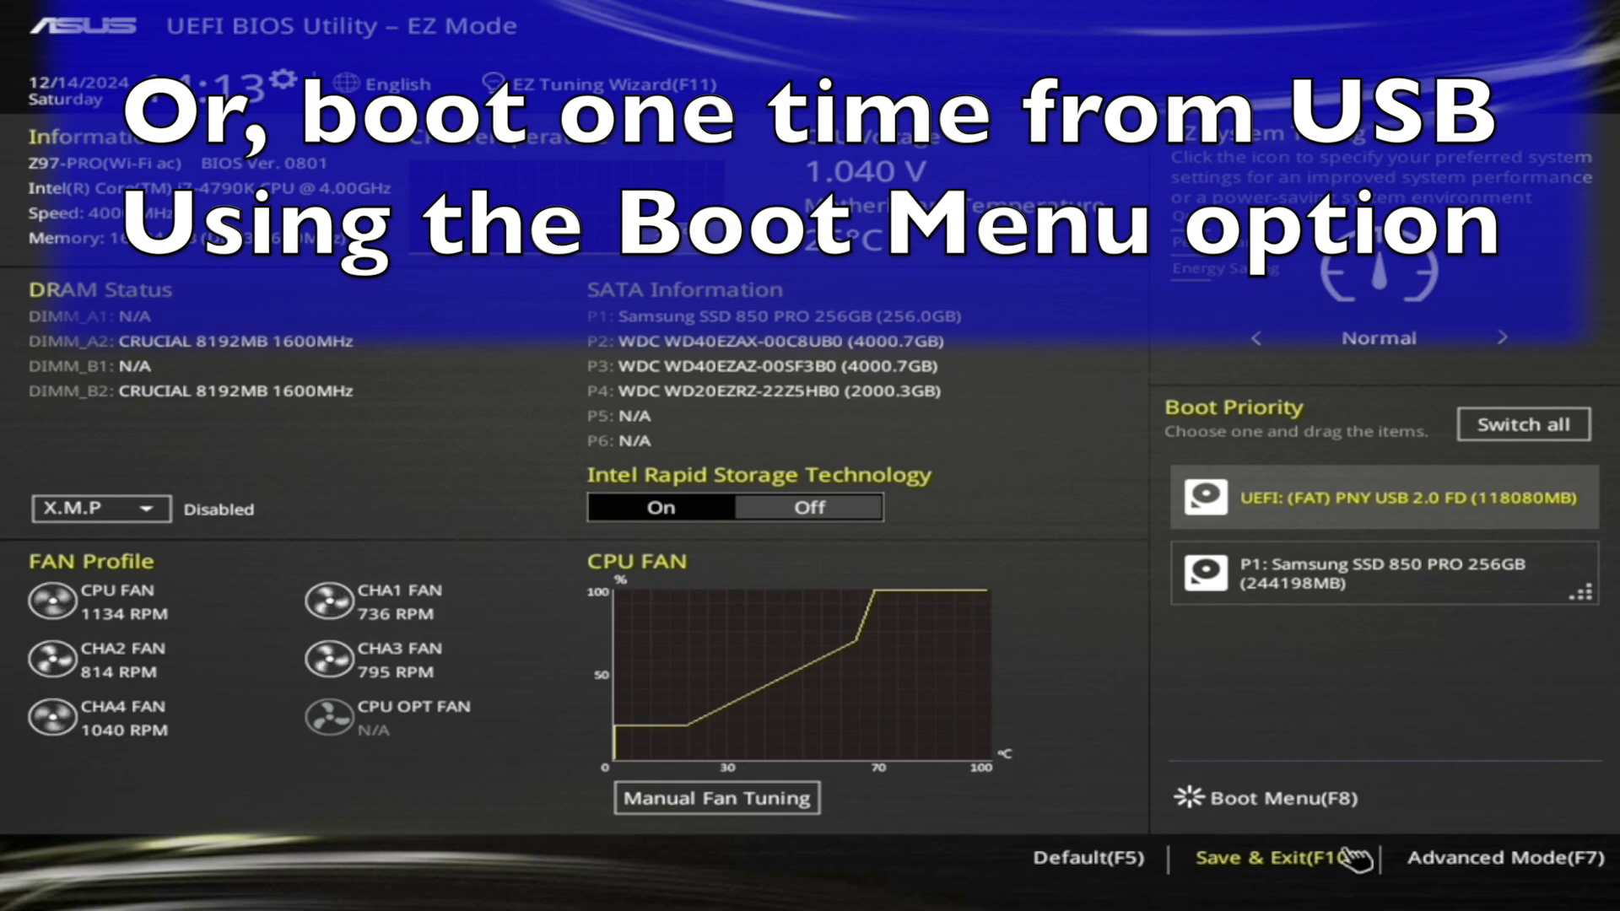
pyautogui.moveTo(1468, 497)
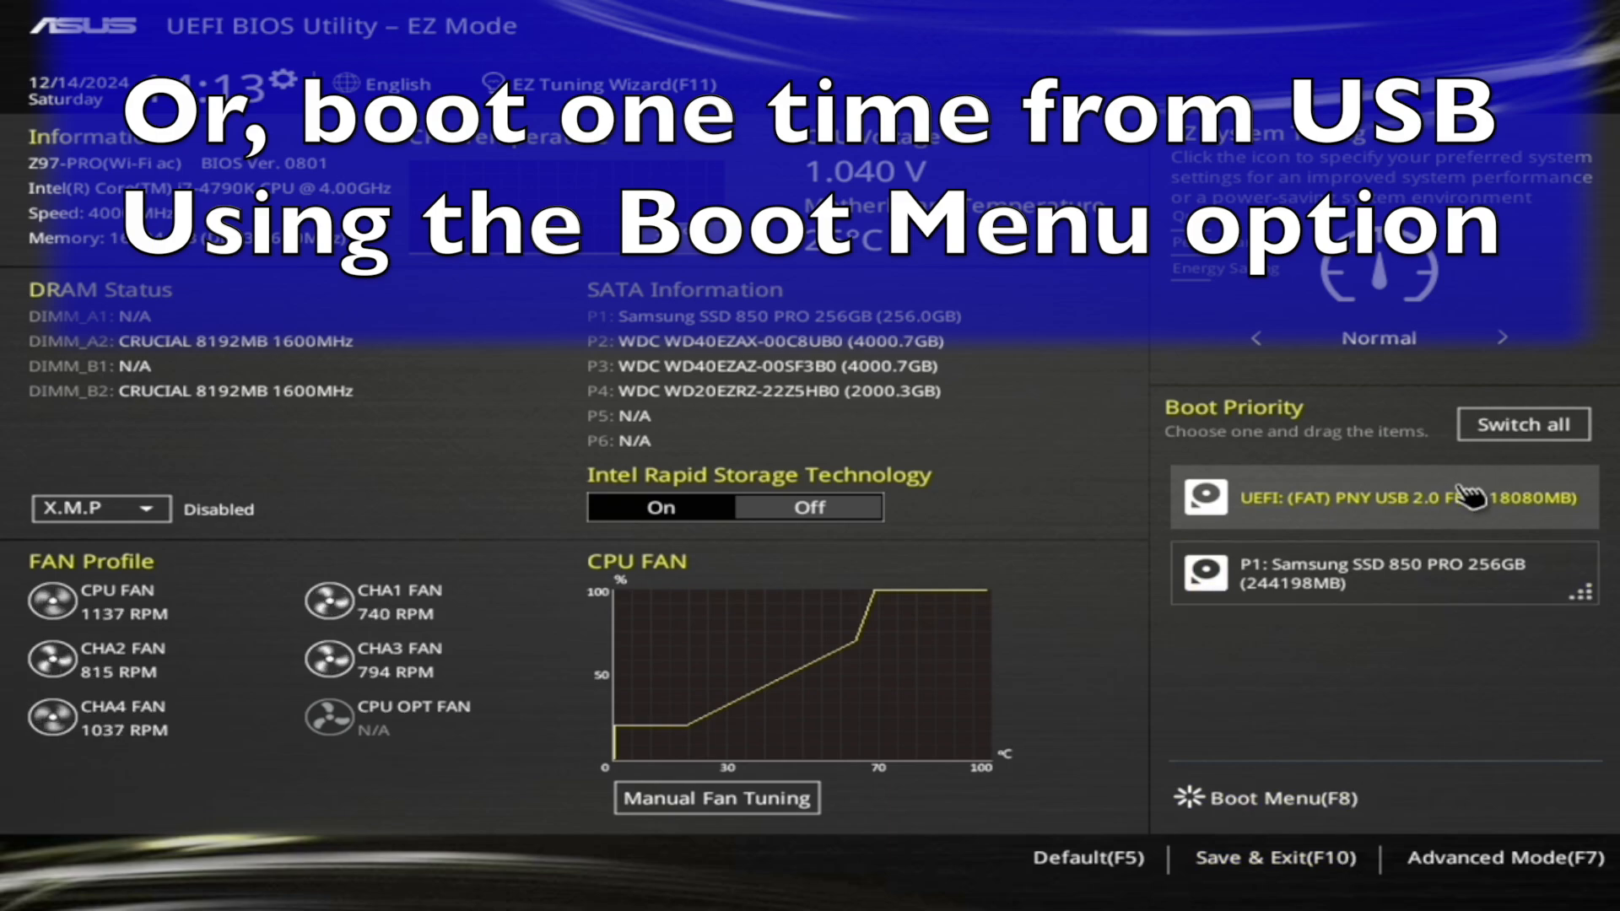
pyautogui.moveTo(1385, 496); pyautogui.dragTo(1384, 574)
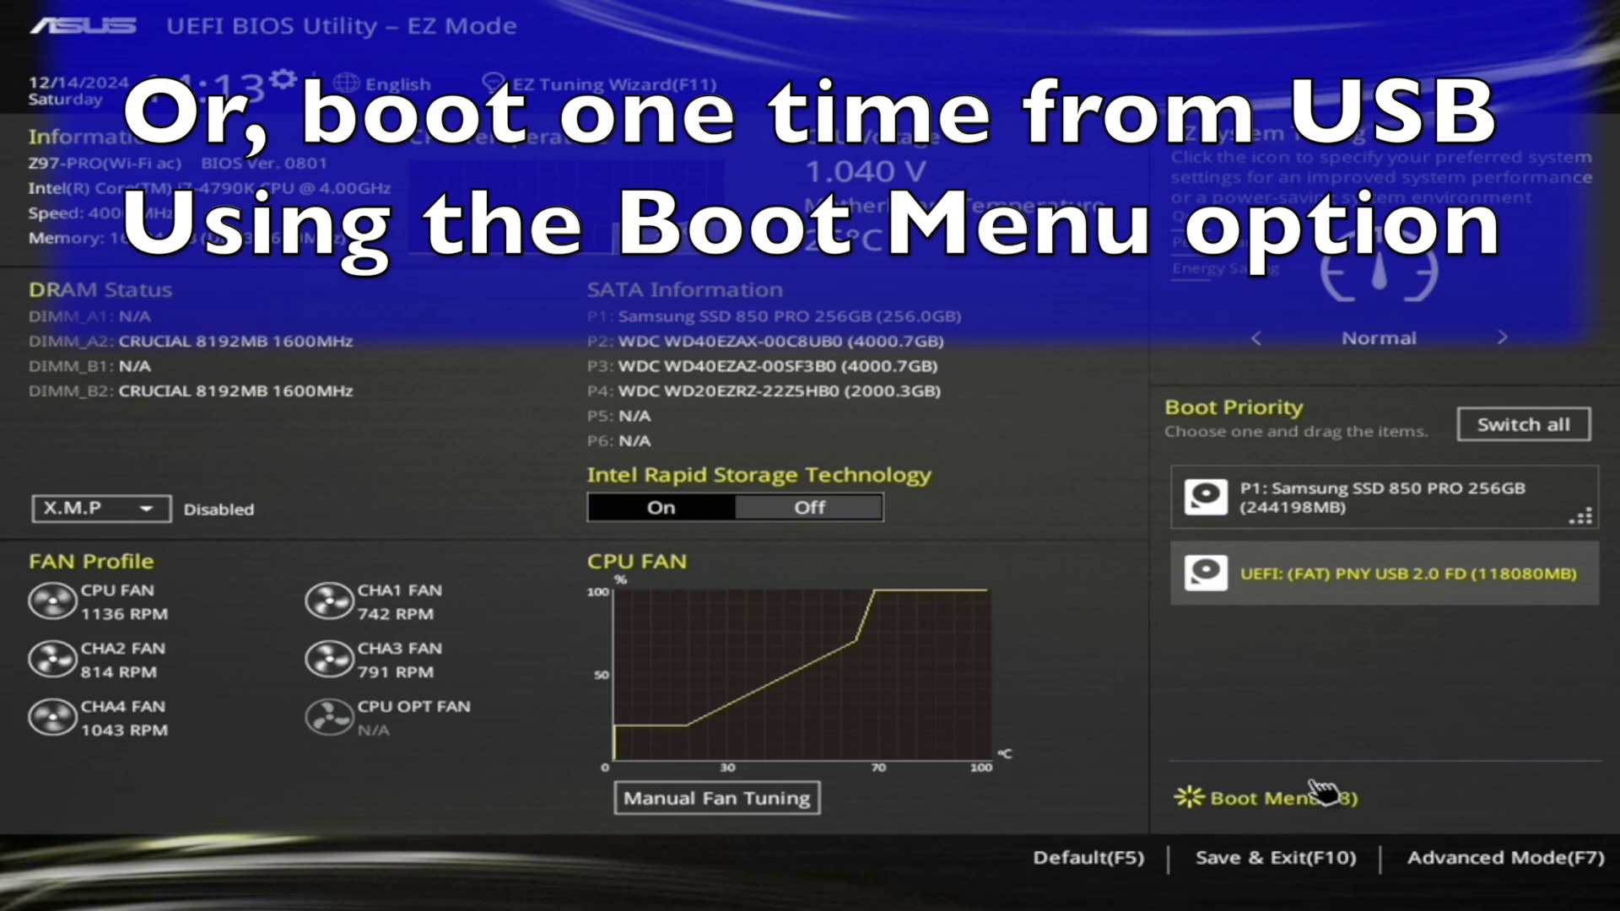
pyautogui.click(1279, 796)
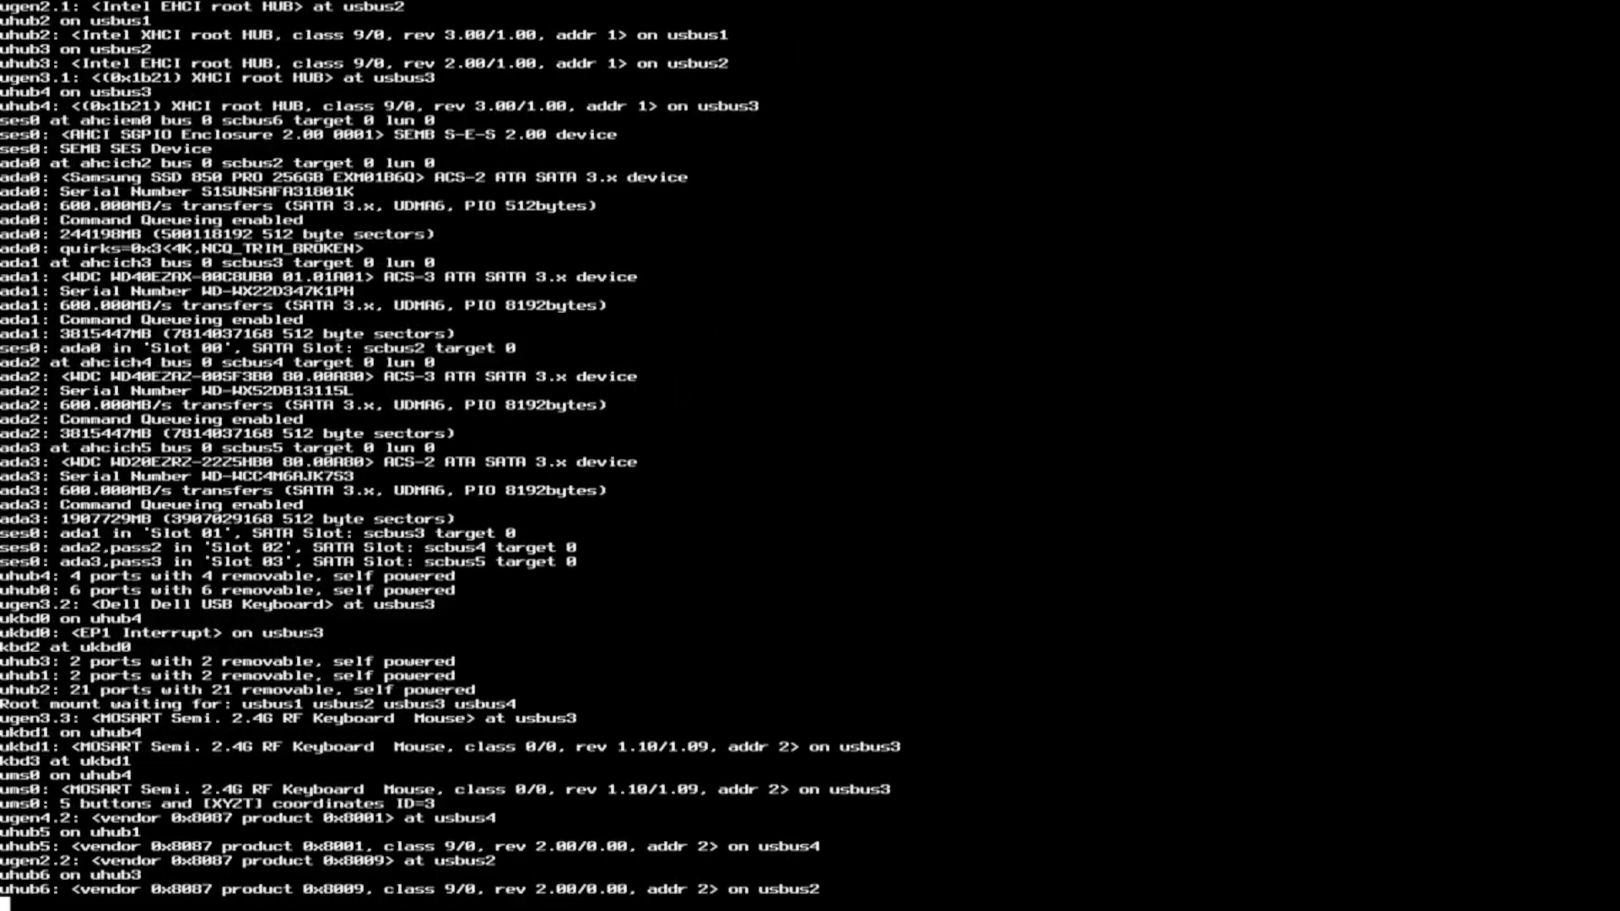
# Wait through the installer's kernel messages until it lists the Samsung SSD and WDC disks.
pyautogui.scroll(-3)
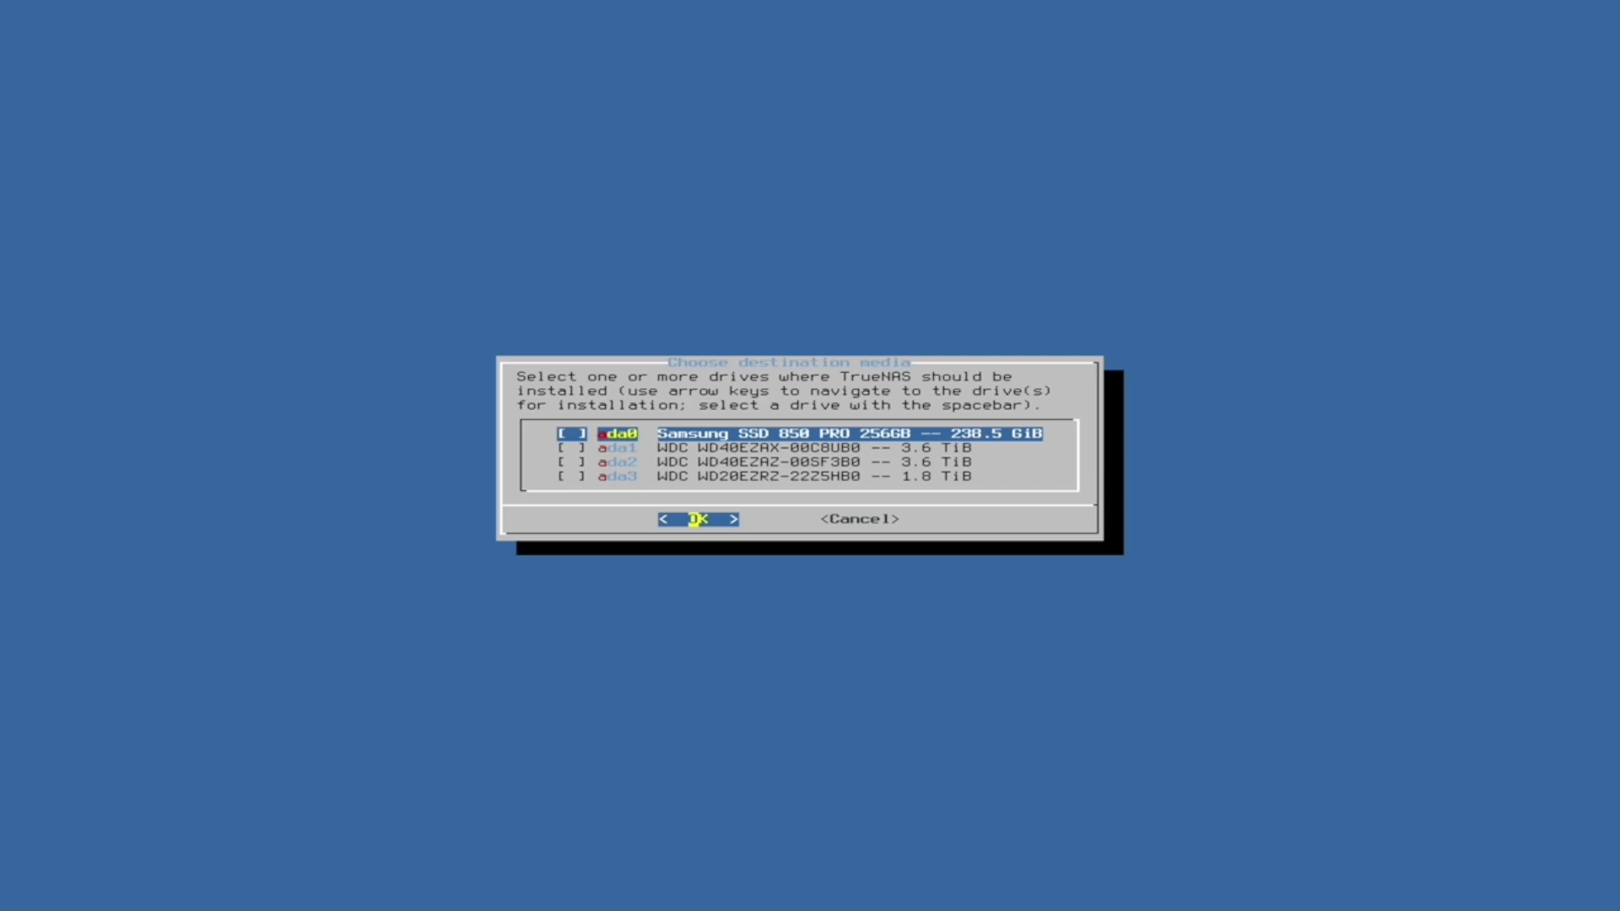
# Install TrueNAS onto the Samsung SSD 850 PRO (ada0) and set the root password.
pyautogui.click(696, 519)
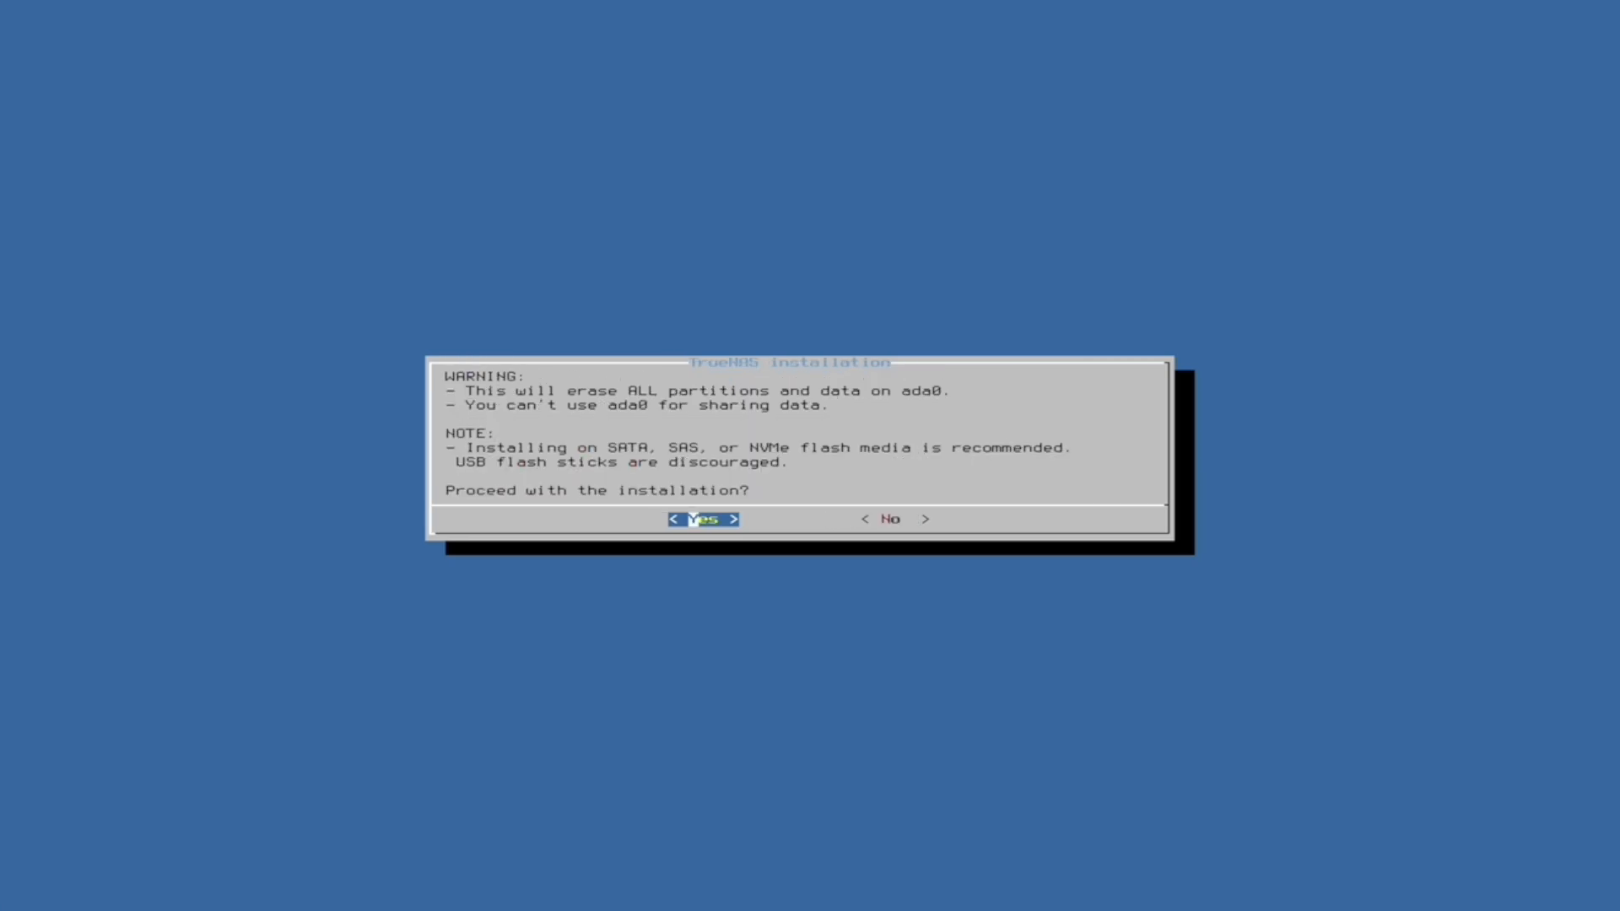
pyautogui.click(704, 519)
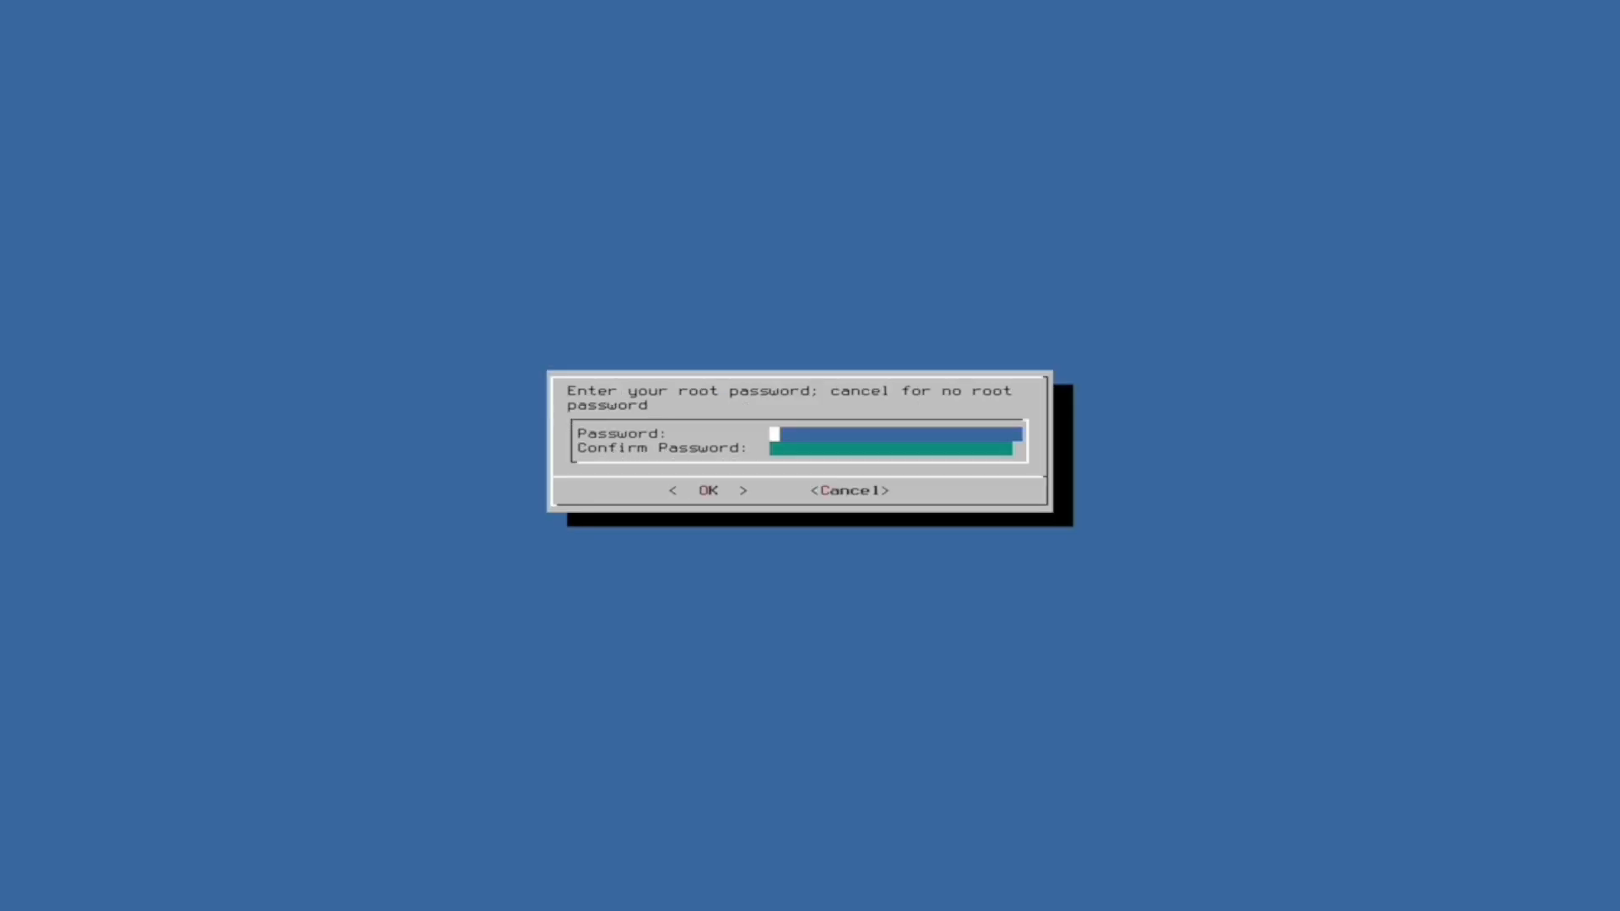
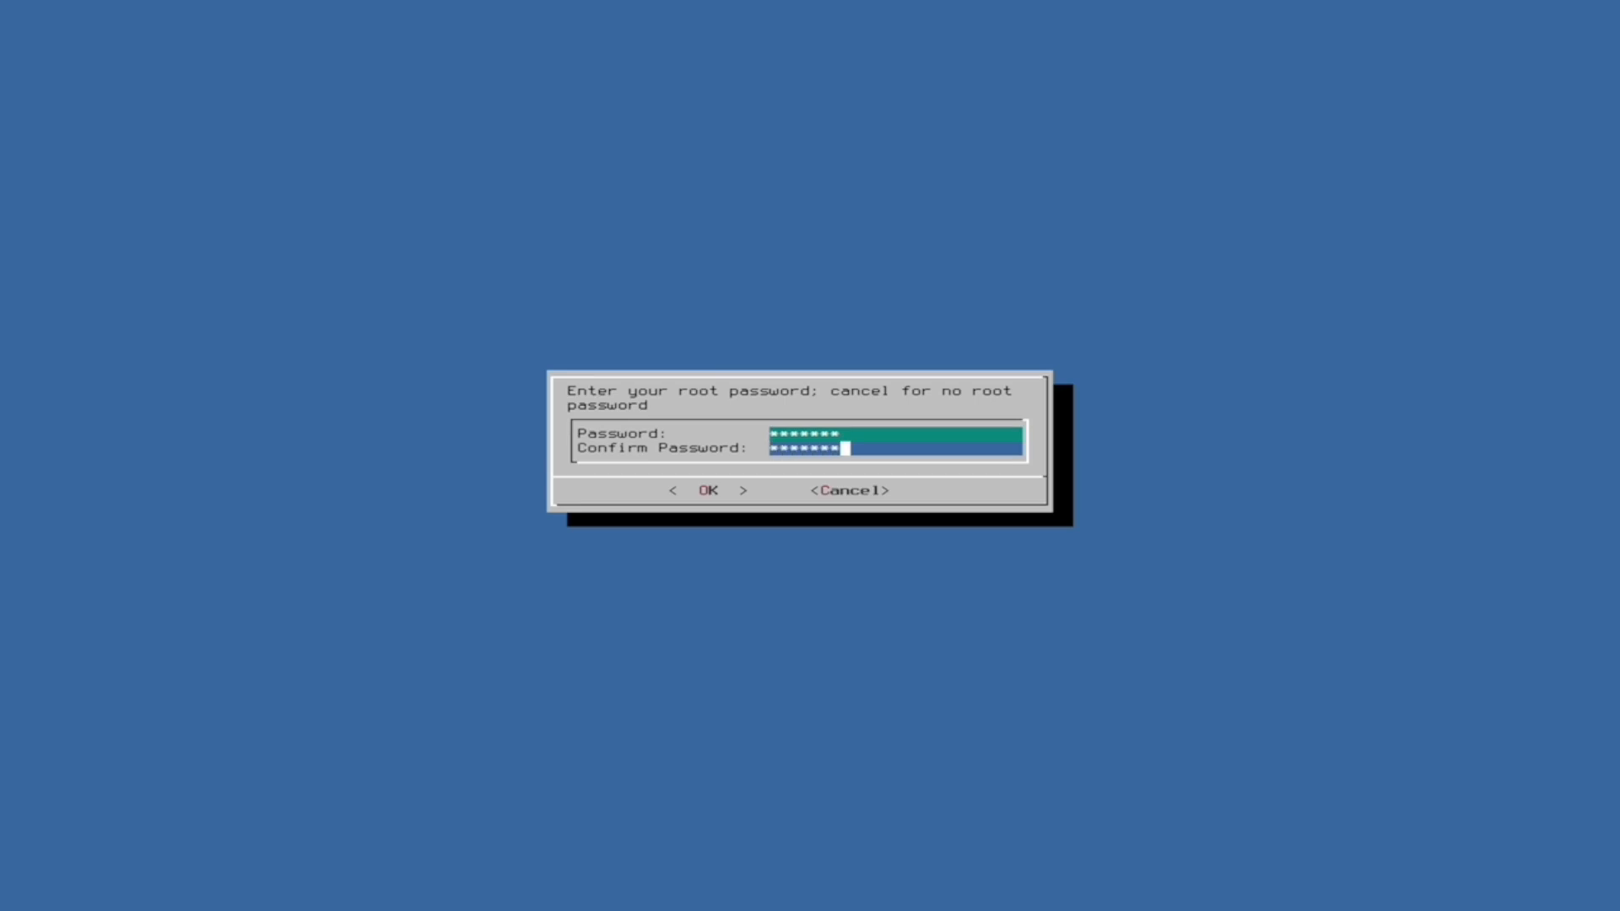
pyautogui.click(708, 489)
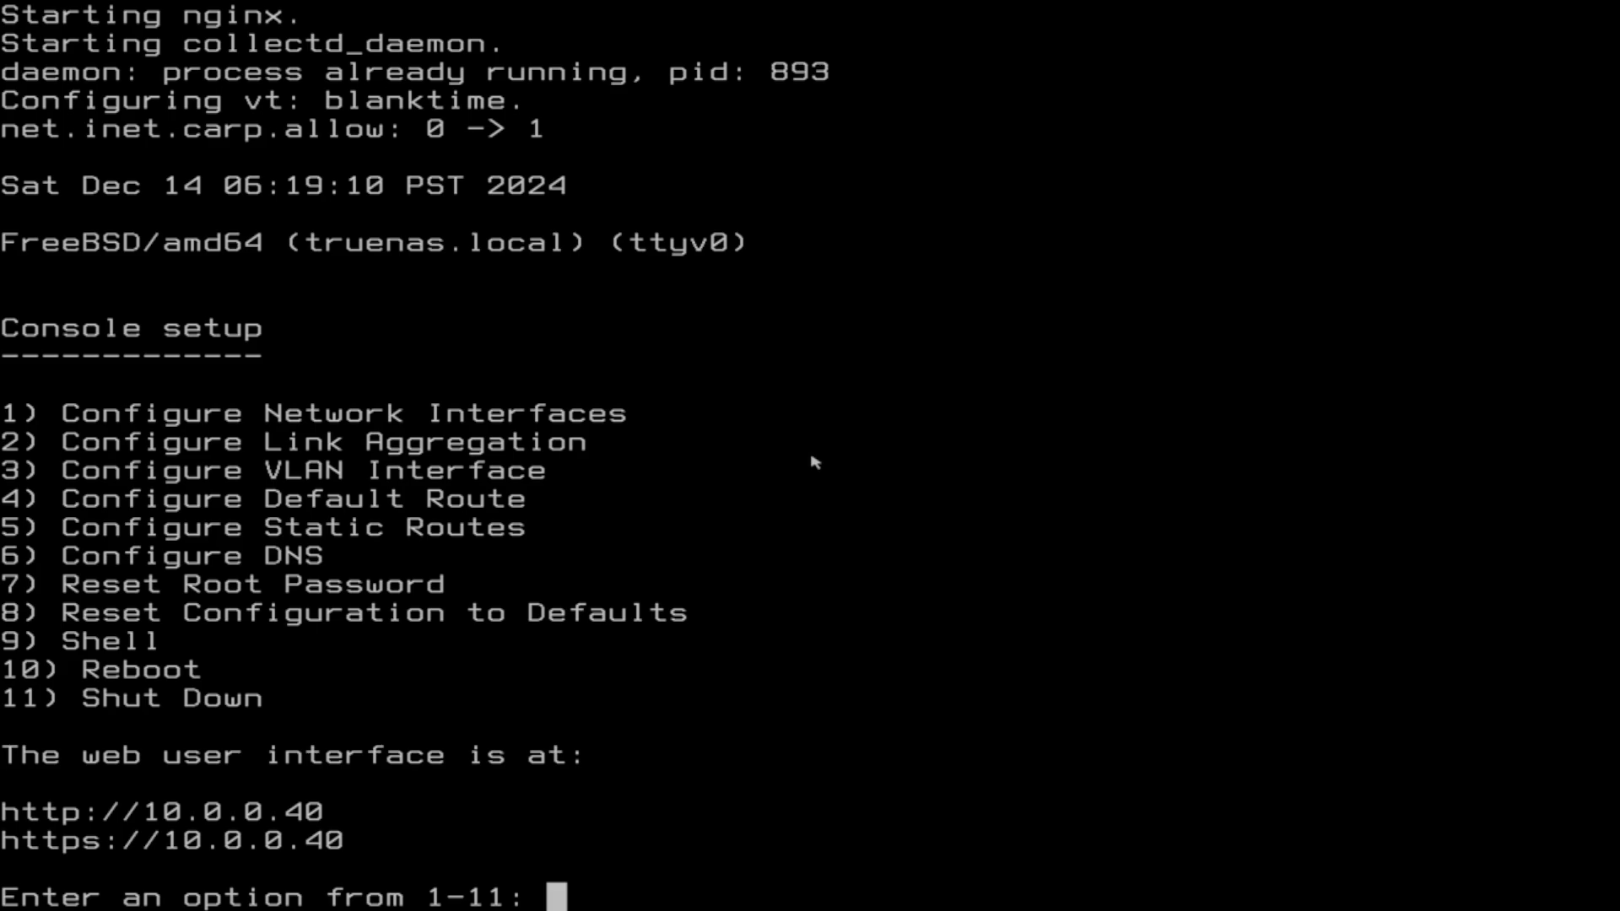
# Configure em0 with static IP 10.0.0.12, netmask 255.255.255.0, no DHCP, no IPv6.
pyautogui.write('1')
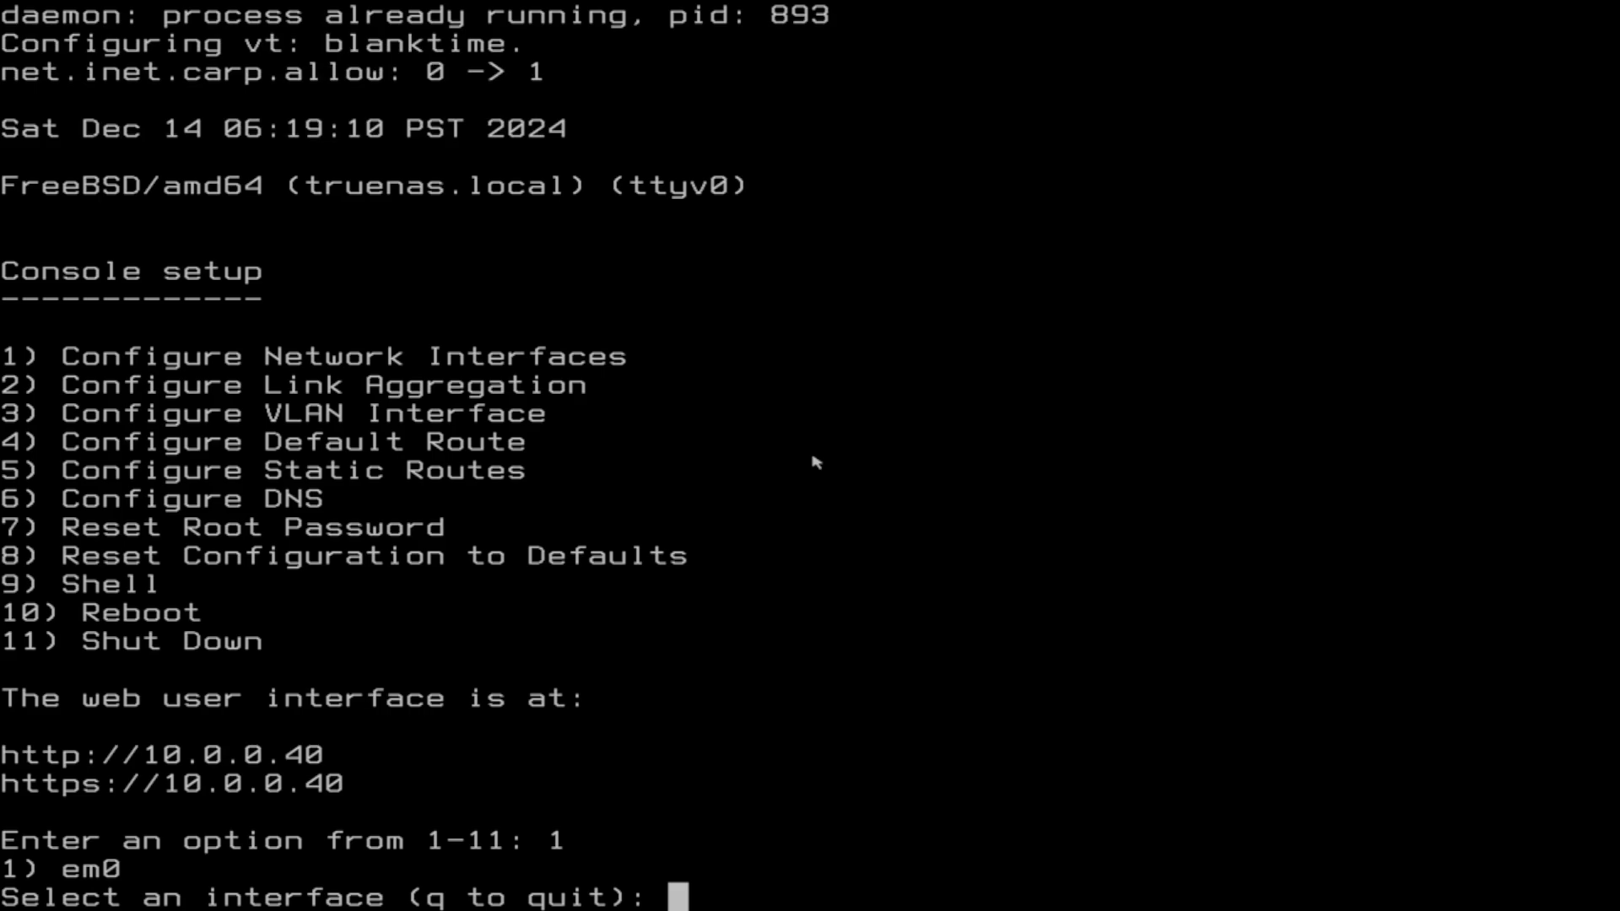
pyautogui.write('1')
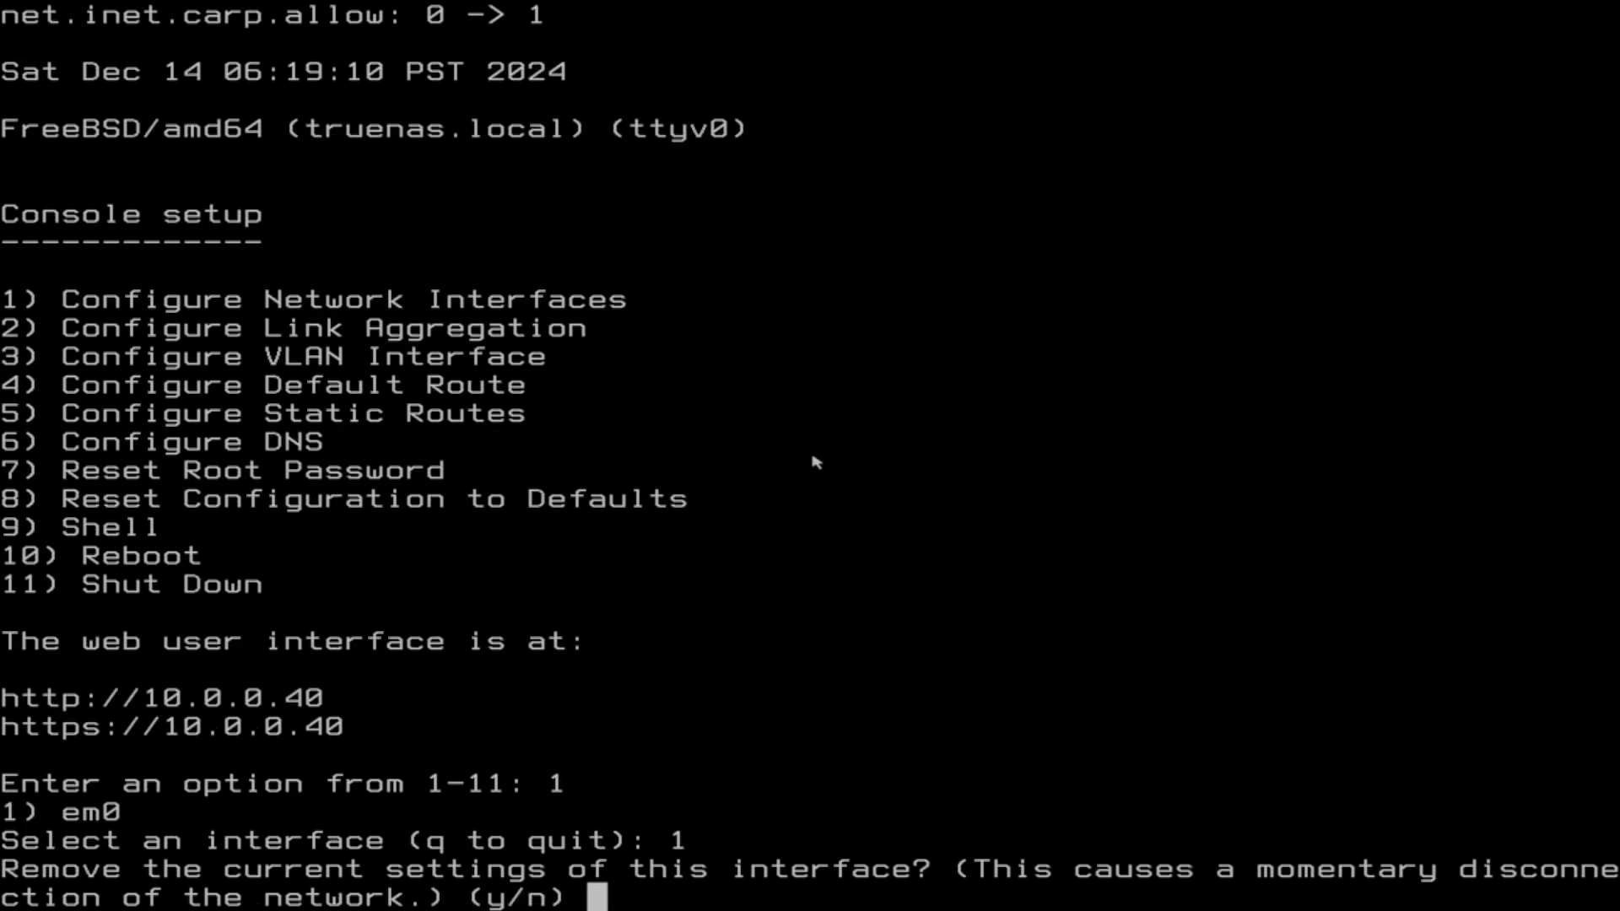
pyautogui.write('n')
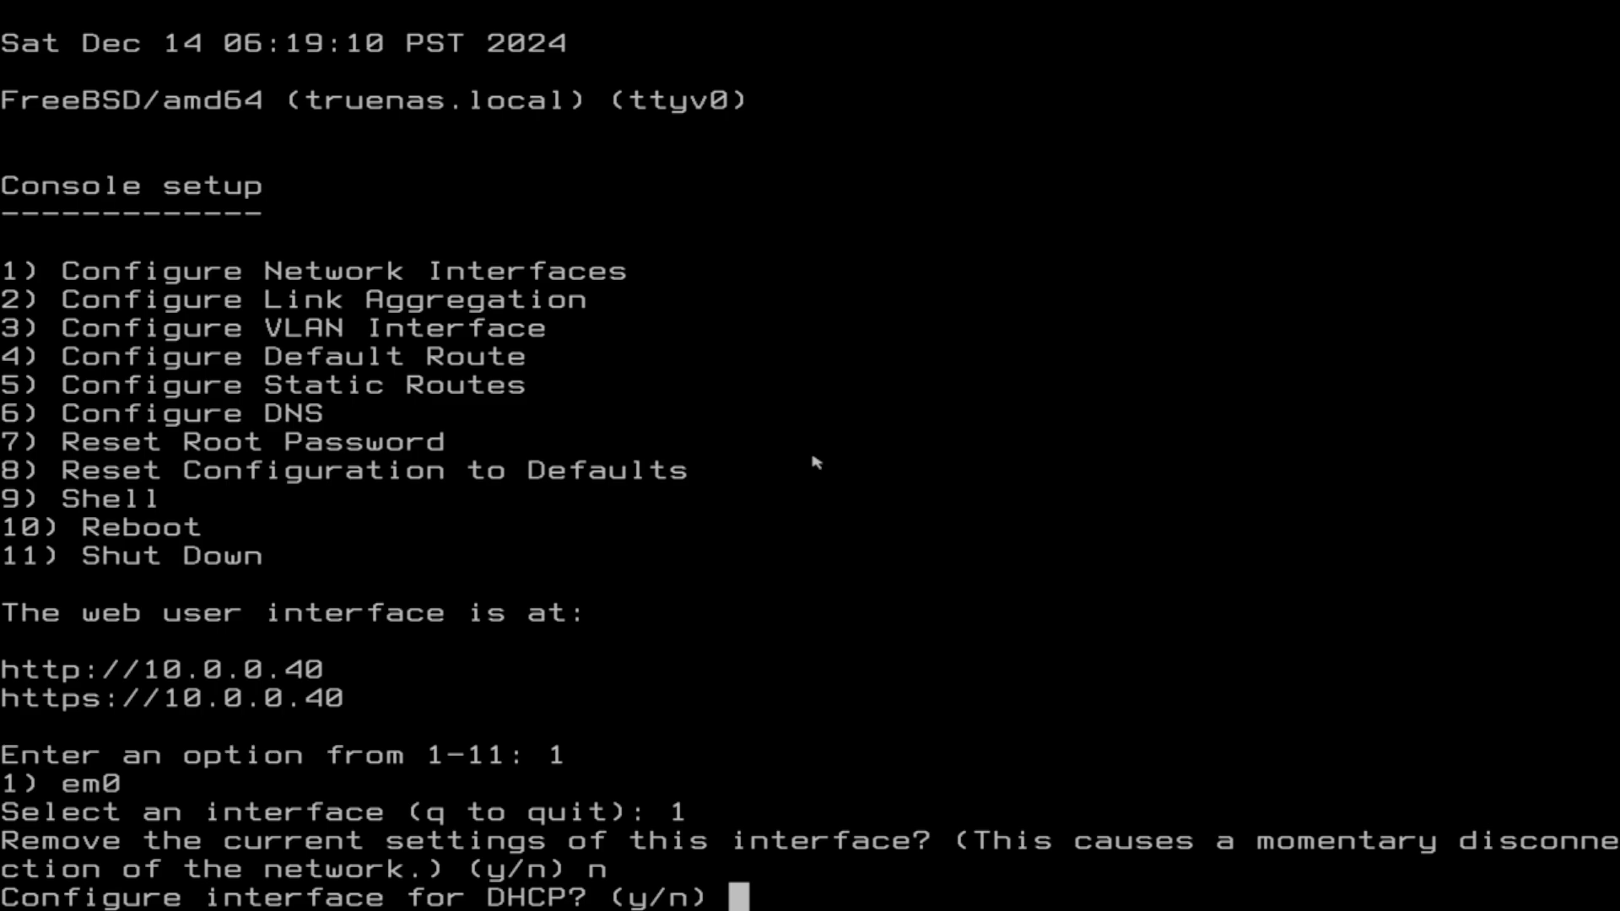
pyautogui.write('n')
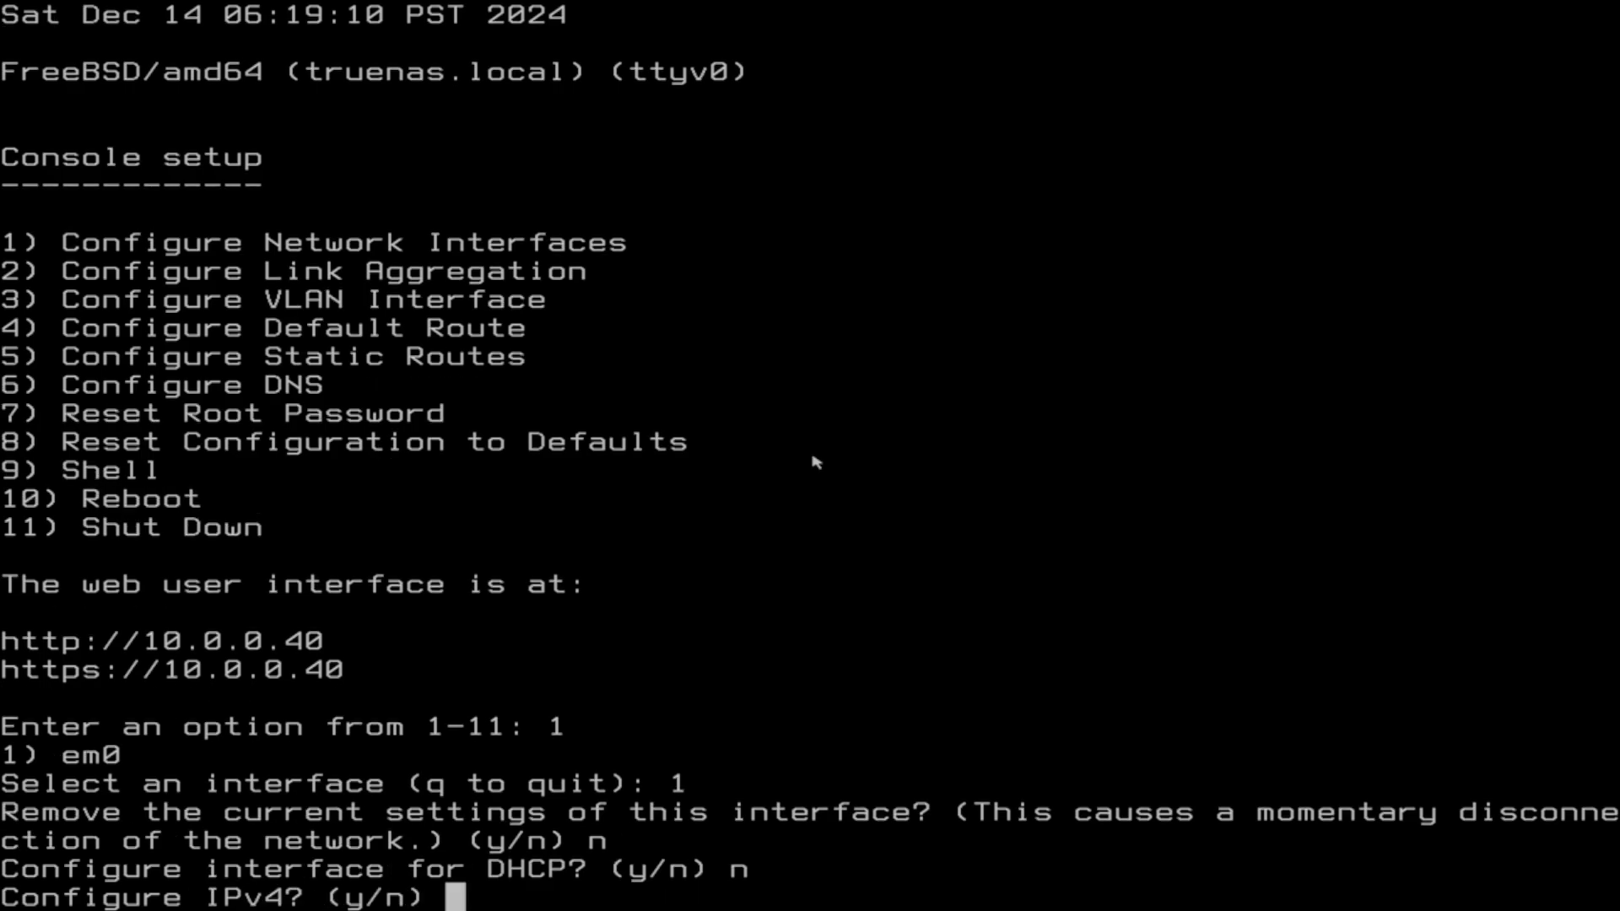
pyautogui.write('y')
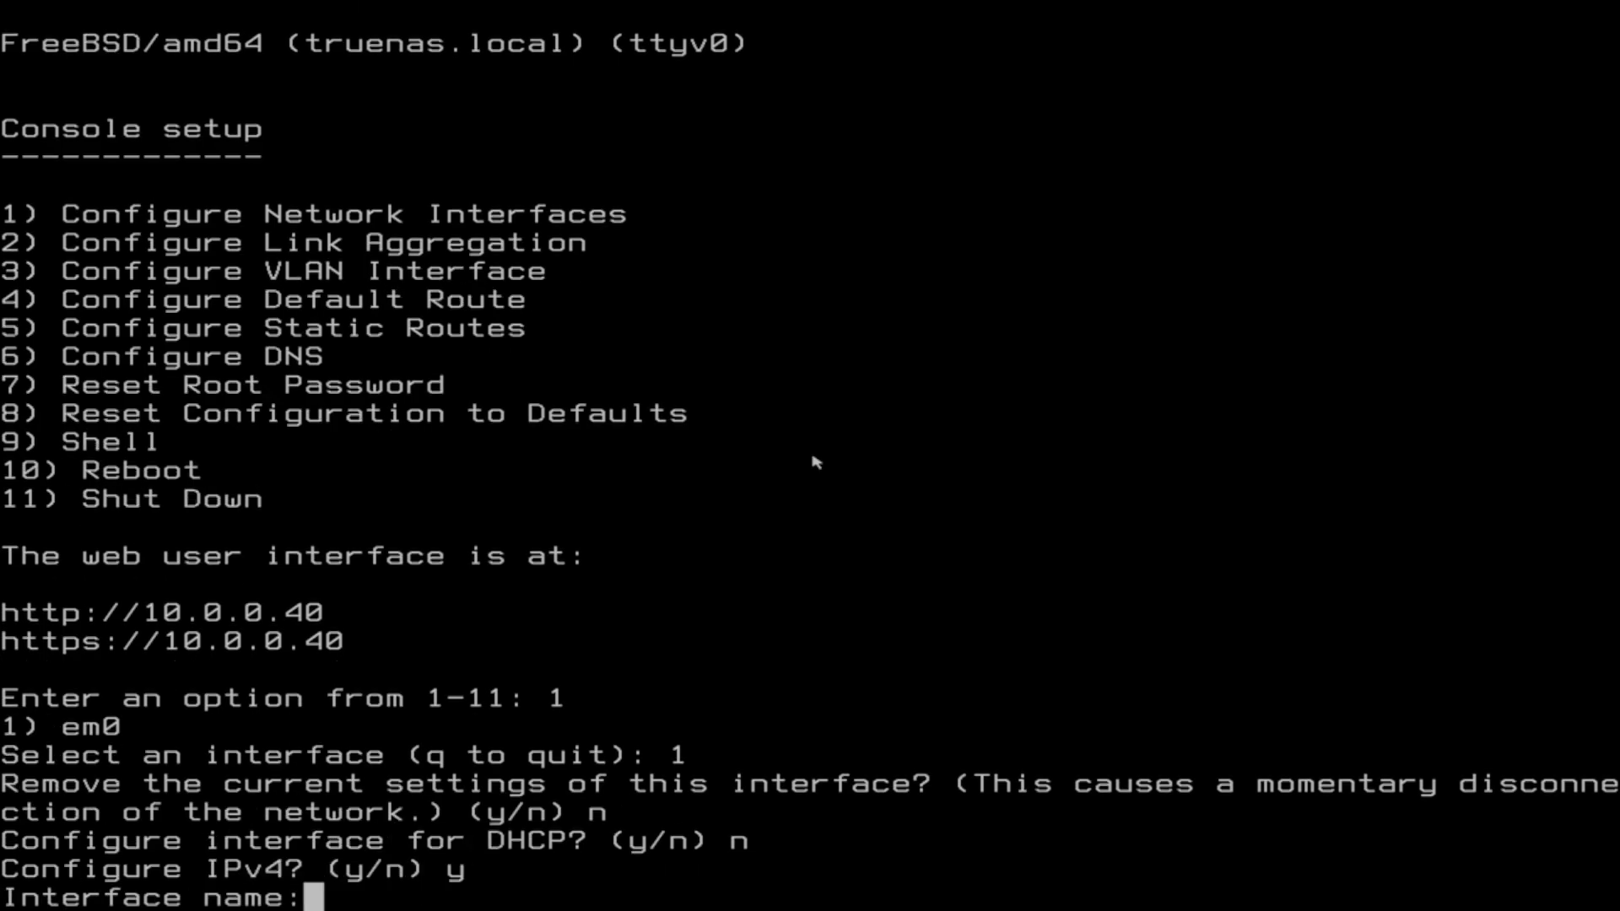
pyautogui.write('em0')
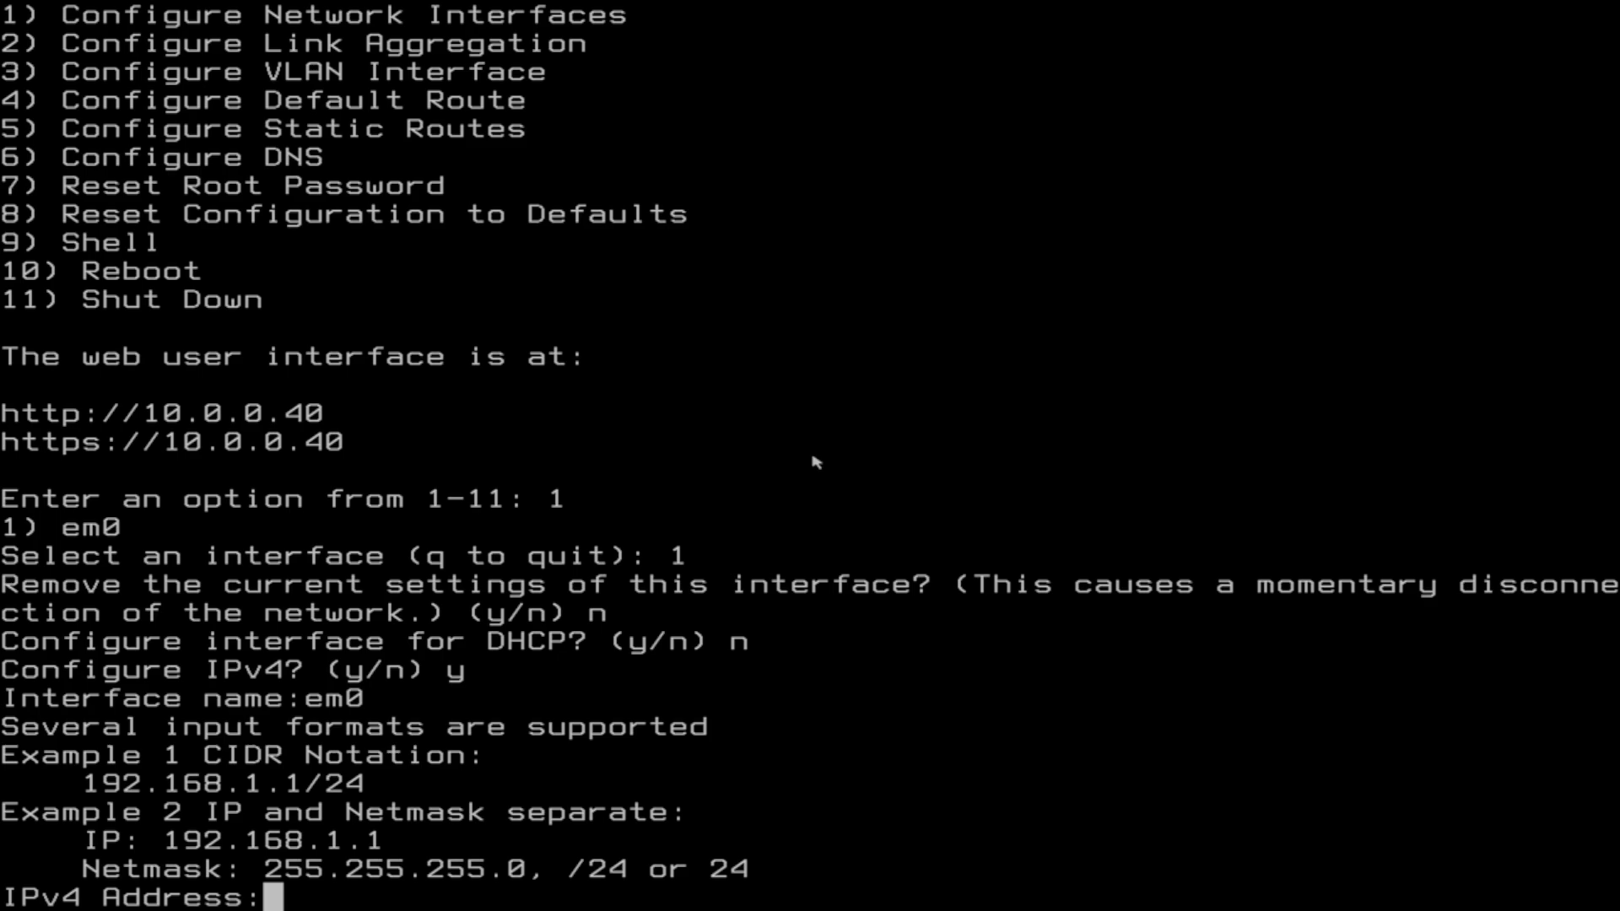
pyautogui.write('10.0.0.1')
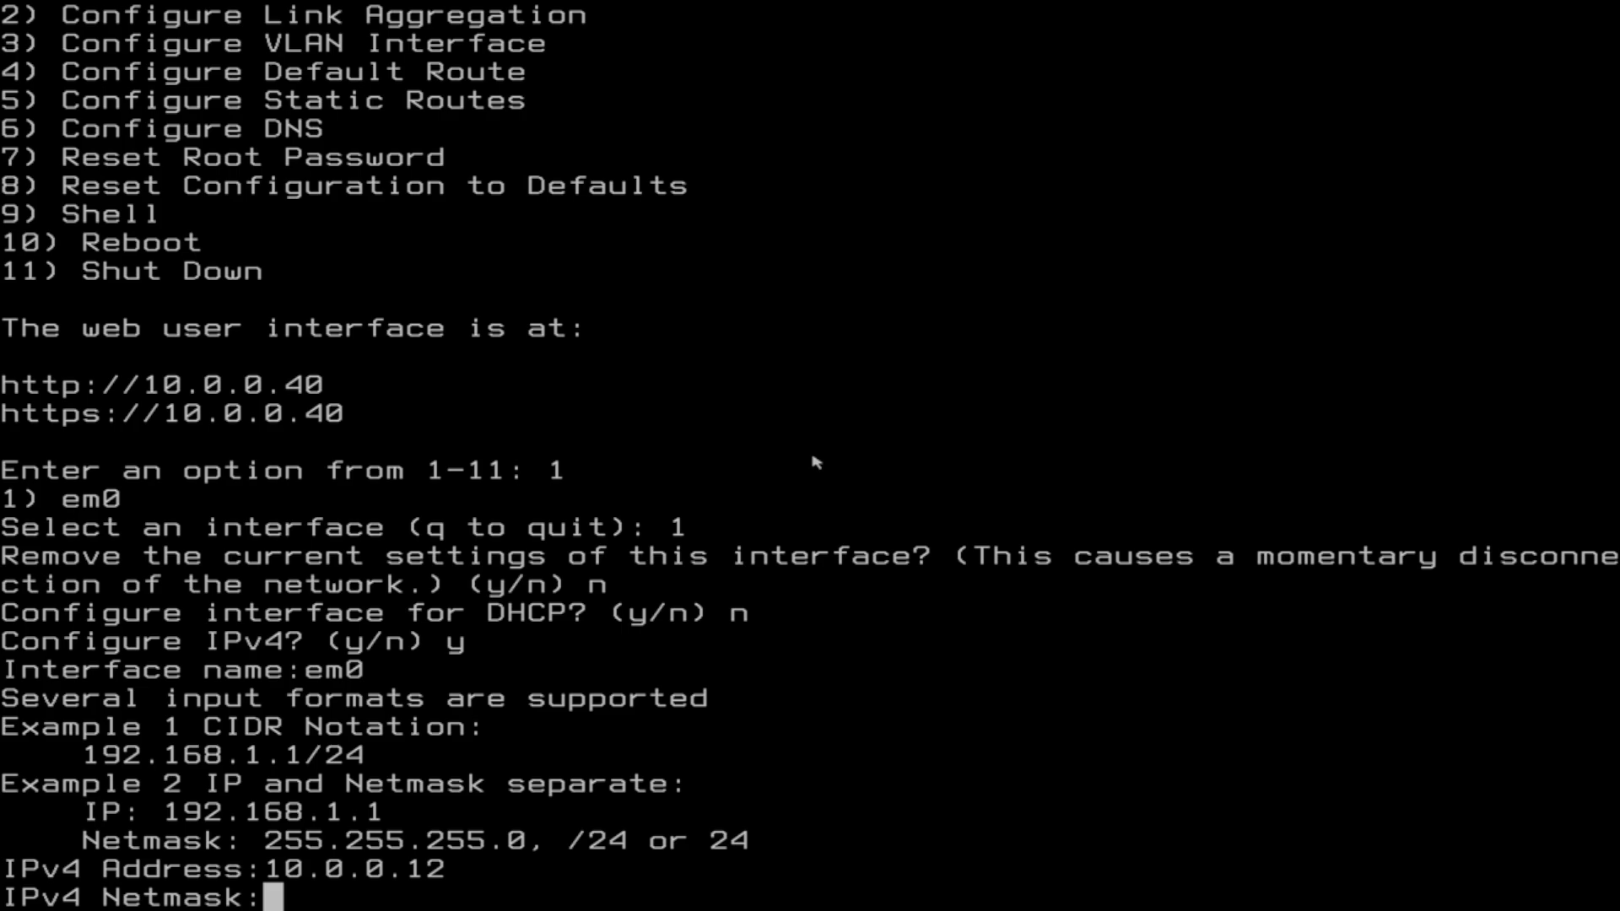
pyautogui.write('255.255.255.0')
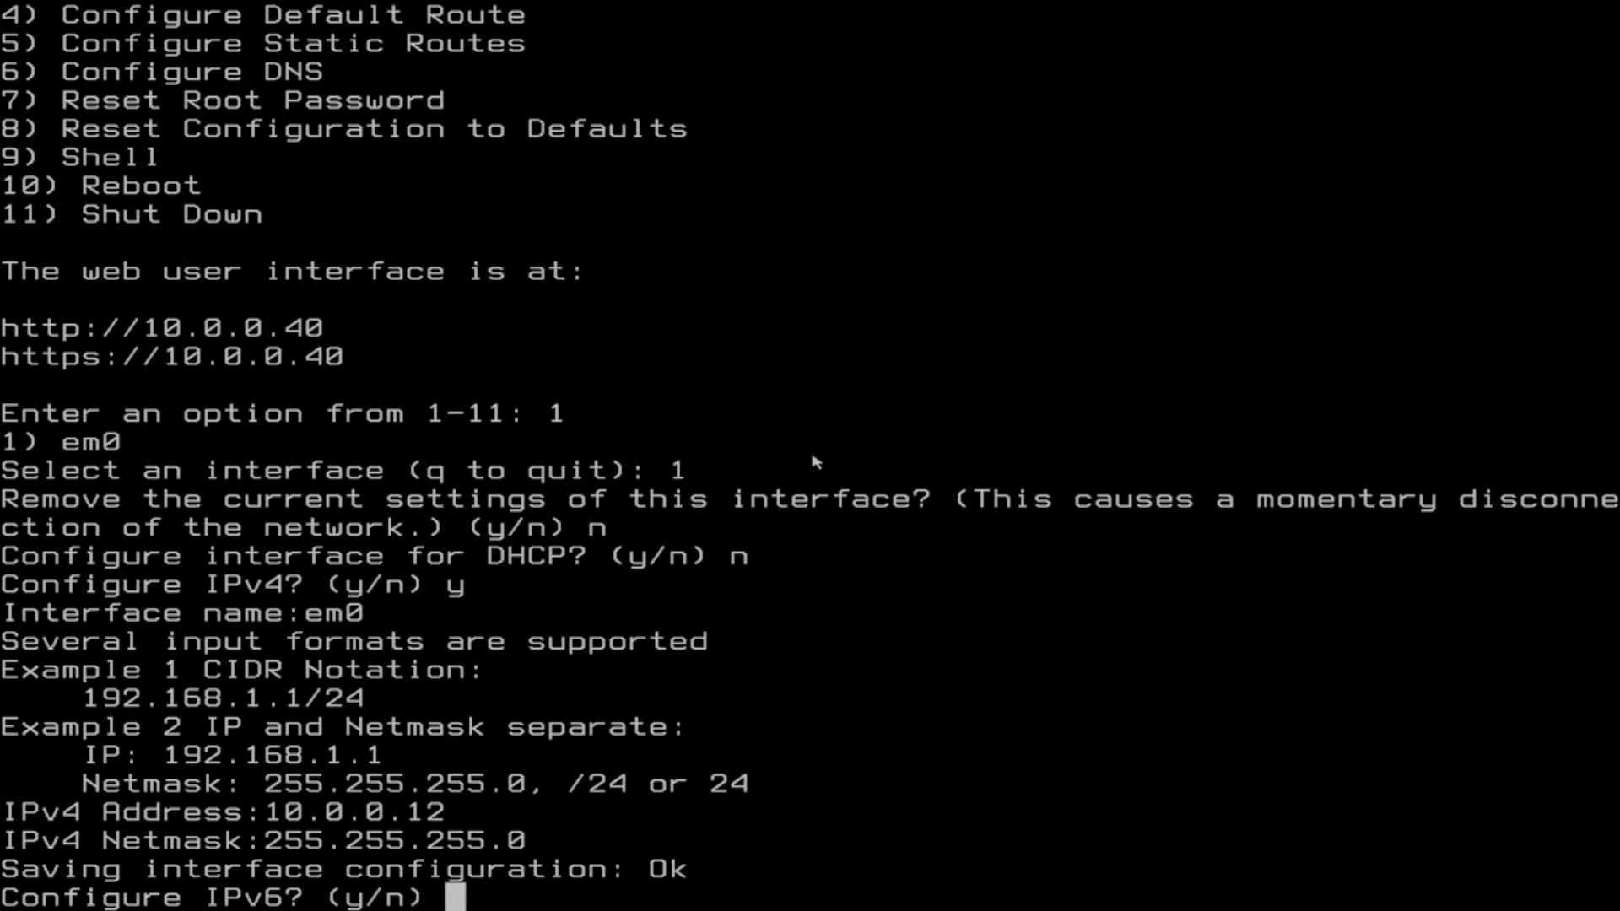
pyautogui.write('n')
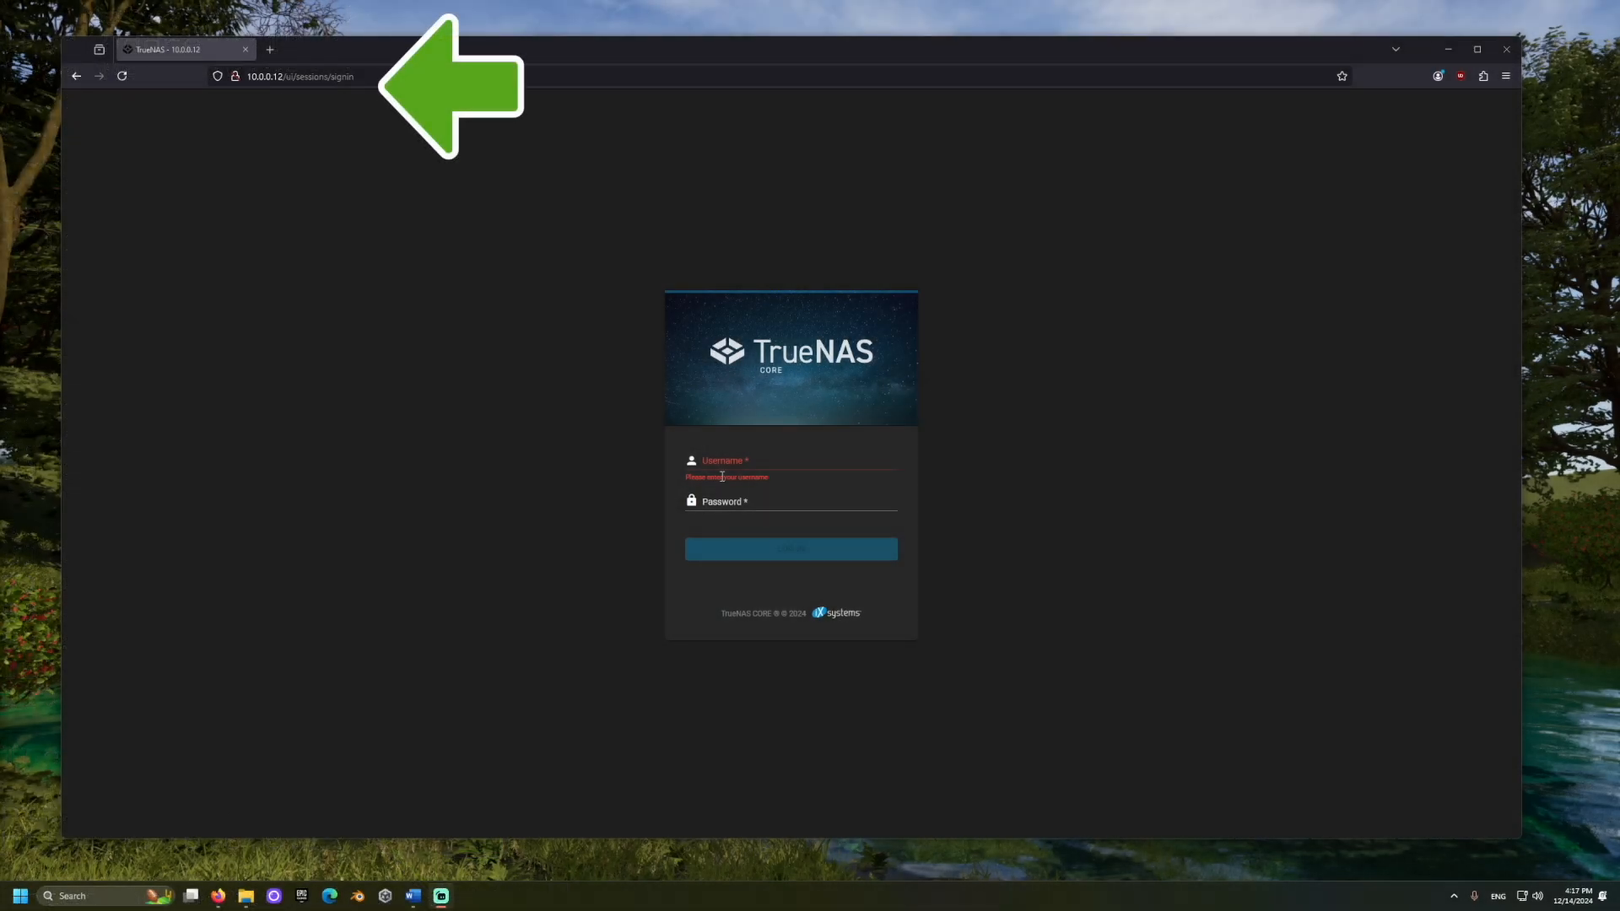
# Log in to the web interface with username root and its password.
pyautogui.click(791, 460)
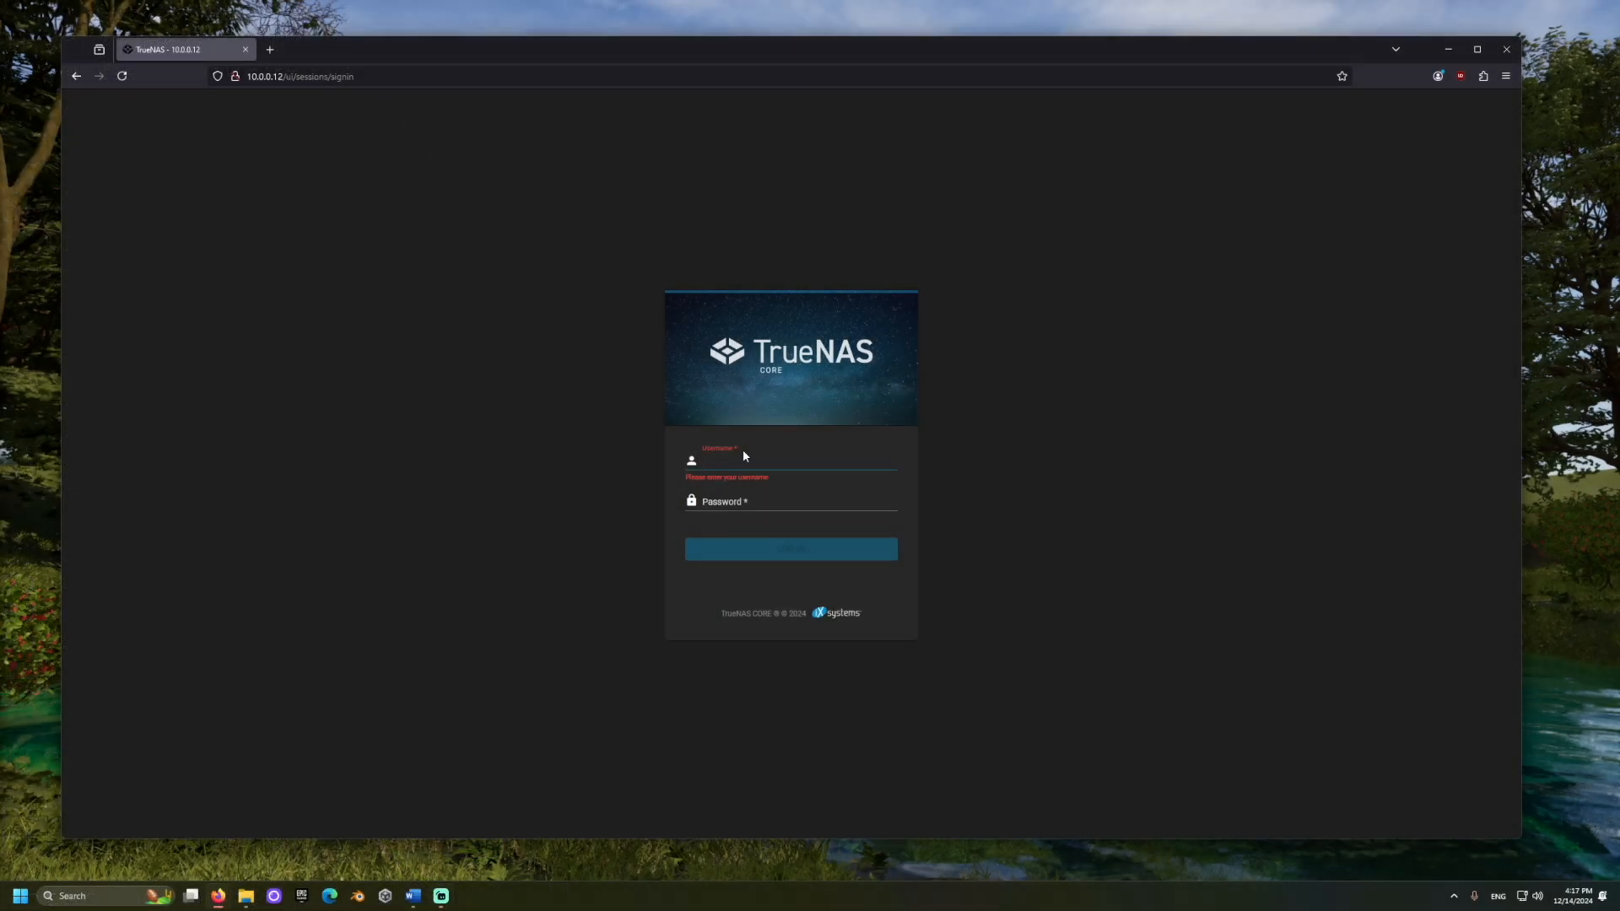
pyautogui.write('root')
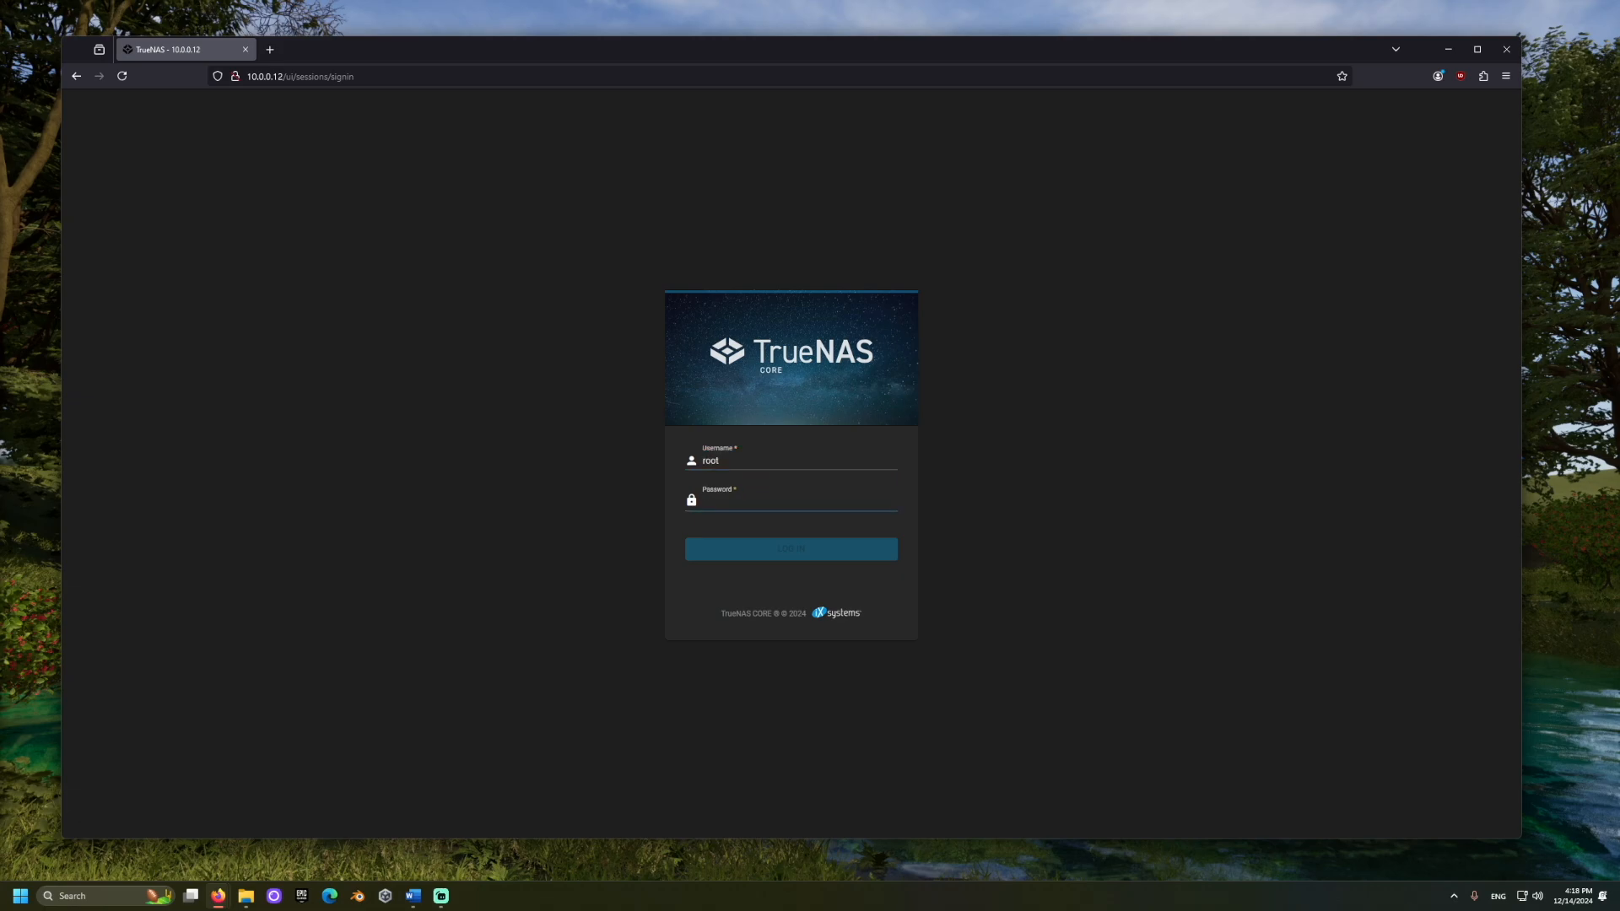
pyautogui.write('password')
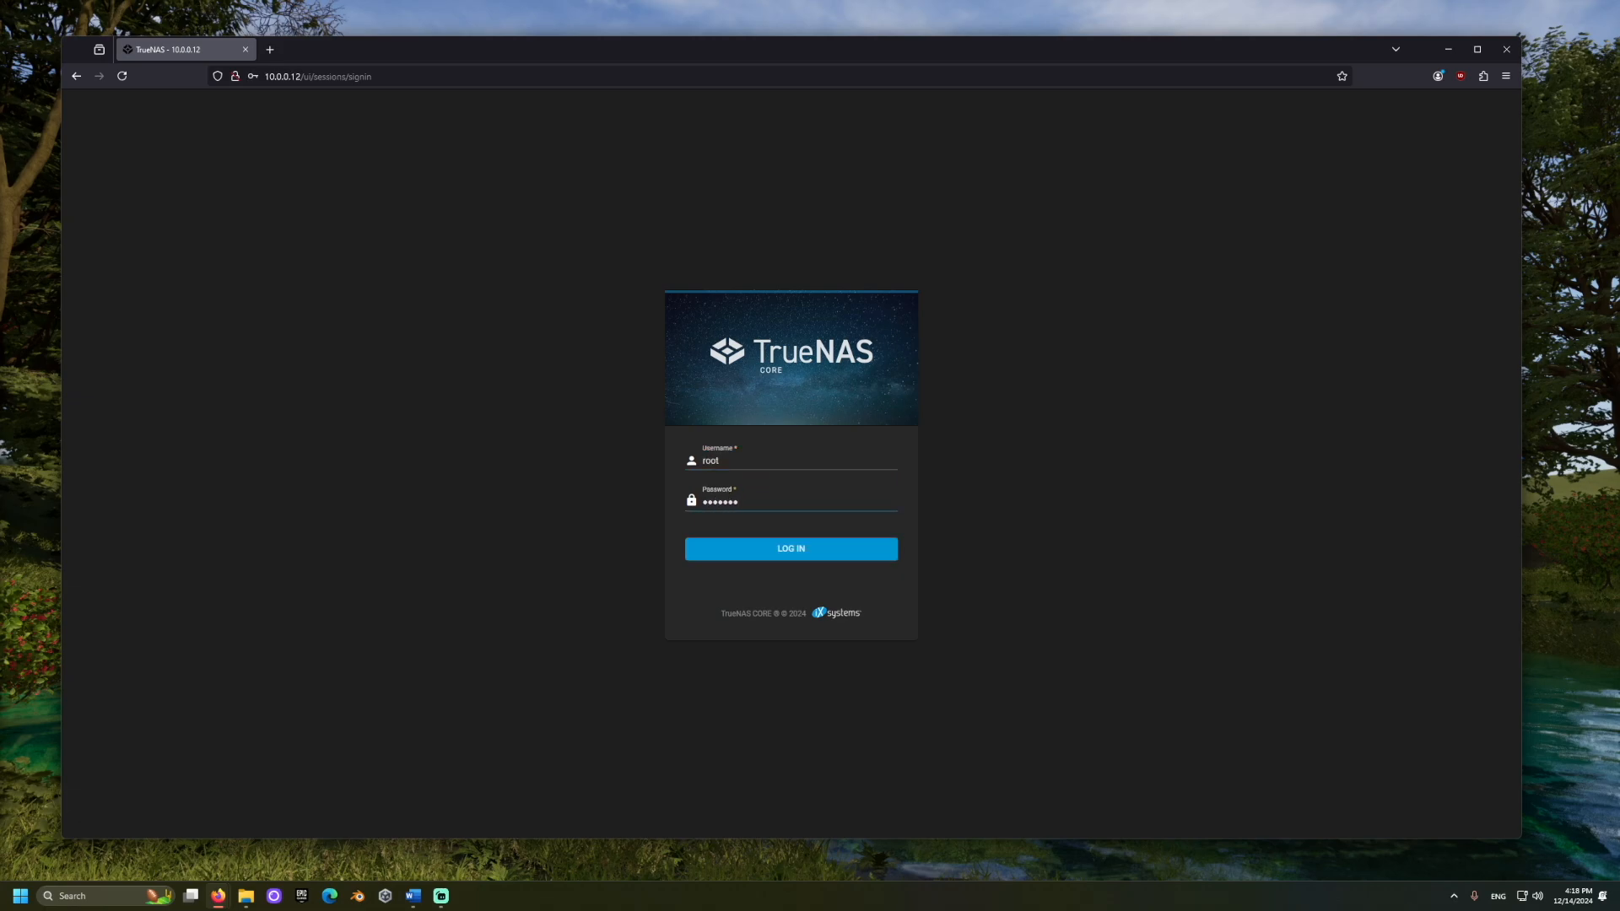
pyautogui.click(789, 548)
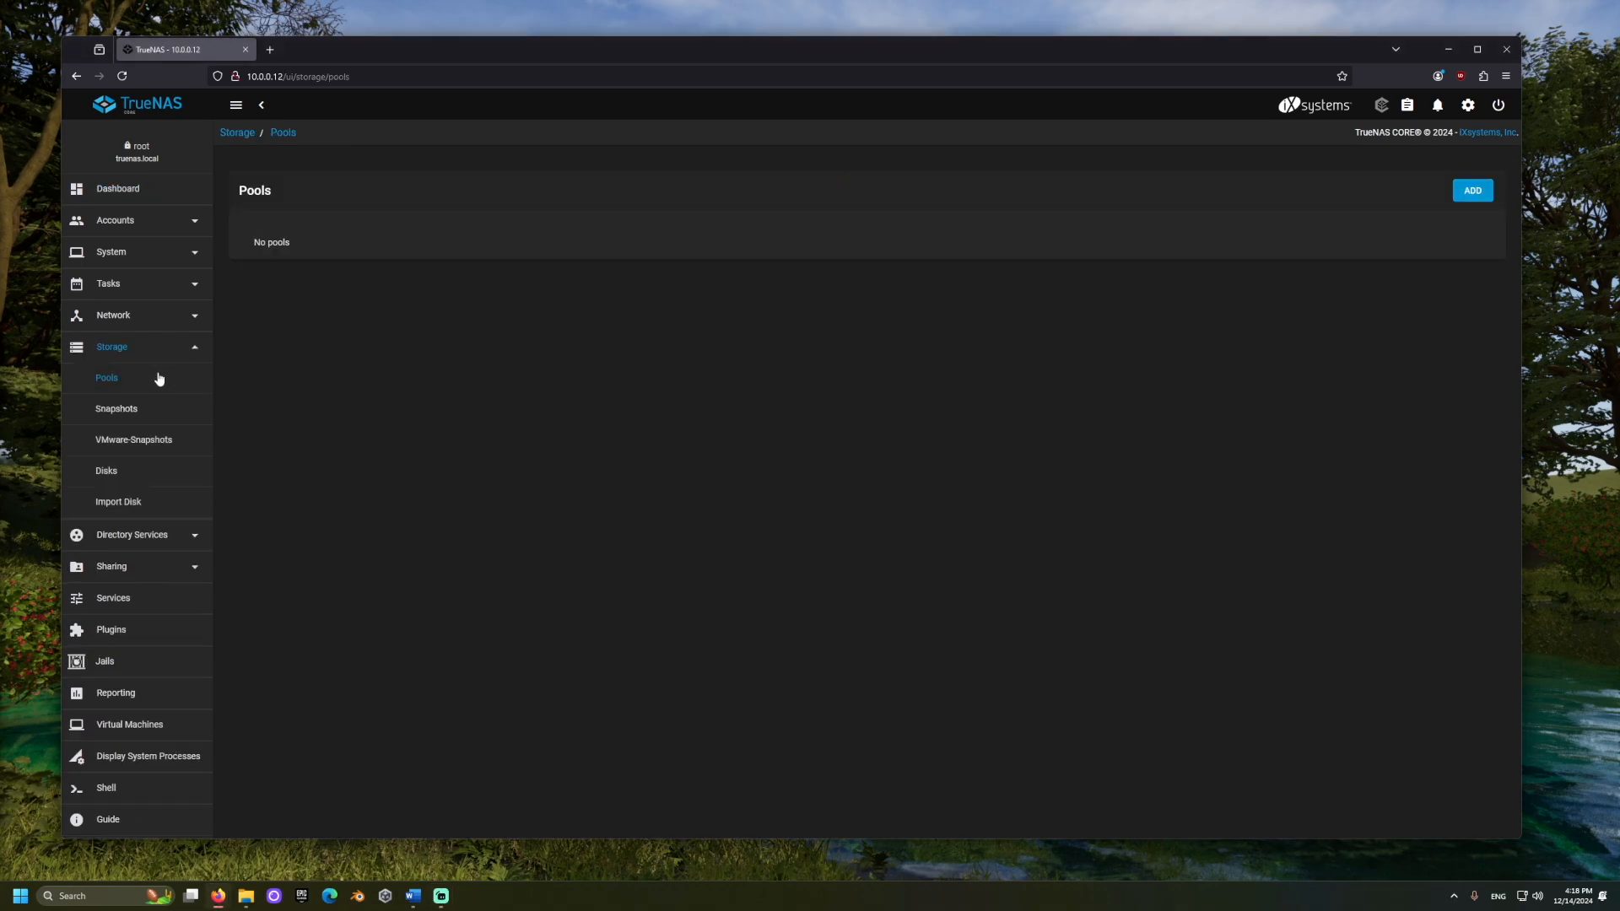
# Start a new pool in Pool Manager and name it pool1.
pyautogui.click(1472, 190)
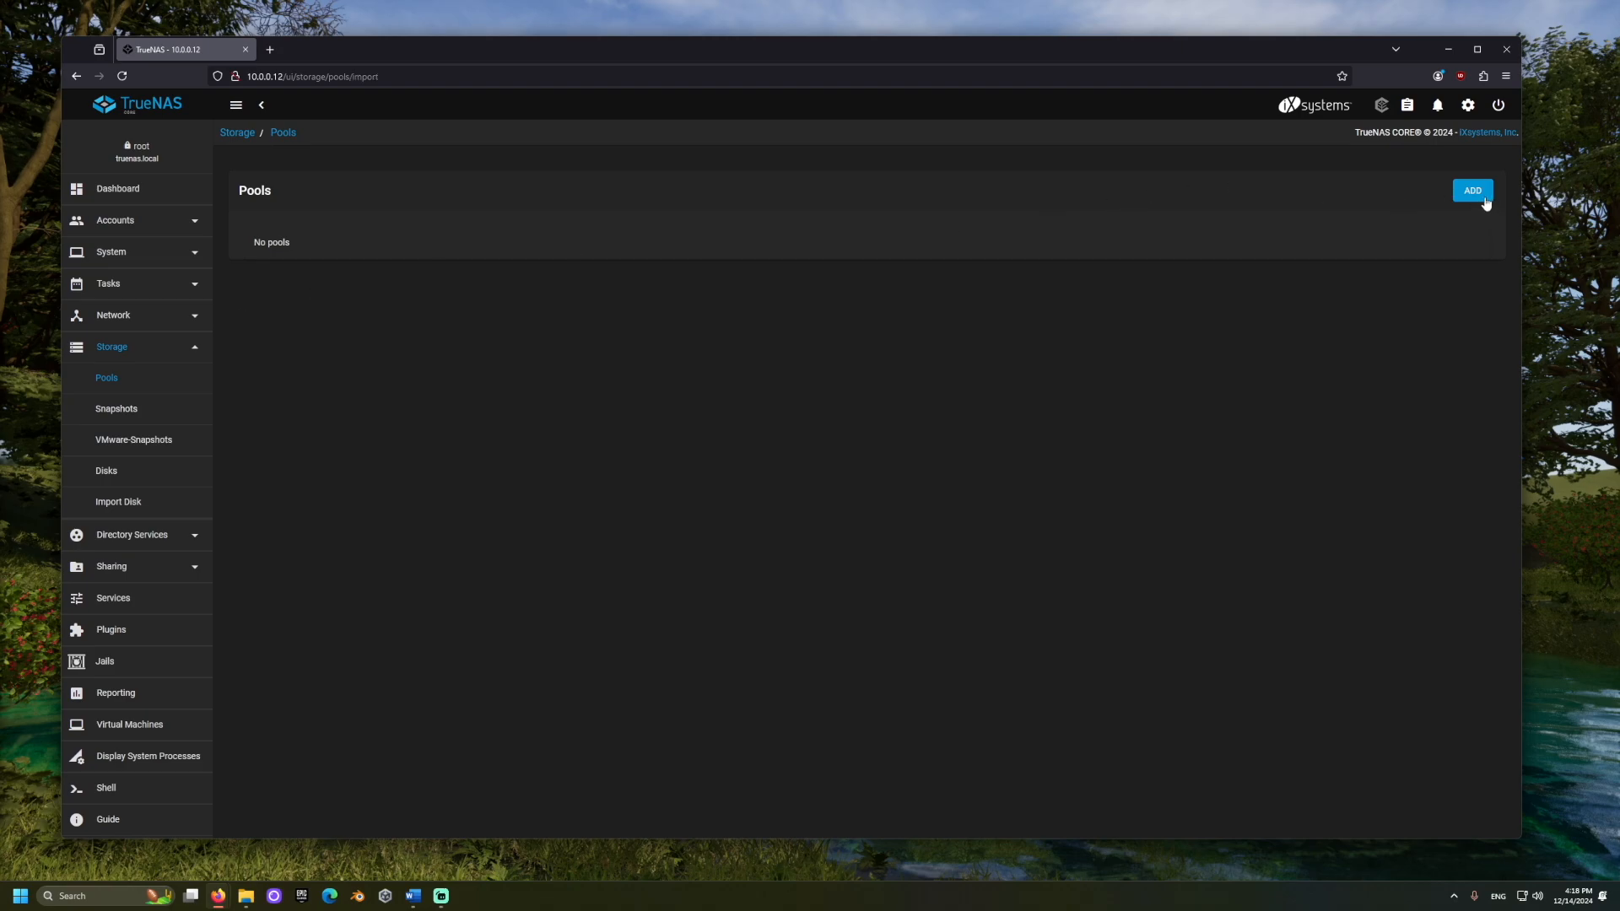
pyautogui.click(1472, 190)
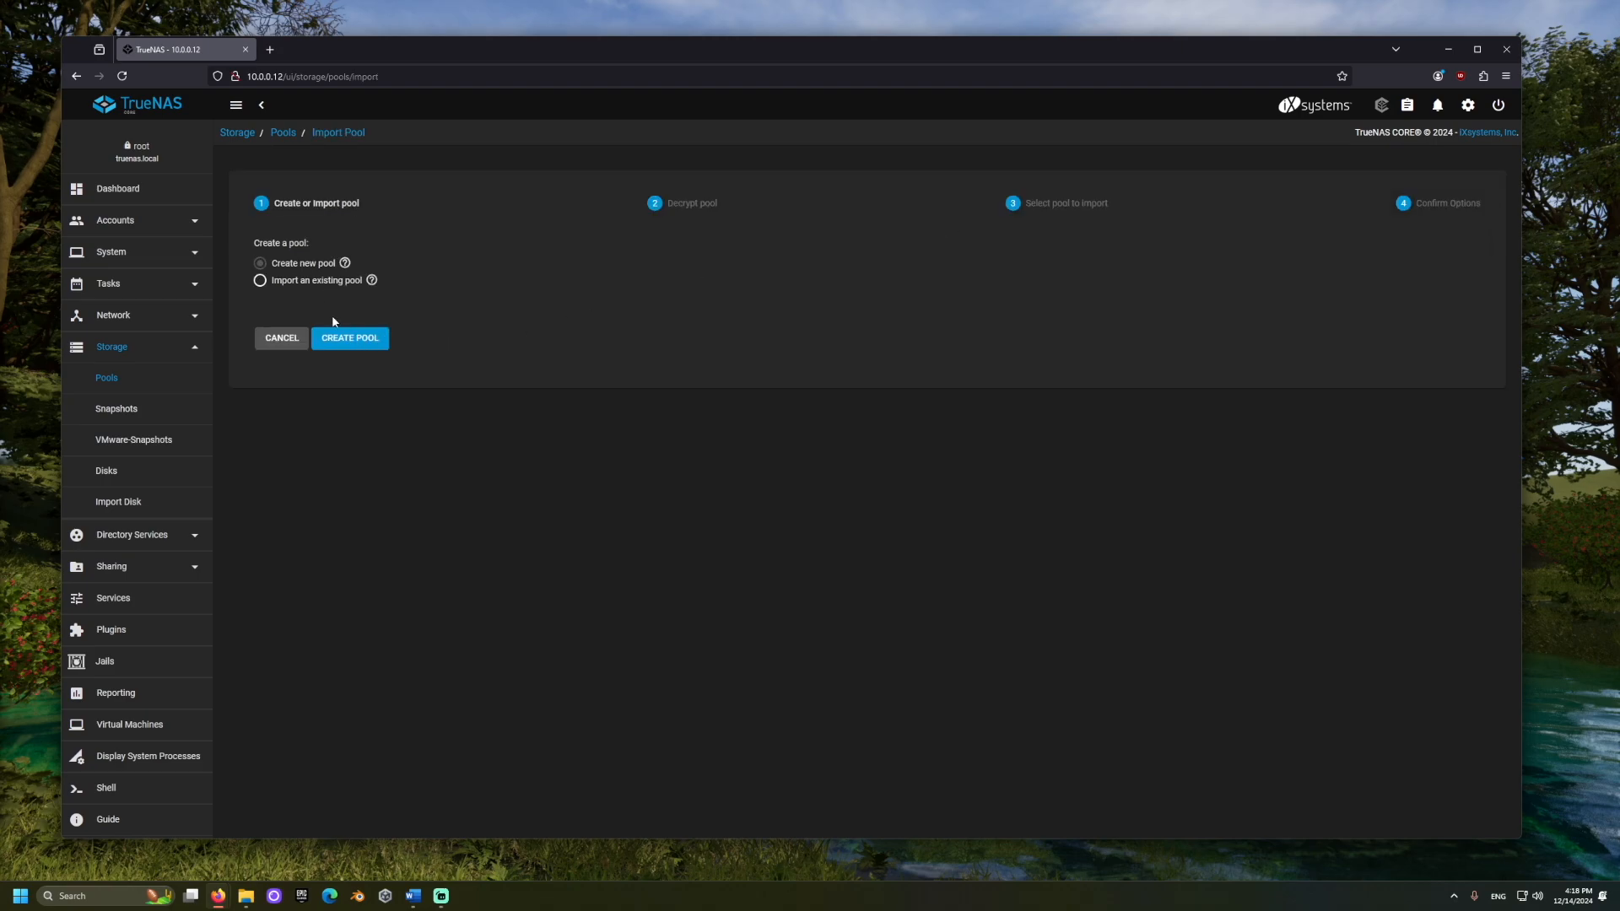
pyautogui.click(349, 338)
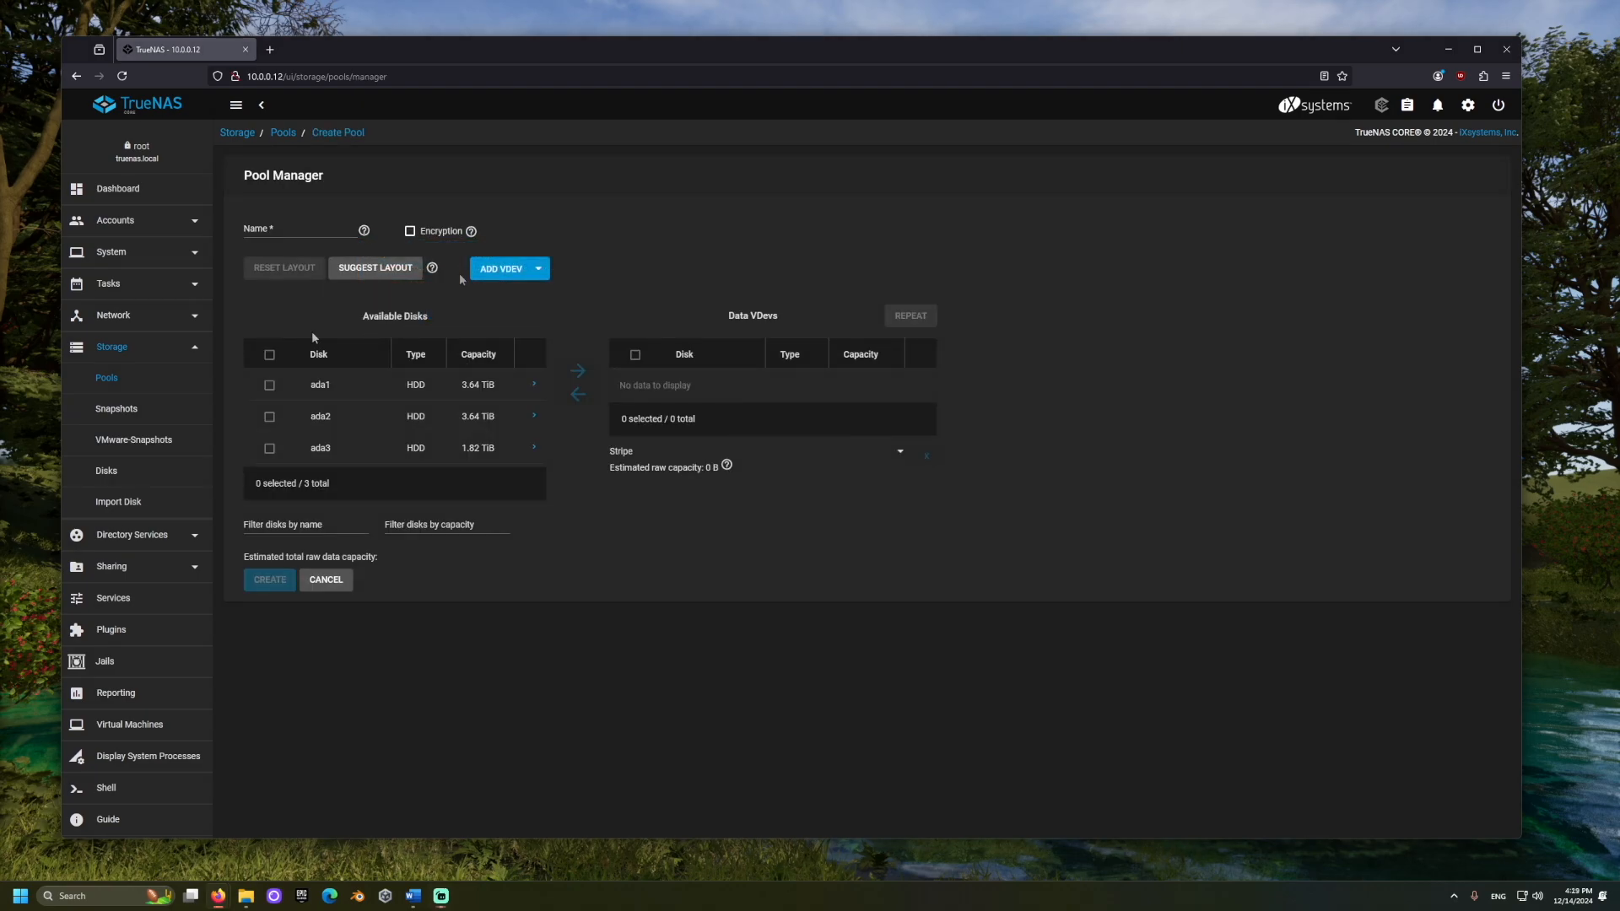
pyautogui.write('ba')
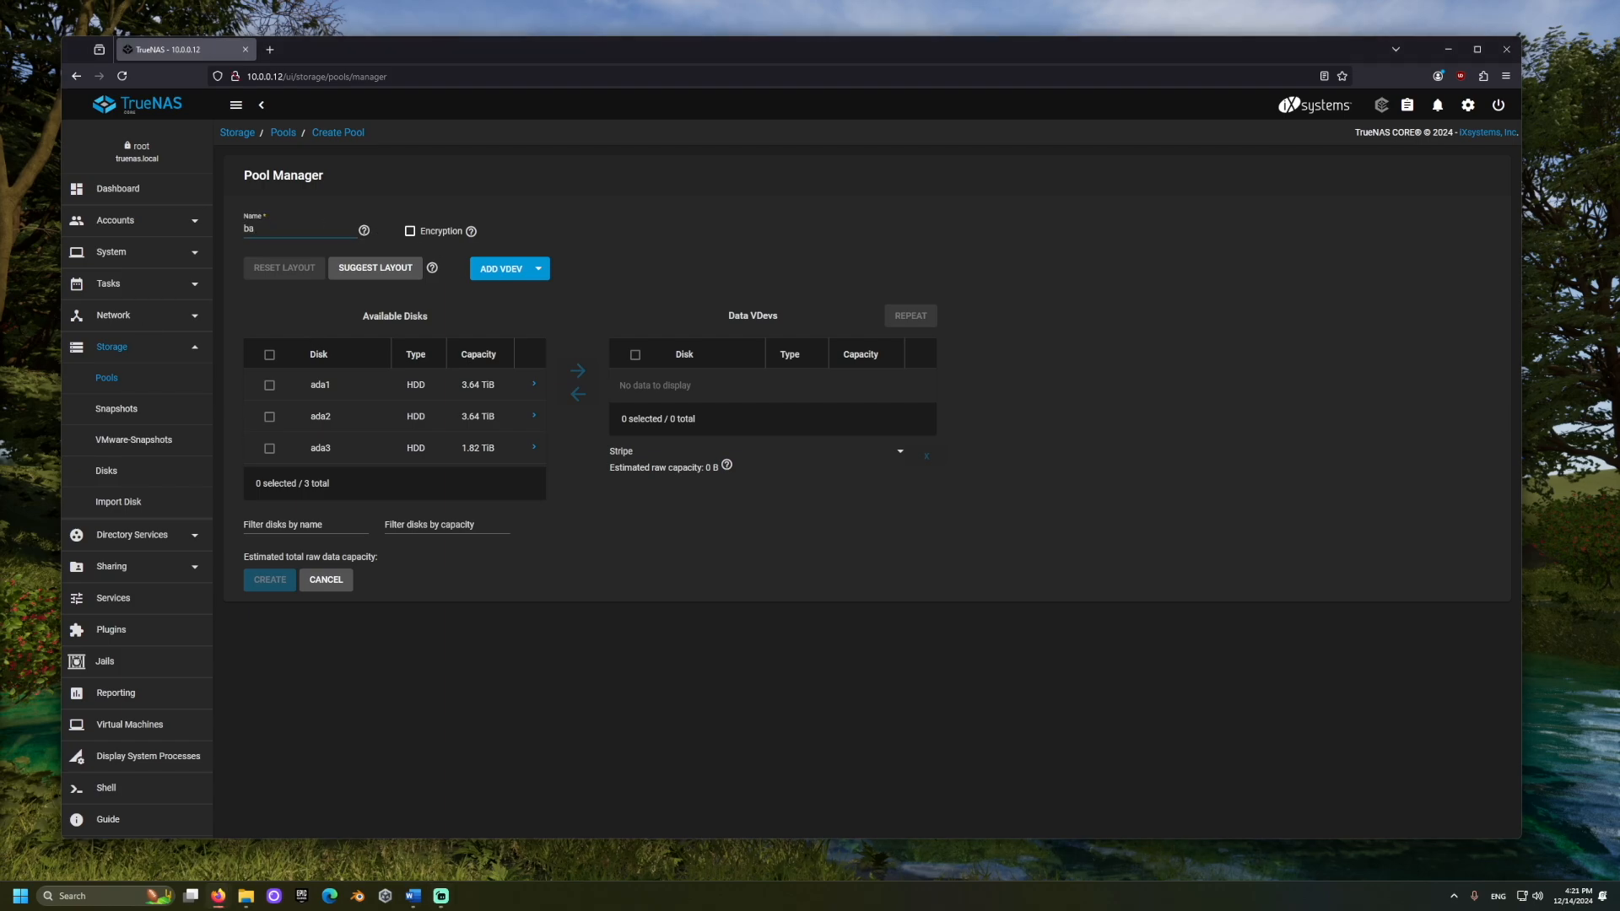
pyautogui.write('pool1')
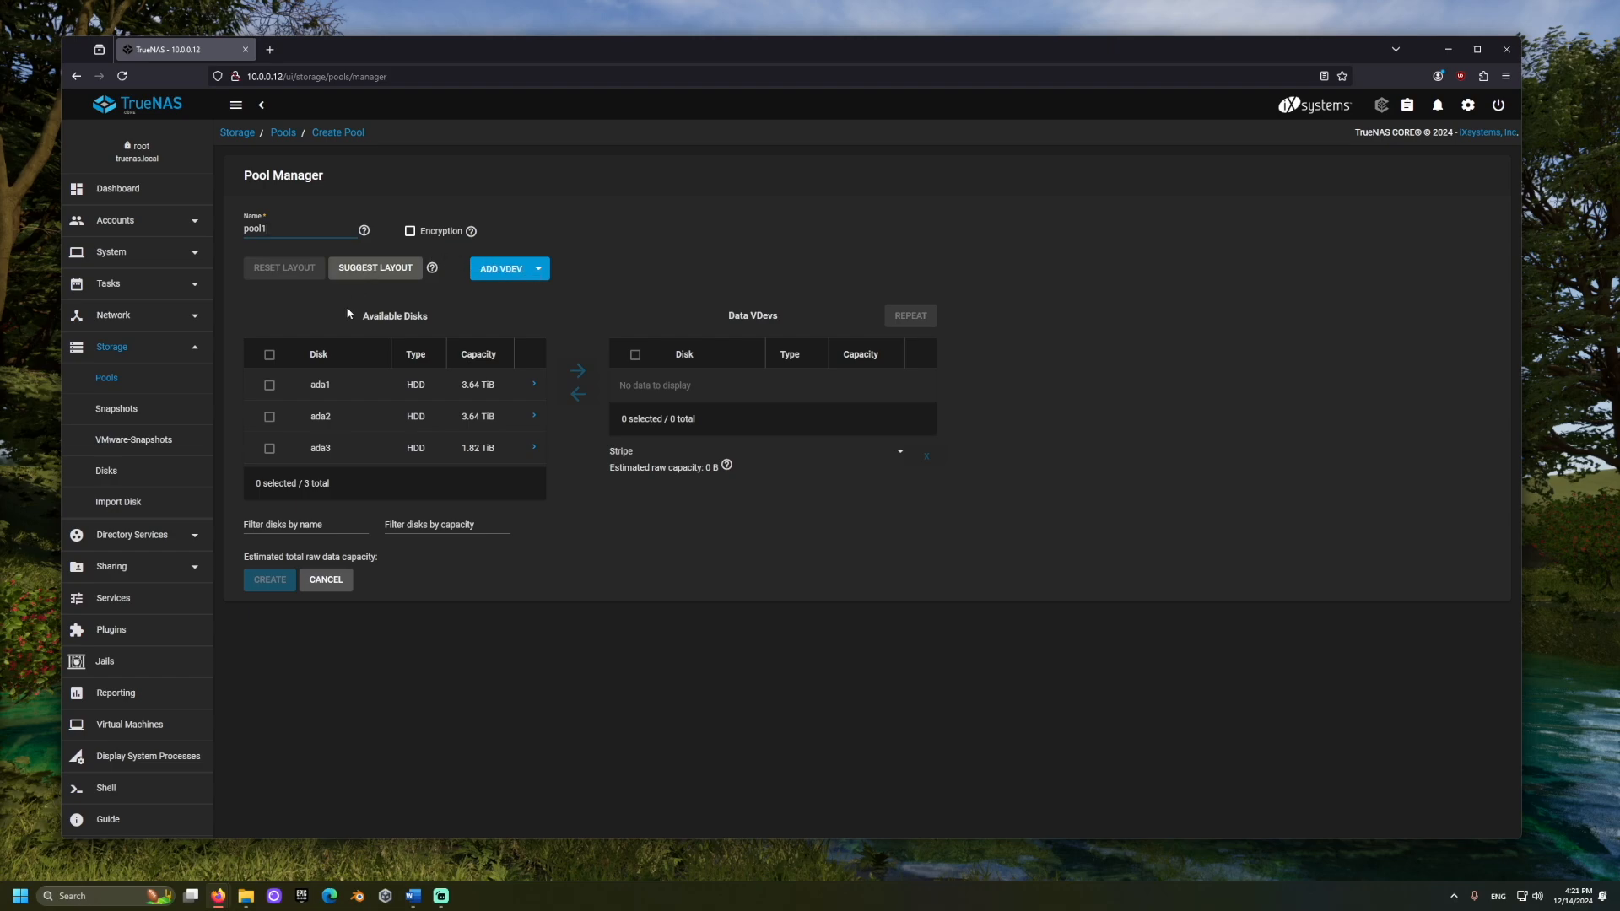
# Put disks ada1 and ada2 into a striped data vdev and create the pool.
pyautogui.click(269, 355)
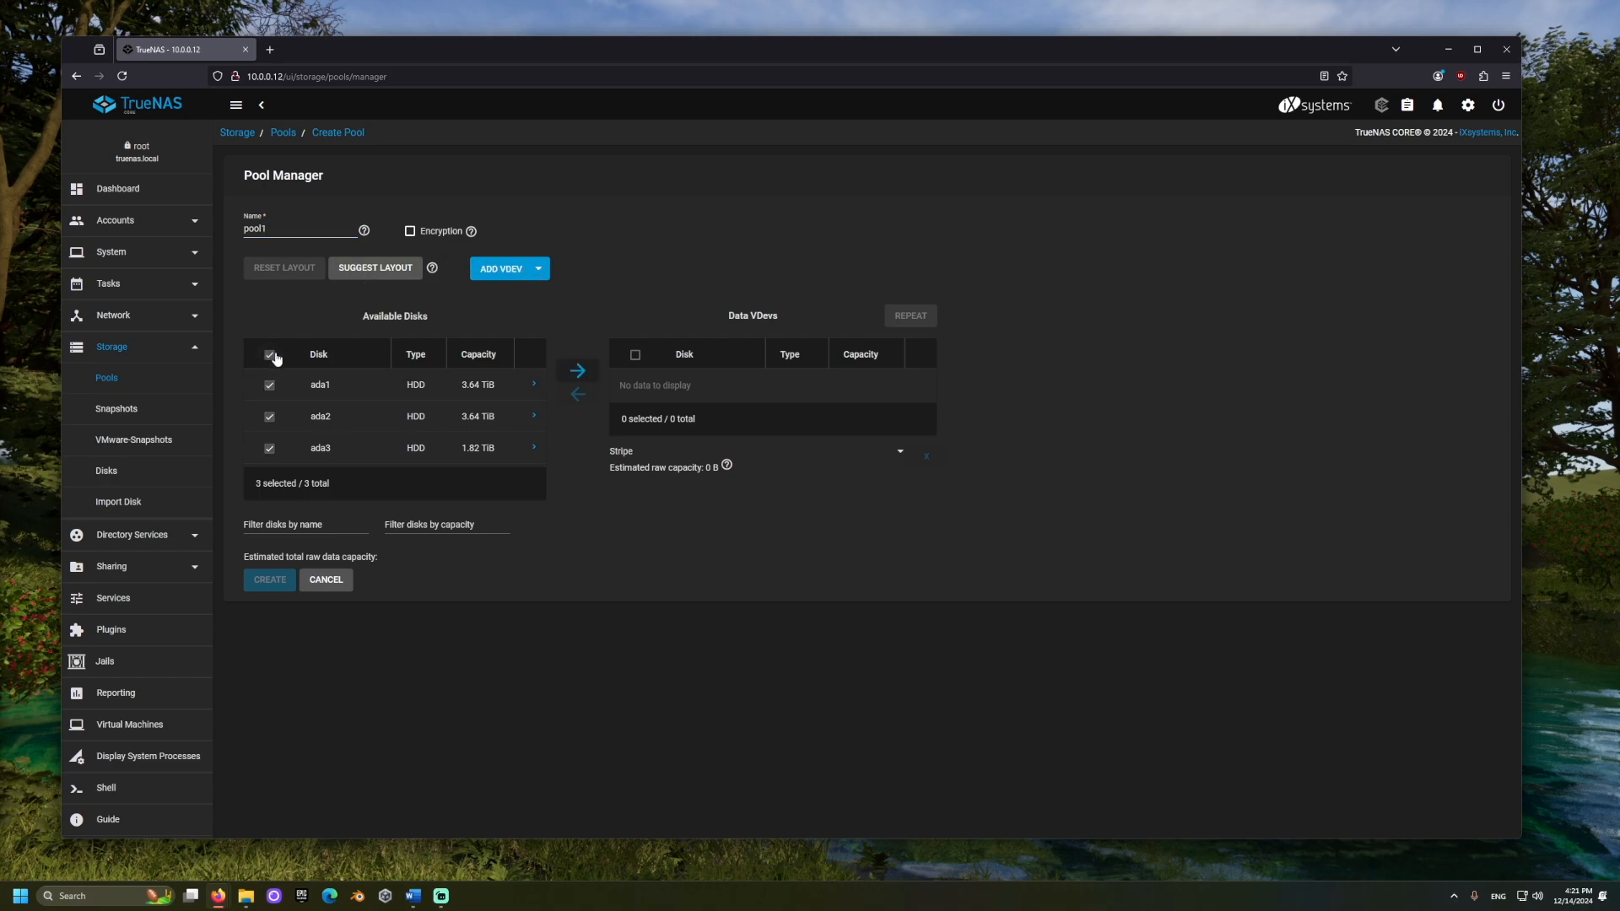
pyautogui.click(577, 369)
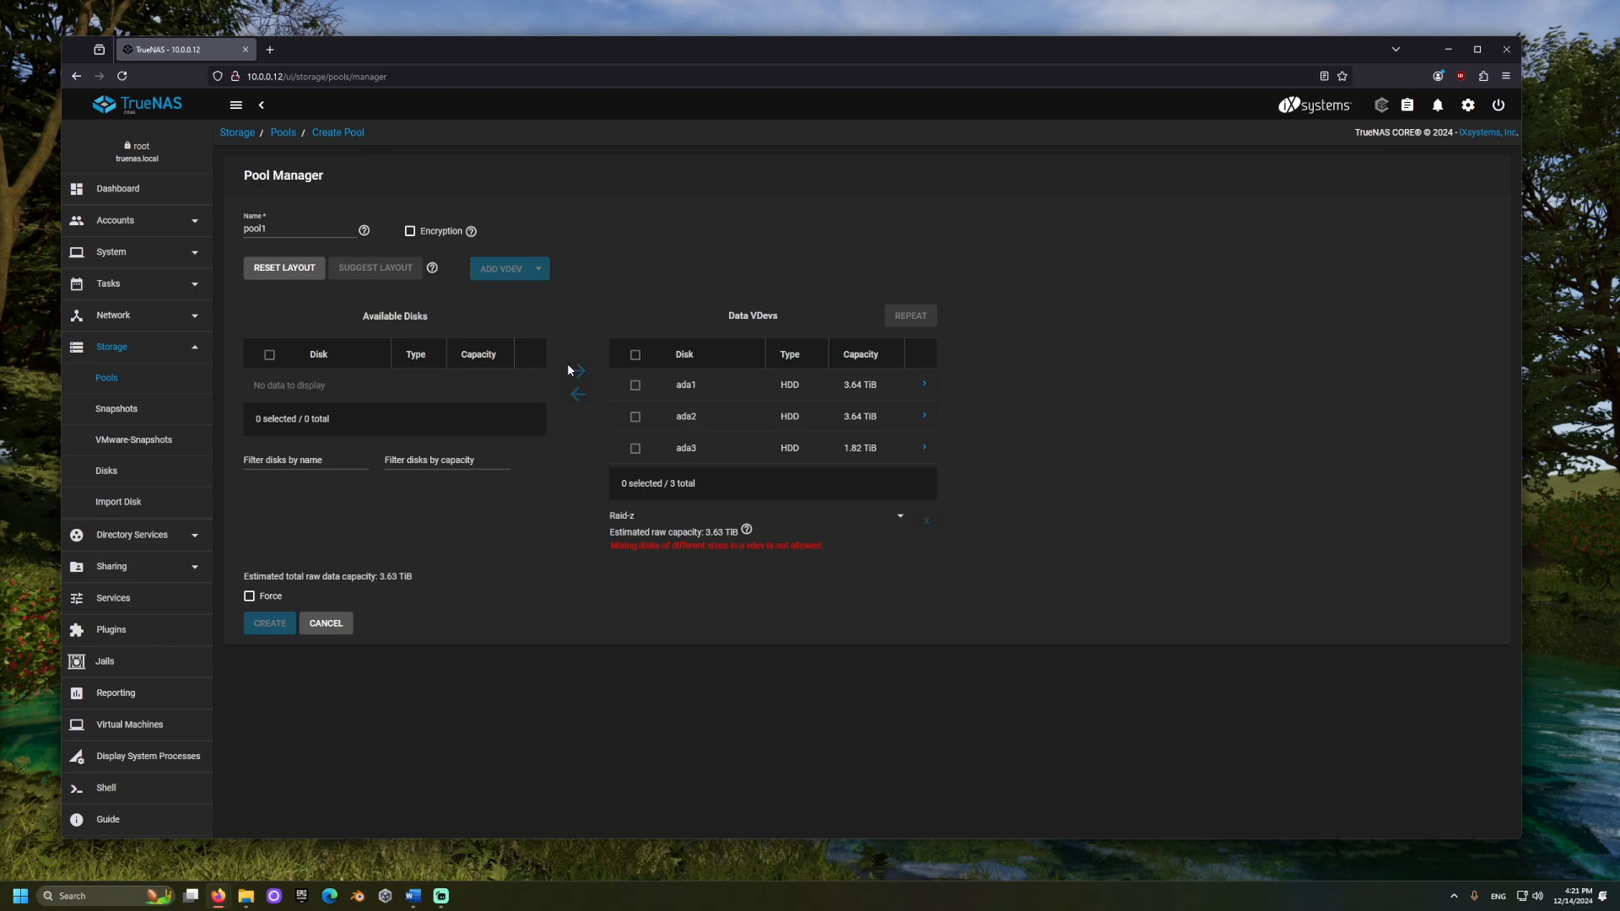
pyautogui.moveTo(447, 512)
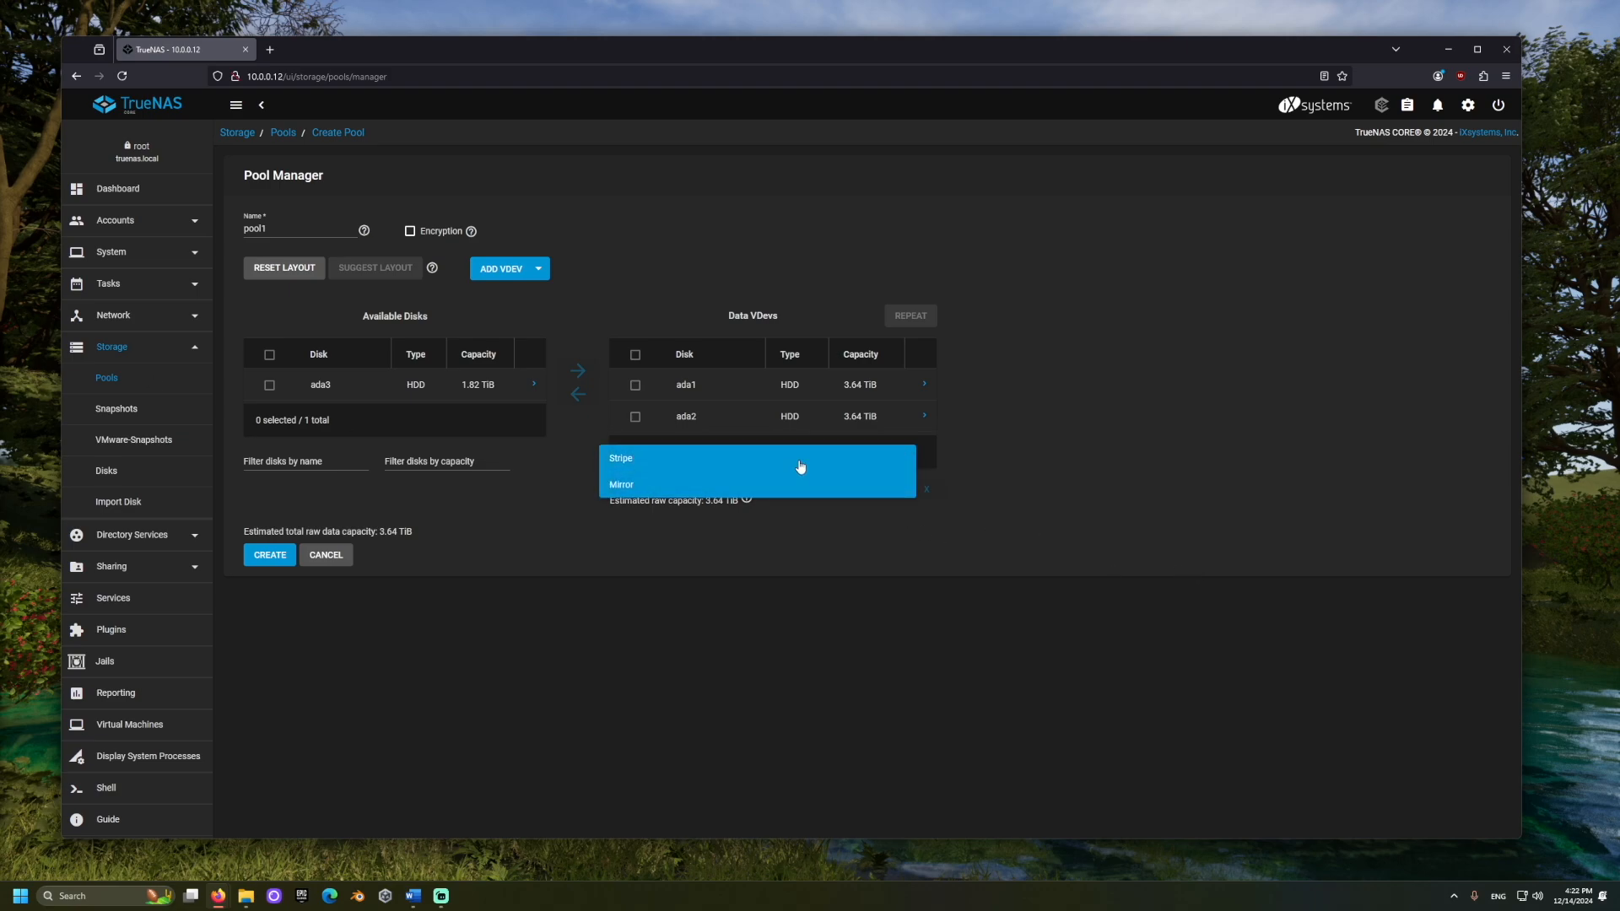
pyautogui.click(621, 458)
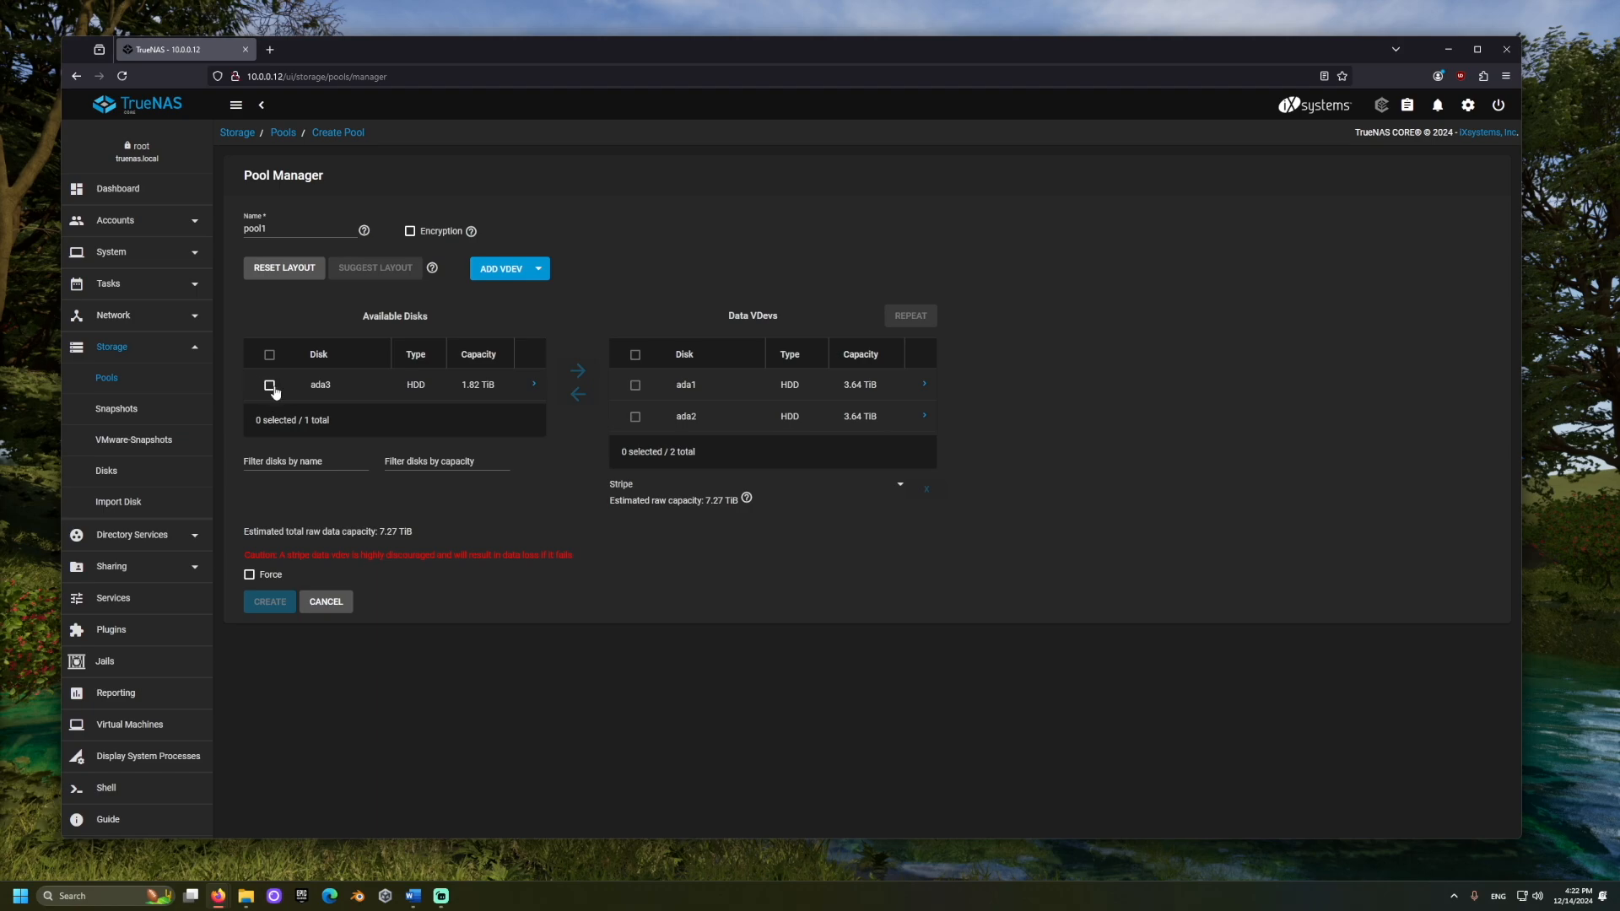
pyautogui.click(270, 385)
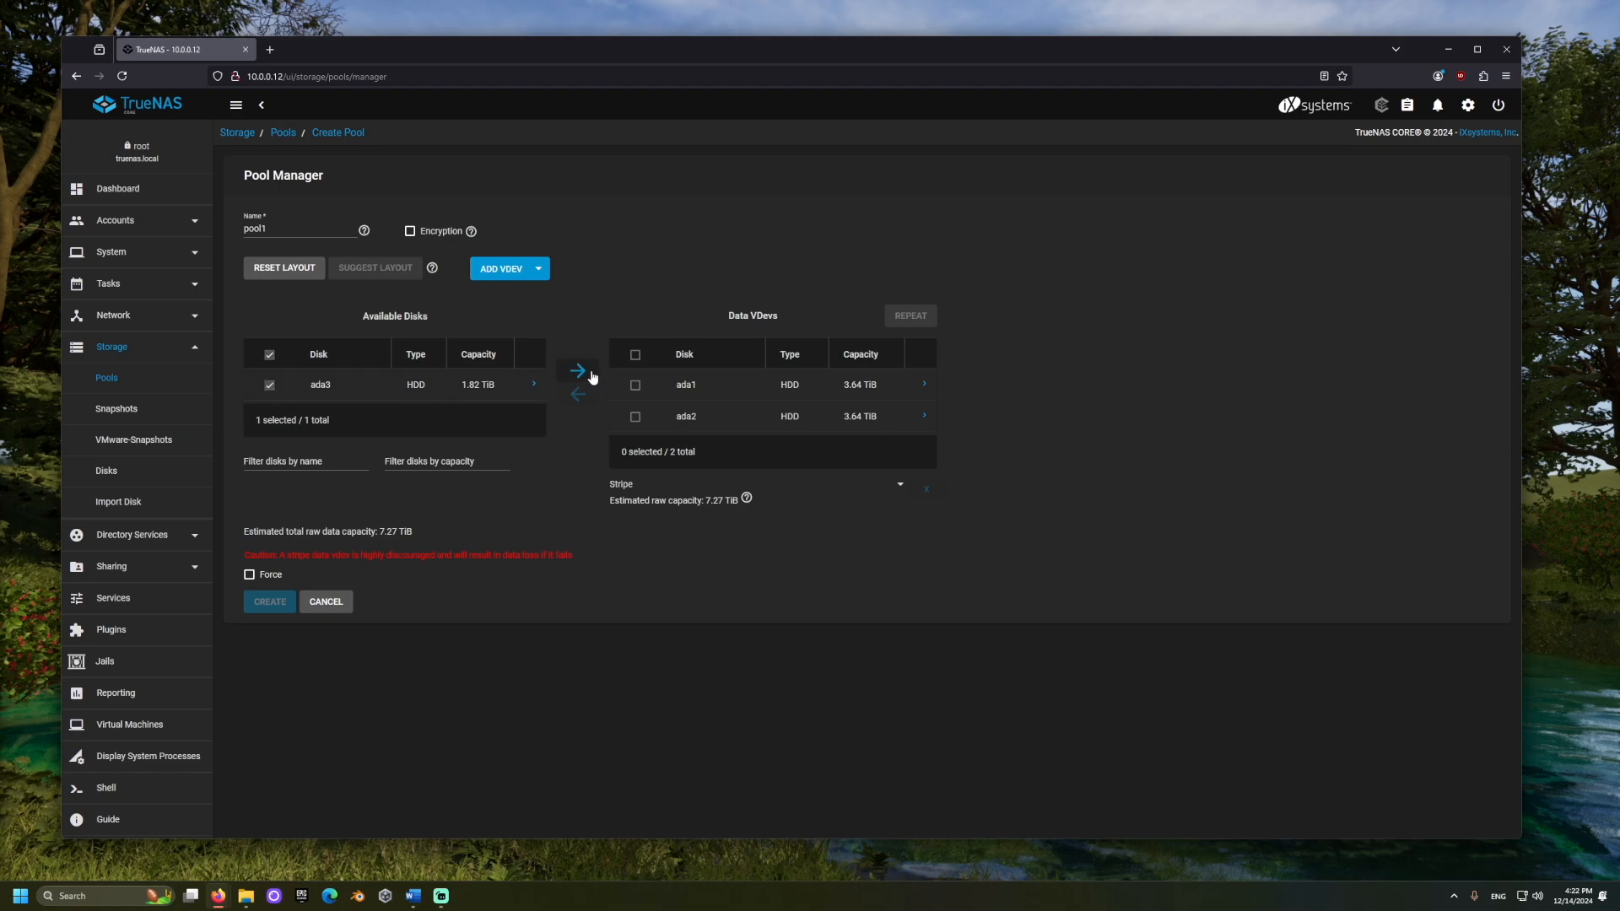
pyautogui.click(577, 370)
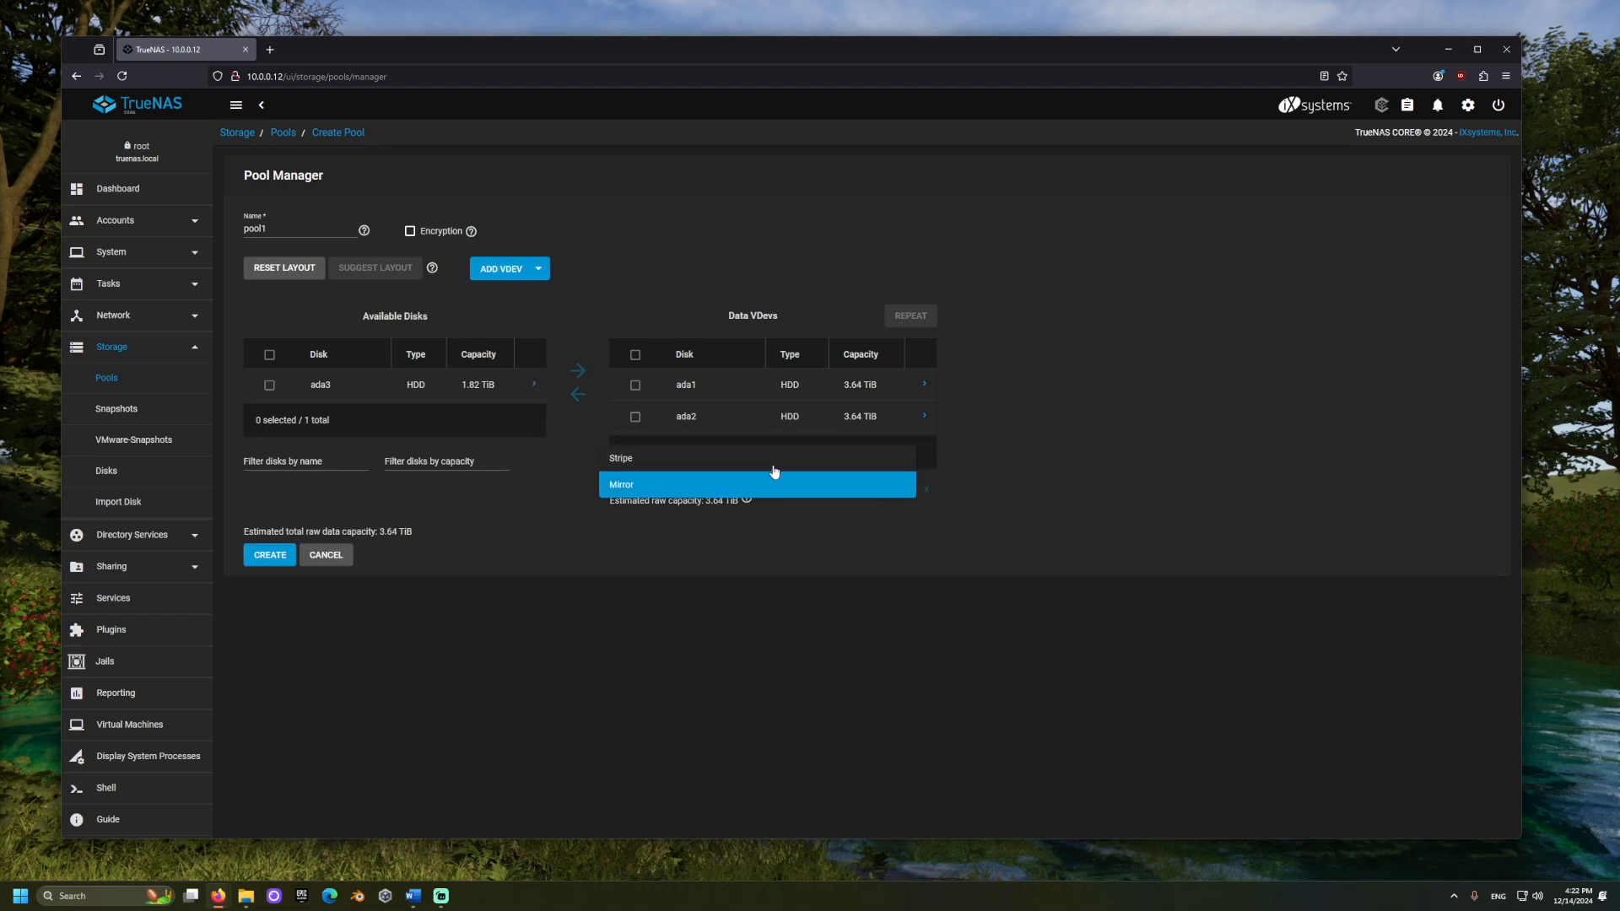
pyautogui.click(621, 458)
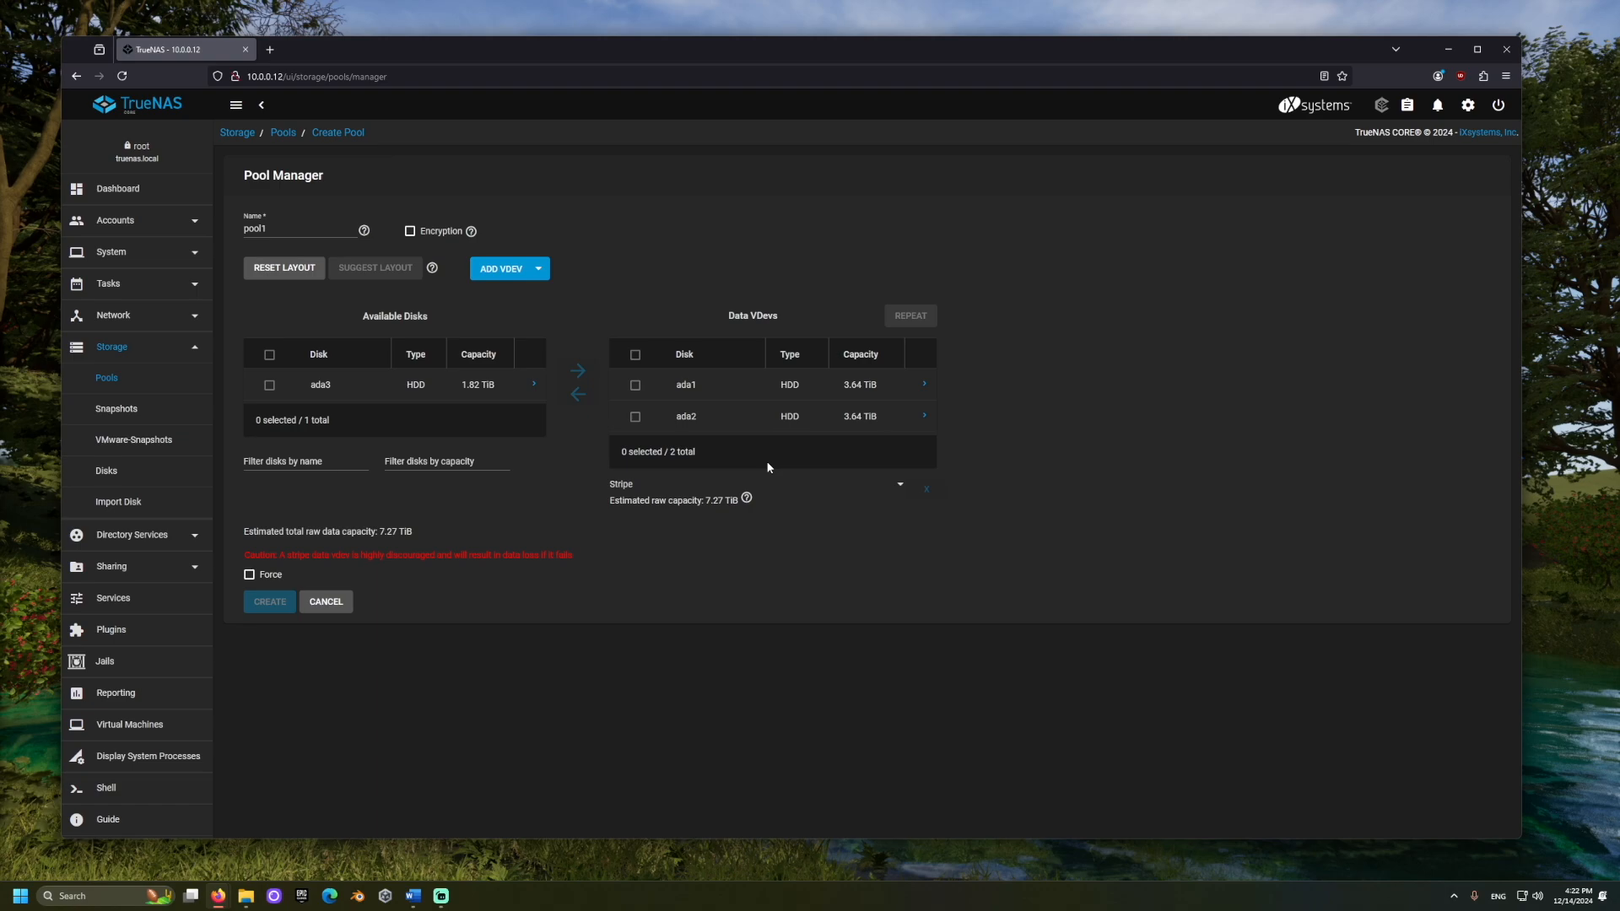
pyautogui.moveTo(788, 473)
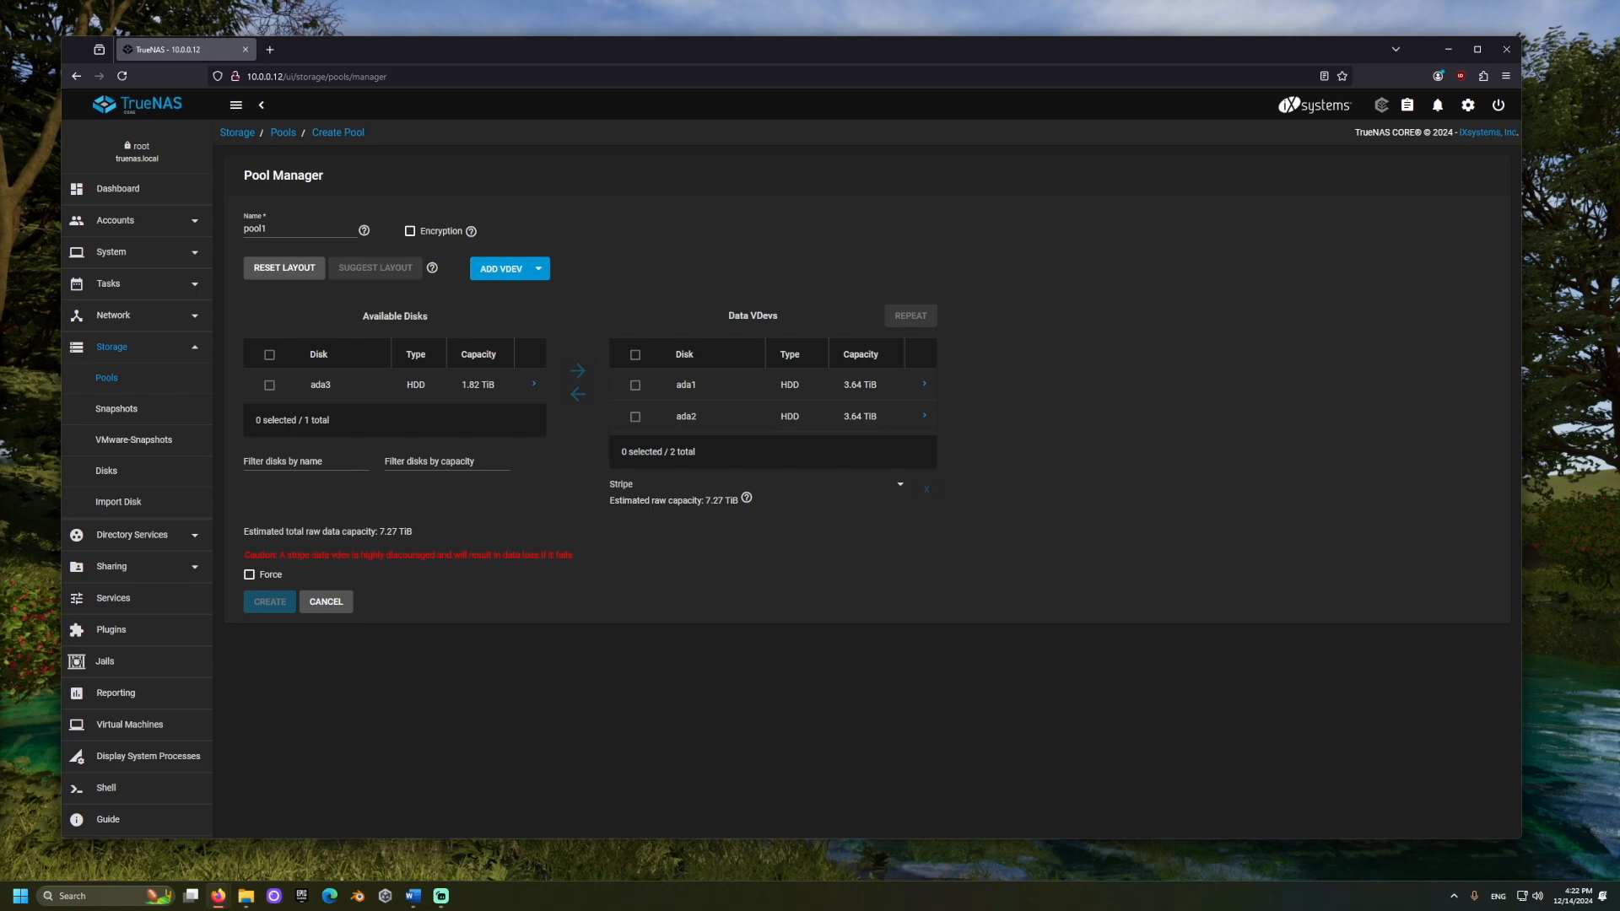
pyautogui.click(270, 602)
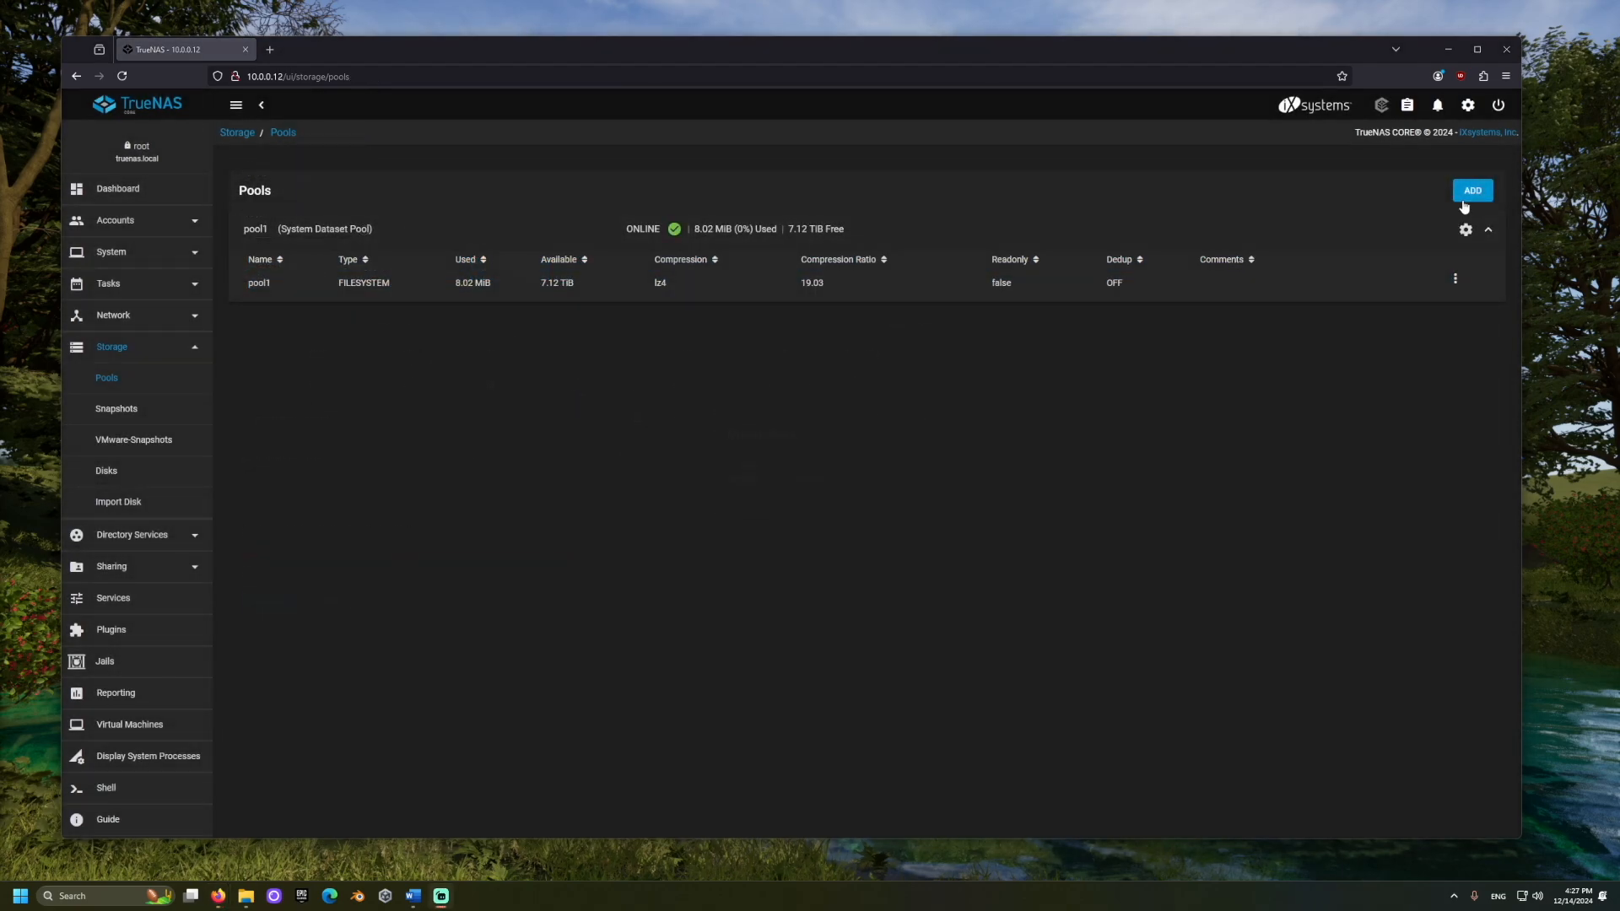
# Add disk ada3 to pool1 as a new data vdev, reaching 8.94 TiB free.
pyautogui.click(1464, 229)
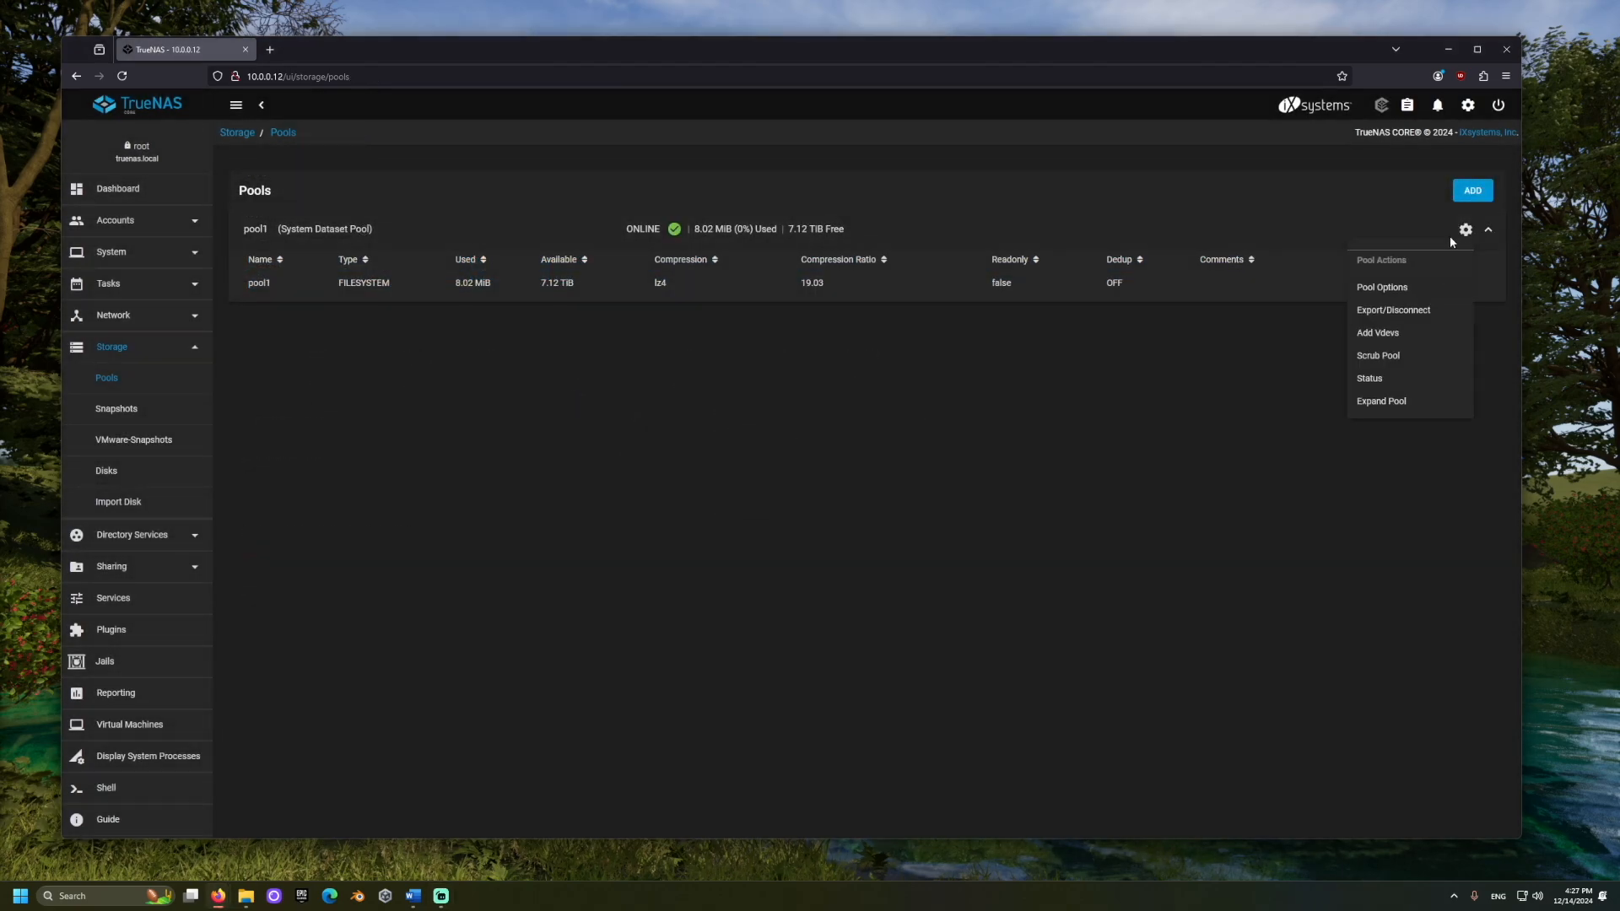
pyautogui.click(1378, 332)
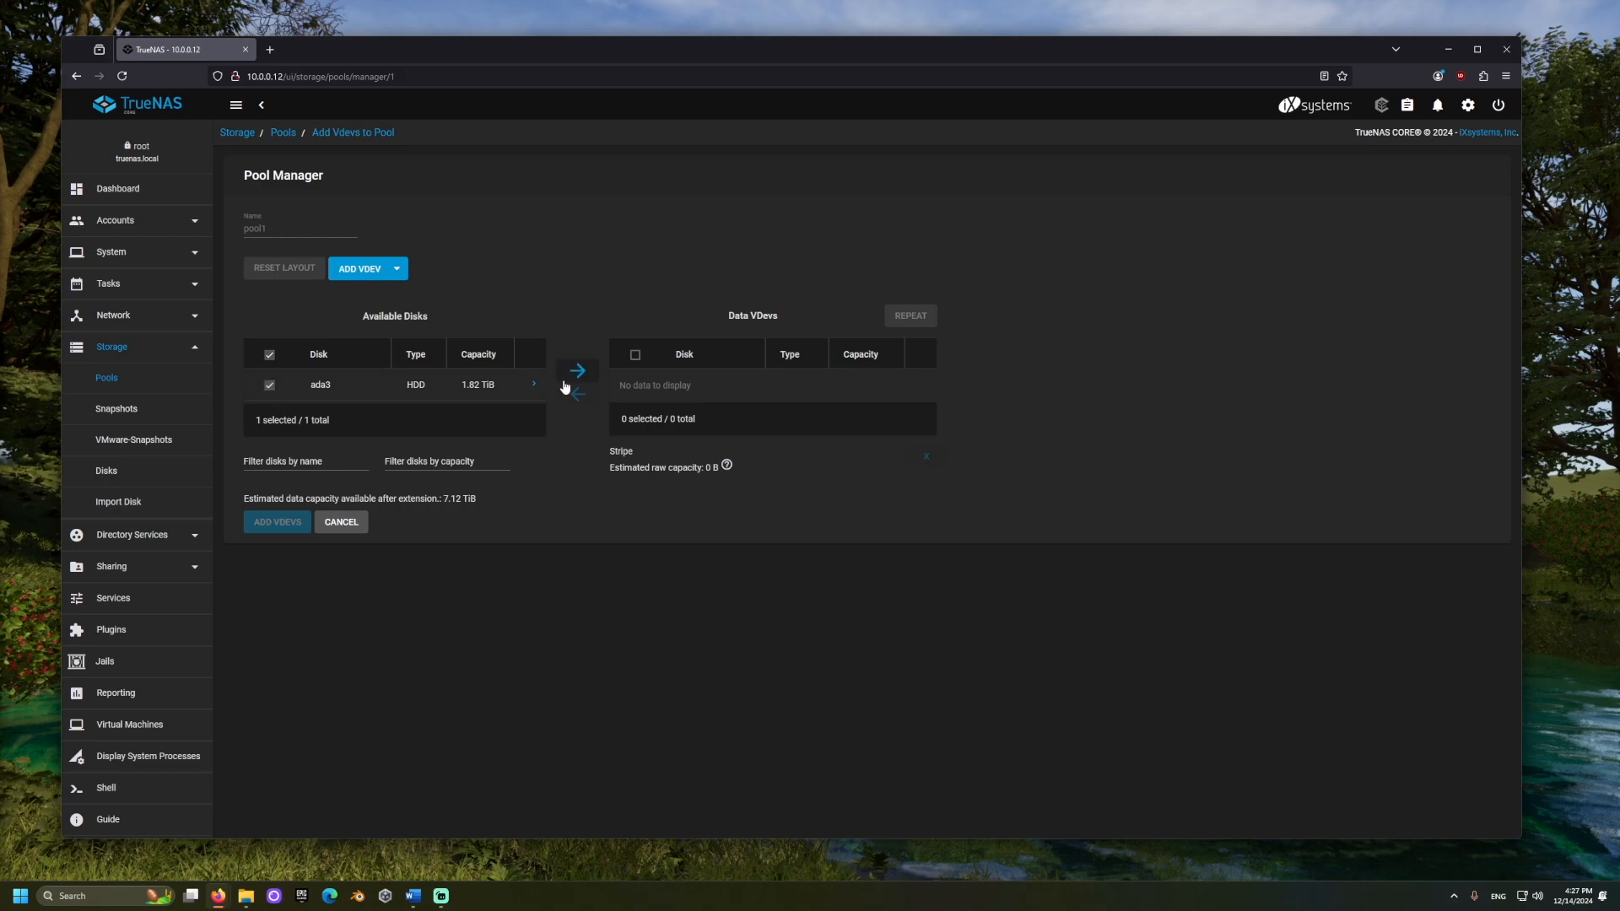
pyautogui.click(576, 369)
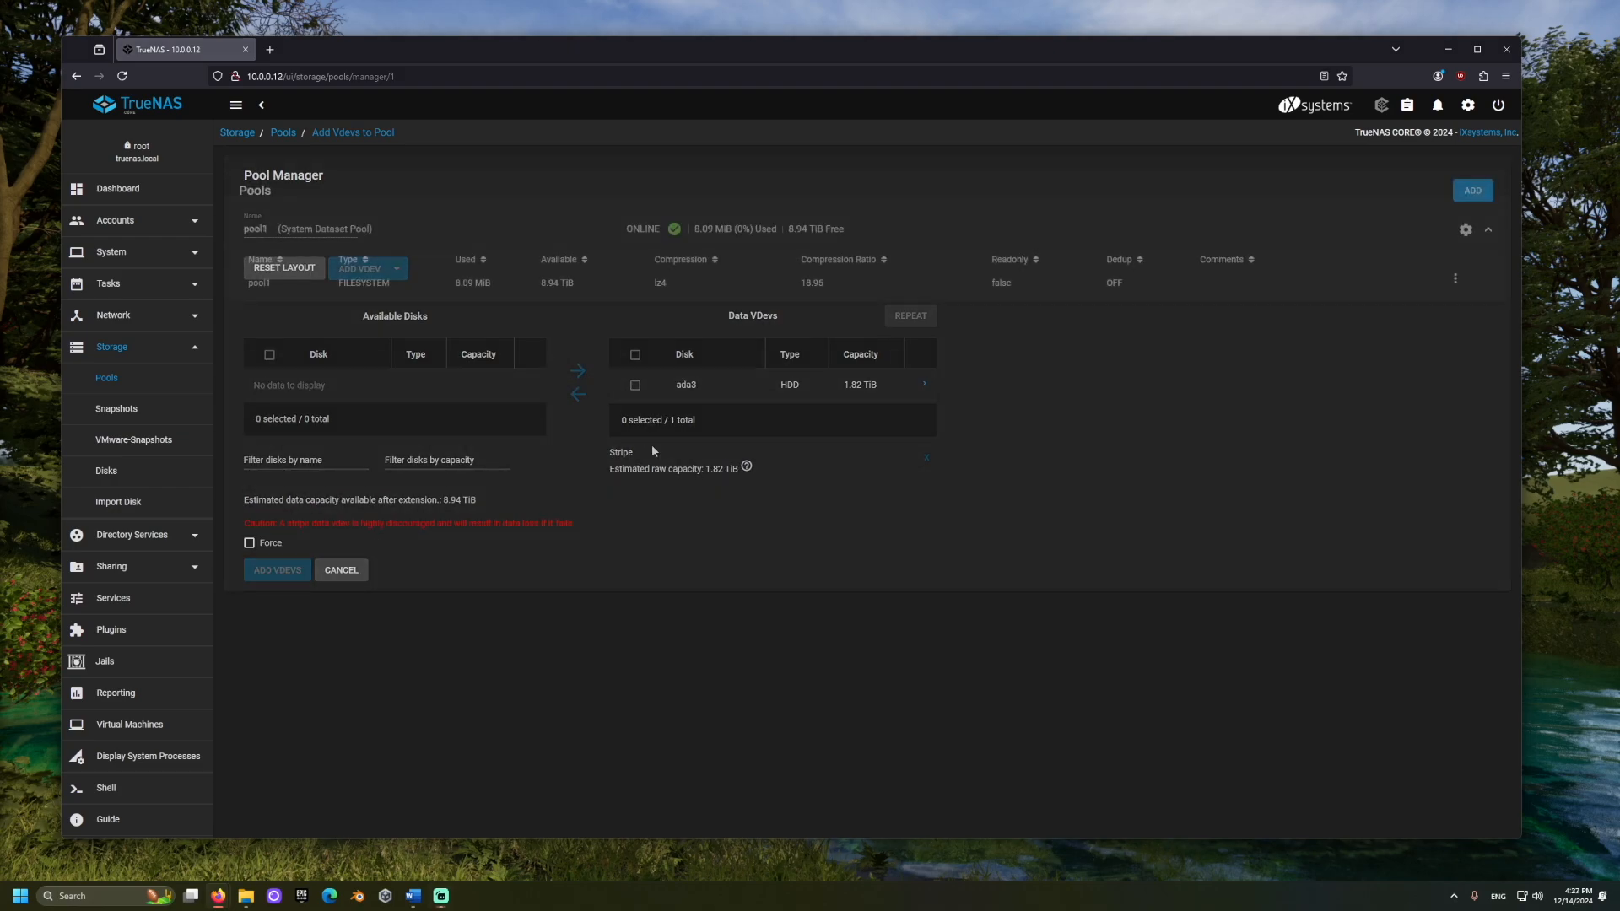
pyautogui.click(340, 569)
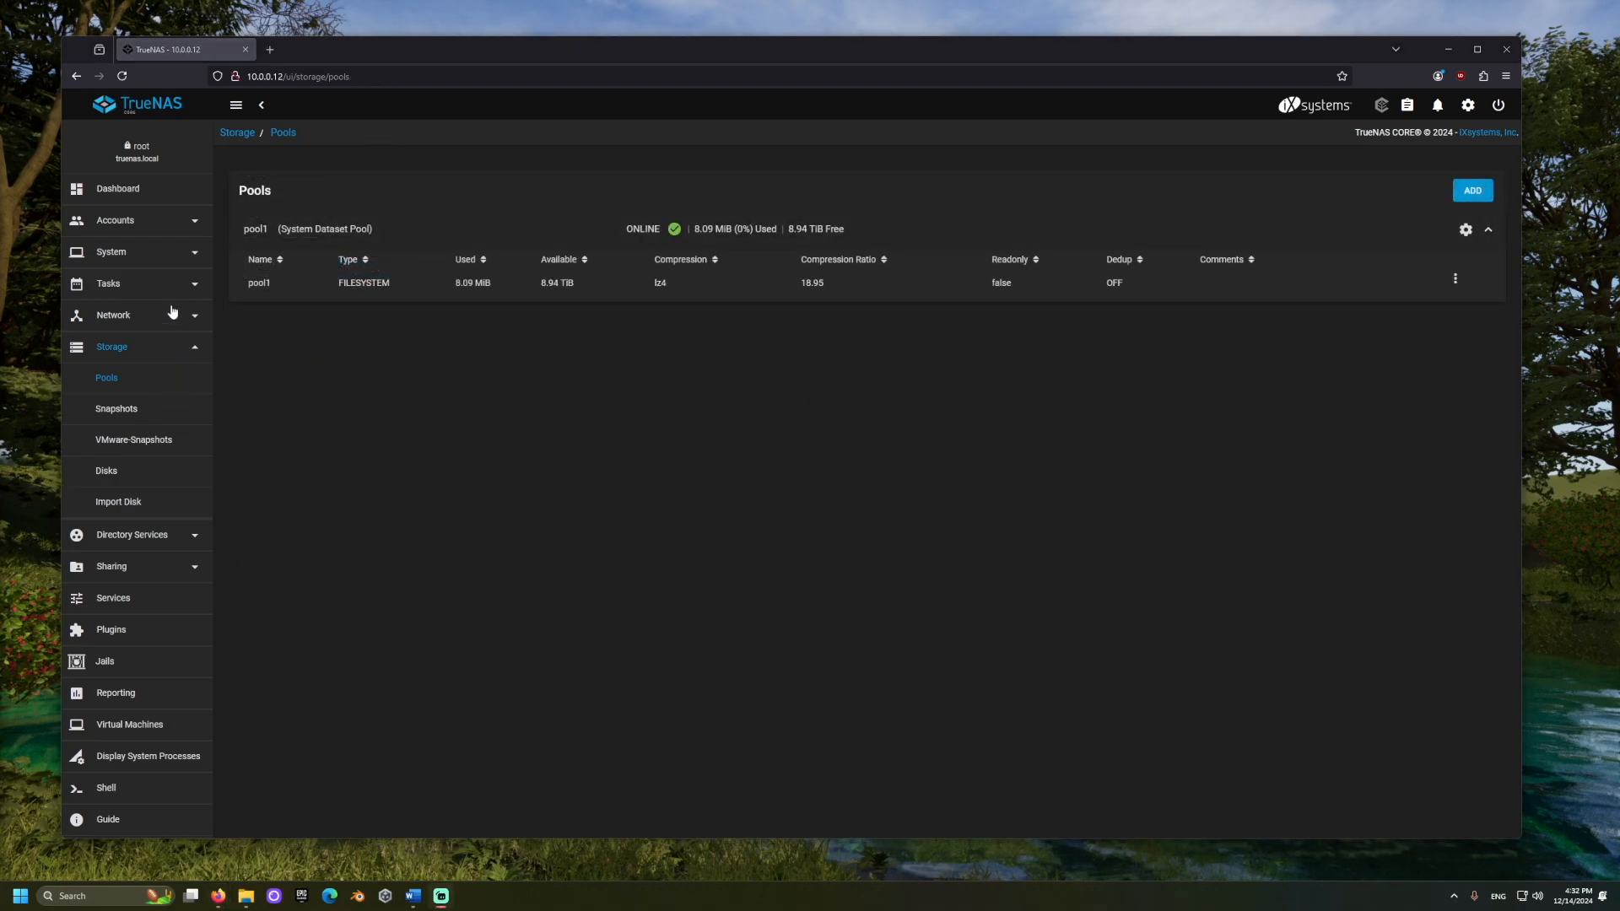
pyautogui.click(112, 346)
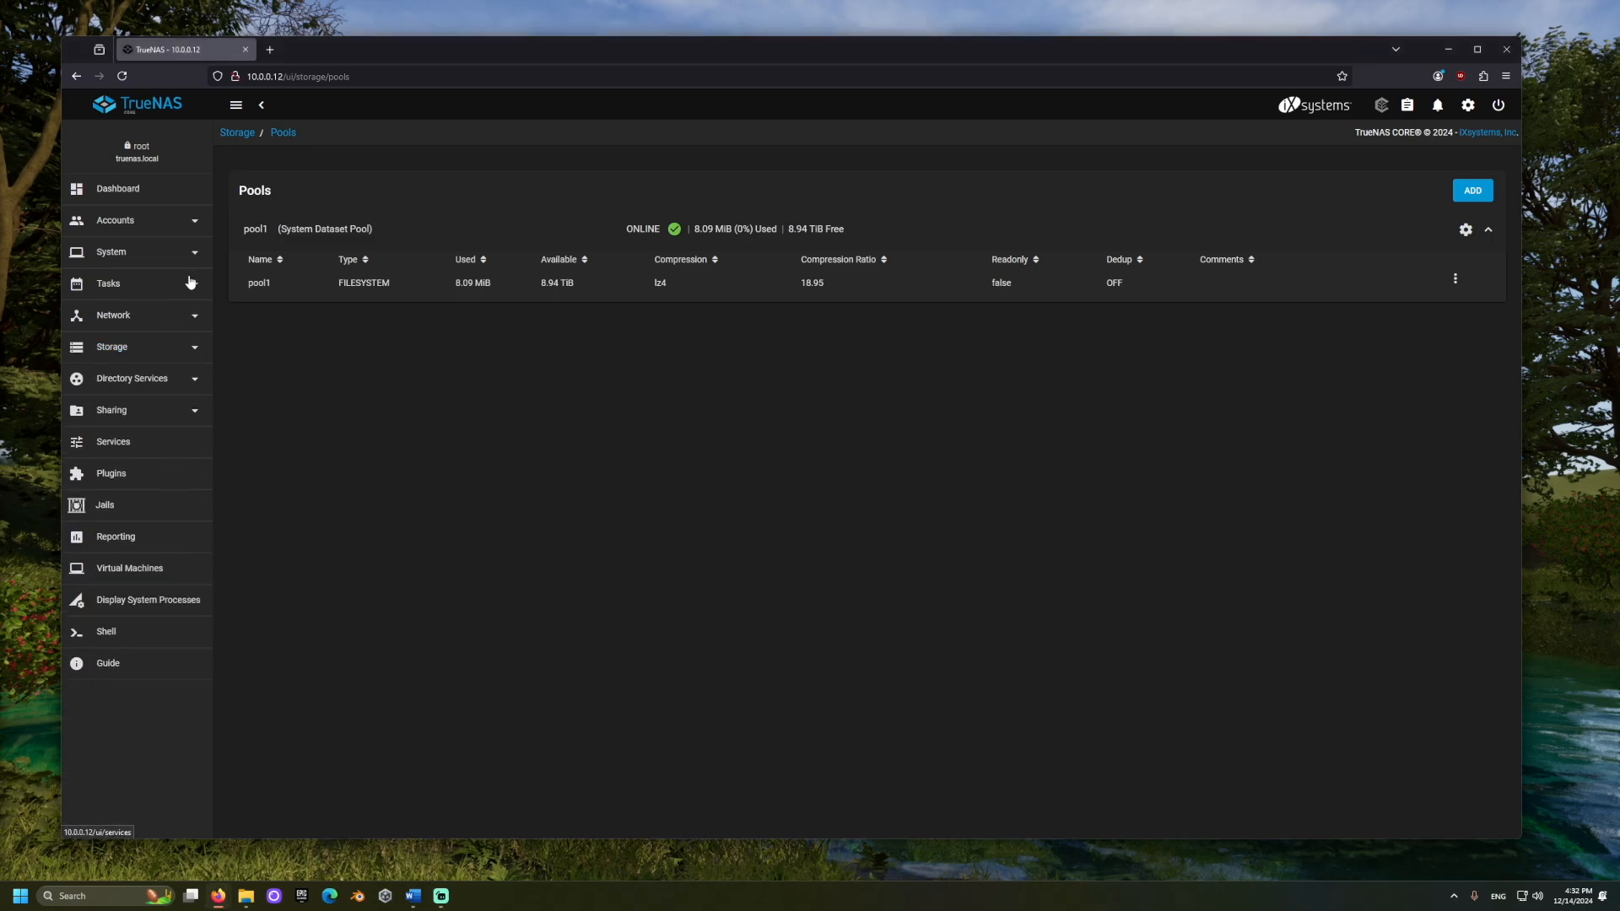
# Create user backup-user with passwords set and Microsoft Account authentication enabled.
pyautogui.click(115, 221)
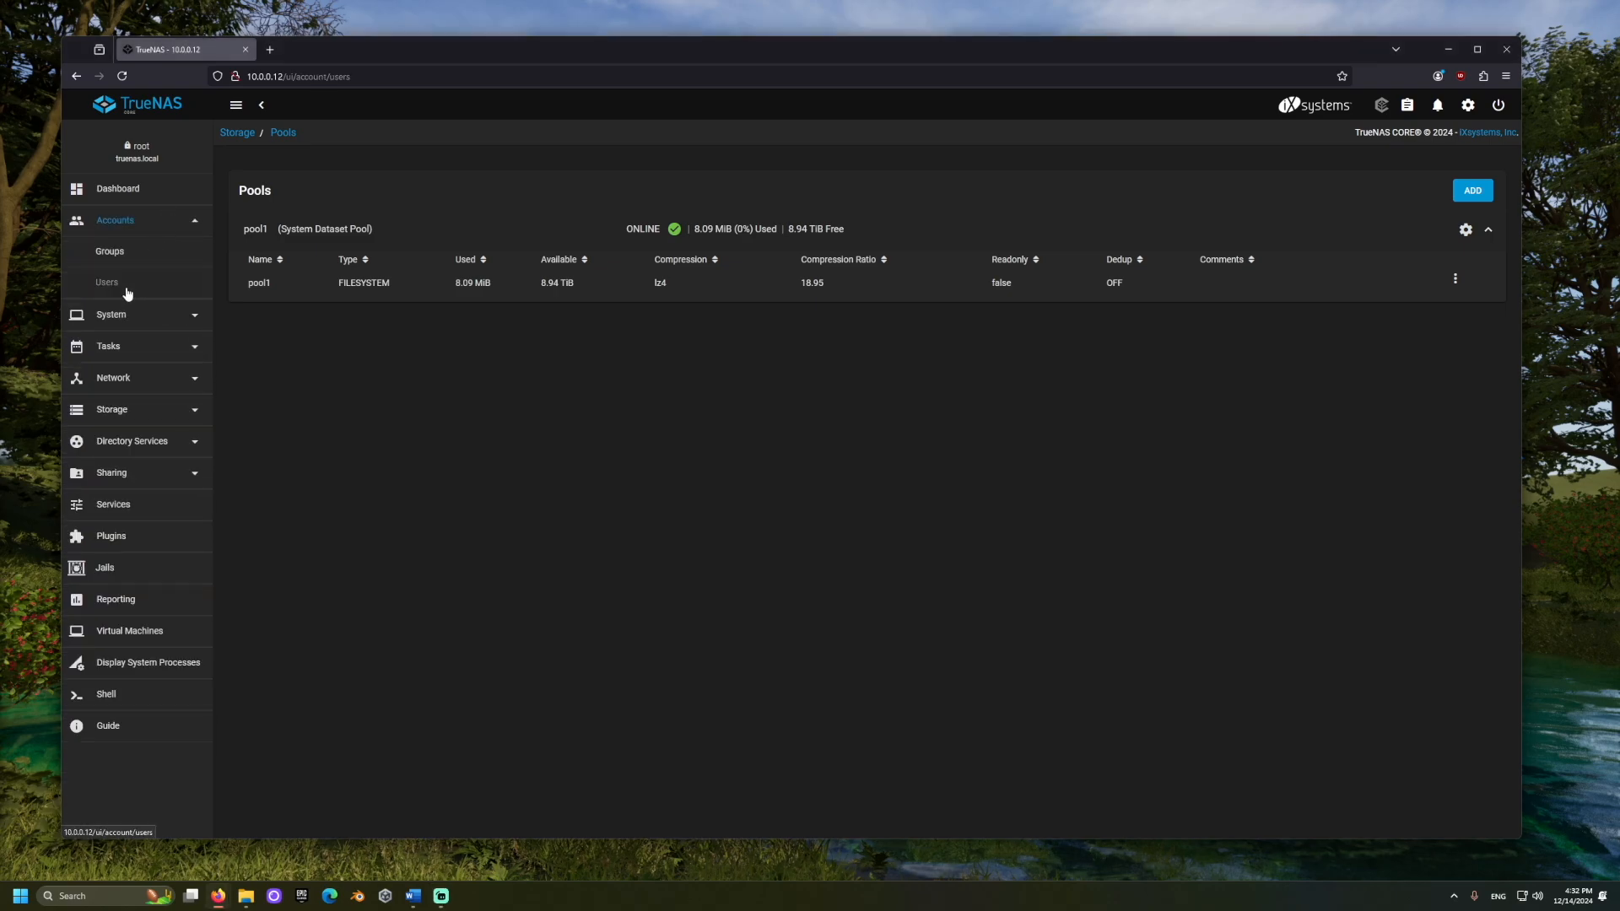
pyautogui.click(106, 282)
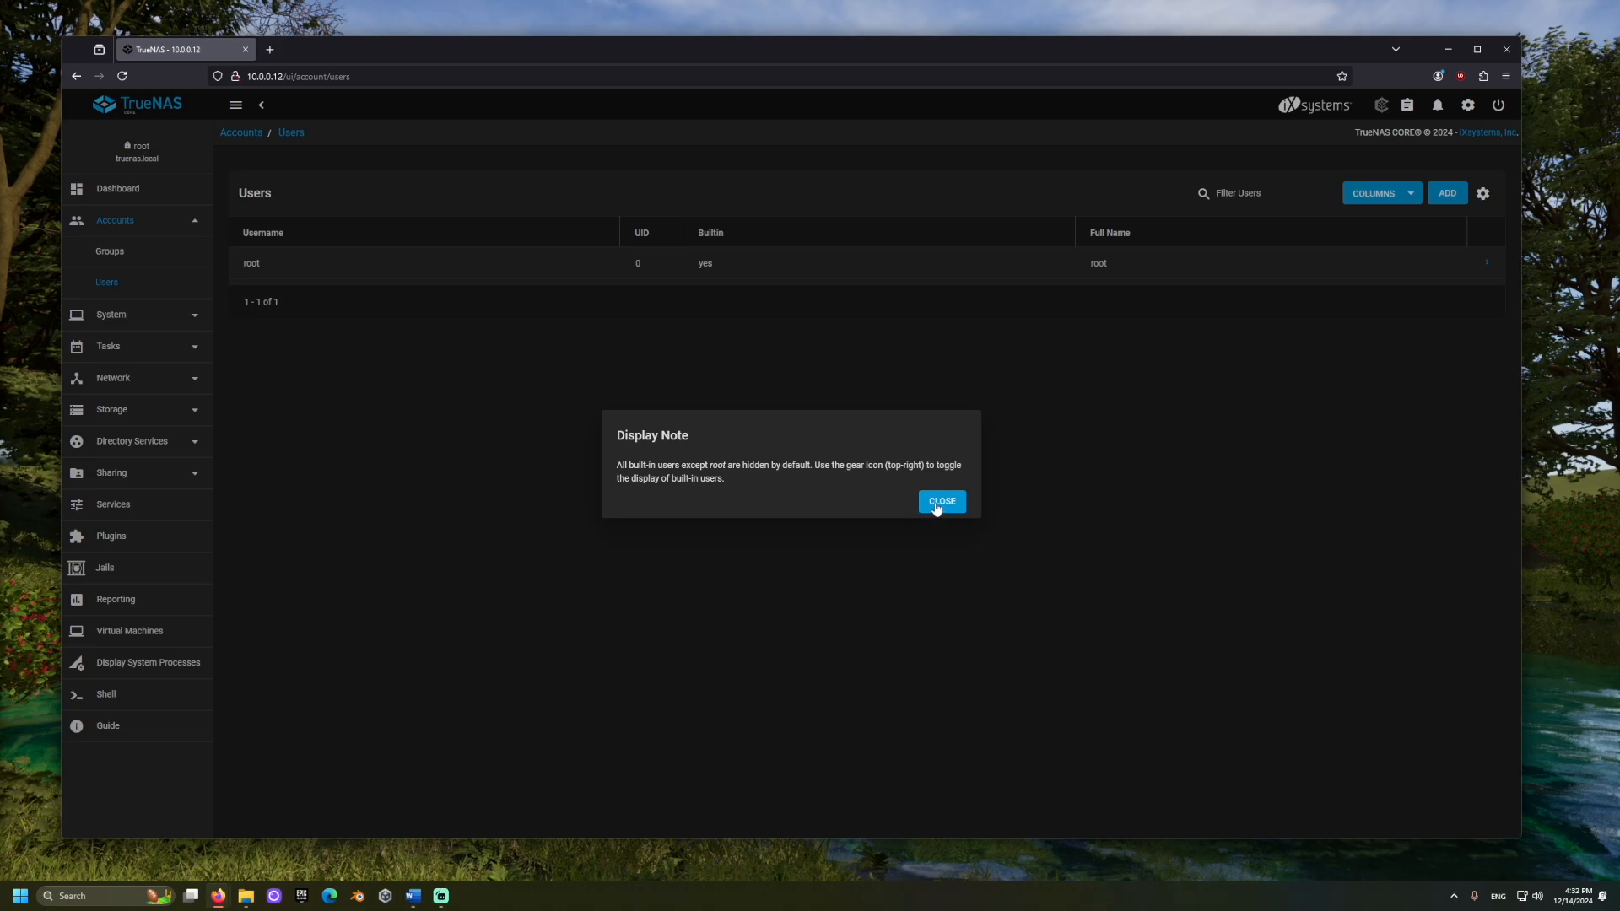
pyautogui.click(940, 501)
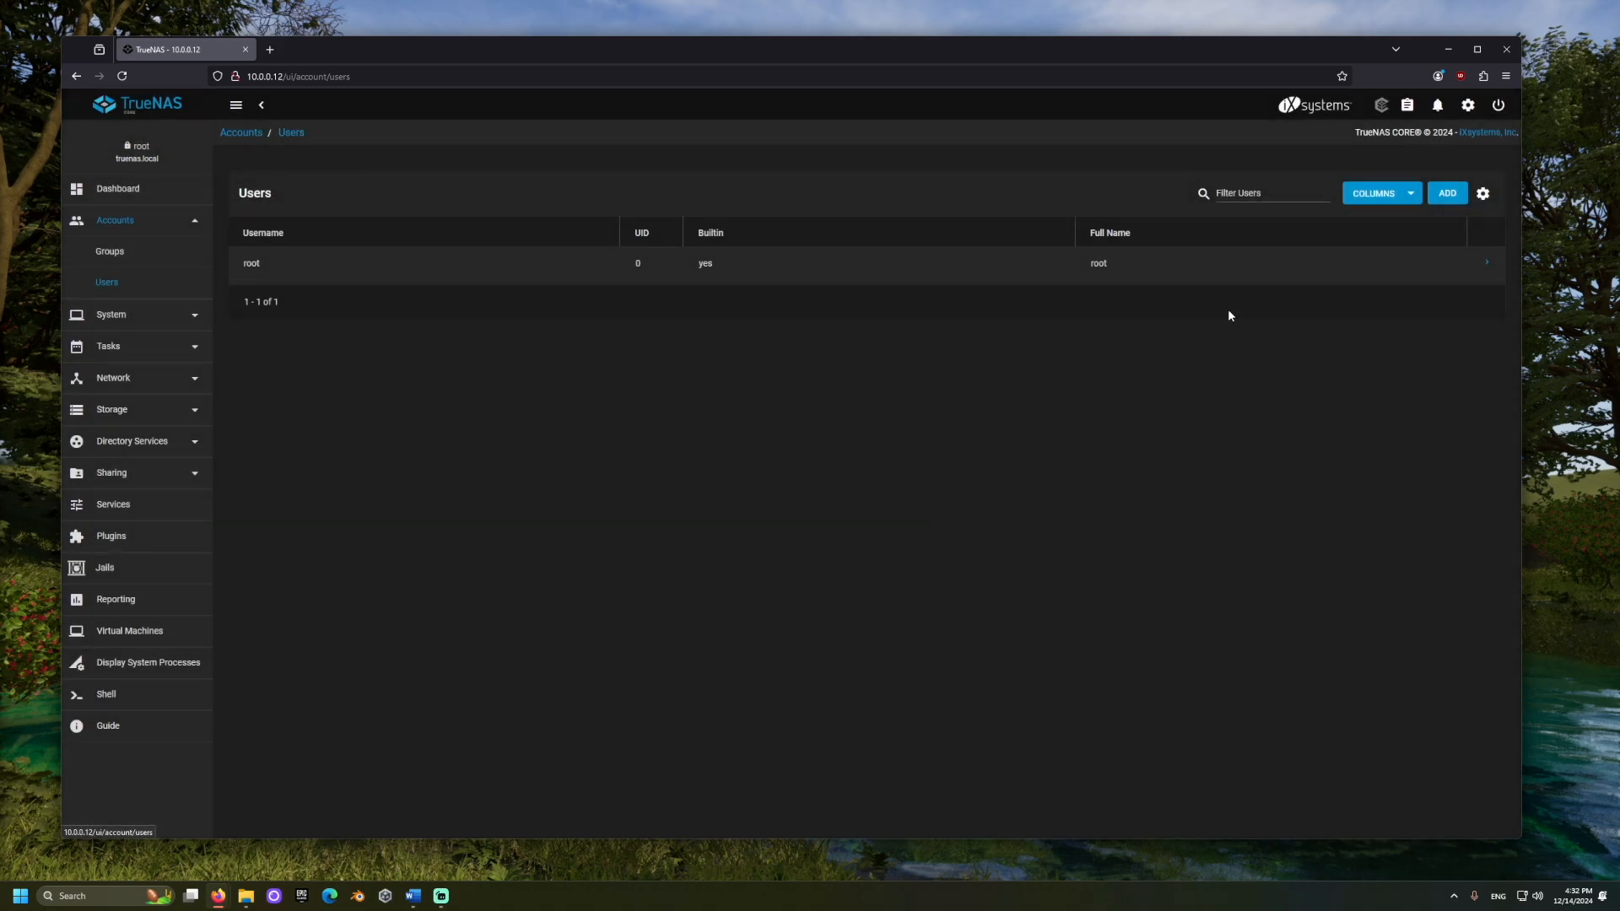
pyautogui.click(1447, 193)
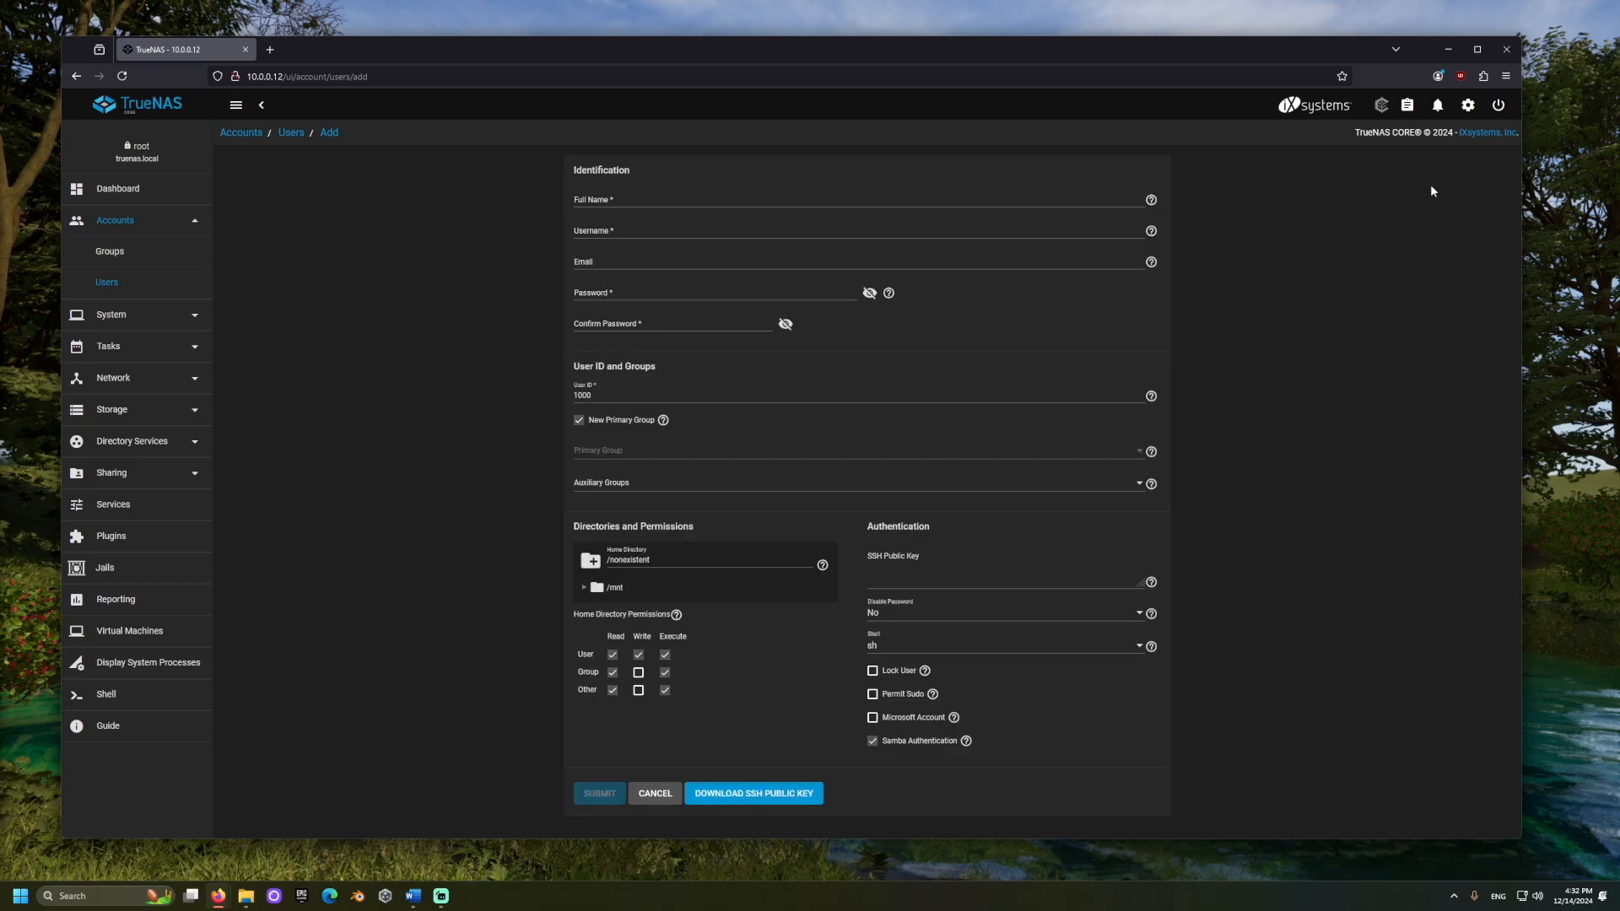
pyautogui.click(857, 199)
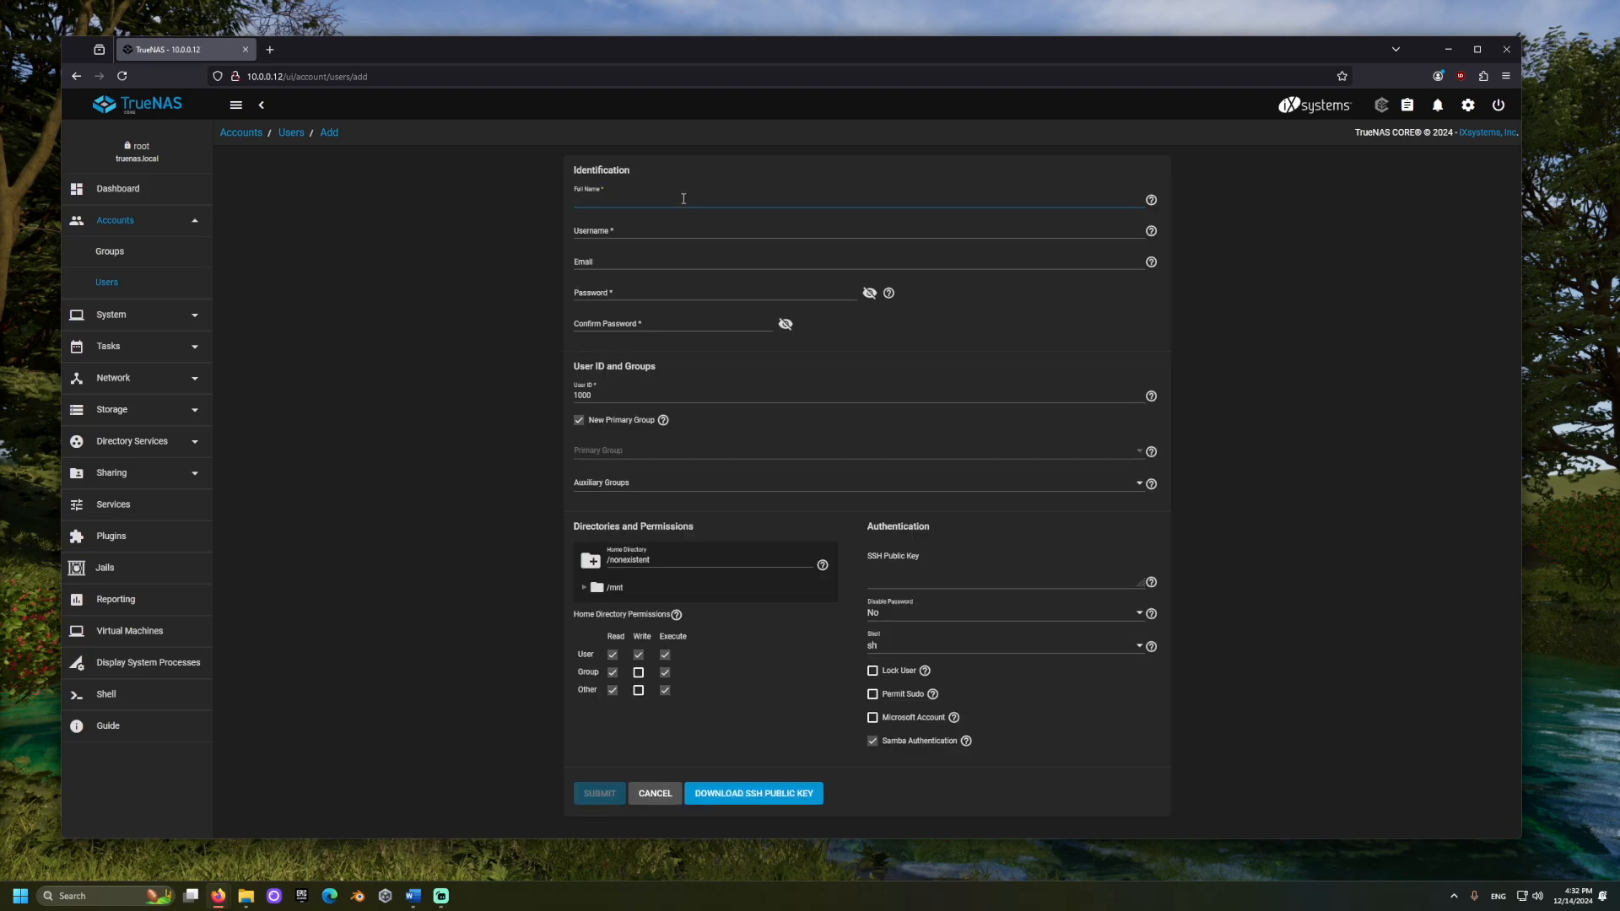
pyautogui.write('backup-user')
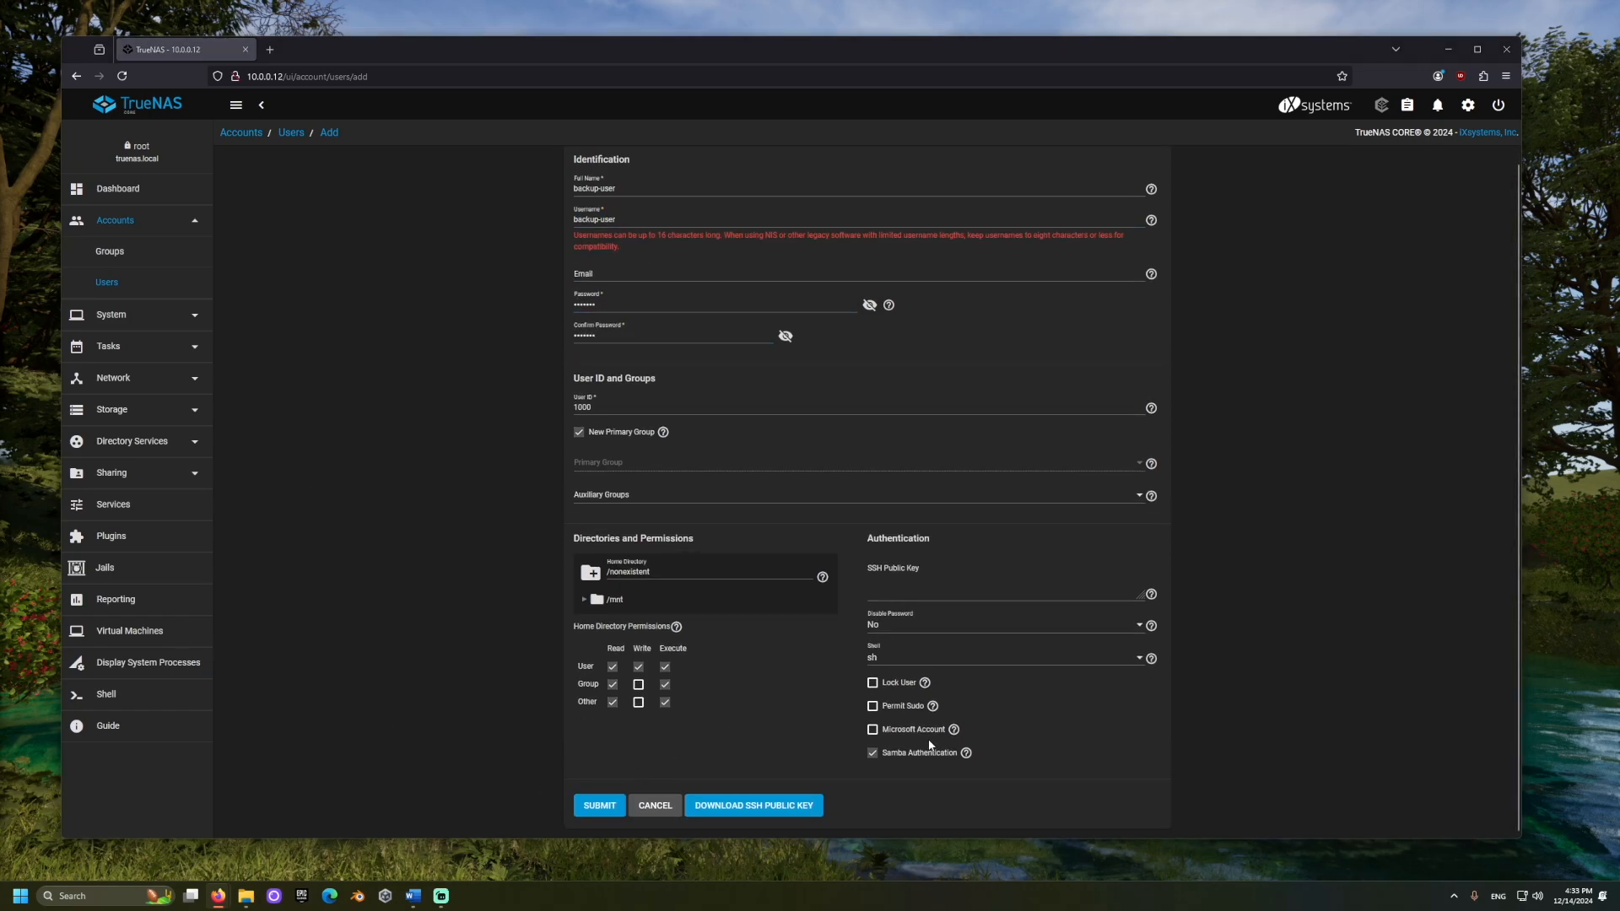
pyautogui.click(871, 729)
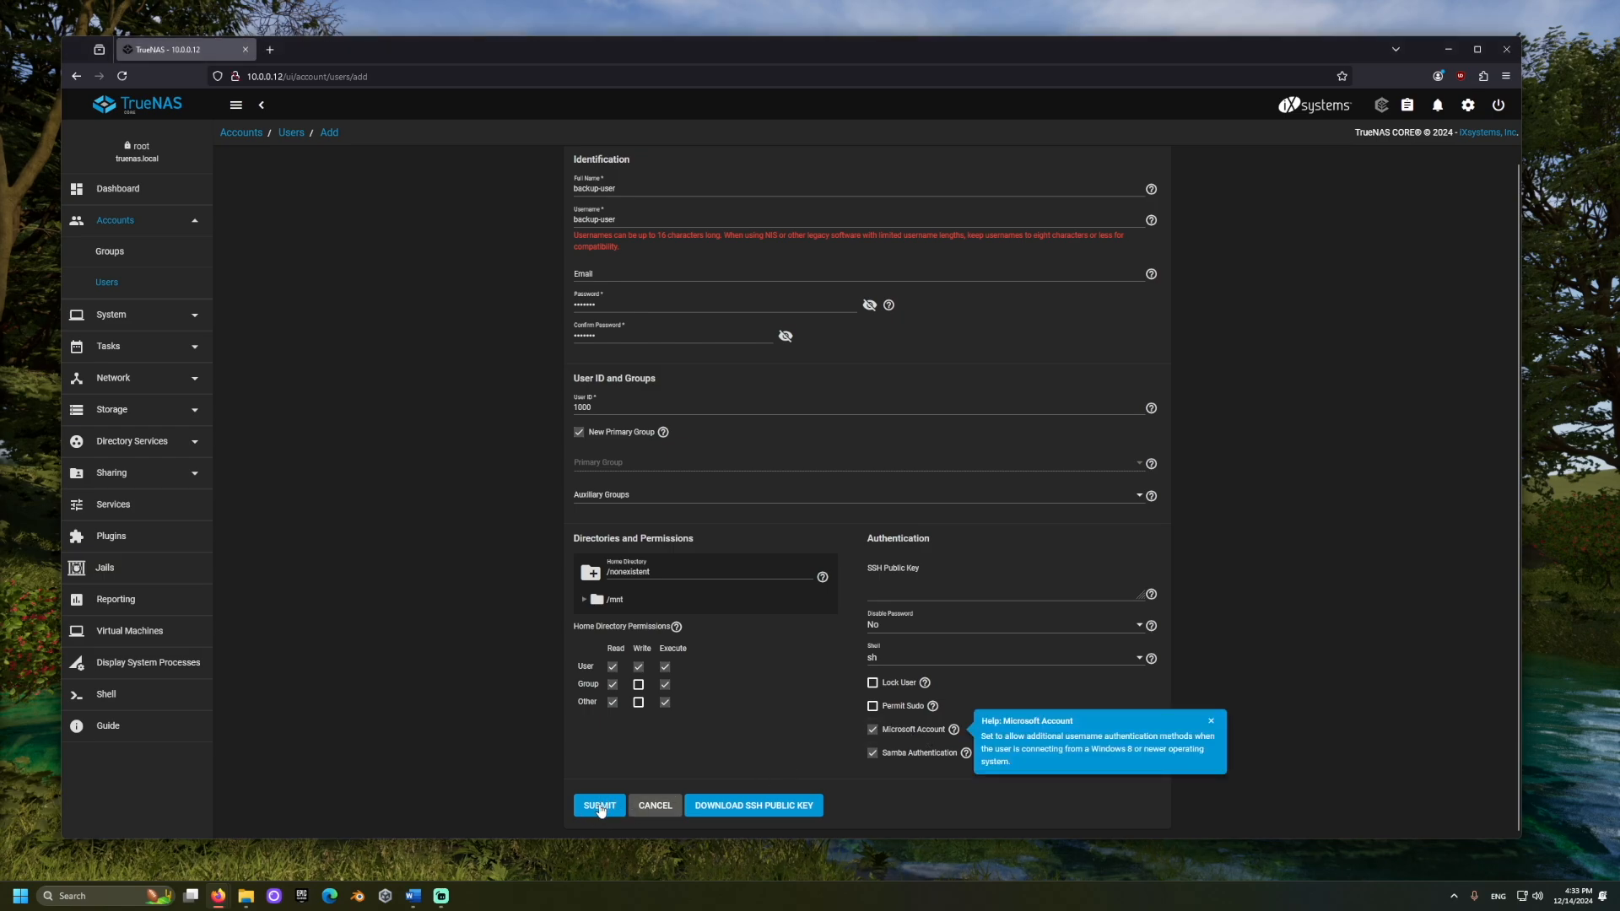
pyautogui.click(599, 805)
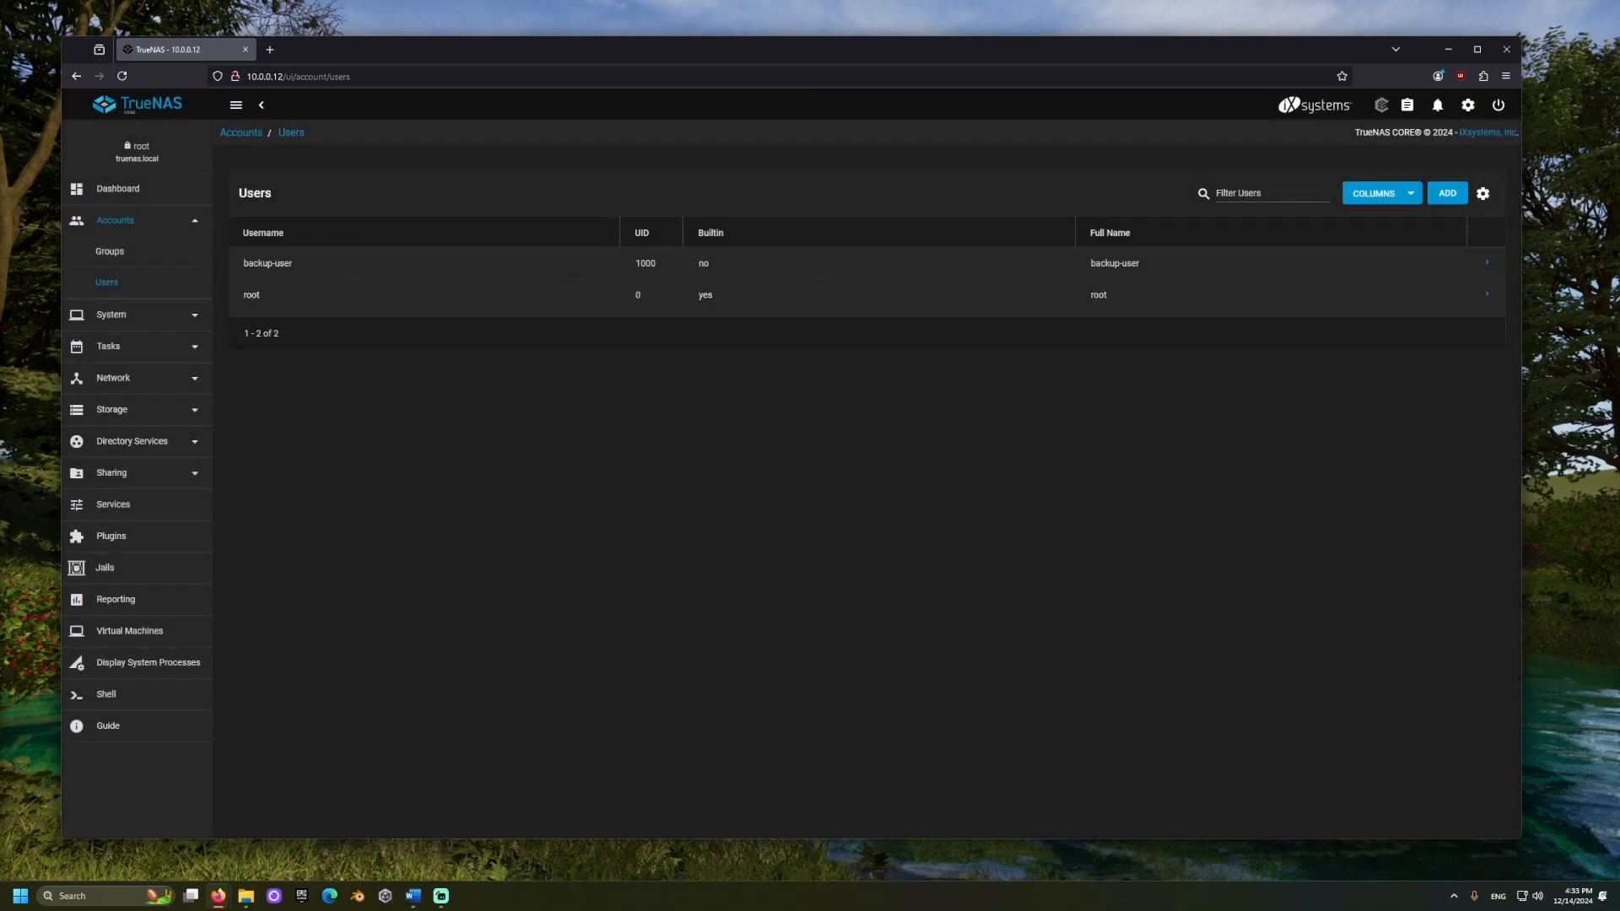
pyautogui.click(111, 409)
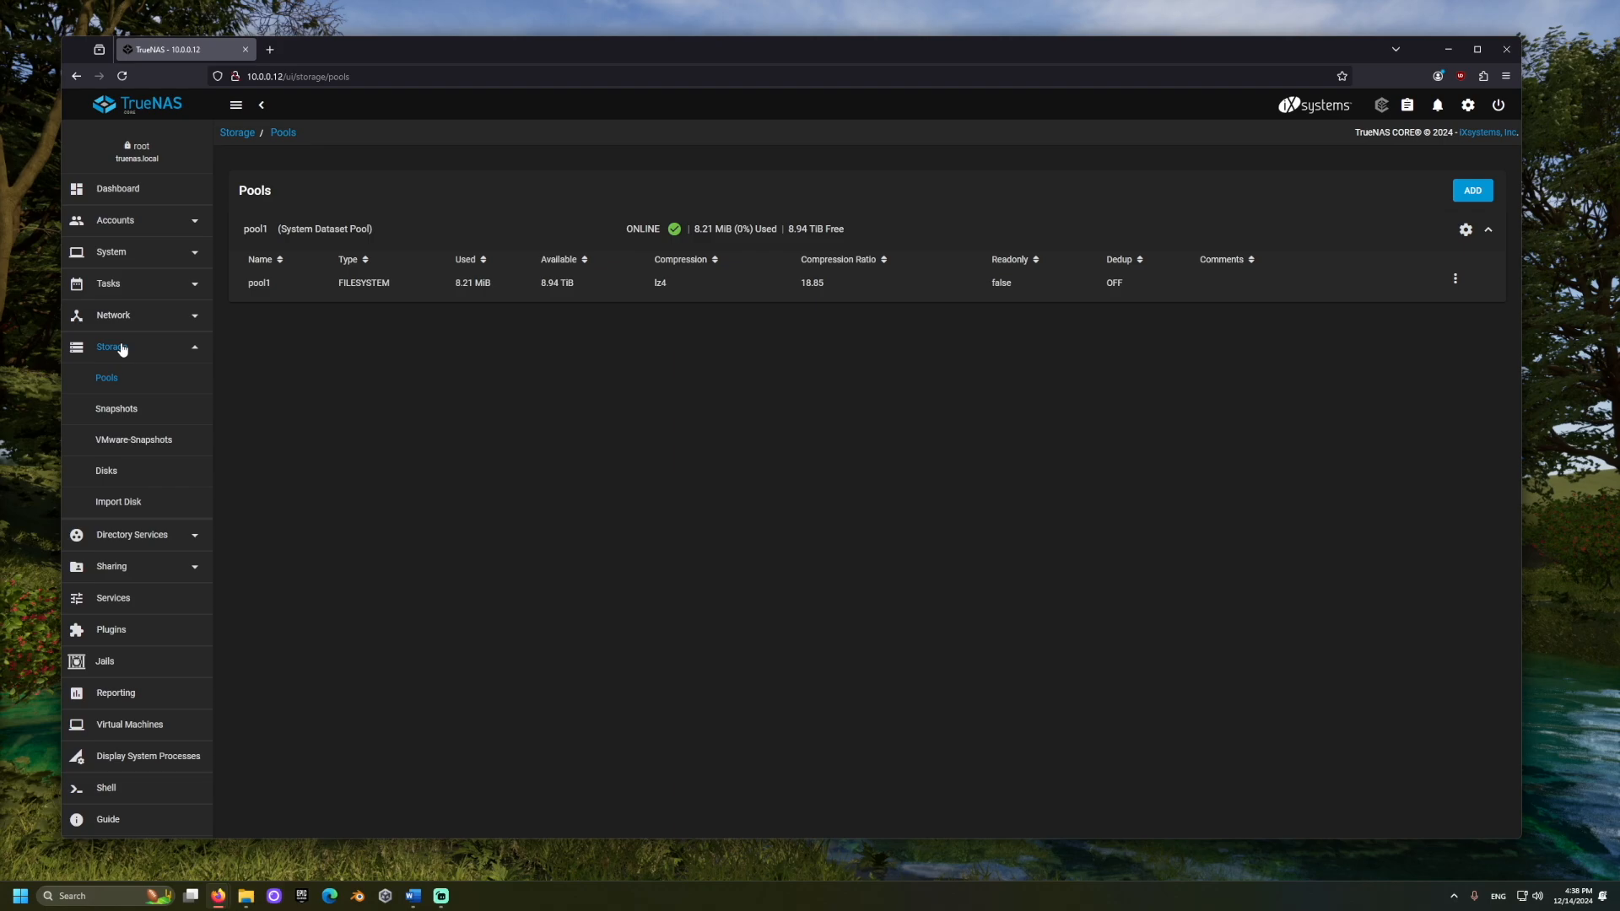
pyautogui.moveTo(141, 387)
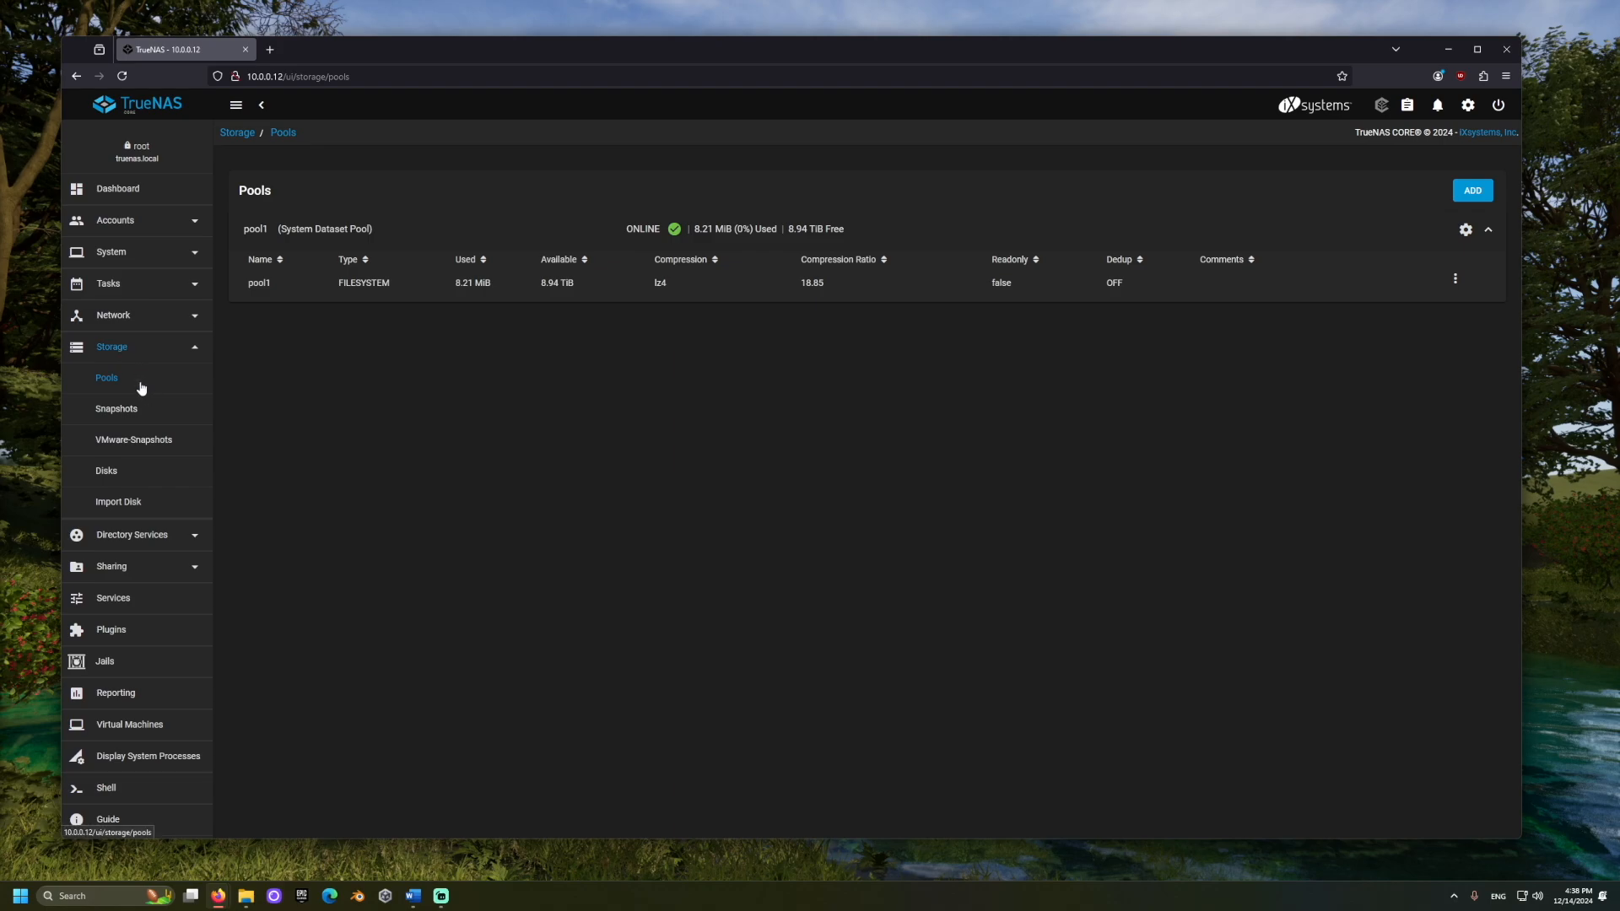
# Add a dataset named pool1-data under pool1 from the Pools page.
pyautogui.click(723, 282)
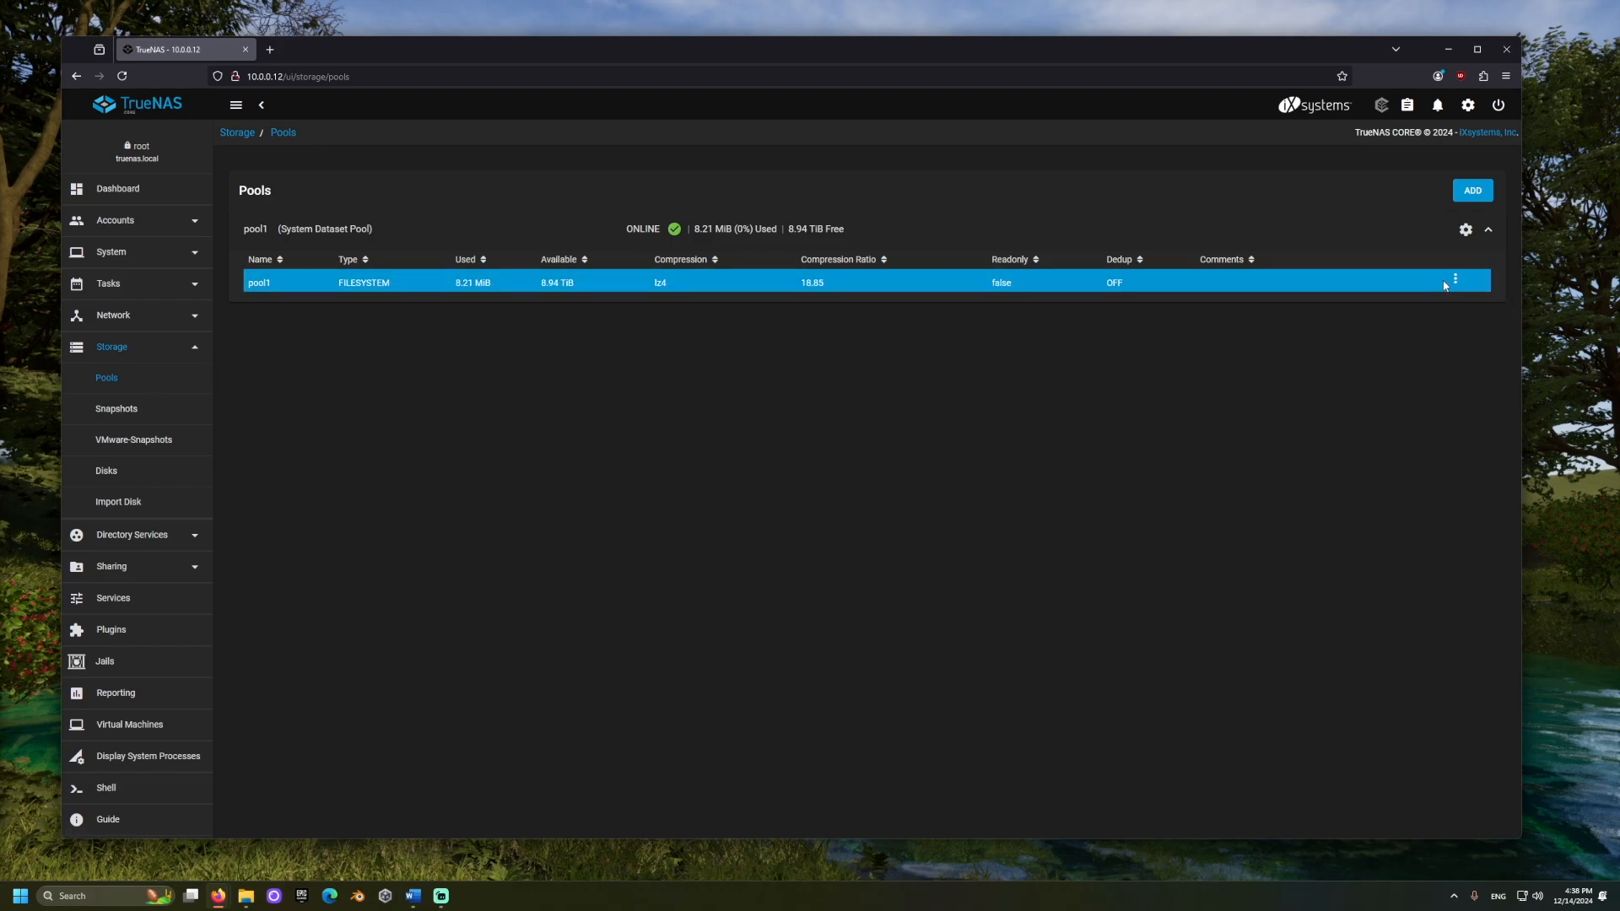
pyautogui.click(1454, 280)
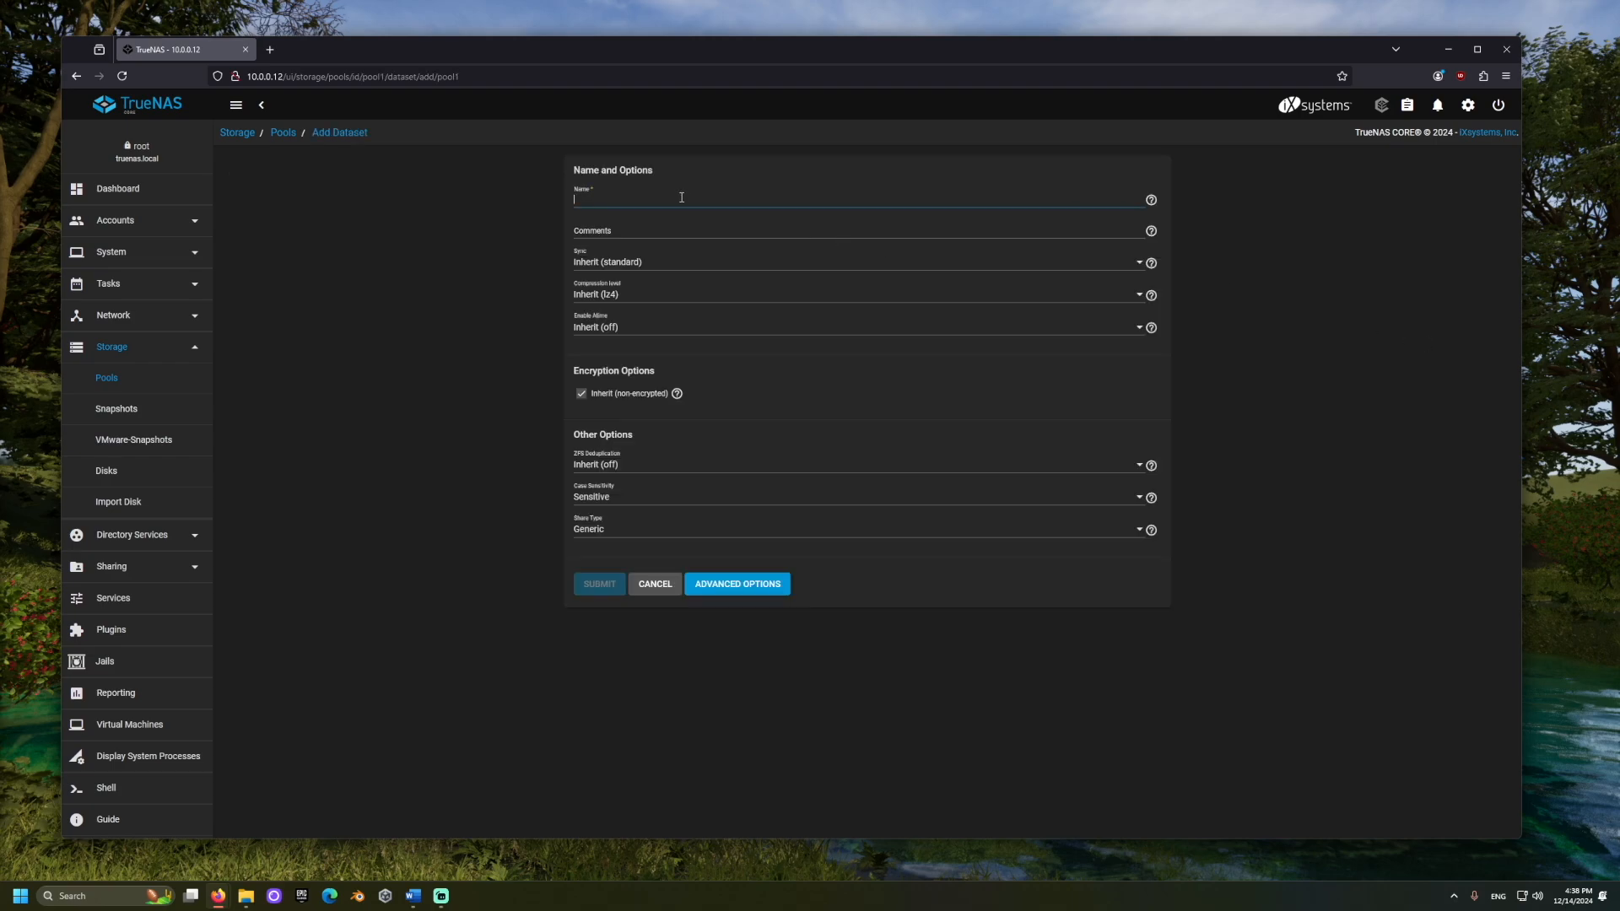
pyautogui.write('pool1-data')
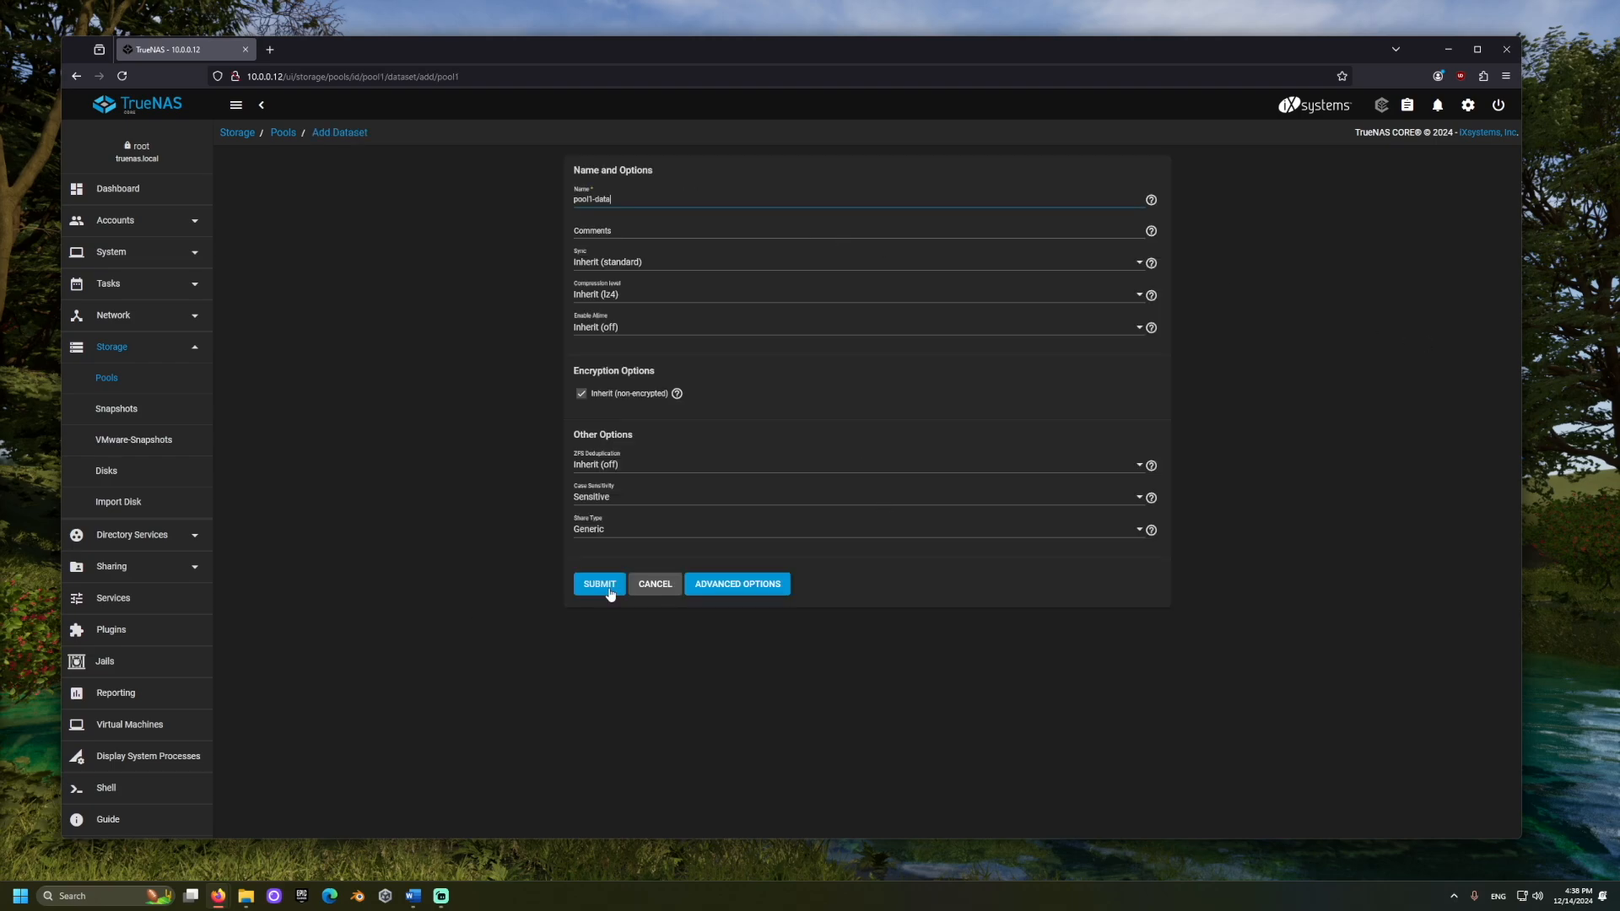
pyautogui.click(599, 584)
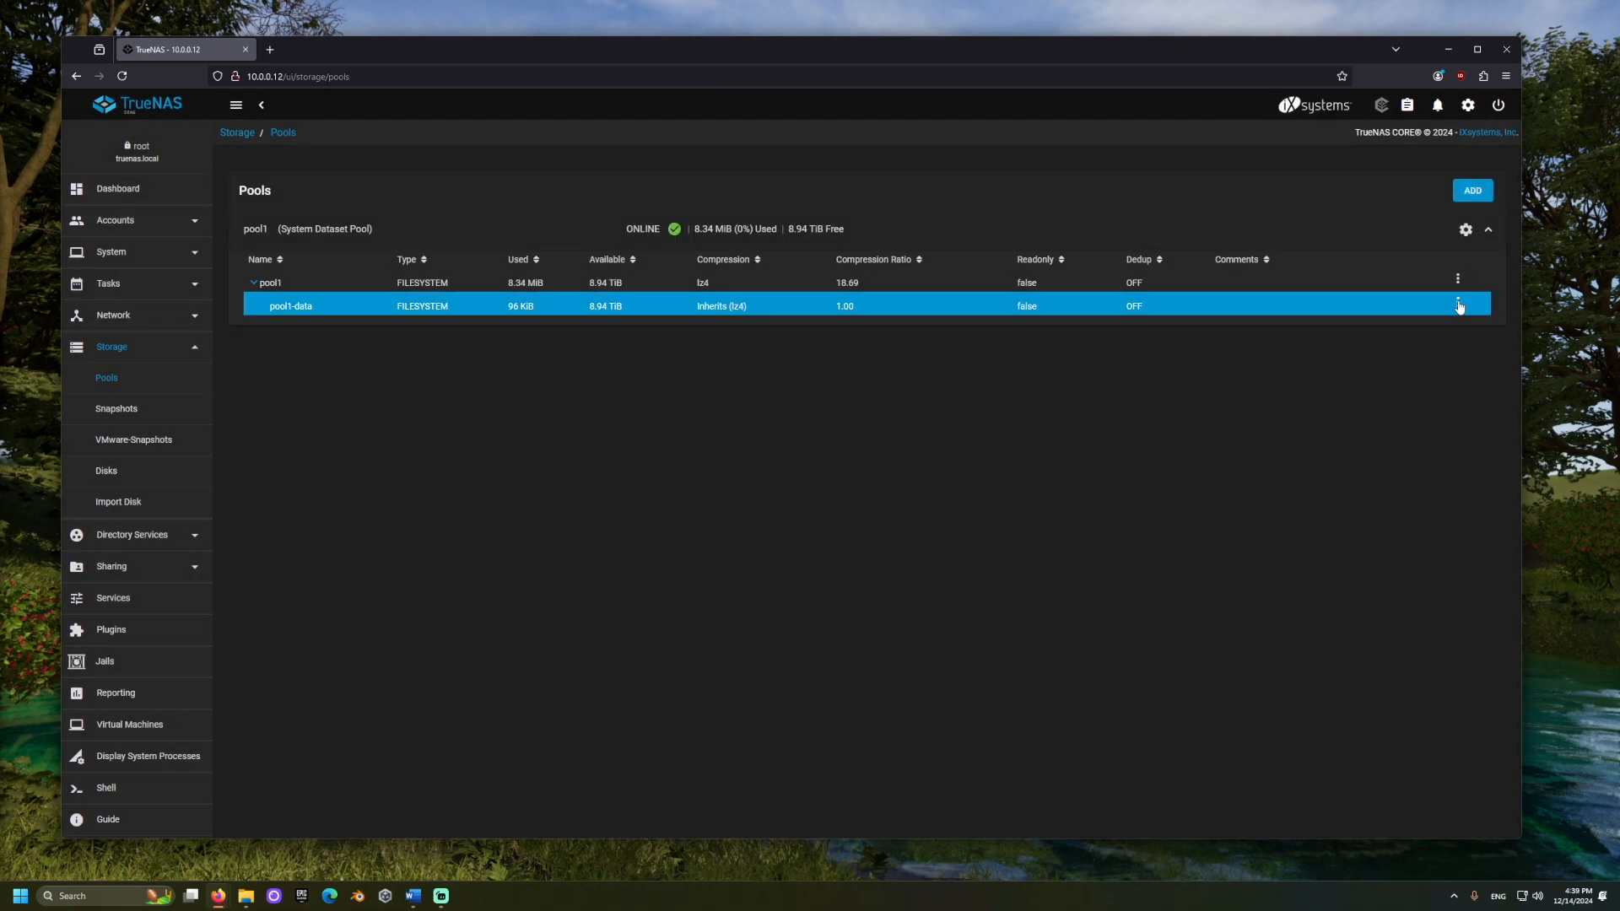
# Add child dataset pool1-data-backup beneath pool1-data.
pyautogui.click(1457, 305)
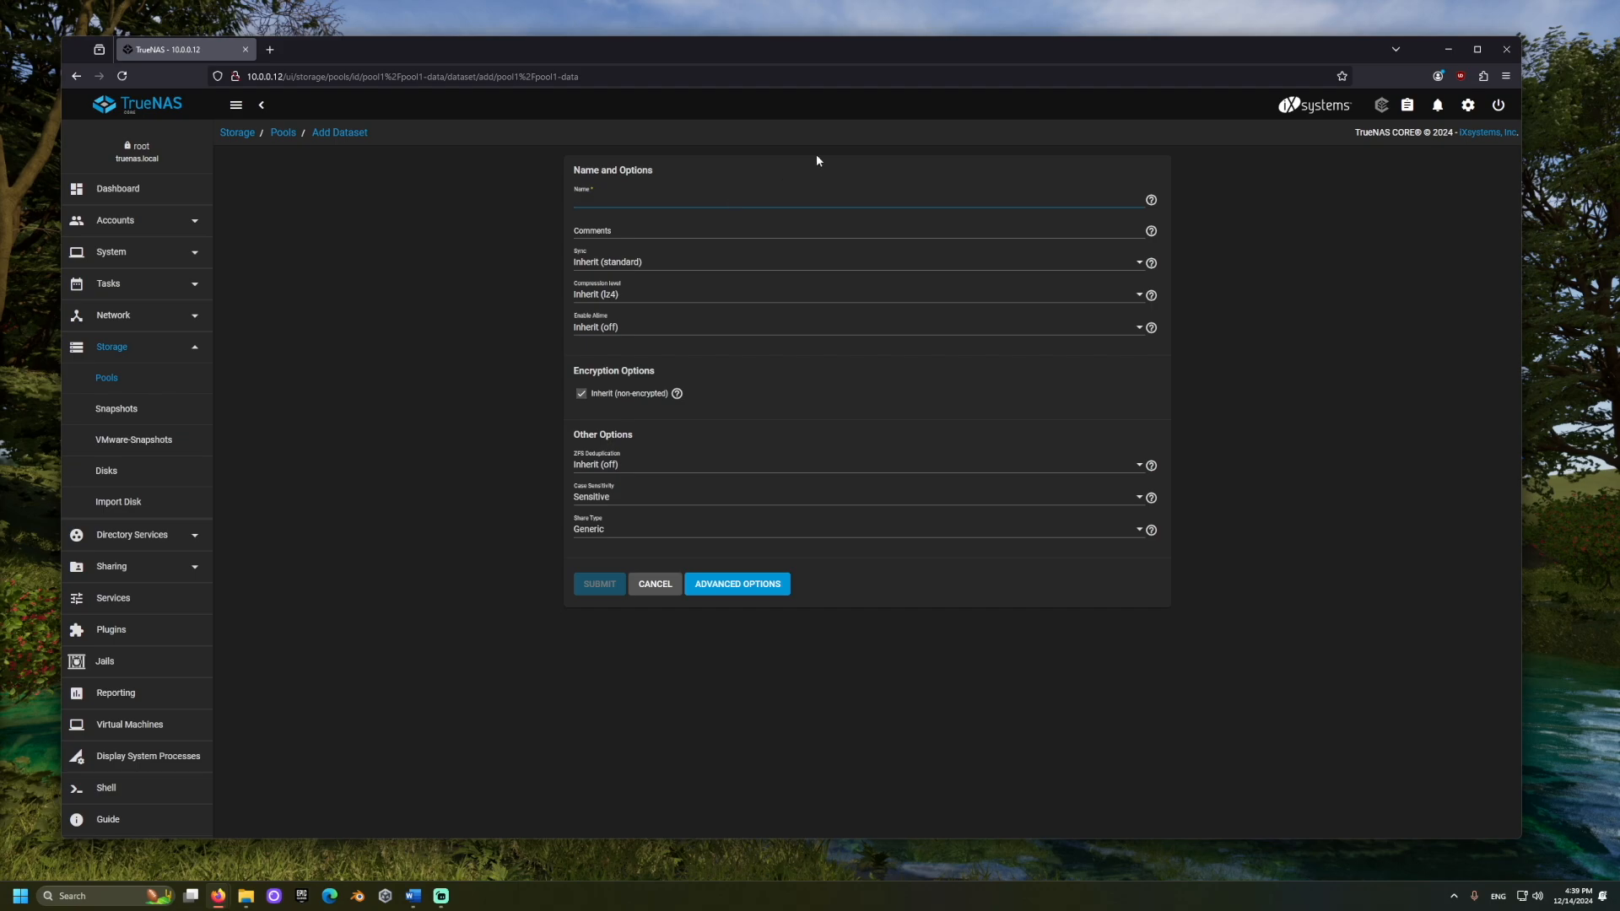
pyautogui.write('pool1-data-backu')
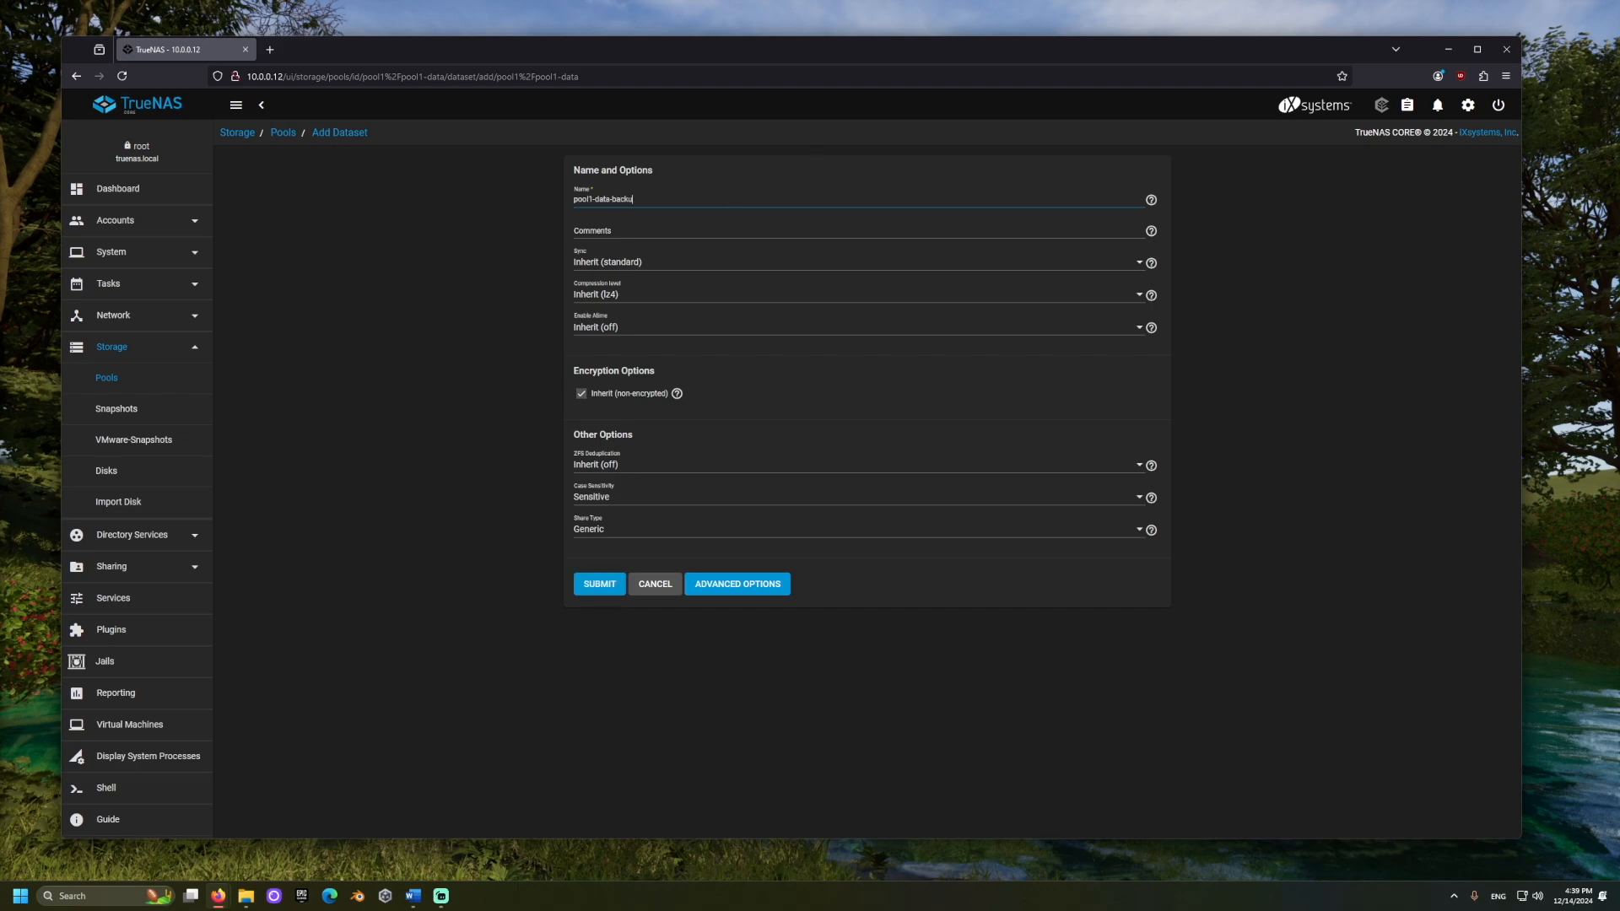
pyautogui.click(598, 584)
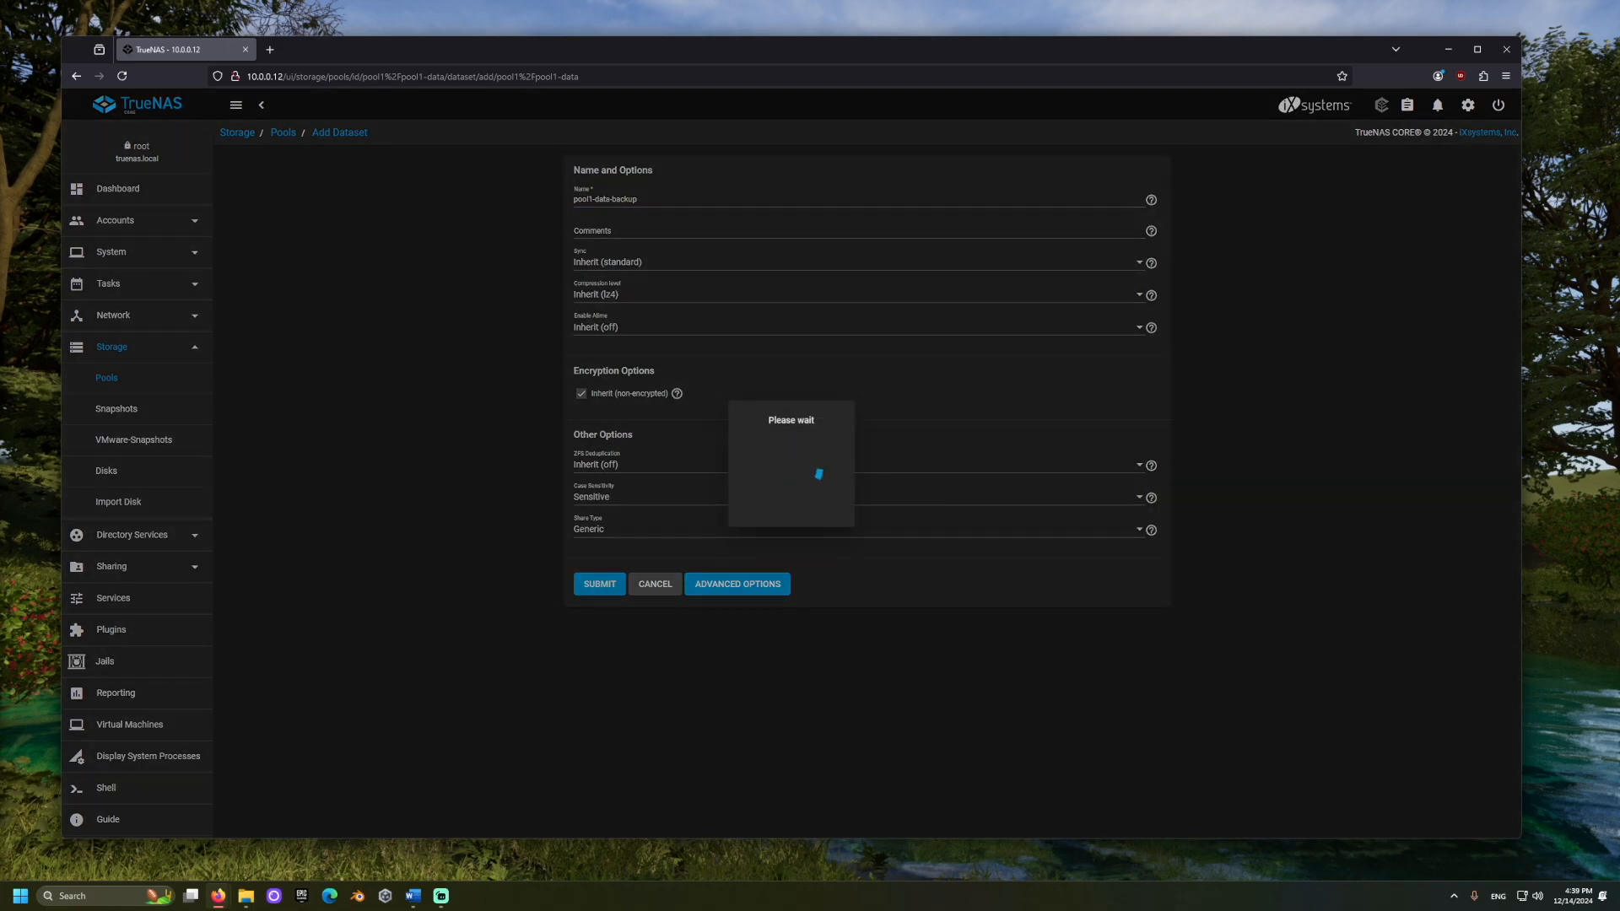
pyautogui.click(598, 584)
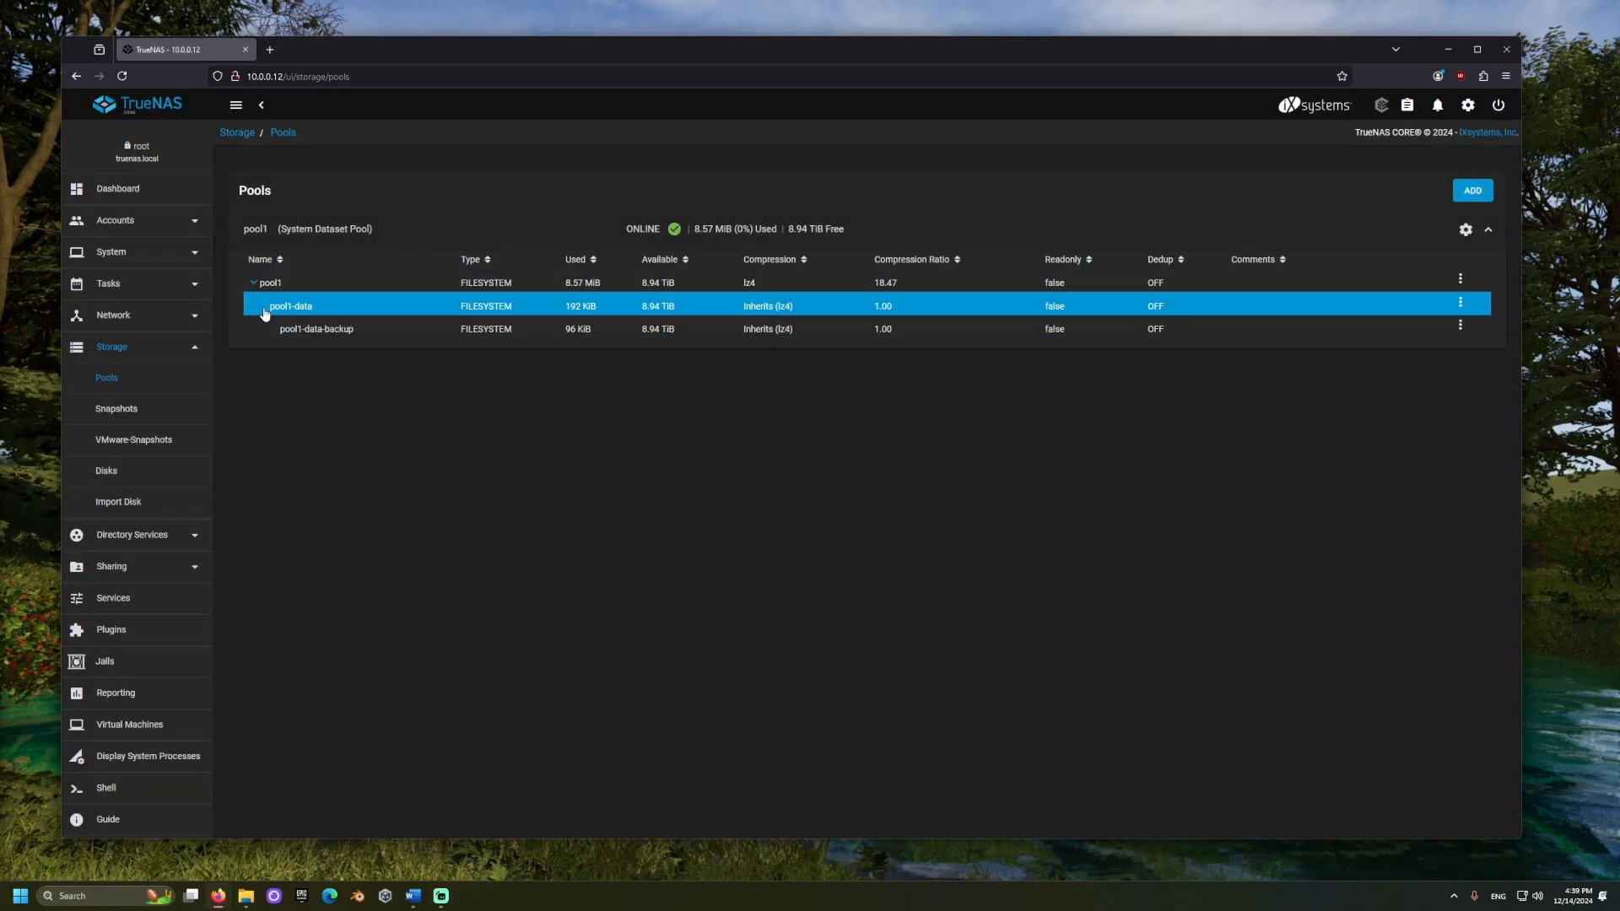
pyautogui.click(1460, 302)
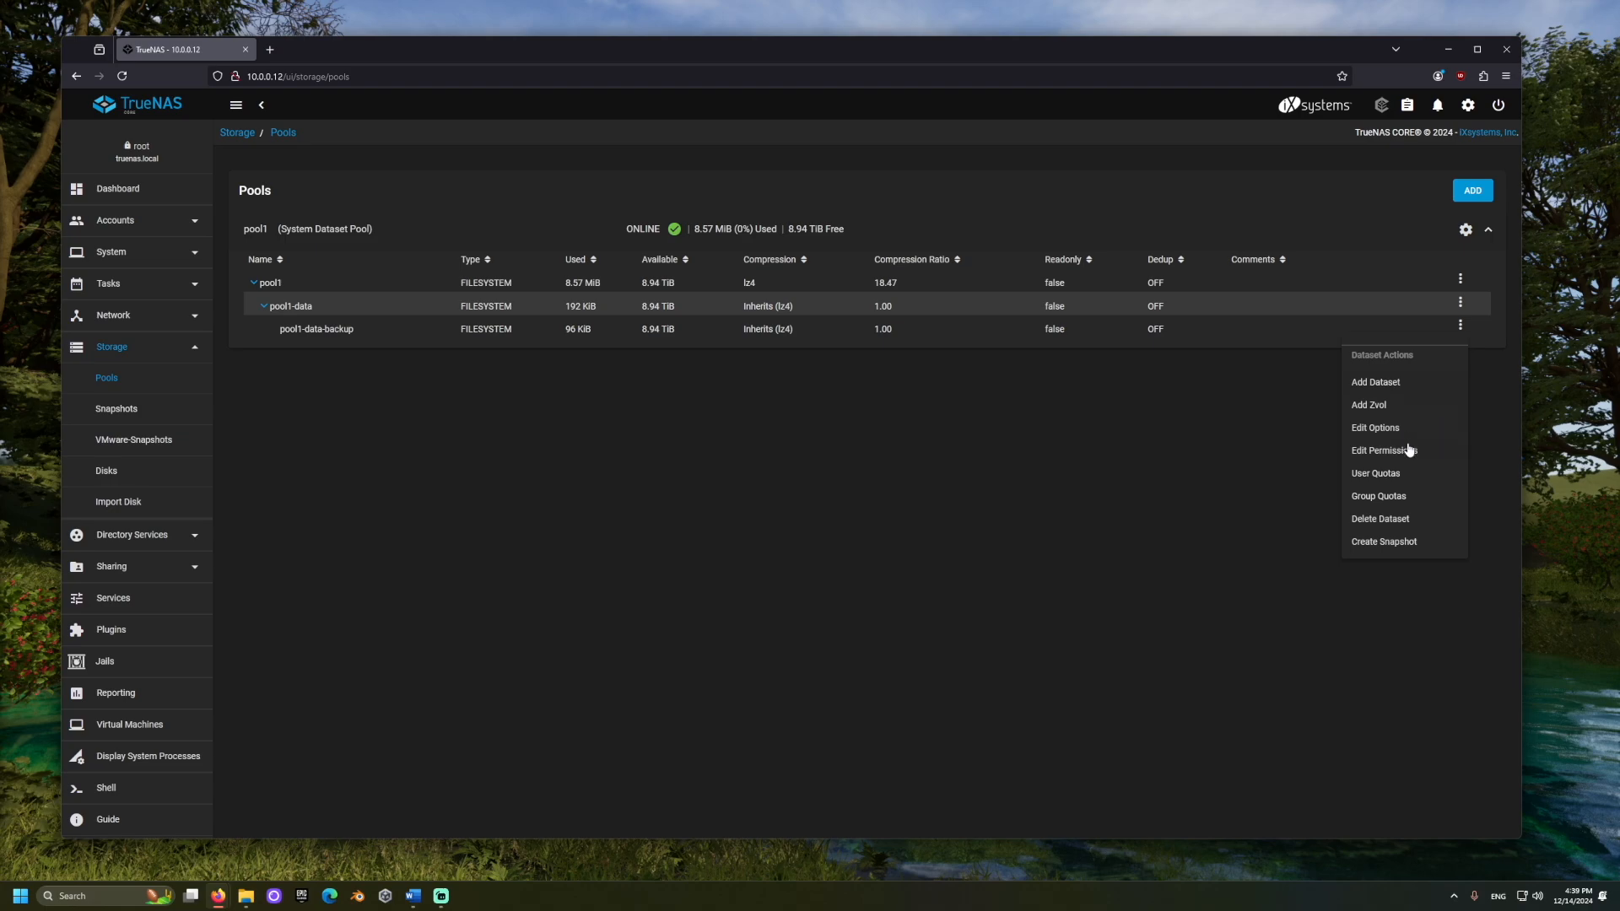
# Set backup-user as owning user and group of pool1-data-backup and save the permissions.
pyautogui.click(1383, 450)
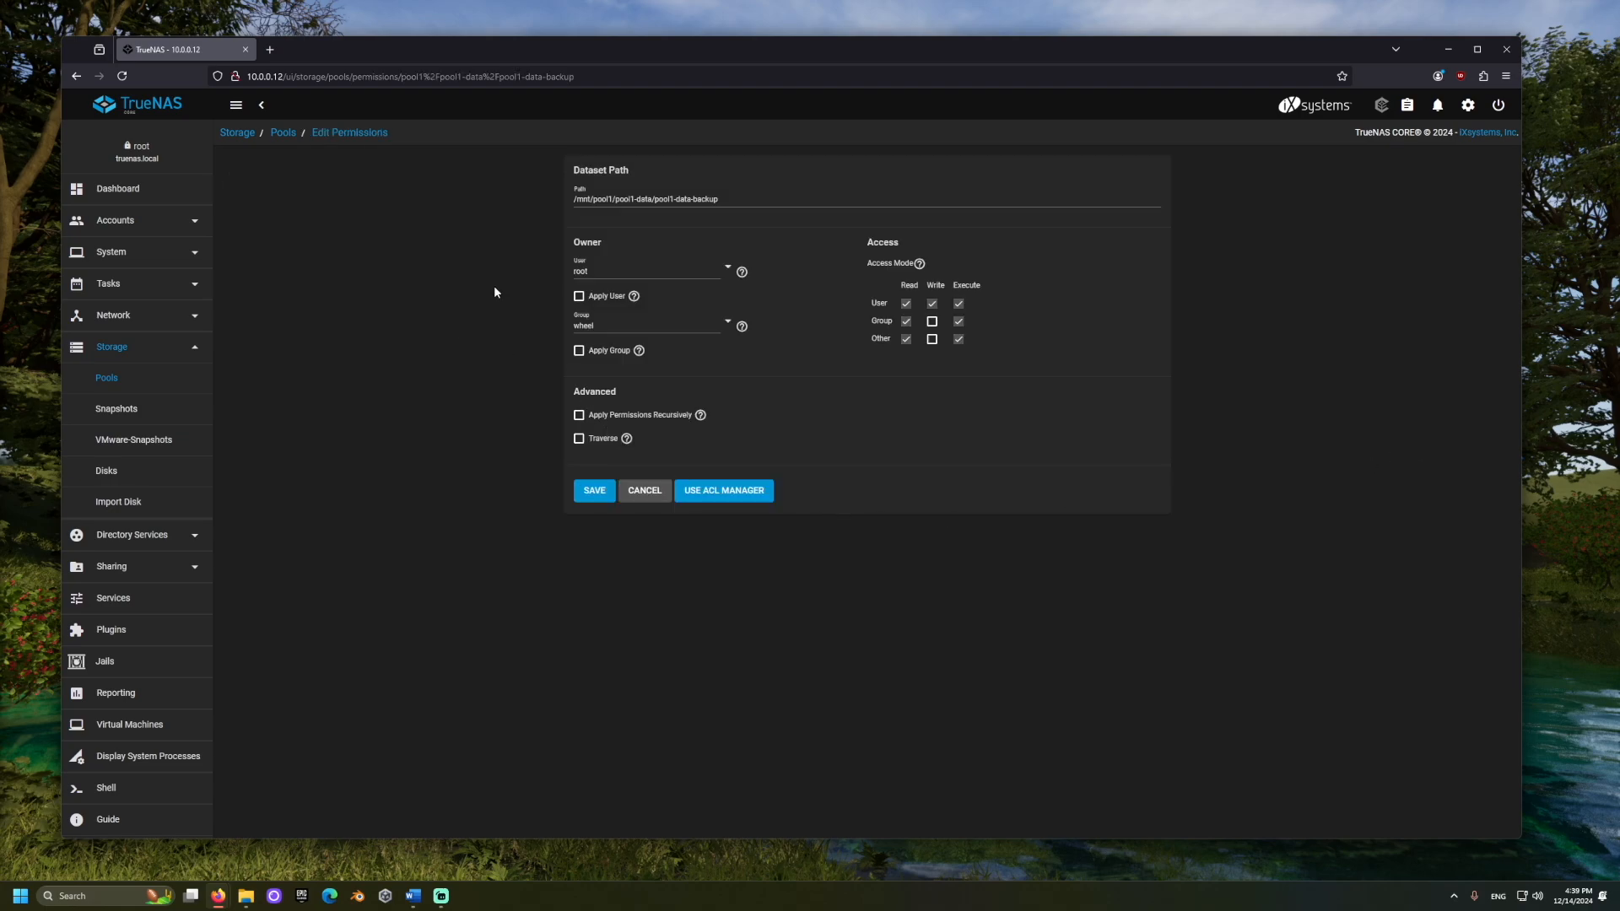
pyautogui.click(645, 271)
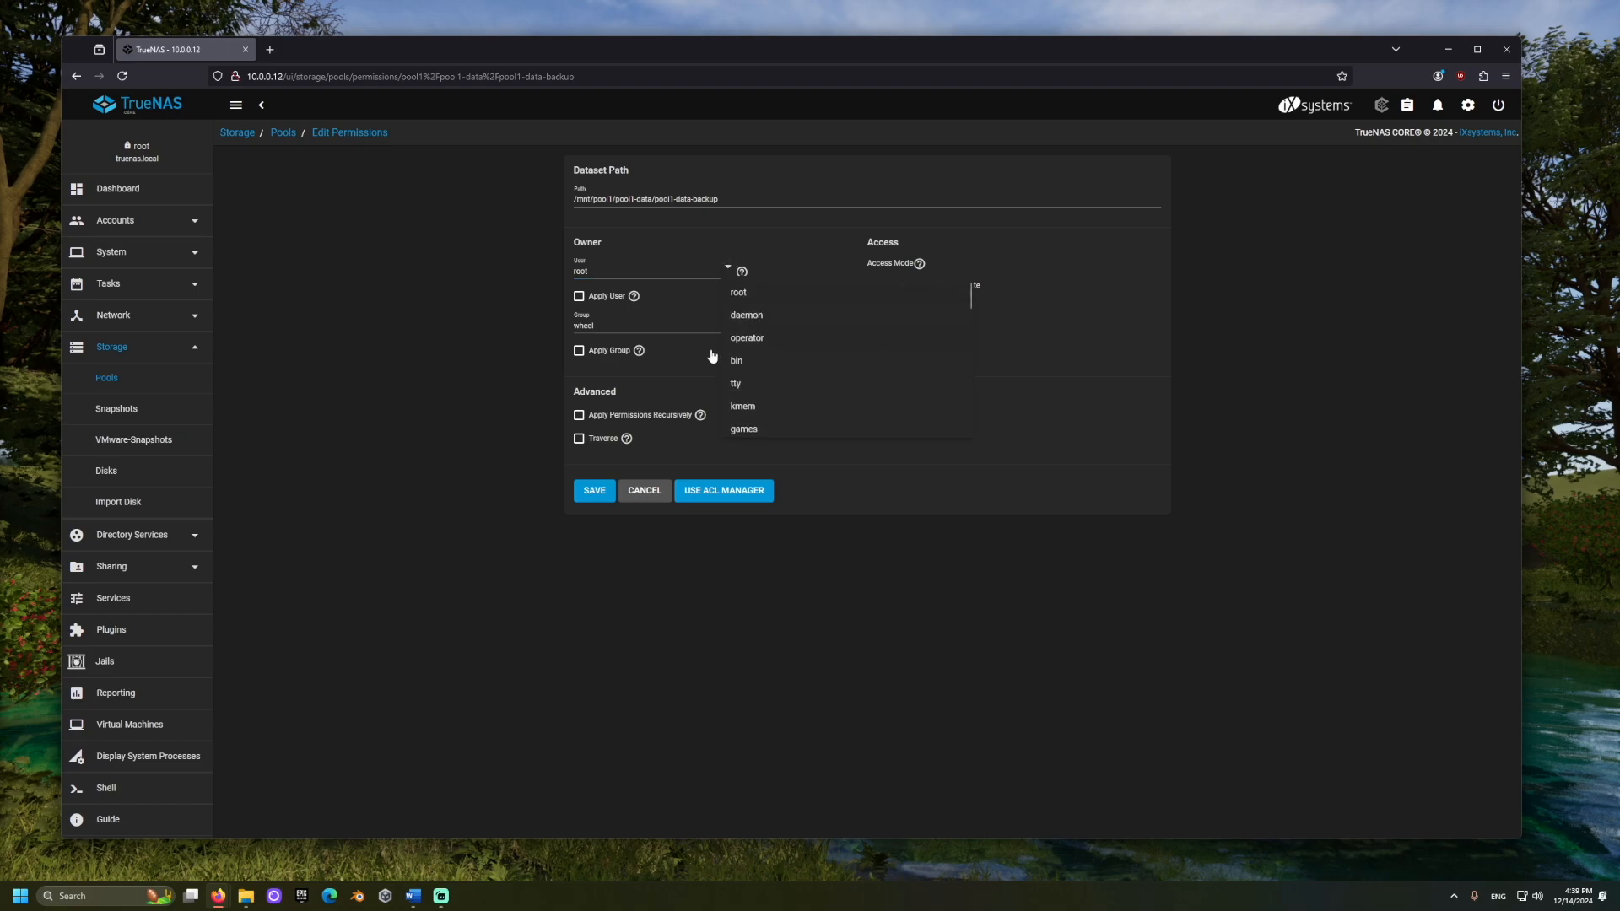
pyautogui.moveTo(791, 446)
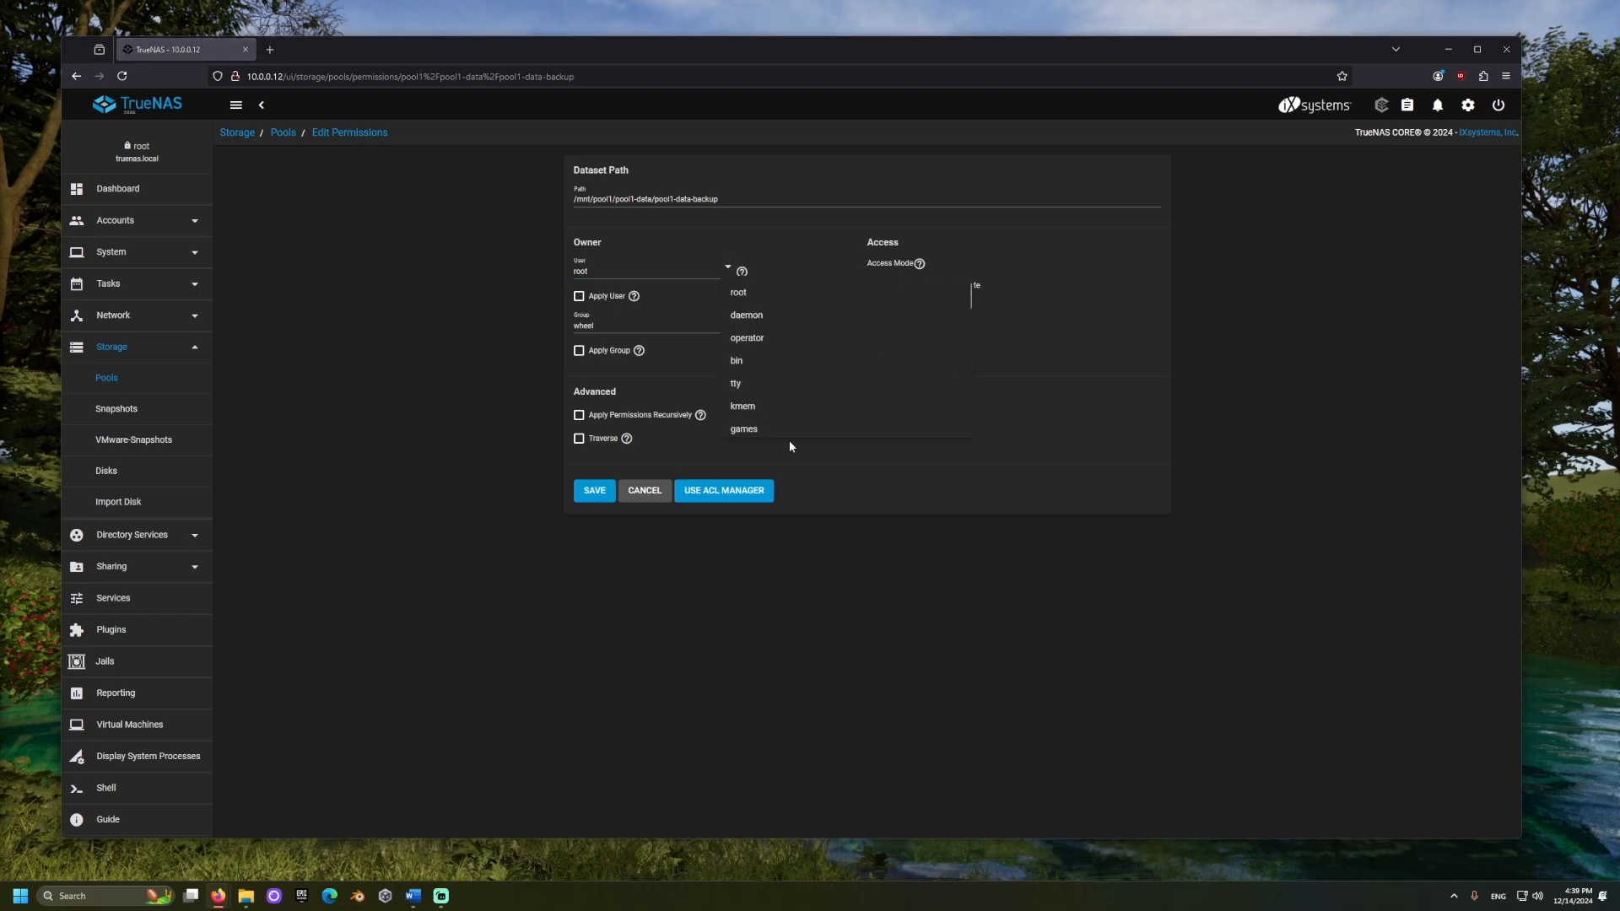
pyautogui.scroll(-3)
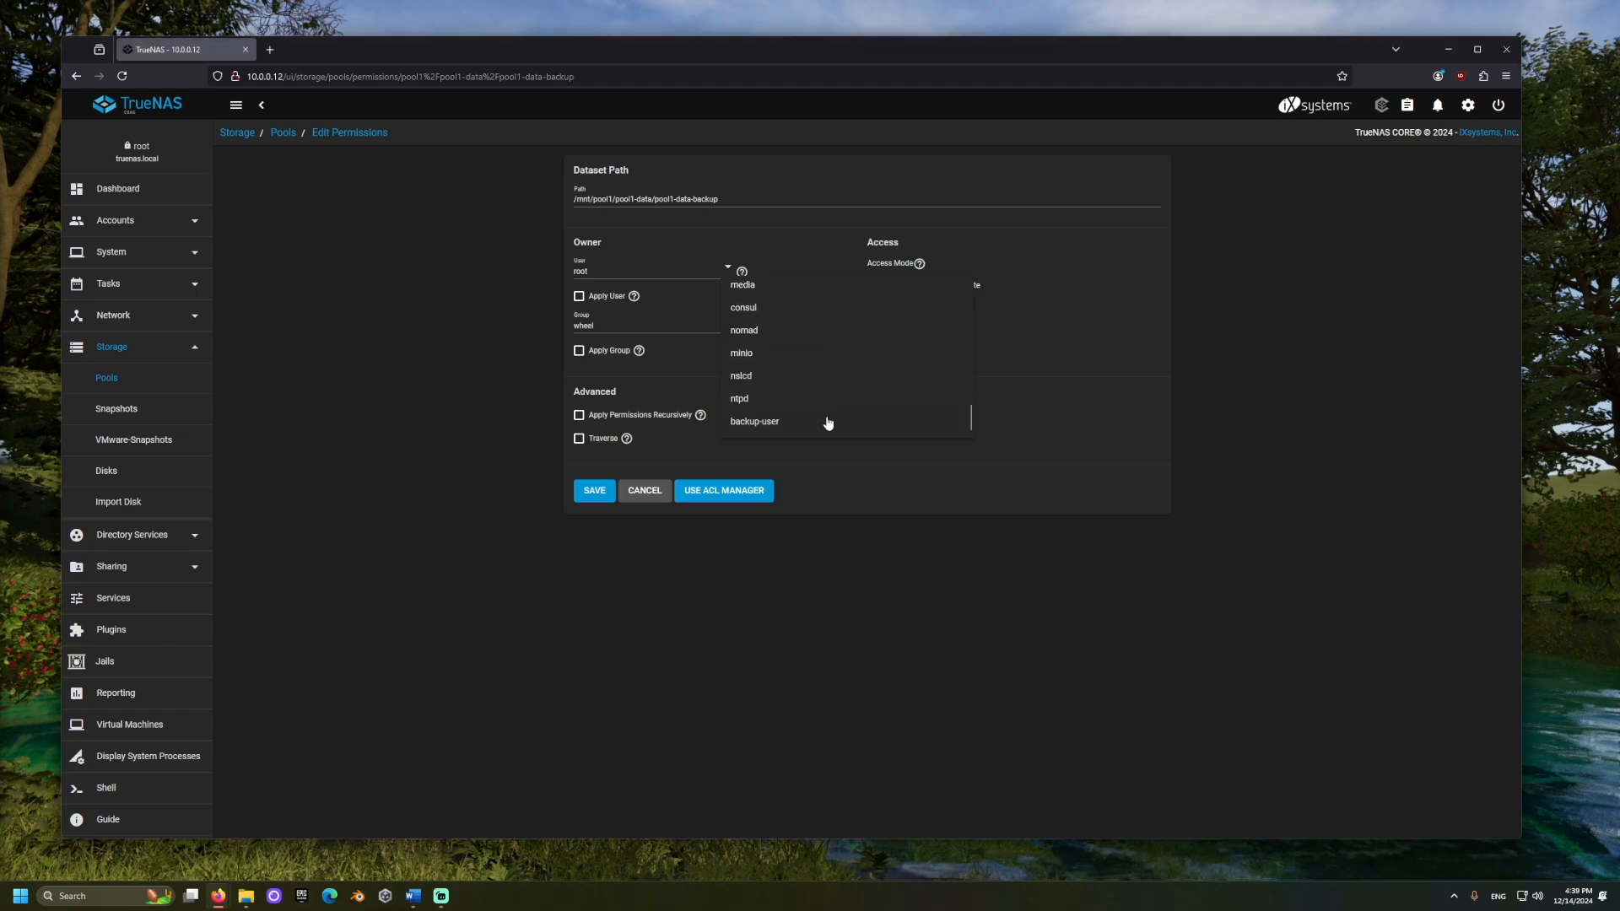
pyautogui.click(754, 420)
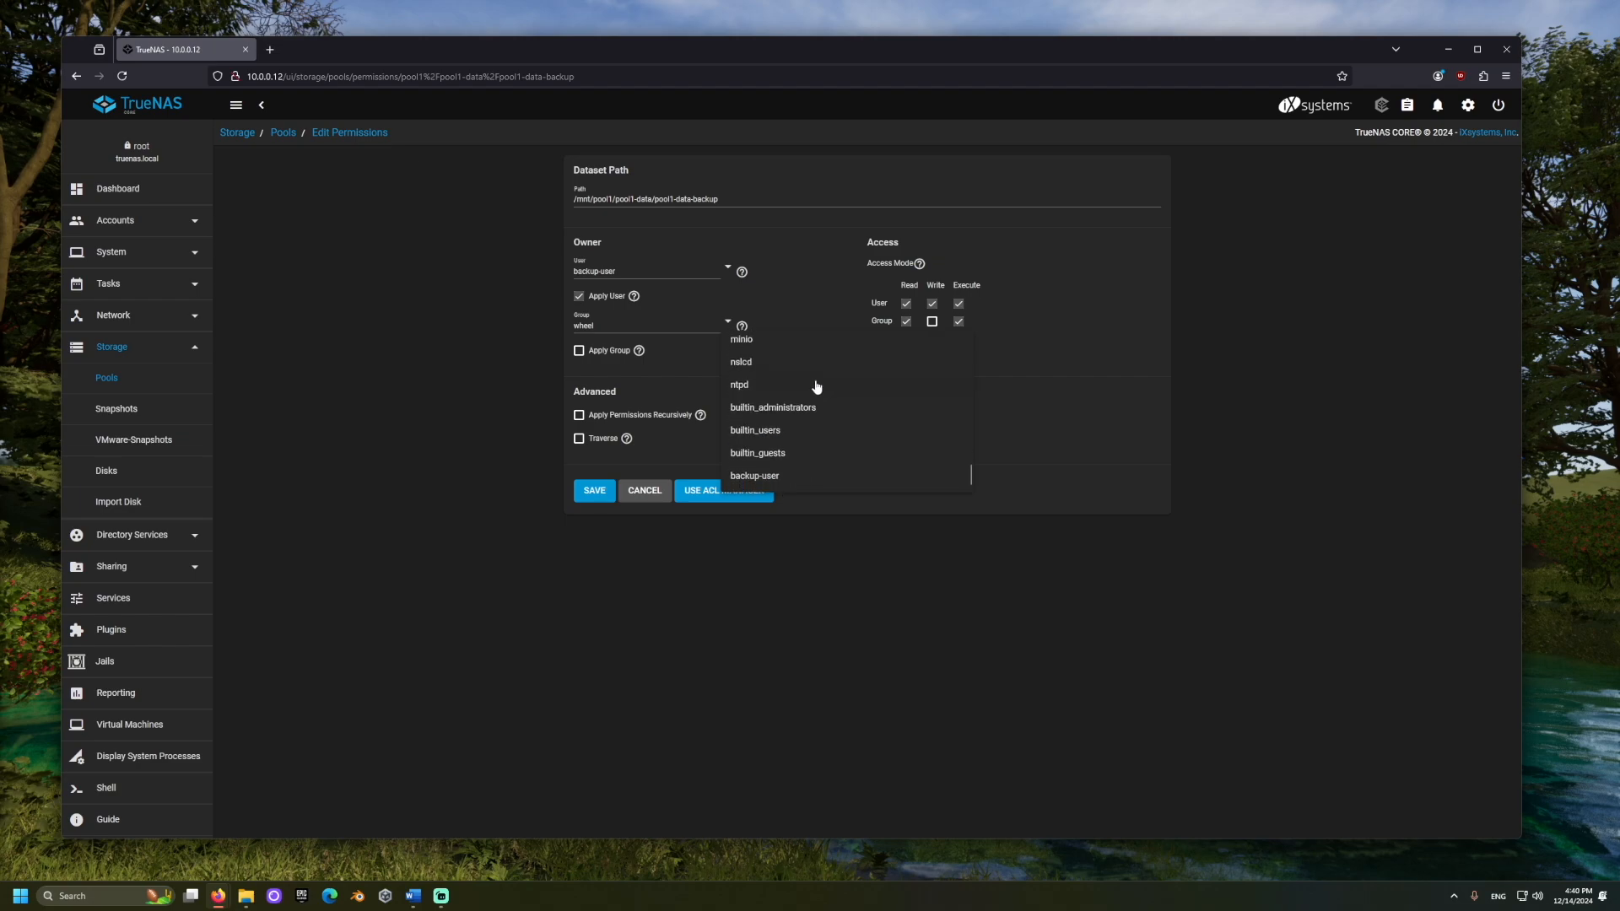
pyautogui.click(754, 475)
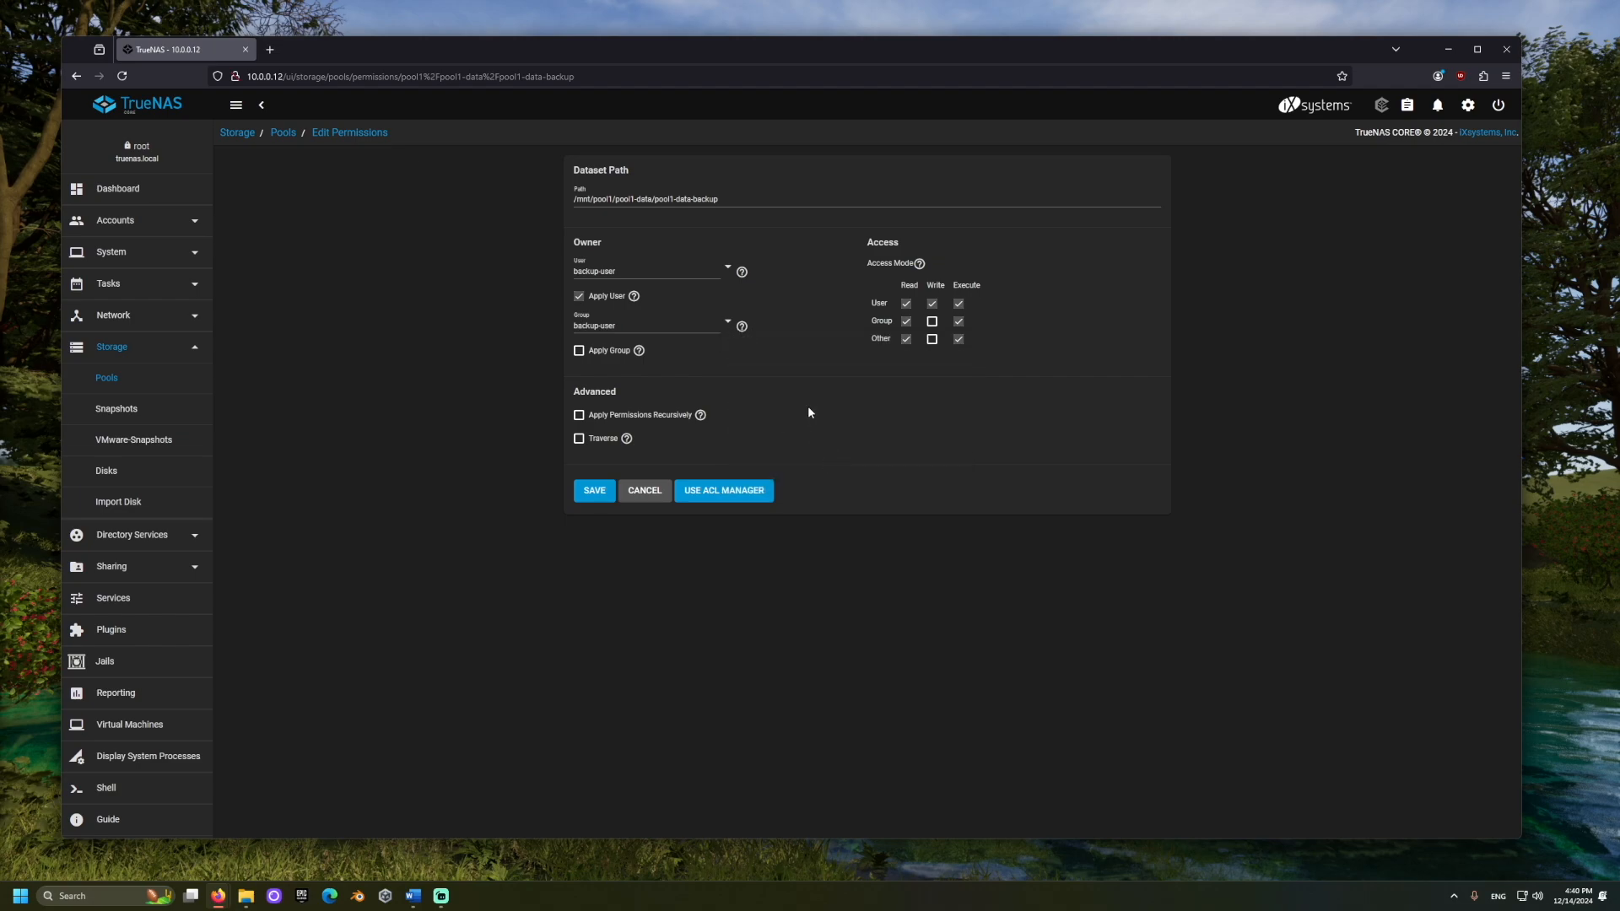
pyautogui.moveTo(330, 318)
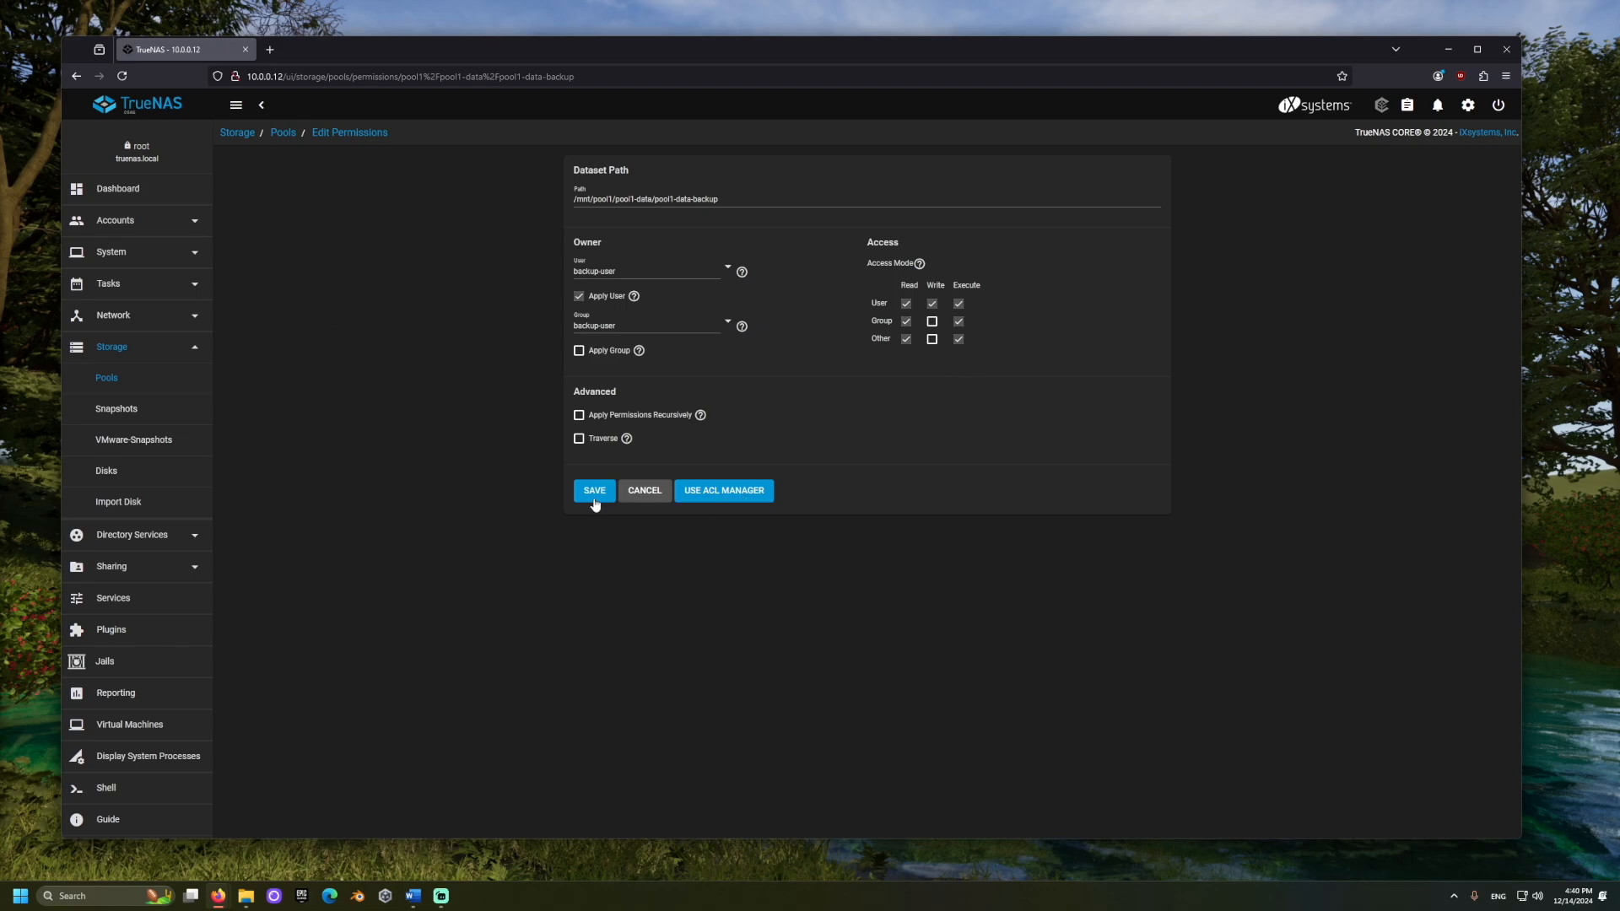
pyautogui.click(594, 490)
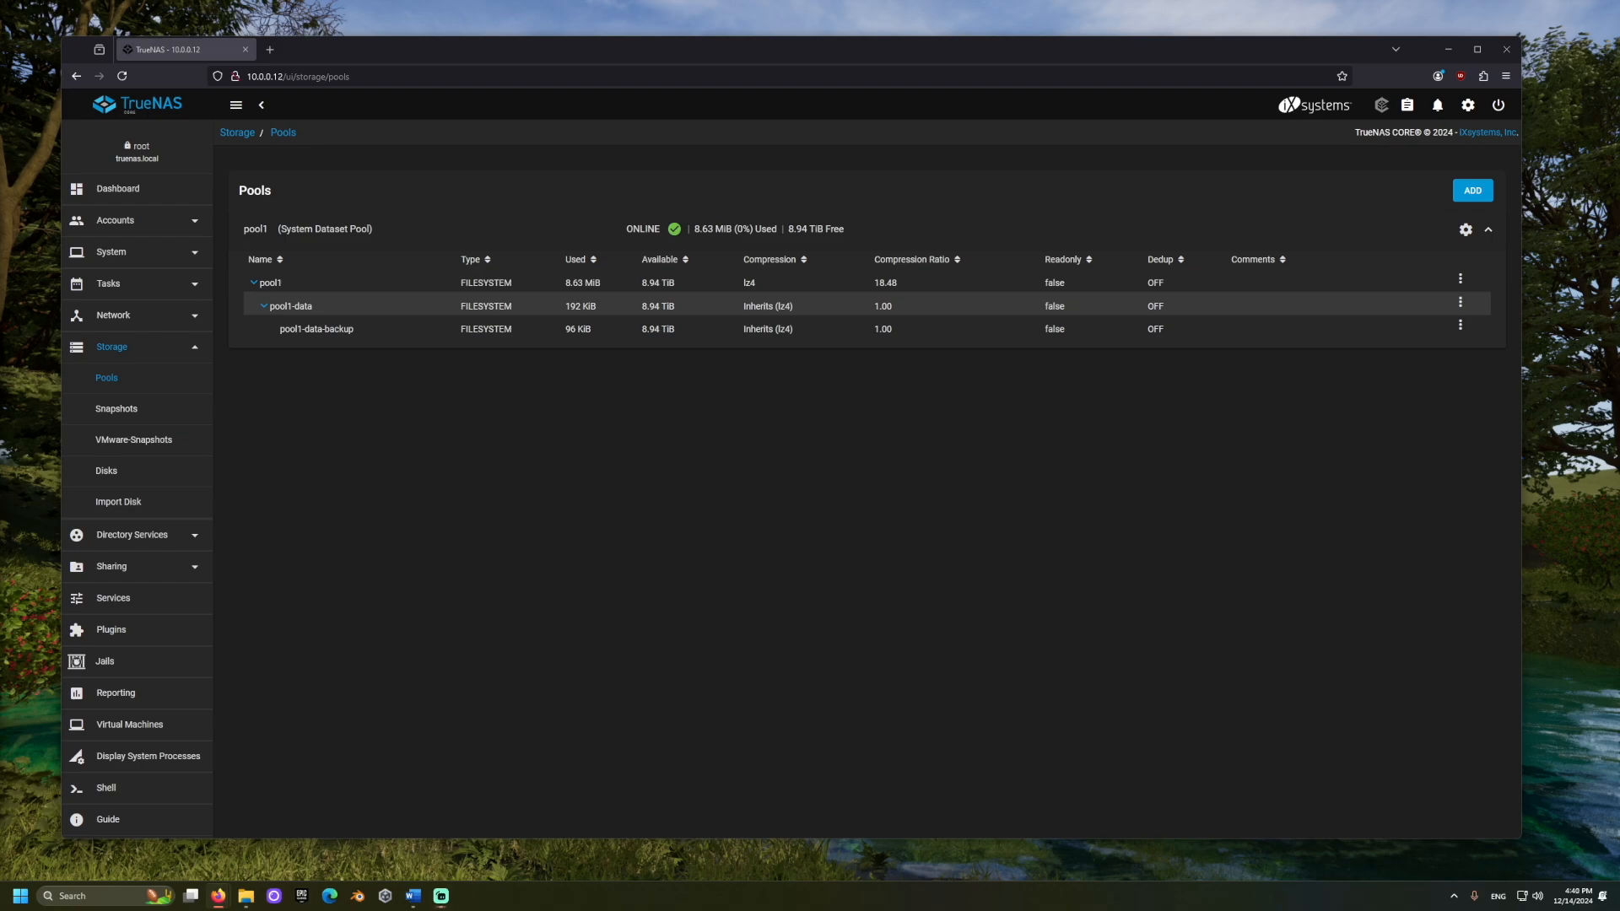
pyautogui.moveTo(181, 580)
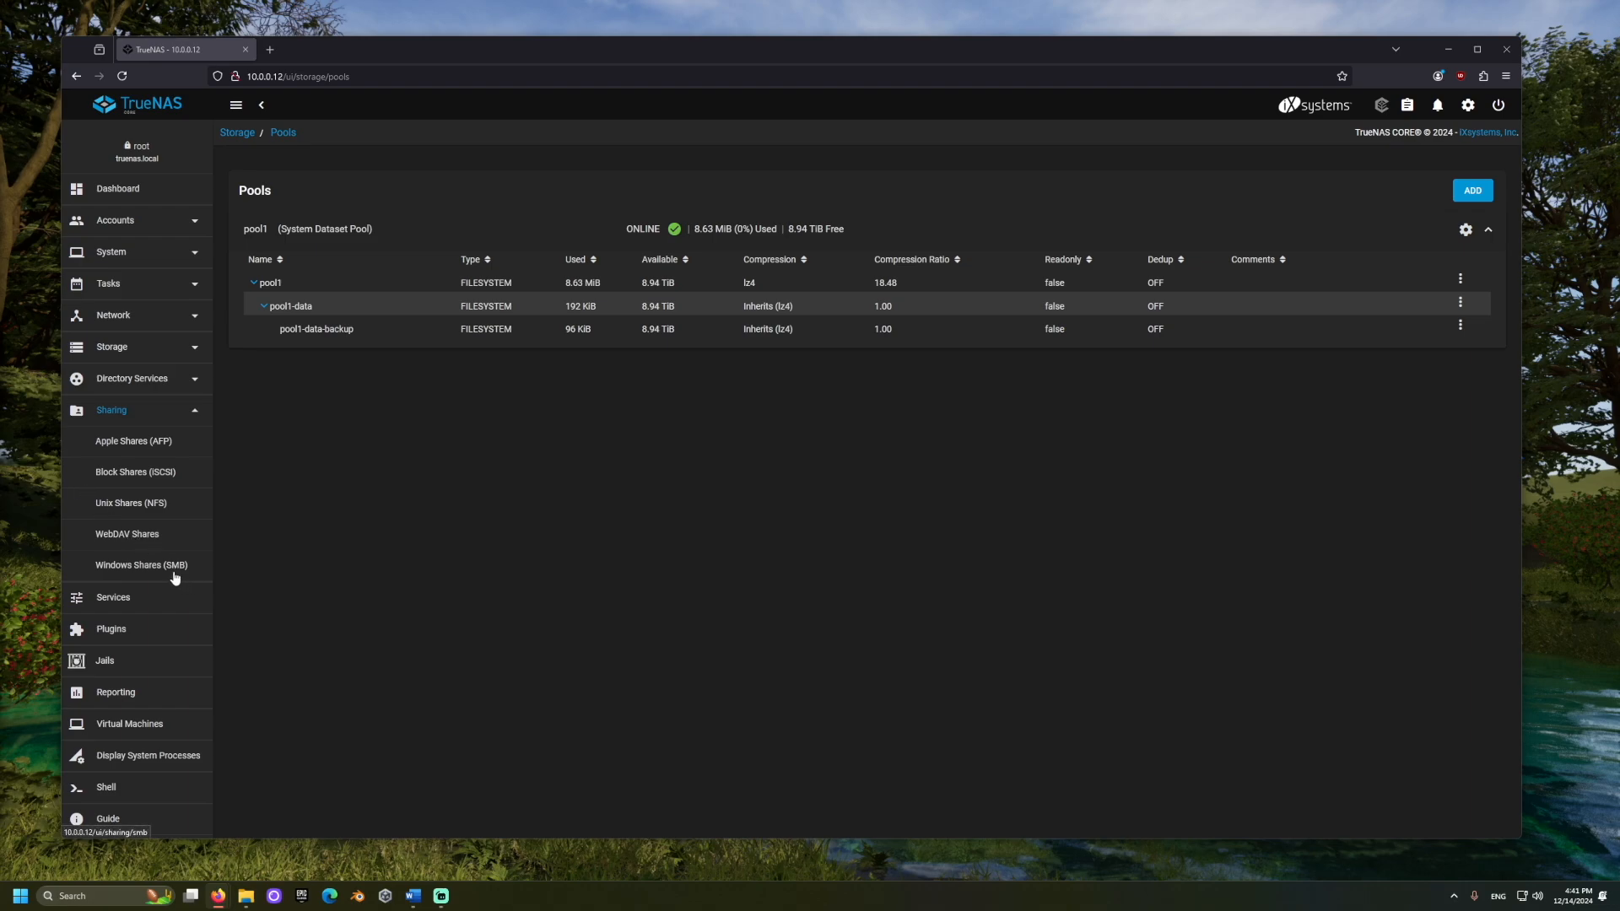
# Add an SMB share with path /mnt/pool1/pool1-data/pool1-data-backup.
pyautogui.click(142, 565)
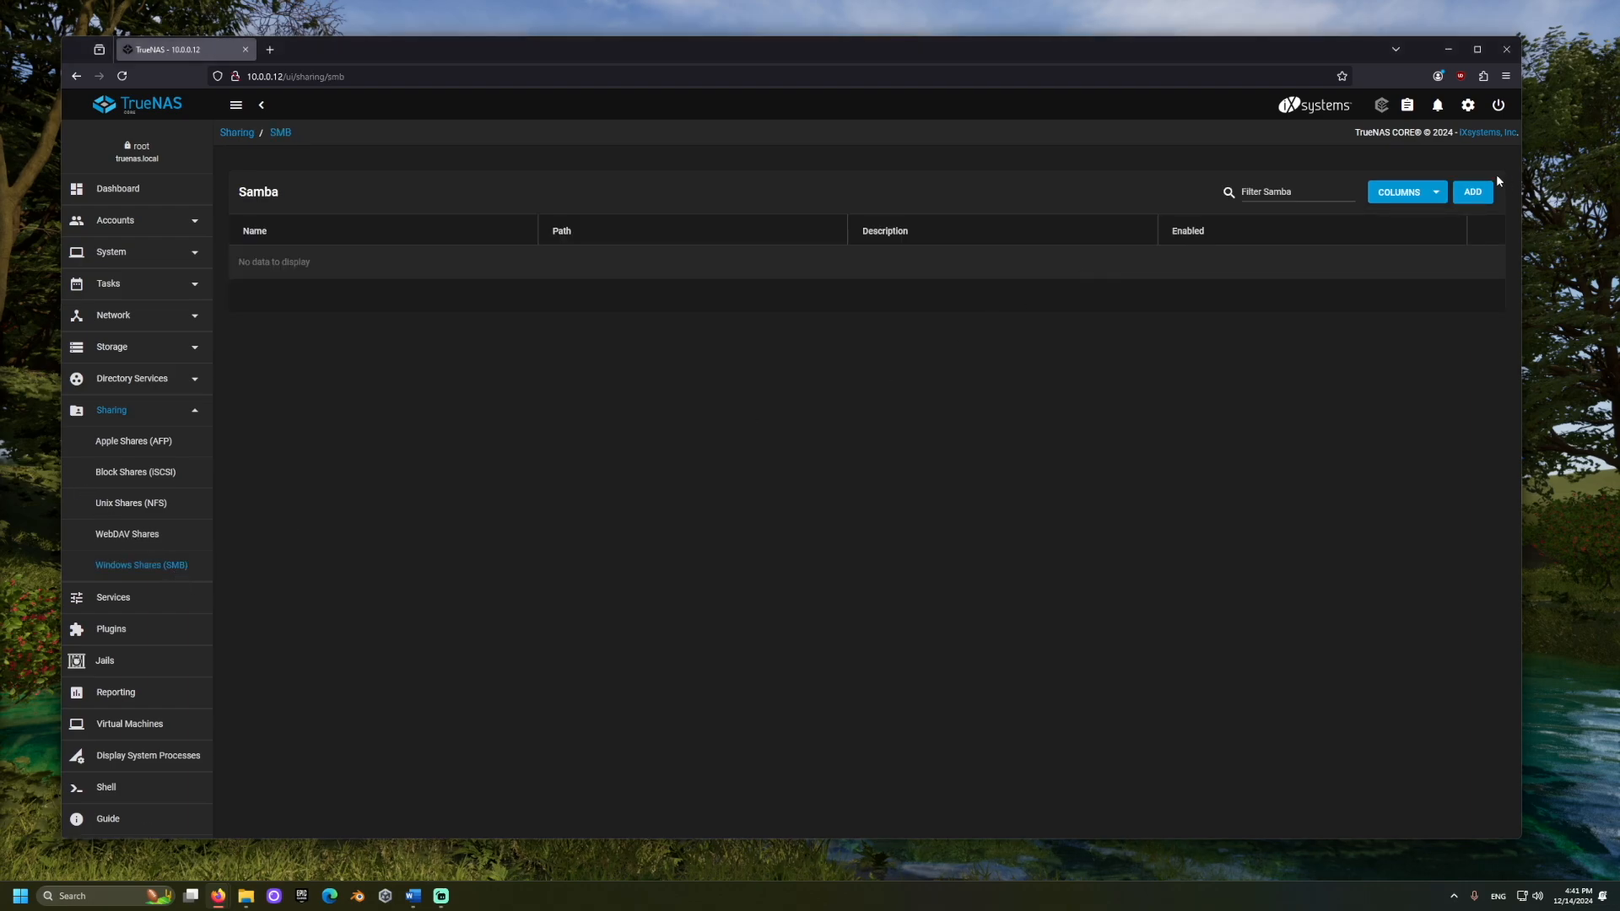
pyautogui.click(1472, 192)
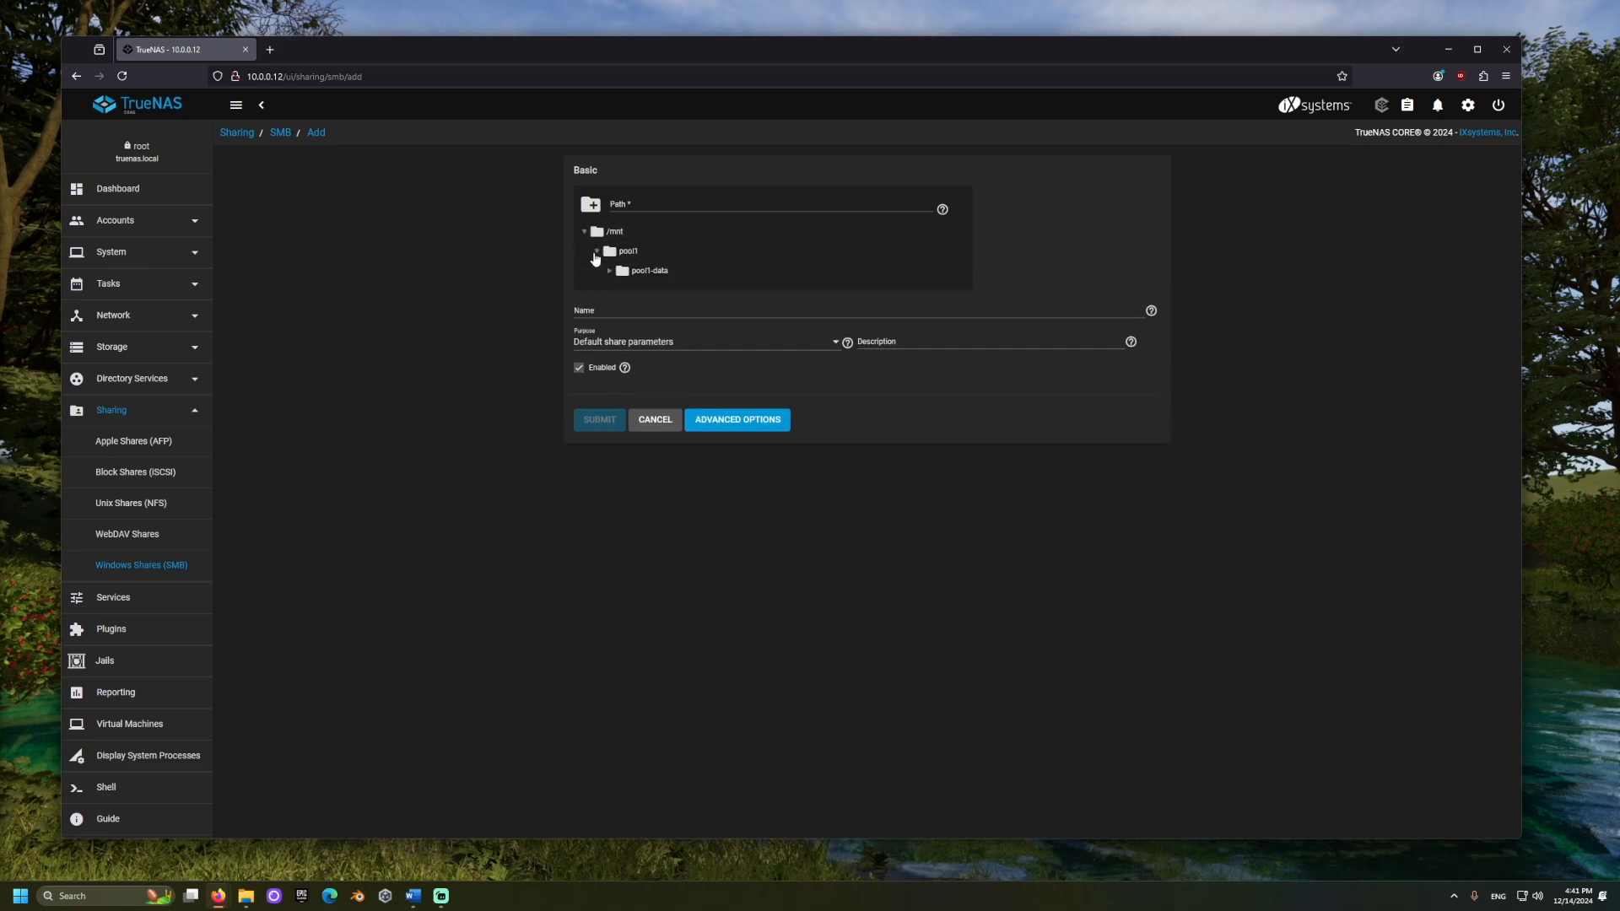
pyautogui.click(609, 271)
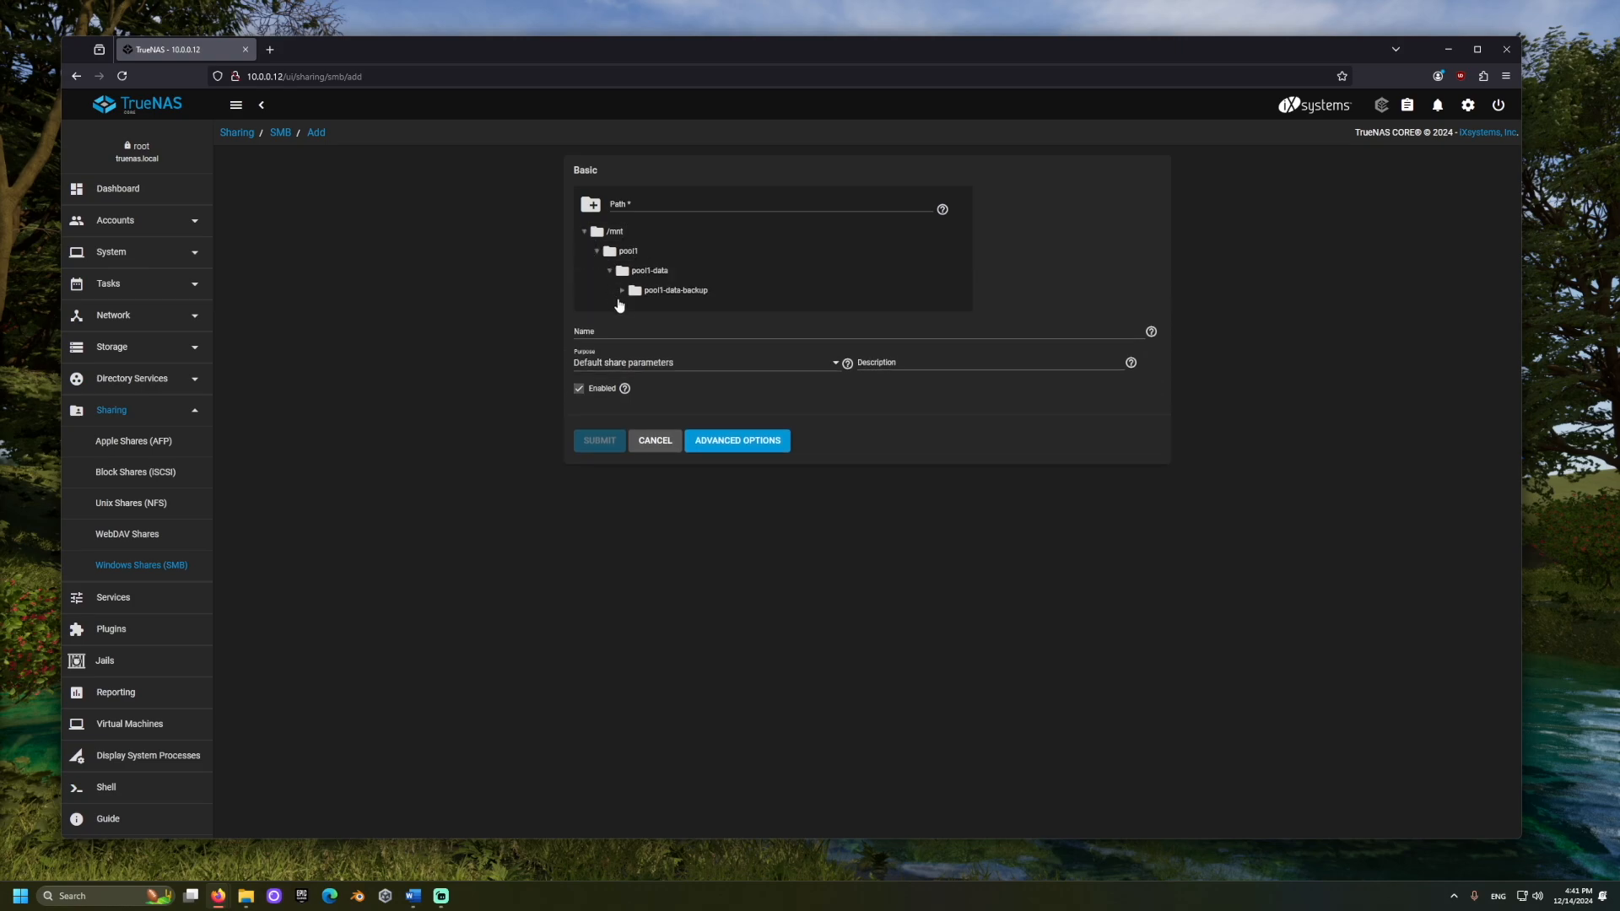
pyautogui.click(675, 290)
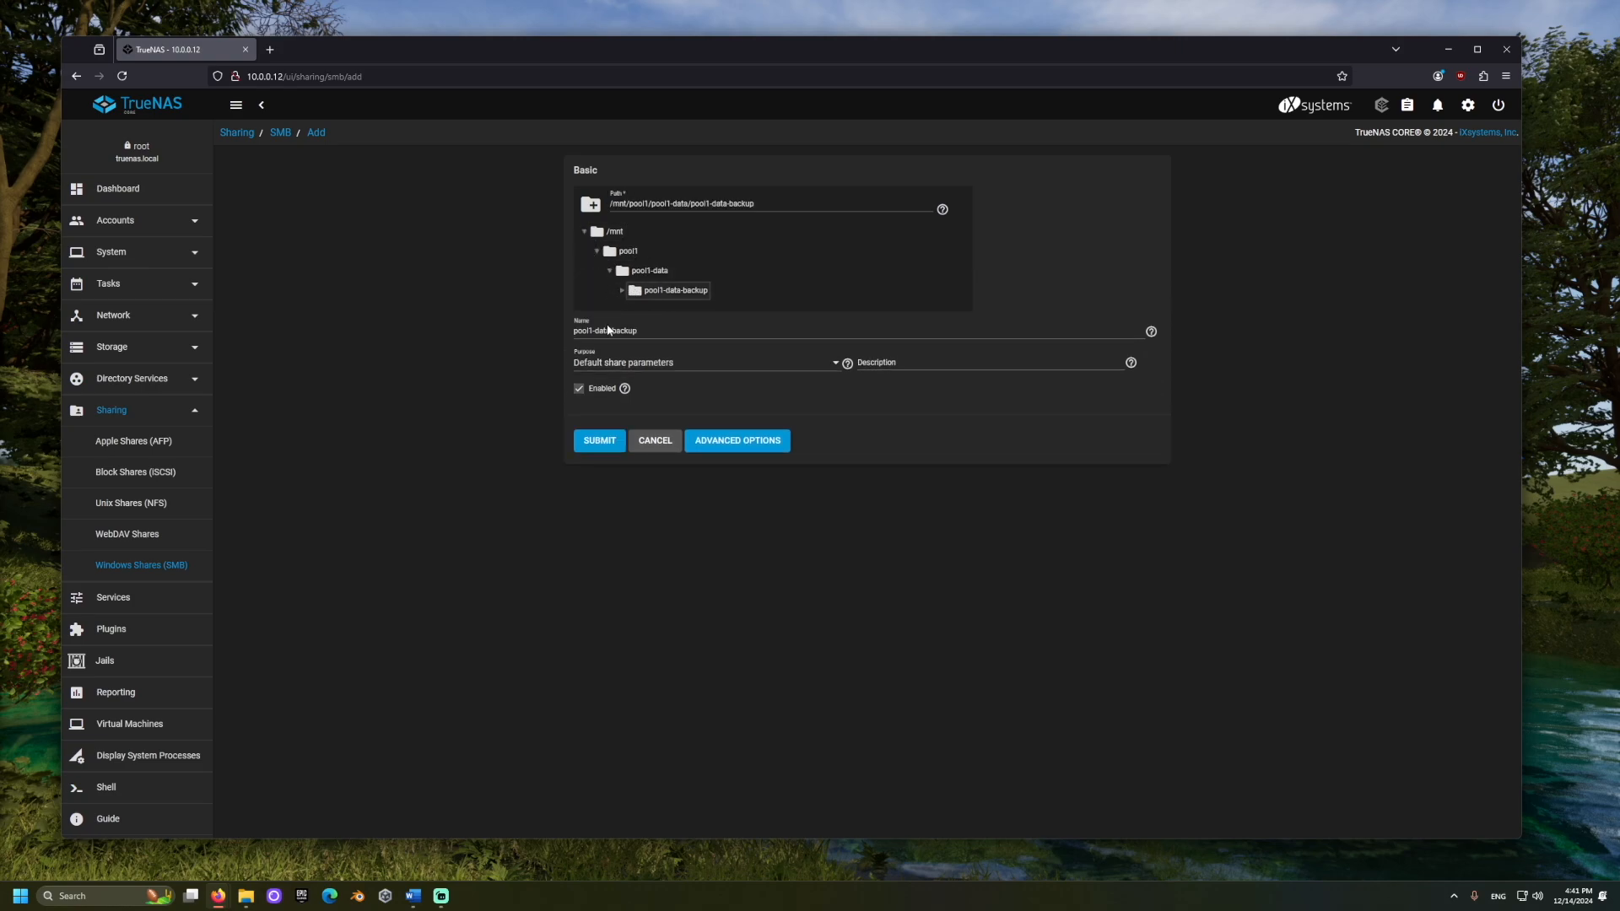
pyautogui.click(599, 440)
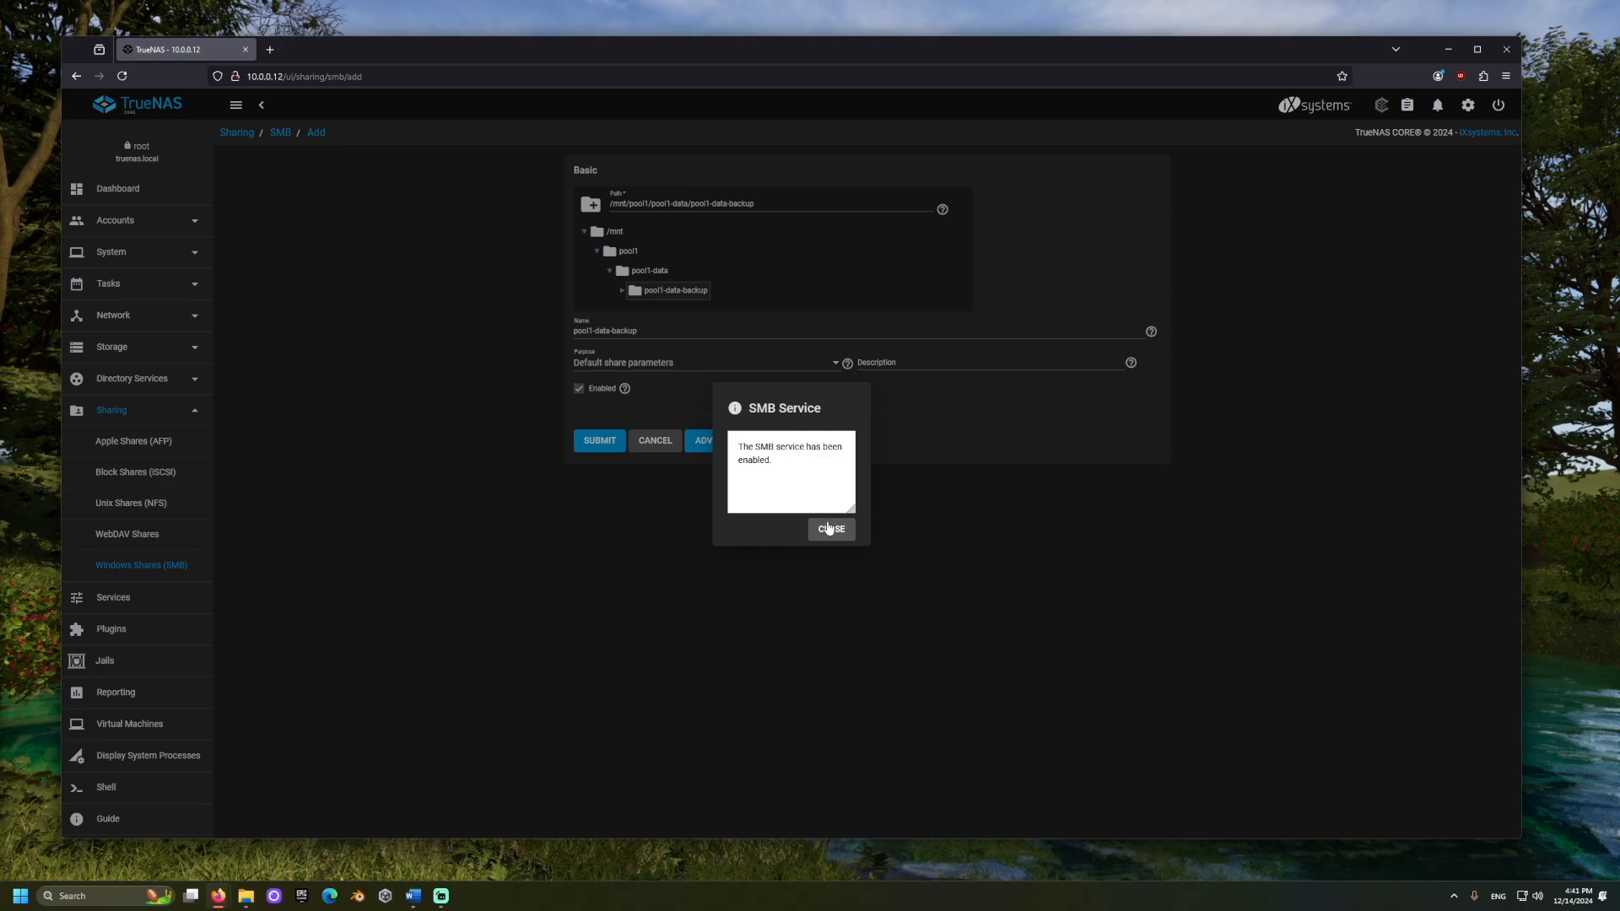
# Apply the RESTRICTED preset ACL to pool1-data-backup and save it.
pyautogui.click(830, 529)
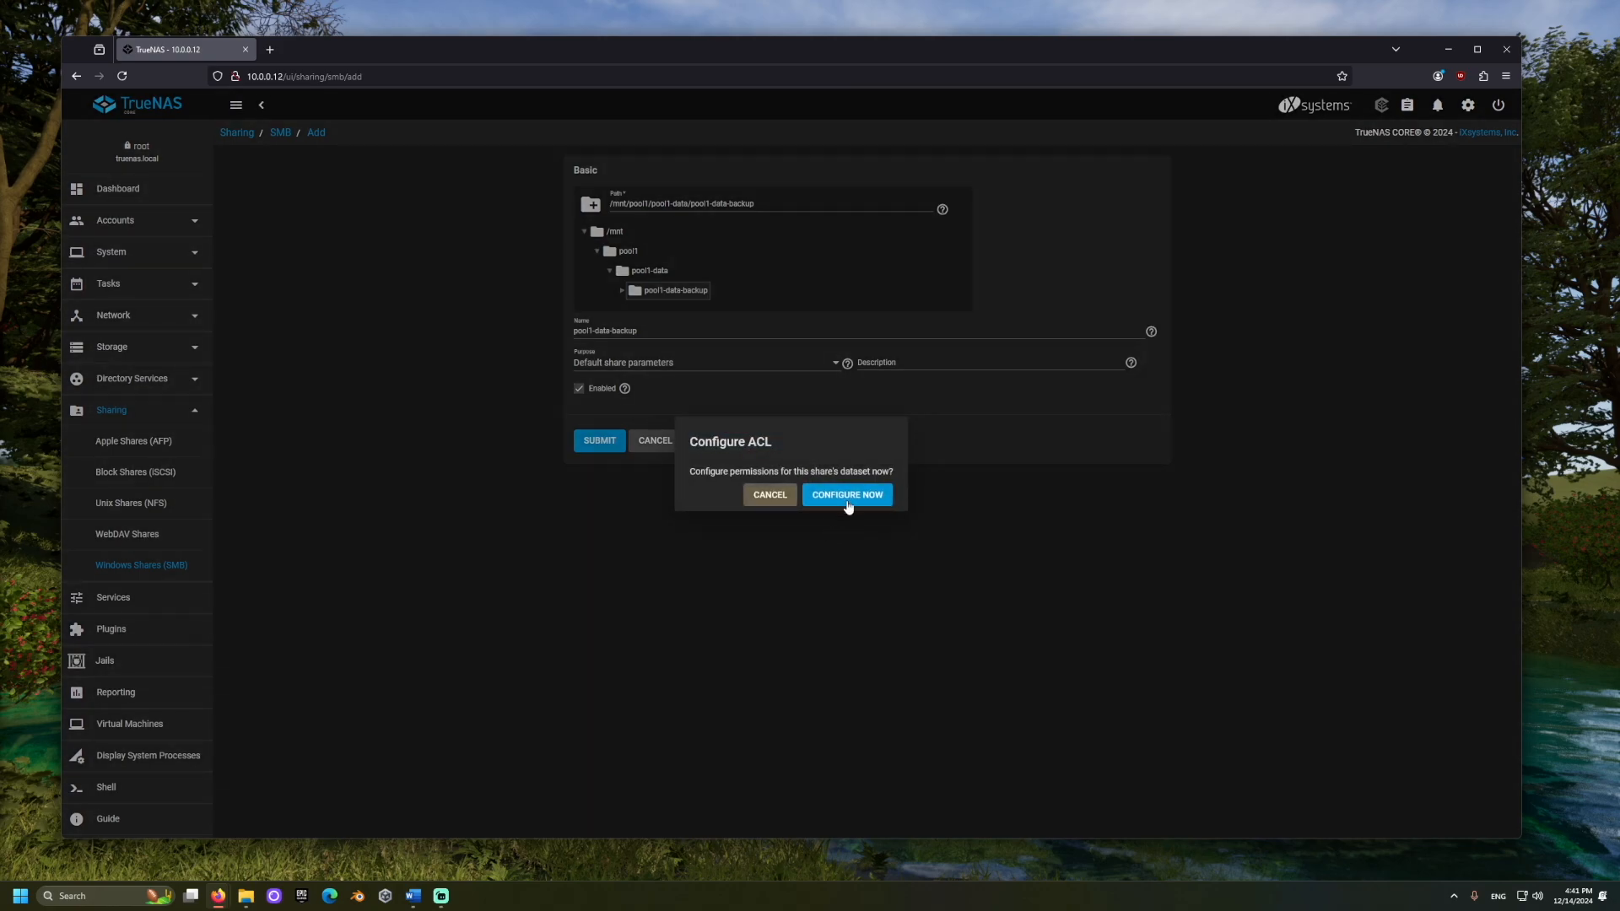
pyautogui.click(846, 494)
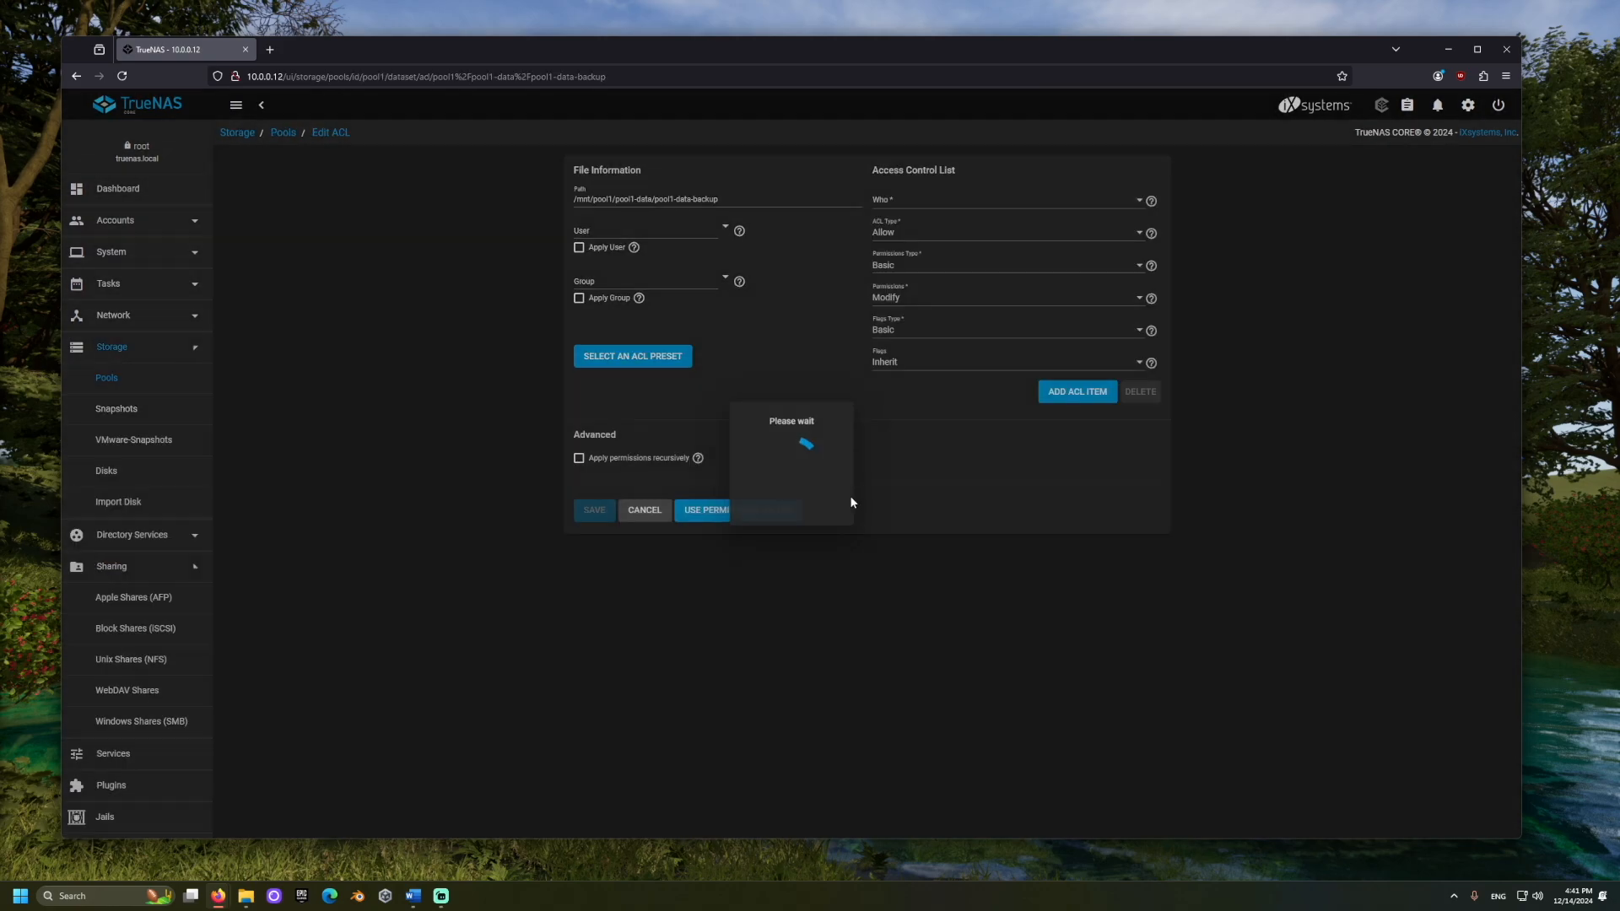
pyautogui.click(631, 356)
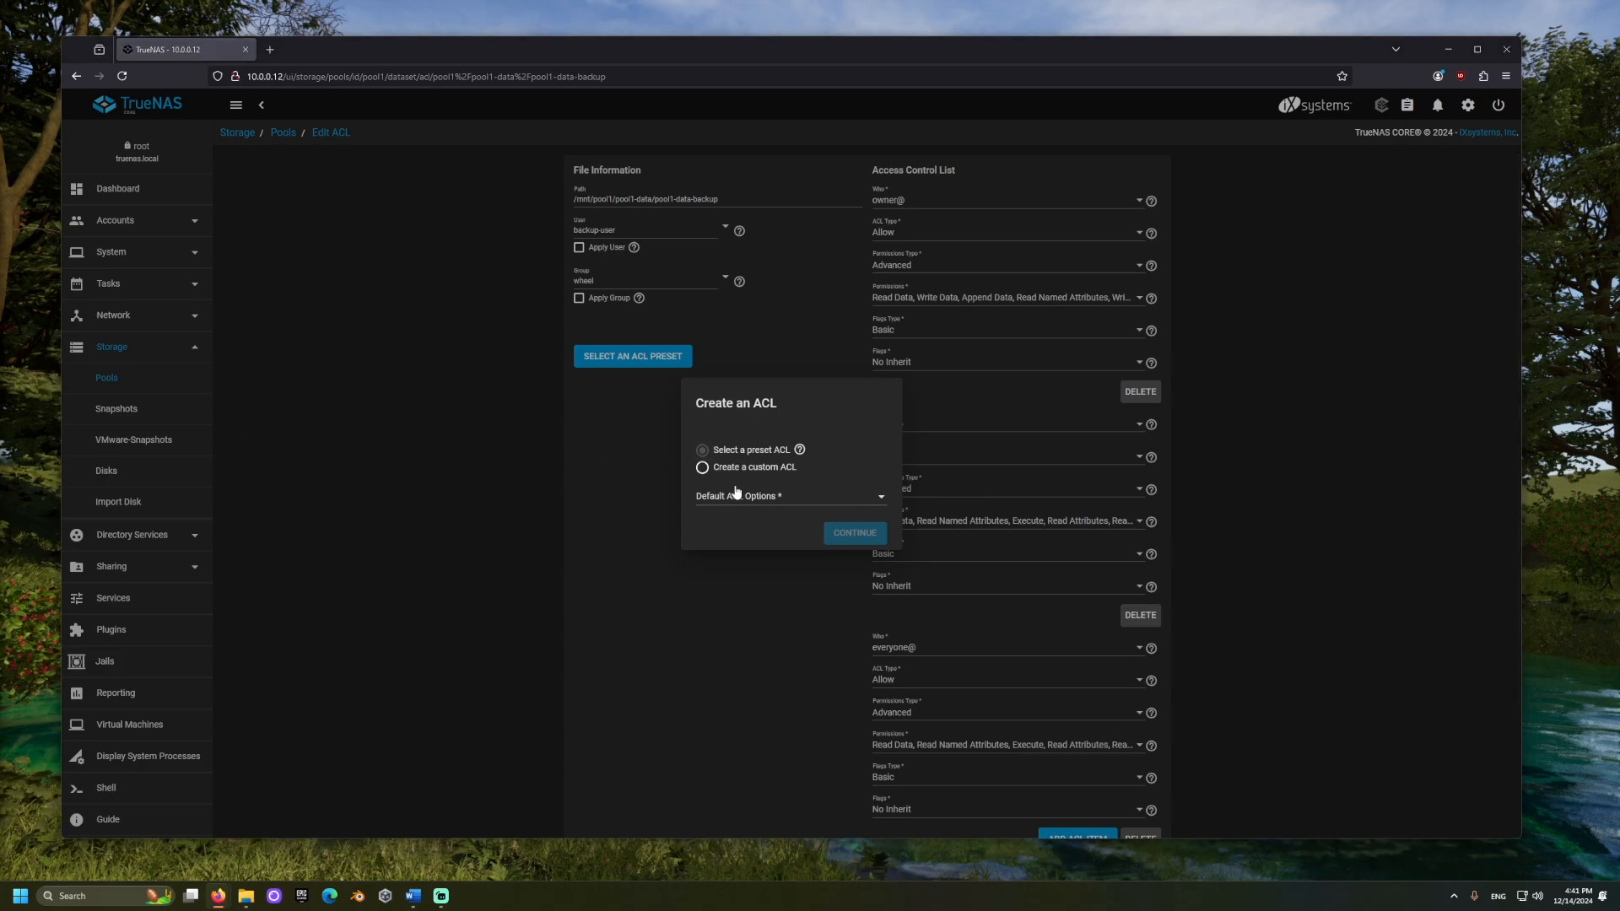
pyautogui.click(788, 496)
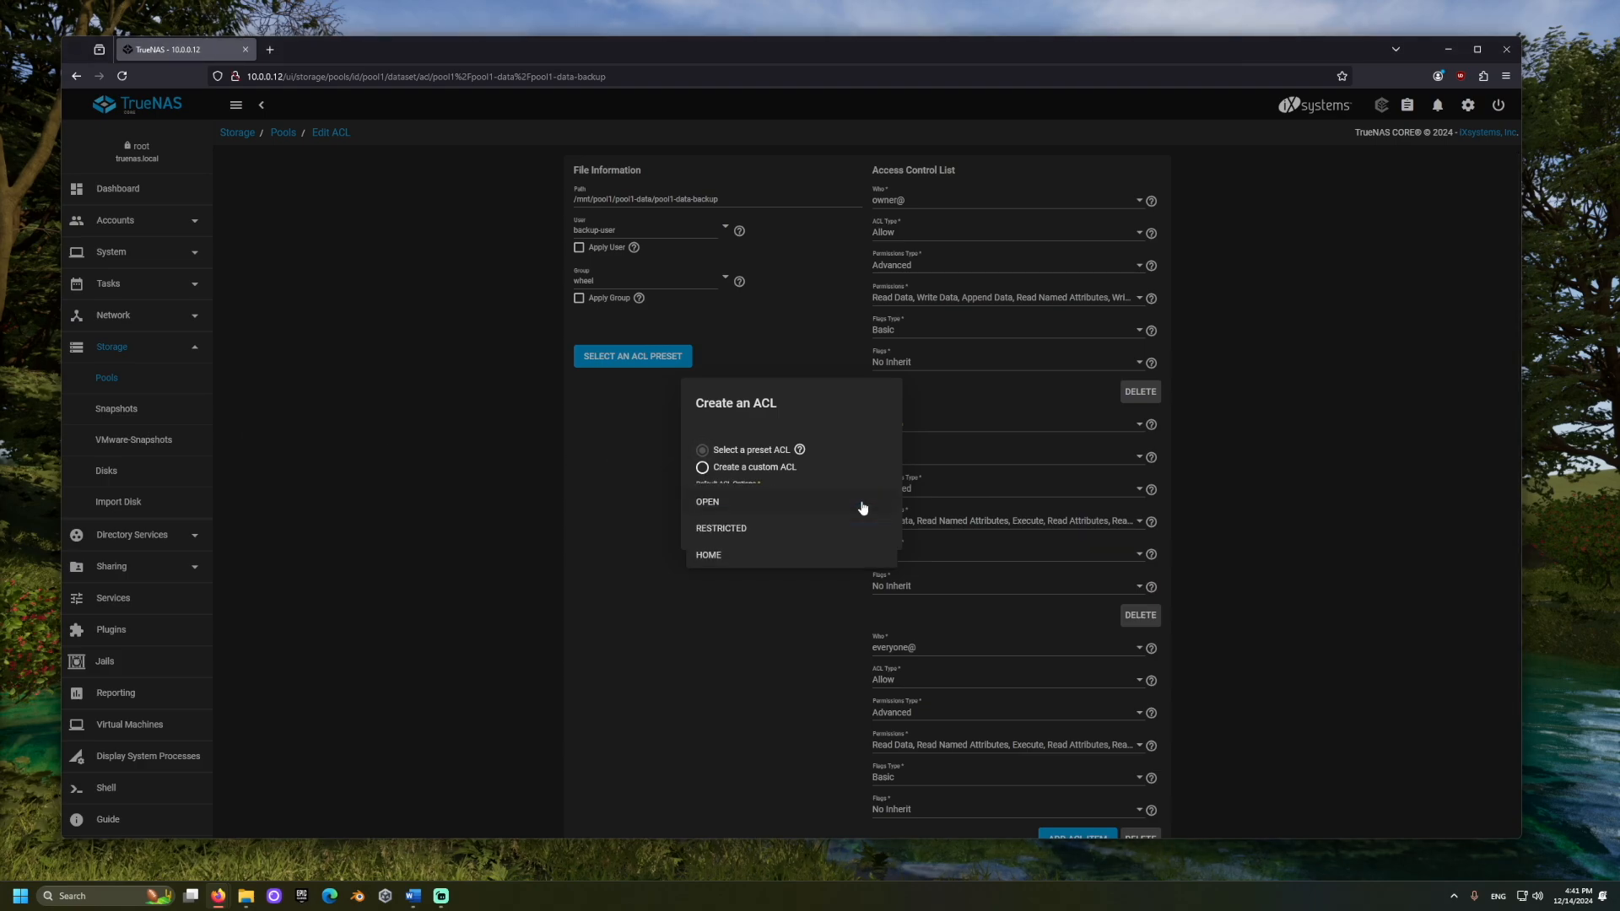
pyautogui.click(719, 528)
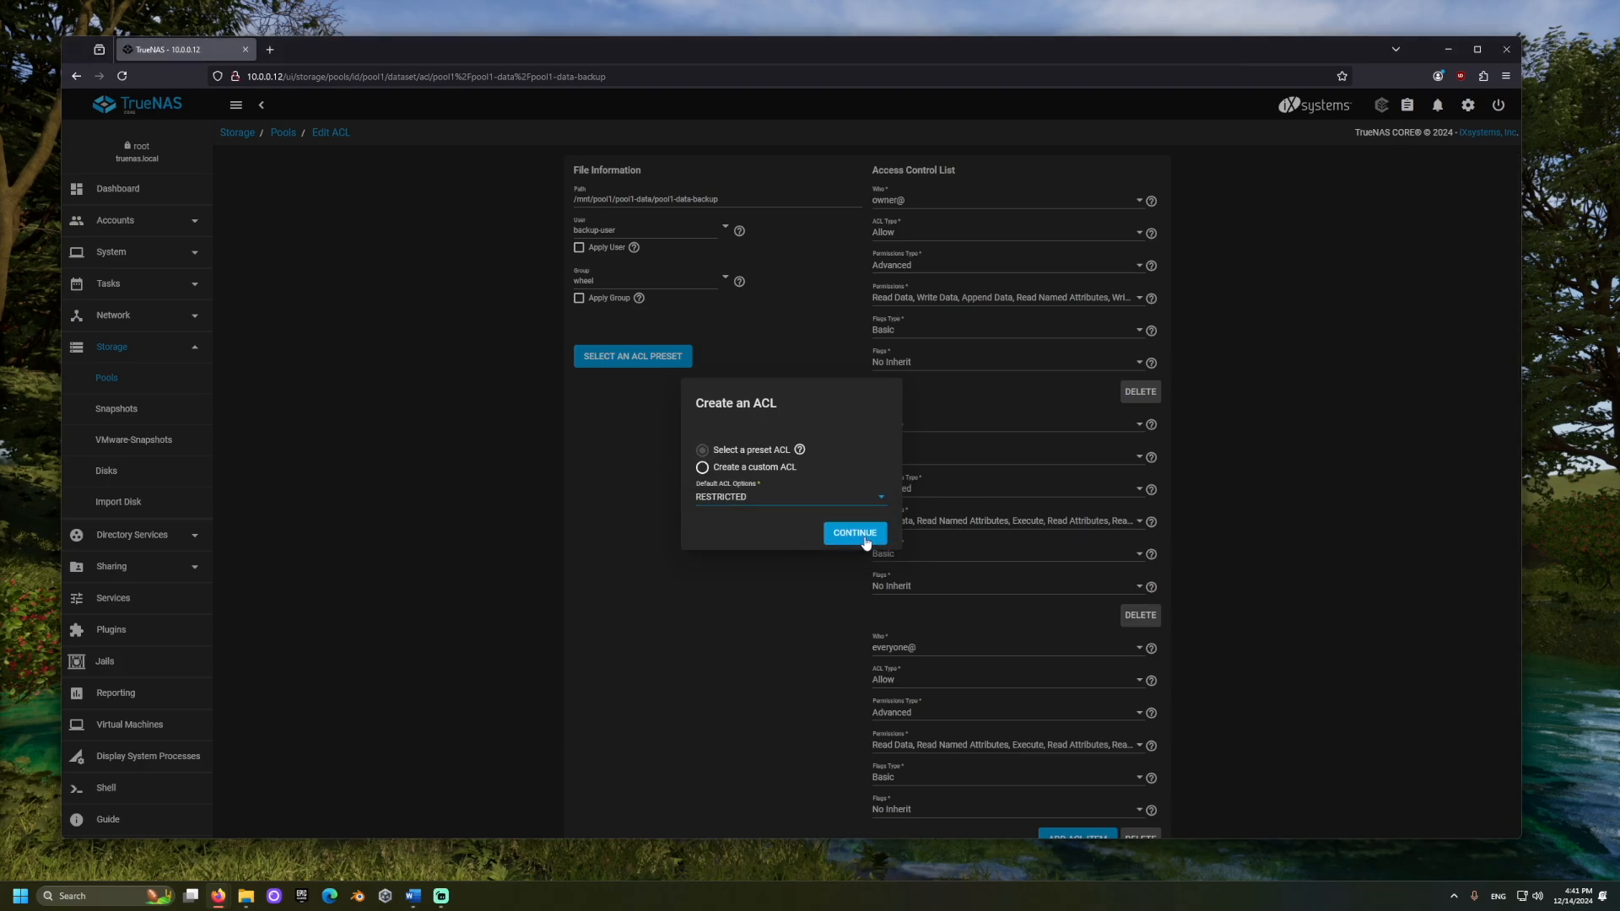
pyautogui.click(853, 533)
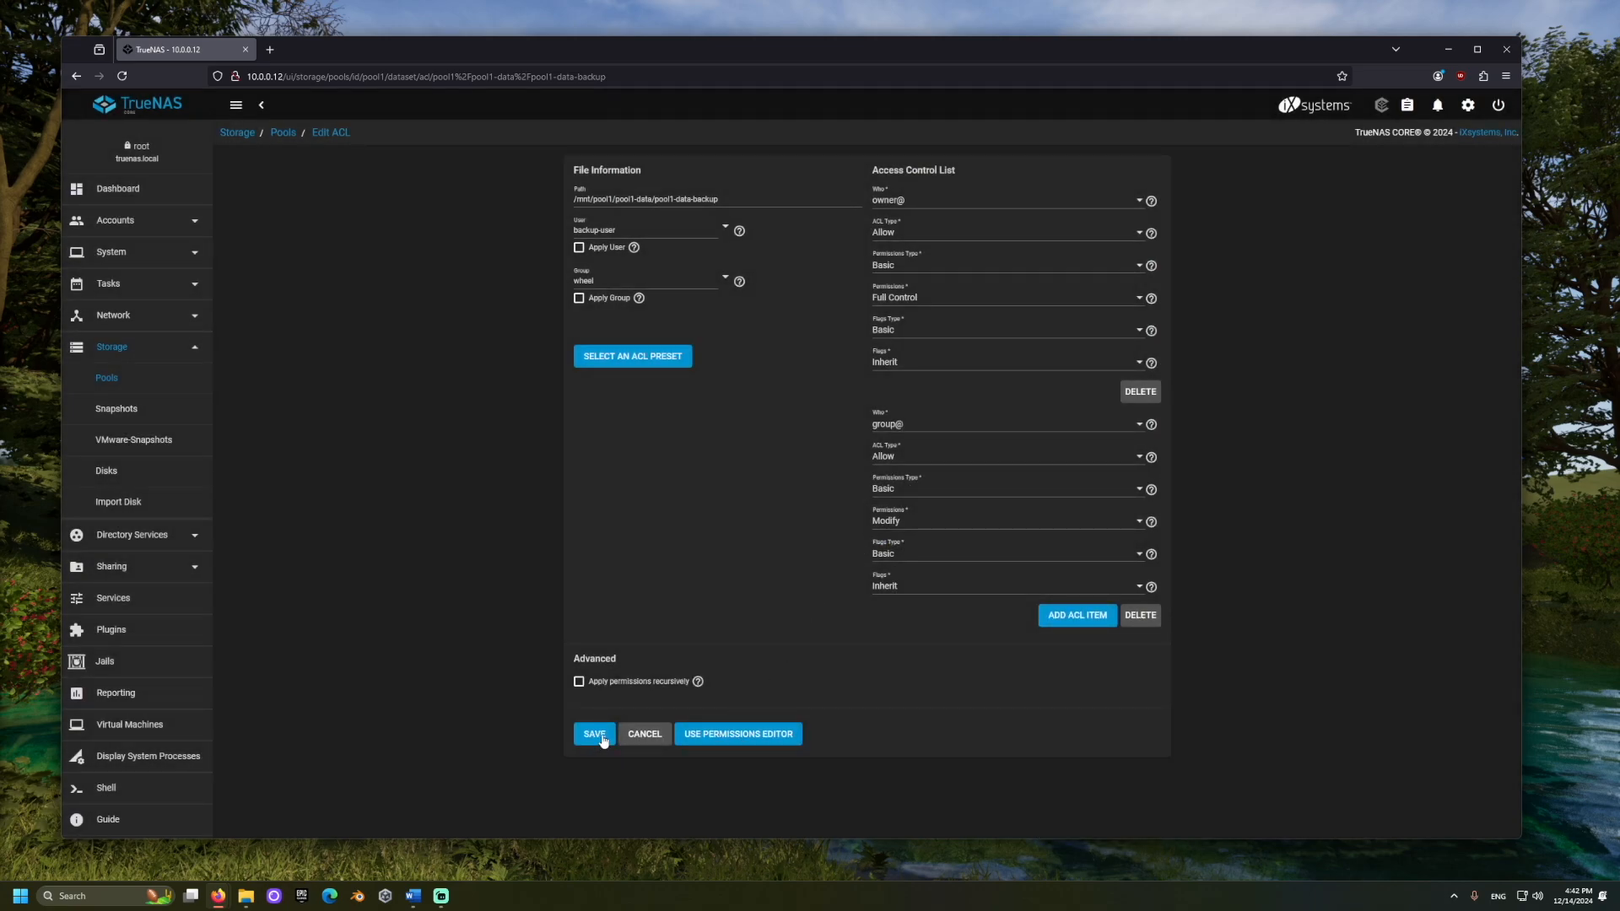
pyautogui.click(594, 734)
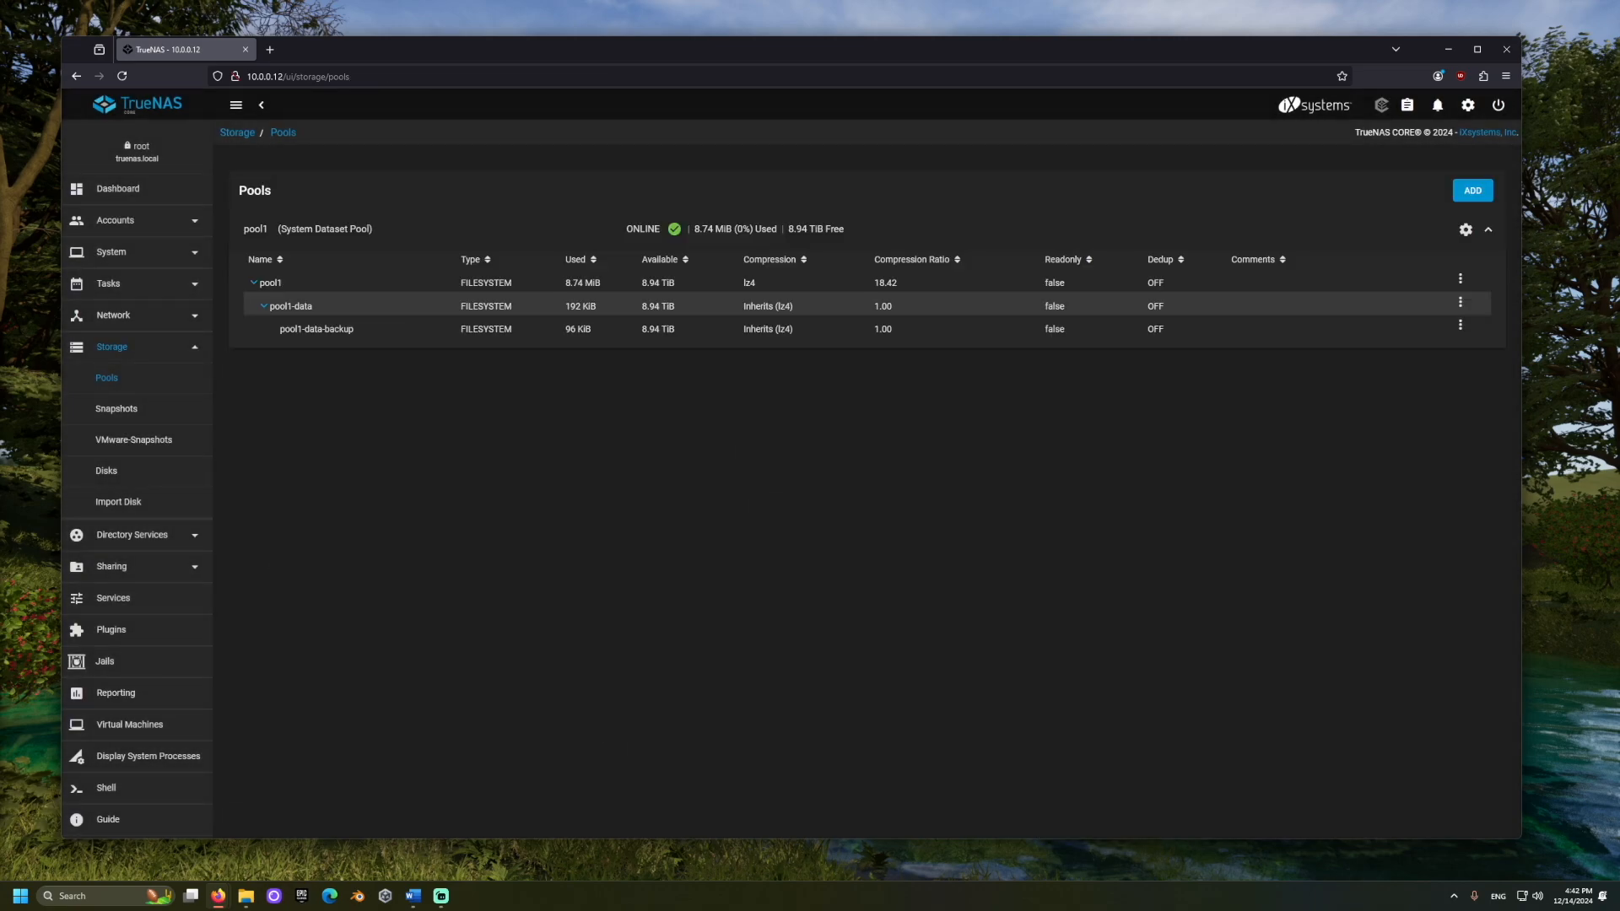
pyautogui.click(190, 896)
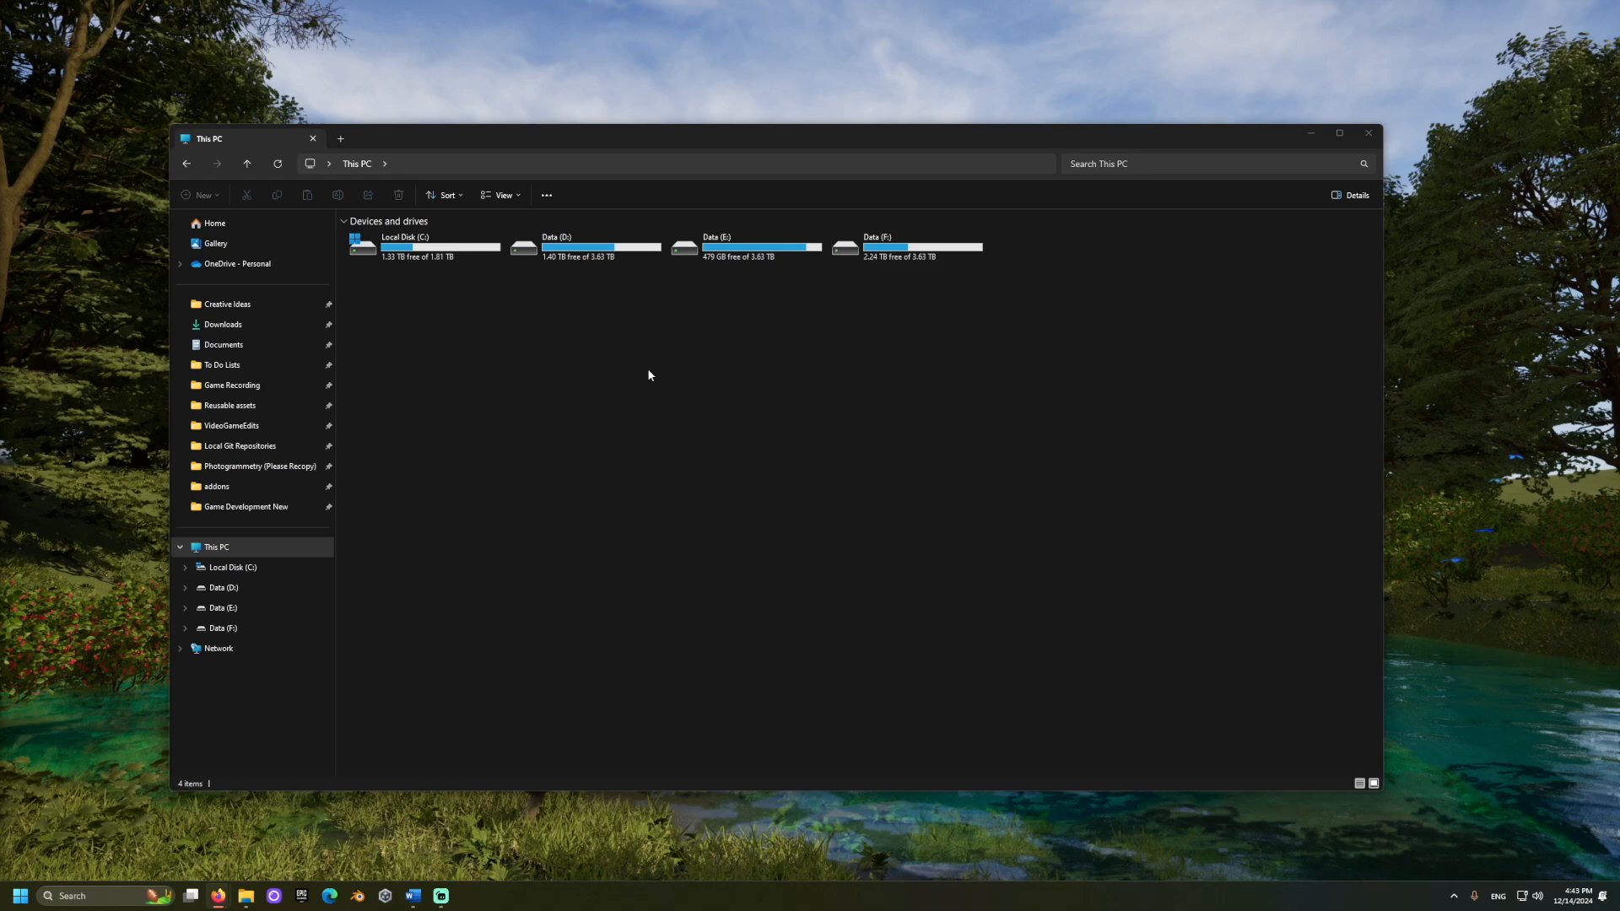
pyautogui.moveTo(692, 435)
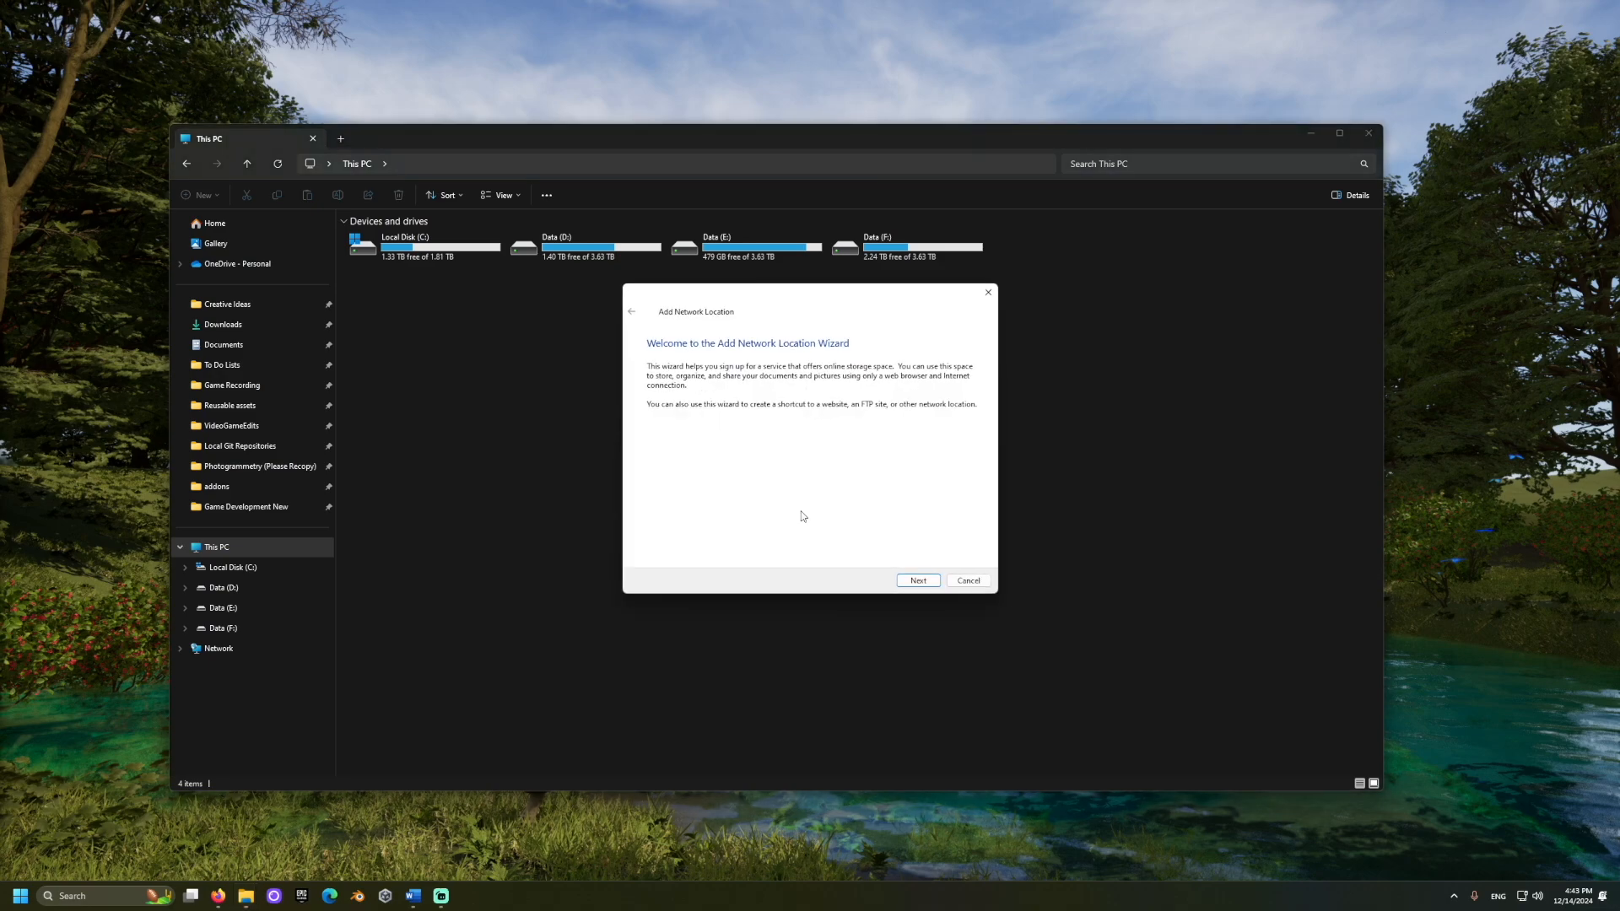
# Choose a custom network location and enter \\10.0.0.12\pool1-data-backup as the address.
pyautogui.click(917, 580)
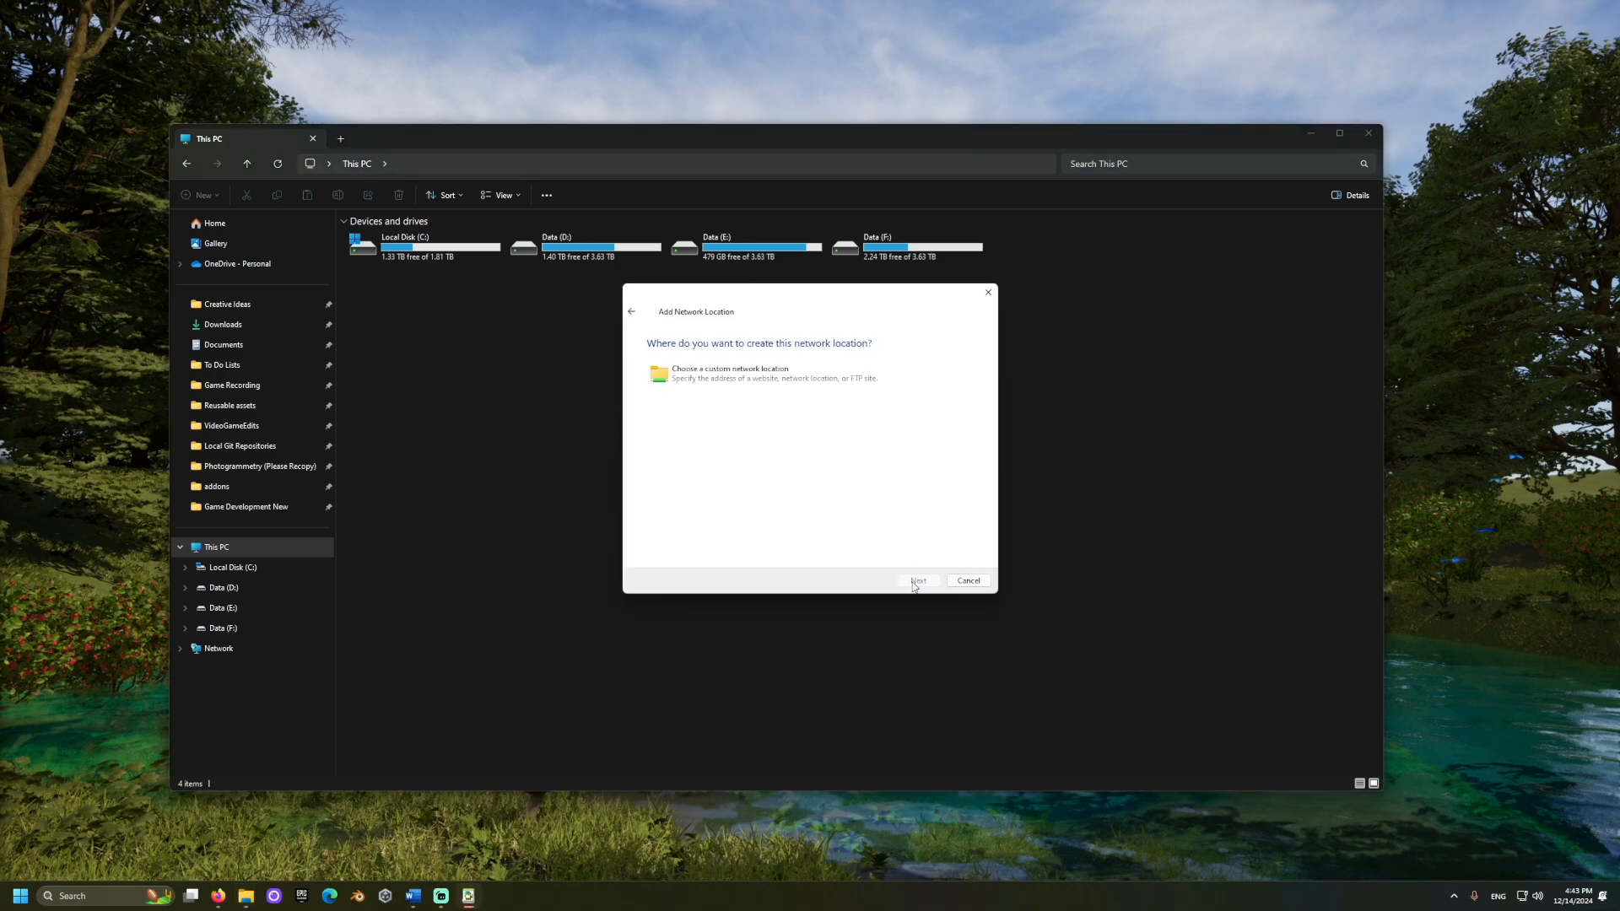
pyautogui.click(917, 579)
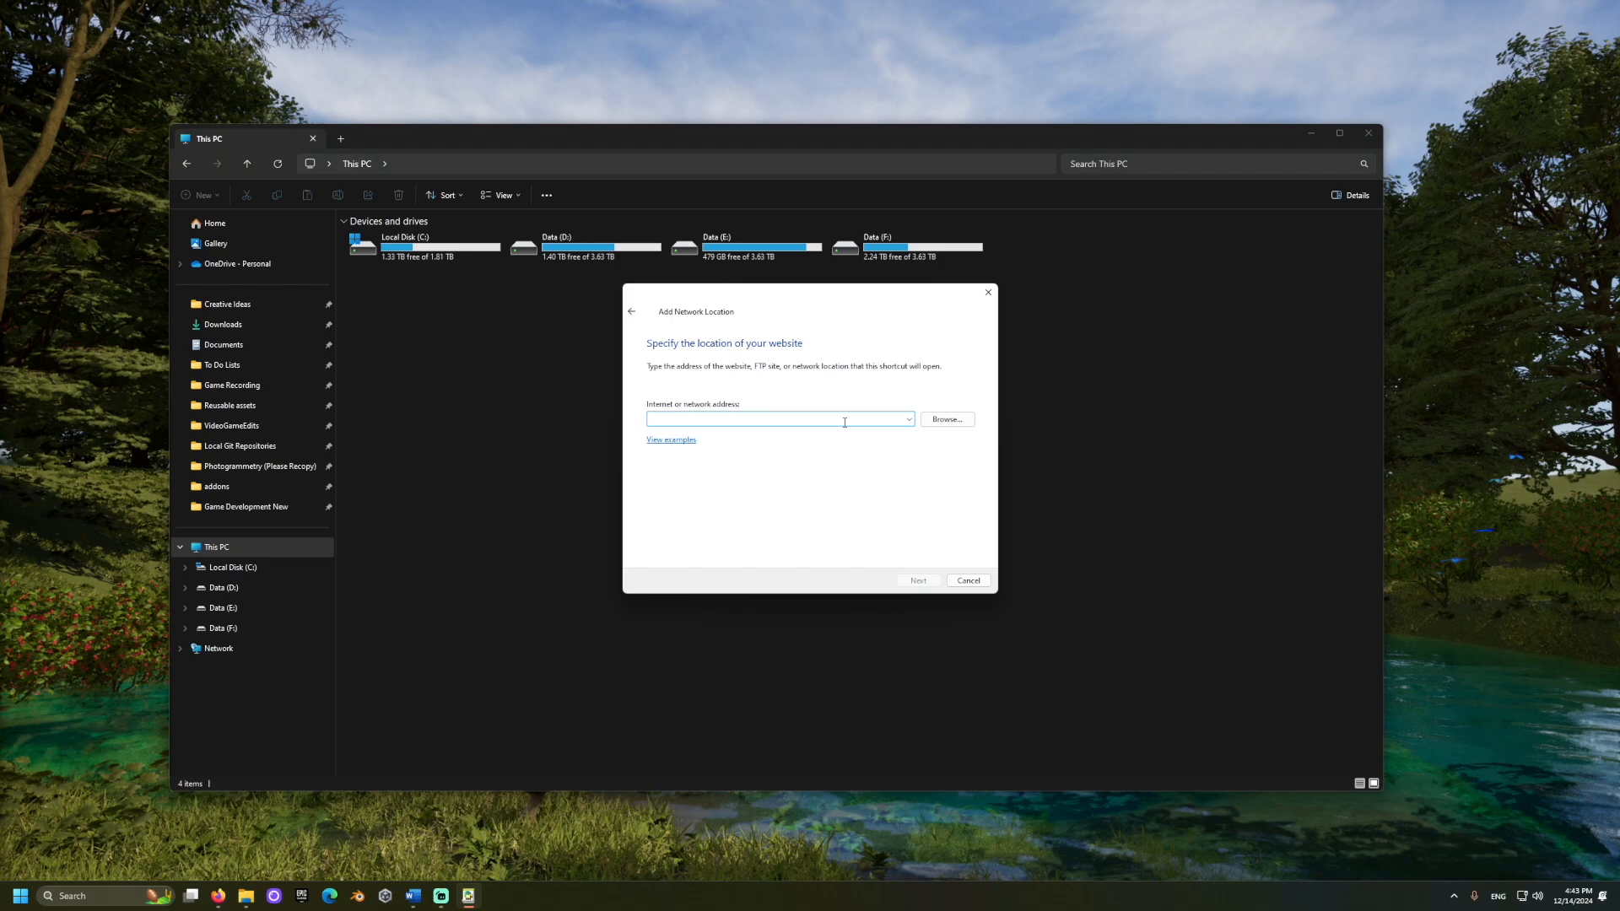
pyautogui.write('\\\\10.0.0.12\\pool1-data-backup')
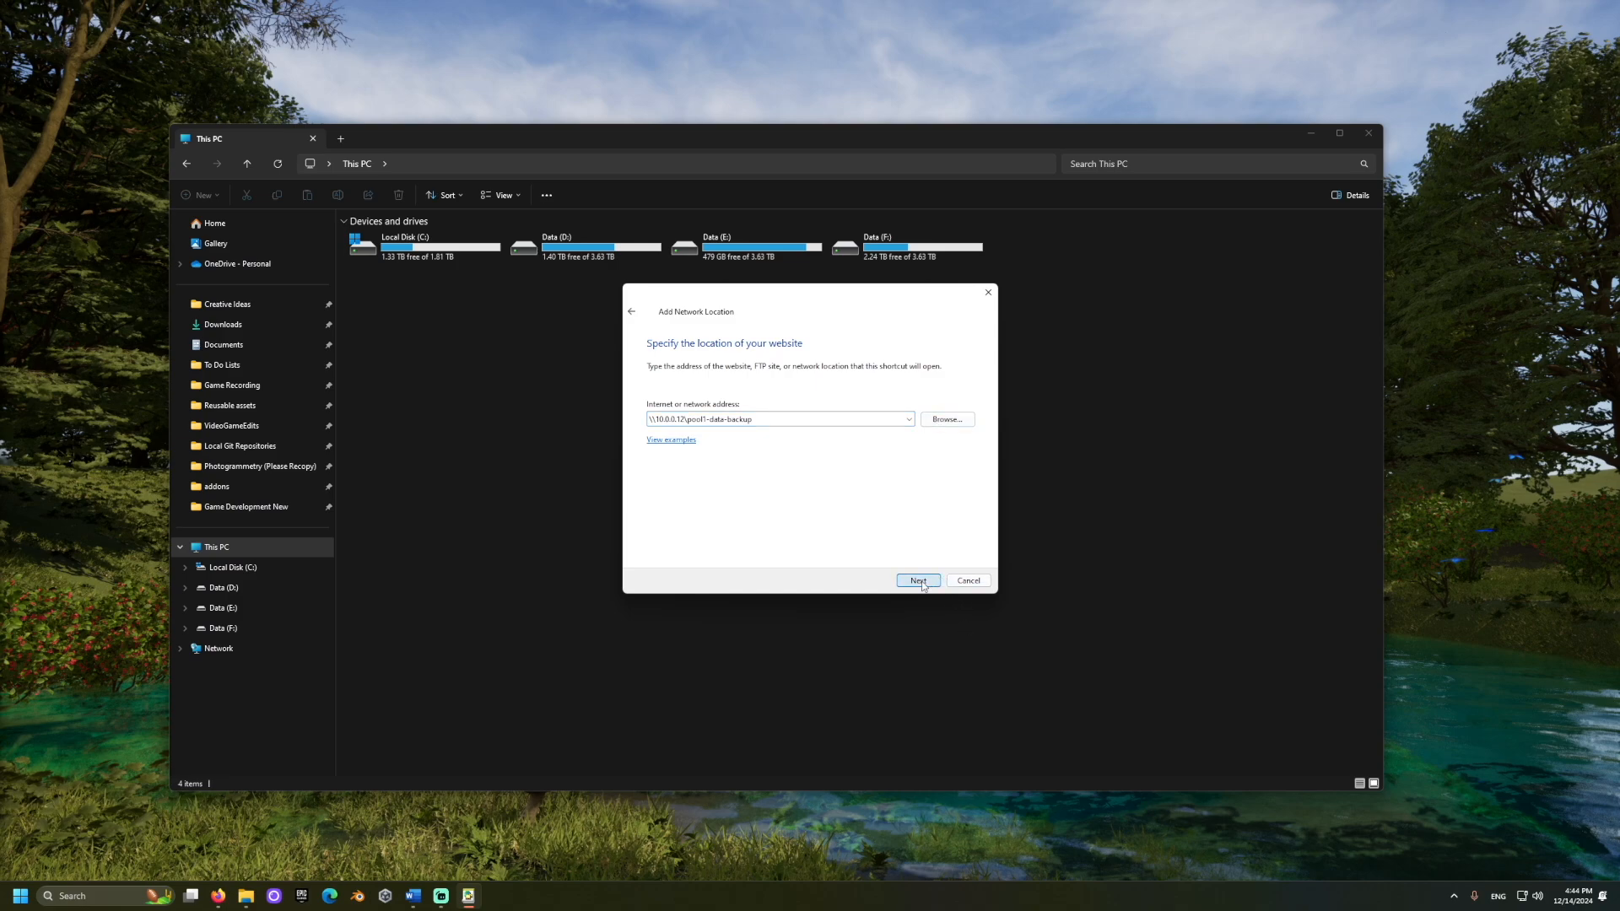
# Sign in to the share as backup-user and keep the suggested location name.
pyautogui.click(916, 581)
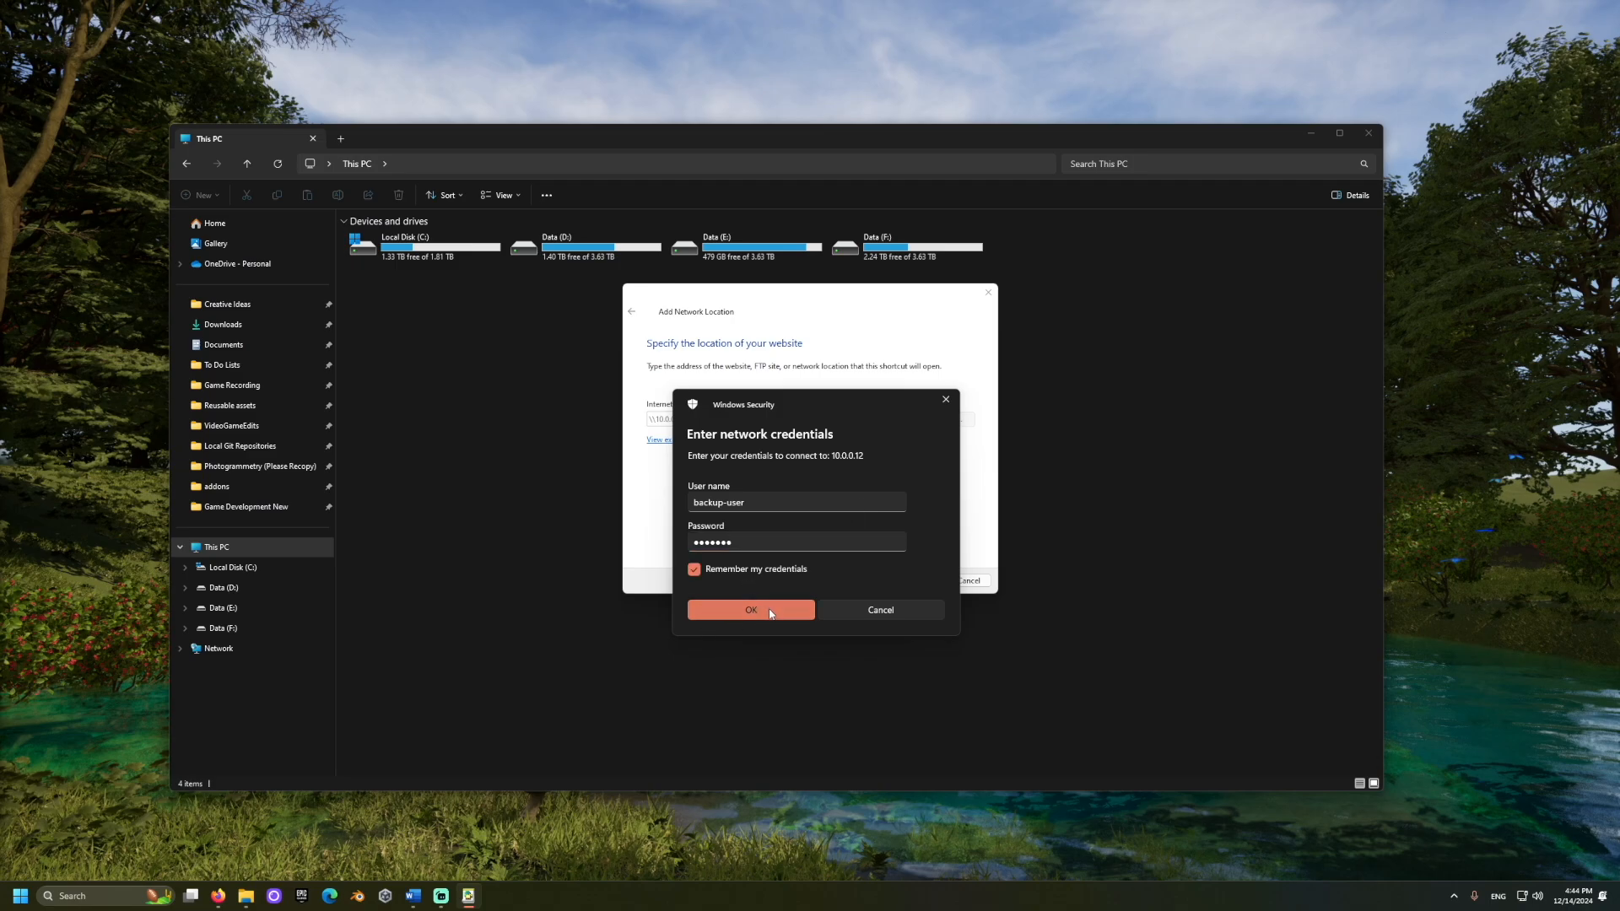
pyautogui.click(750, 610)
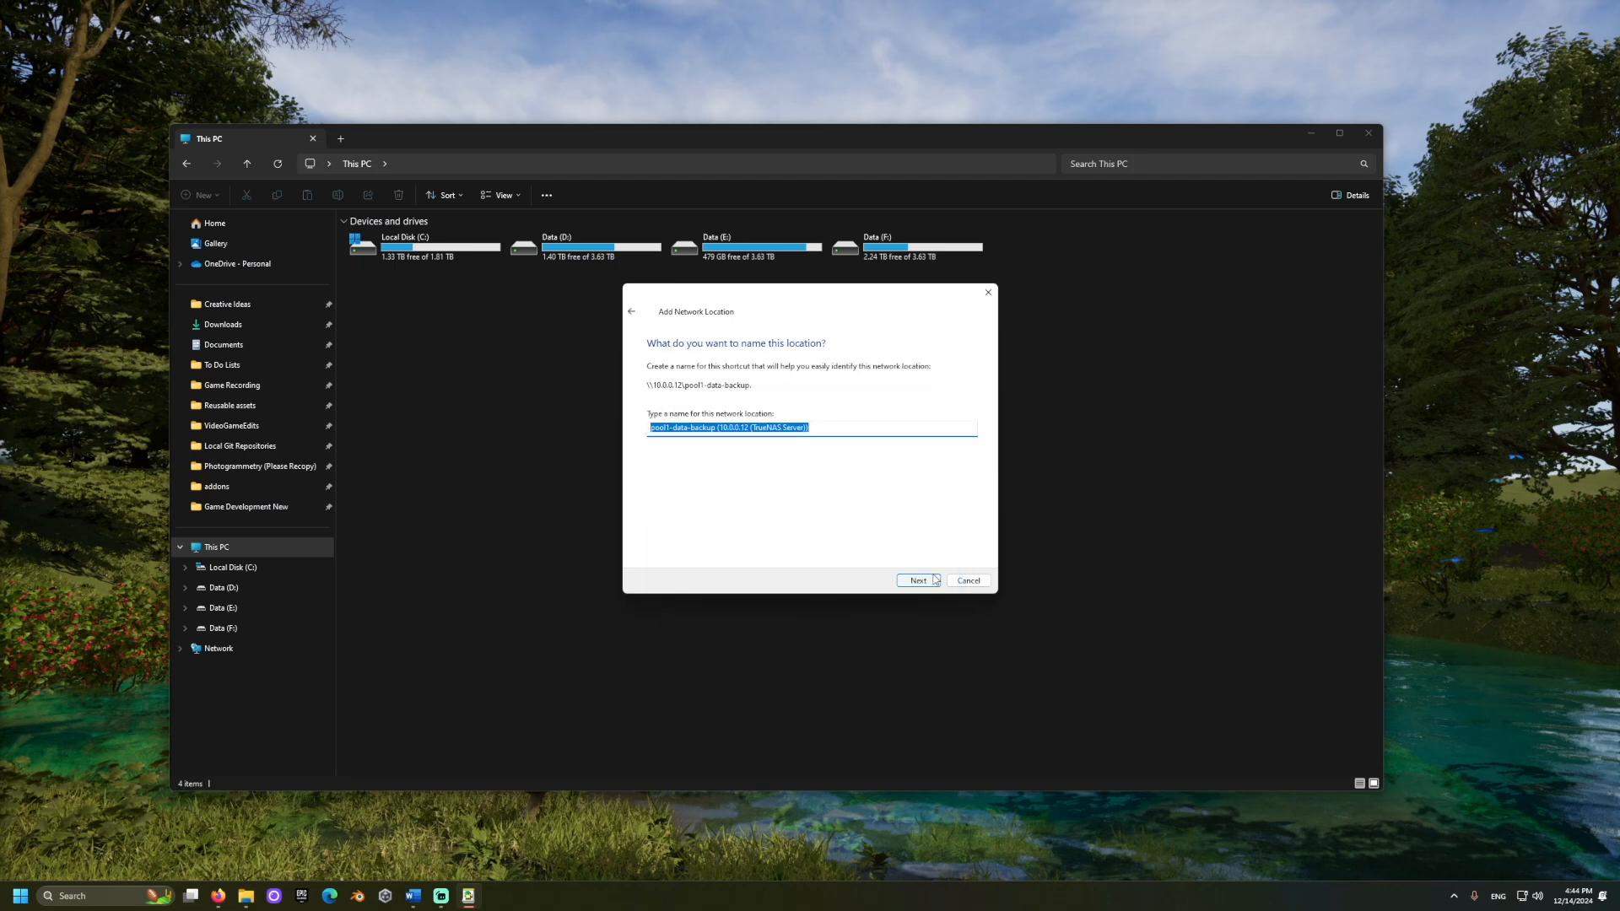
pyautogui.click(917, 580)
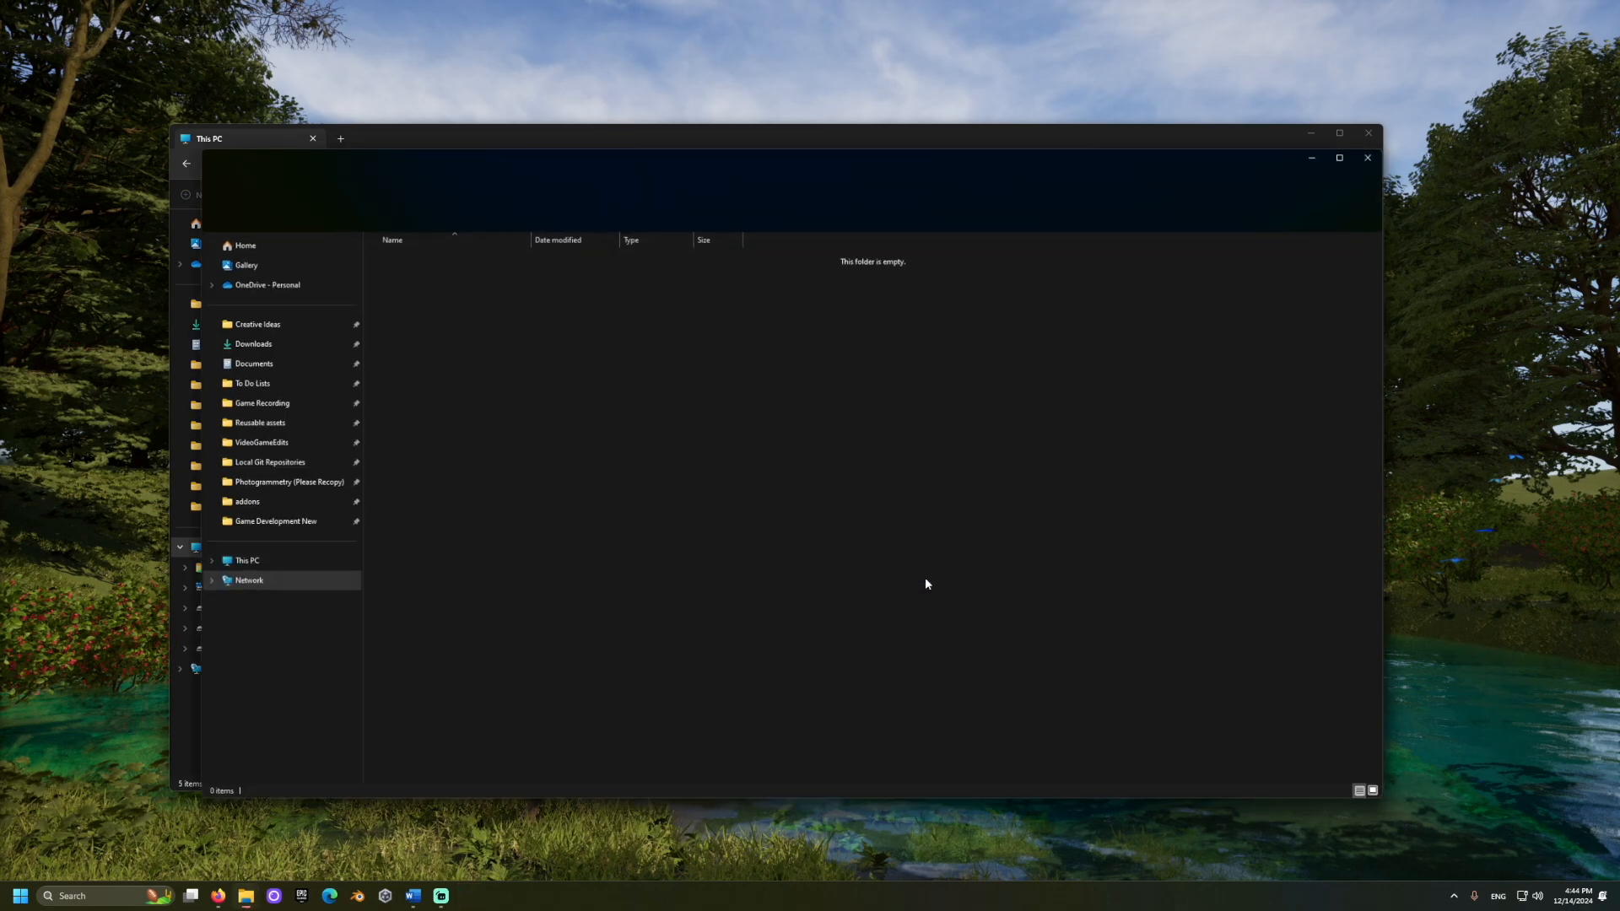